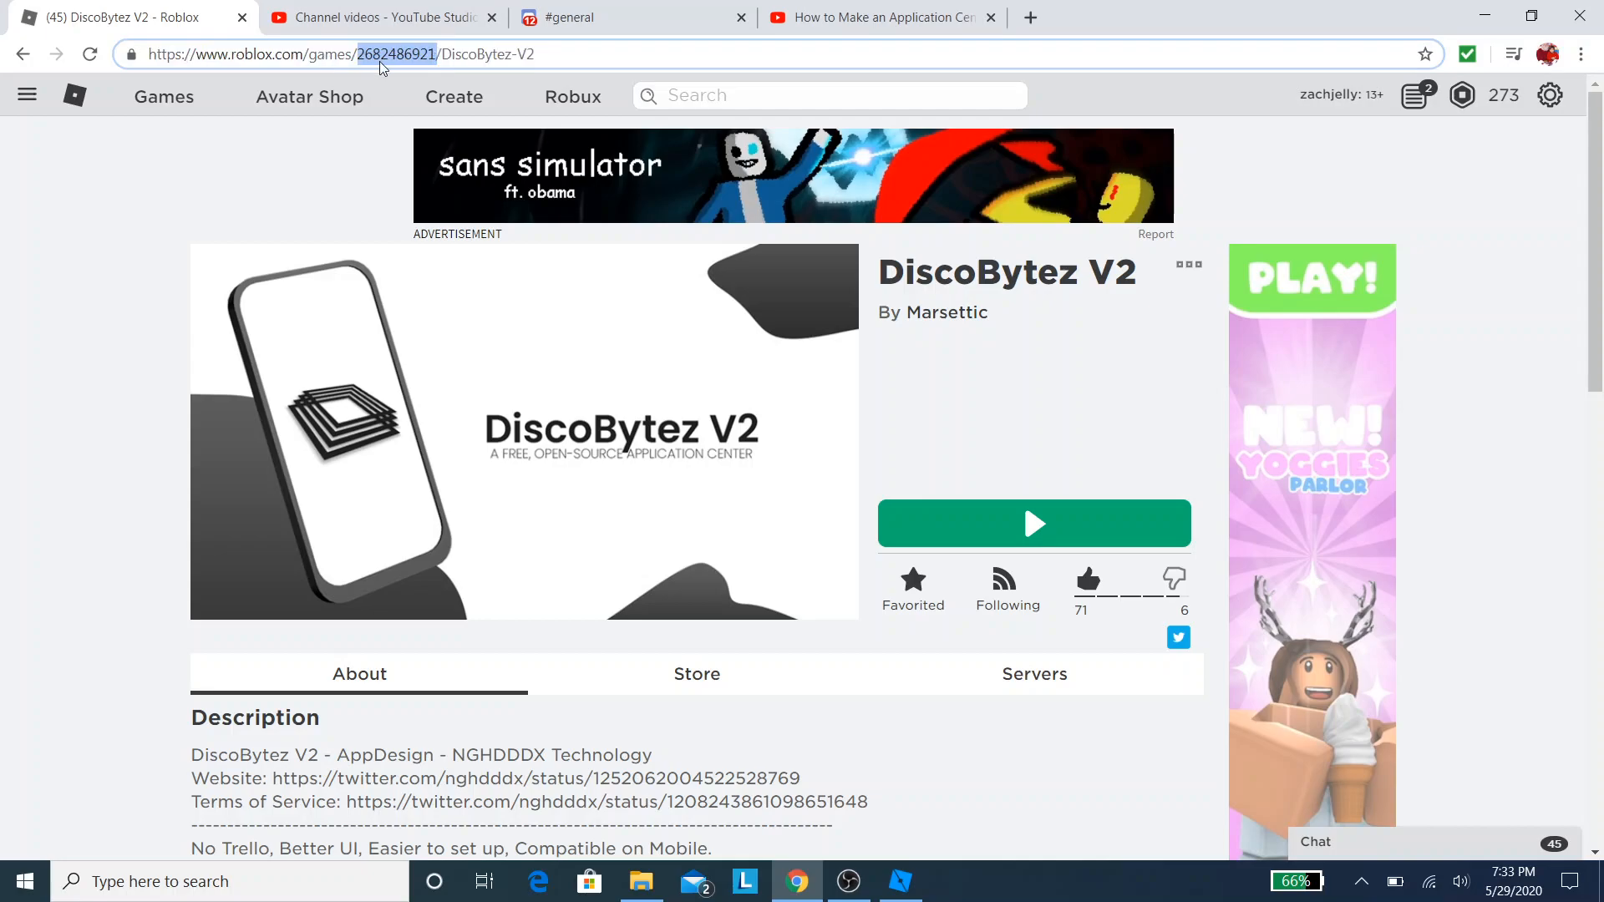
# Step: Copy the DiscoBytez V2 game ID from its Roblox page address bar
pyautogui.rightClick(383, 67)
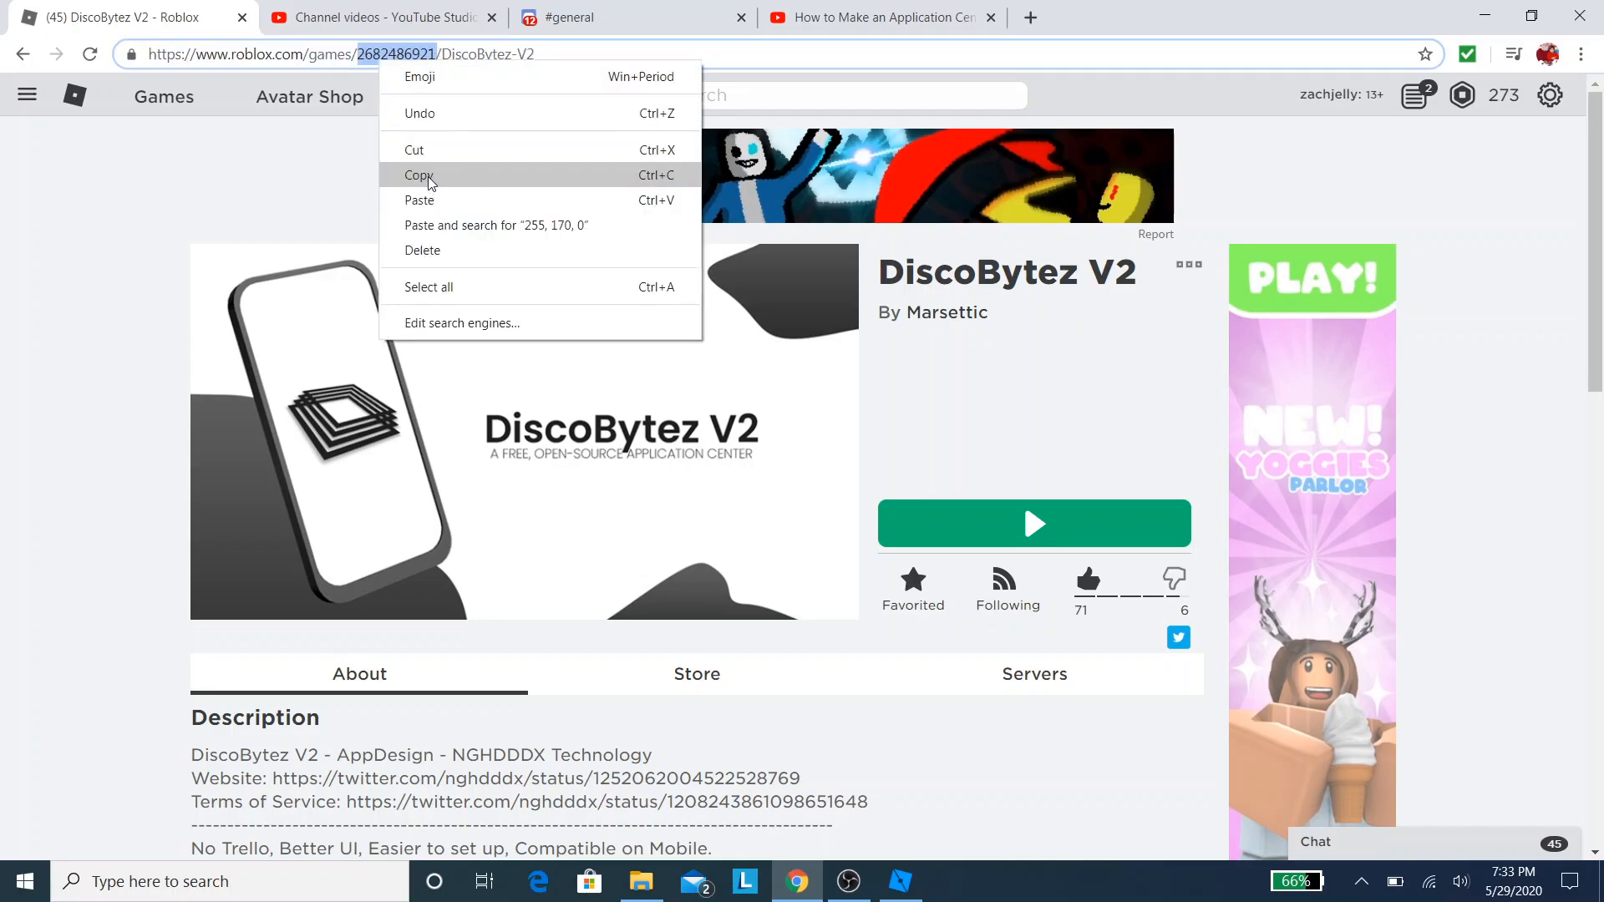
pyautogui.moveTo(266, 243)
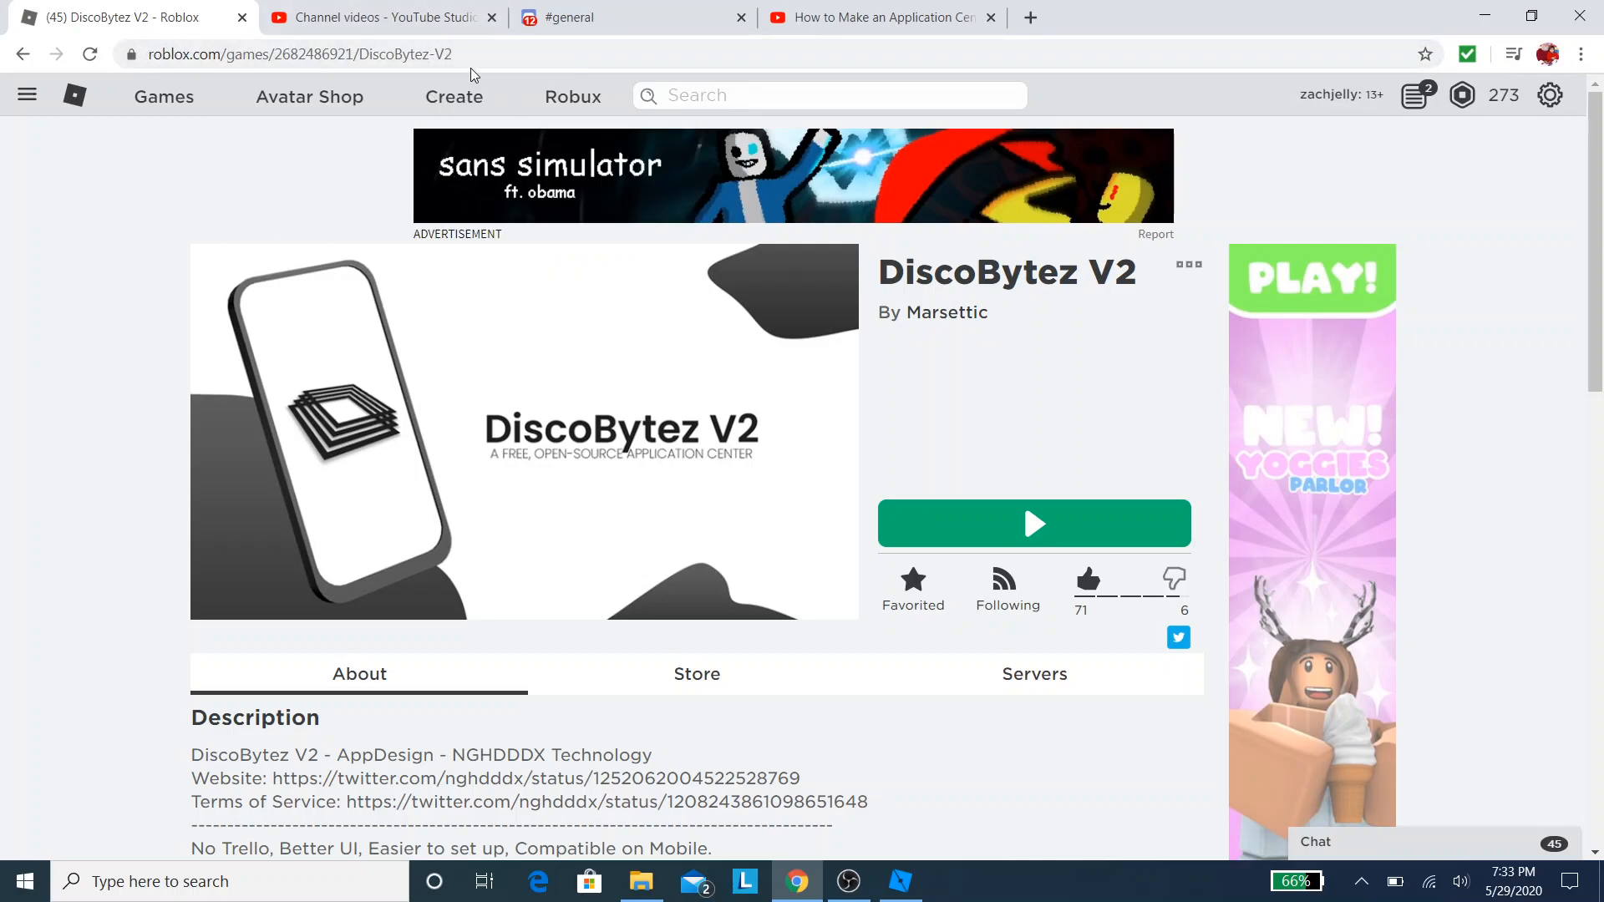
pyautogui.moveTo(518, 425)
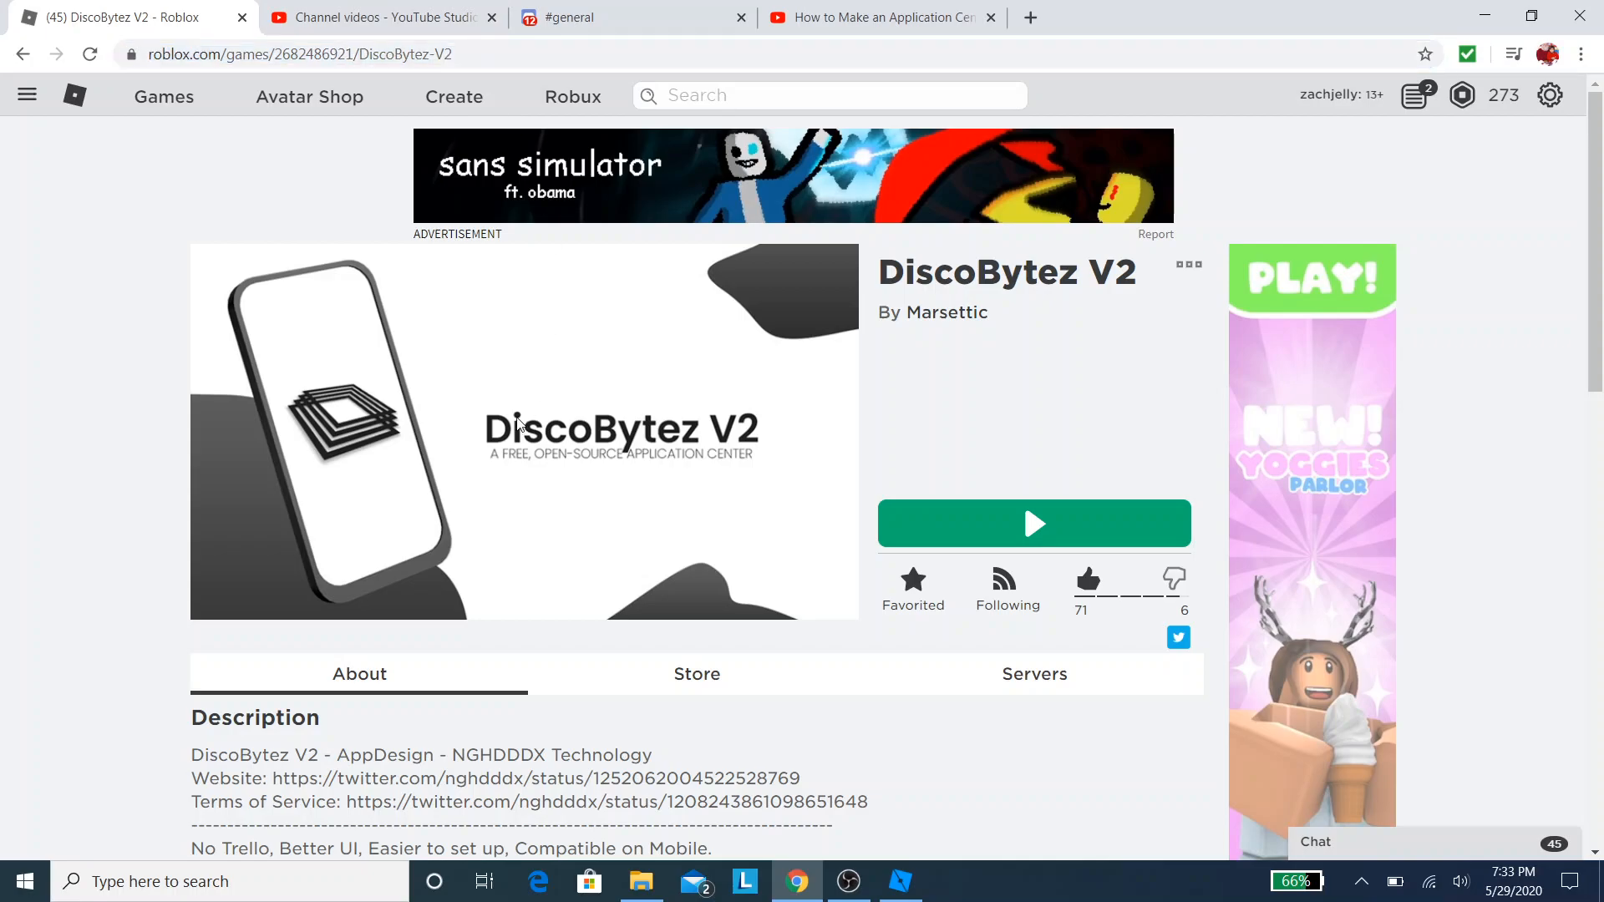
pyautogui.click(1189, 264)
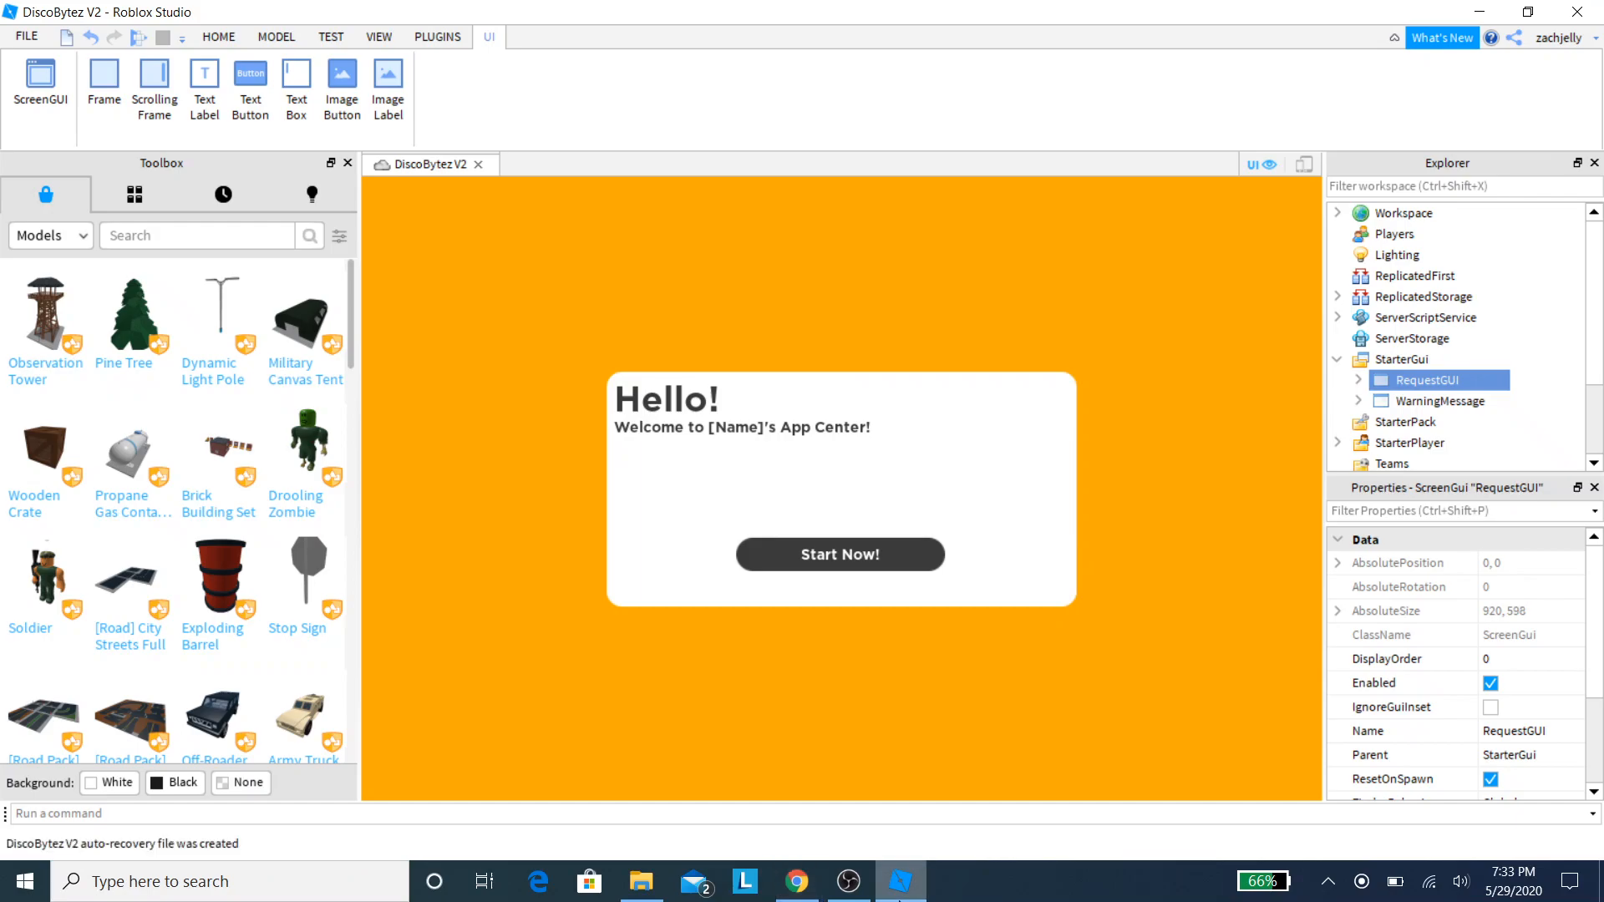
pyautogui.moveTo(1422, 381)
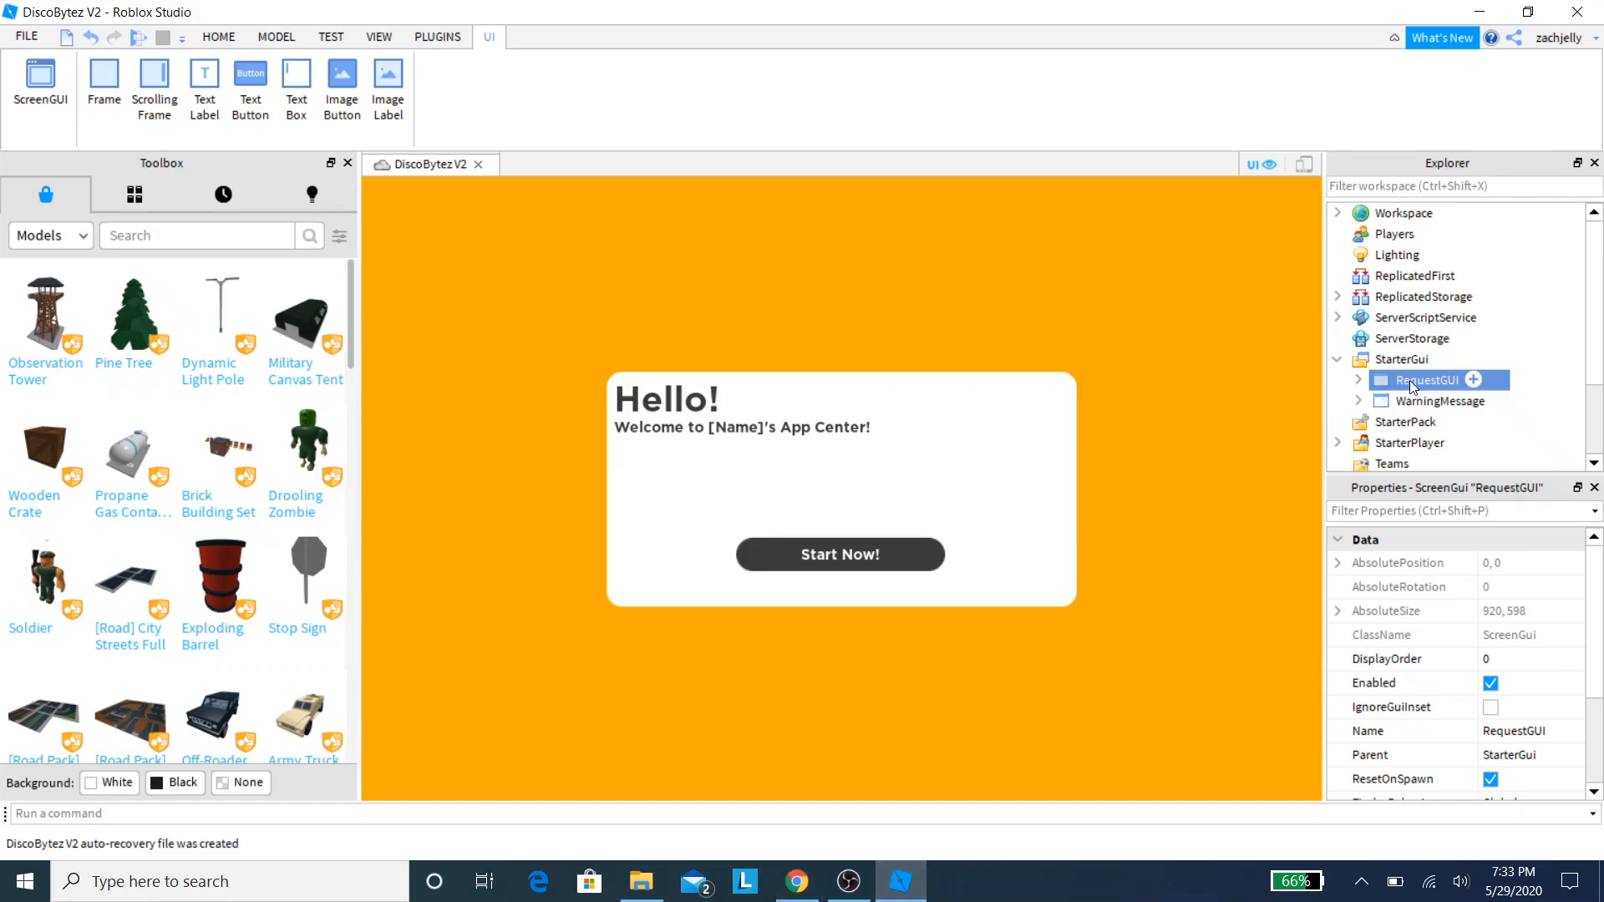
pyautogui.moveTo(1360, 345)
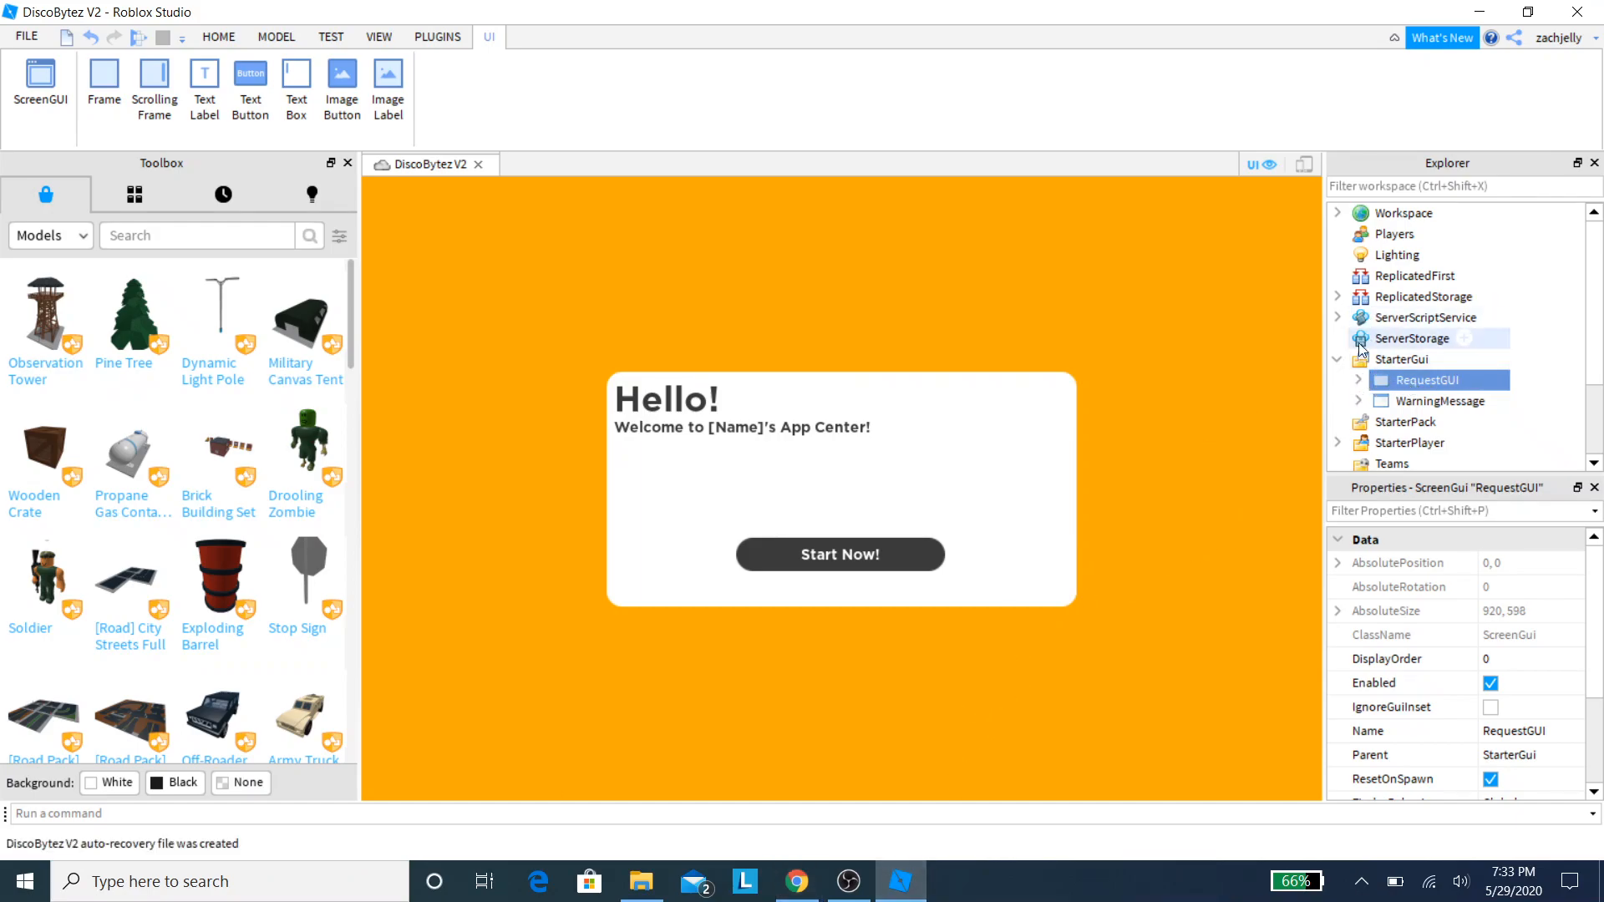
# Step: Expand StarterGui > RequestGUI in Explorer and open the DiscoBytezCustomizer script
pyautogui.click(1338, 359)
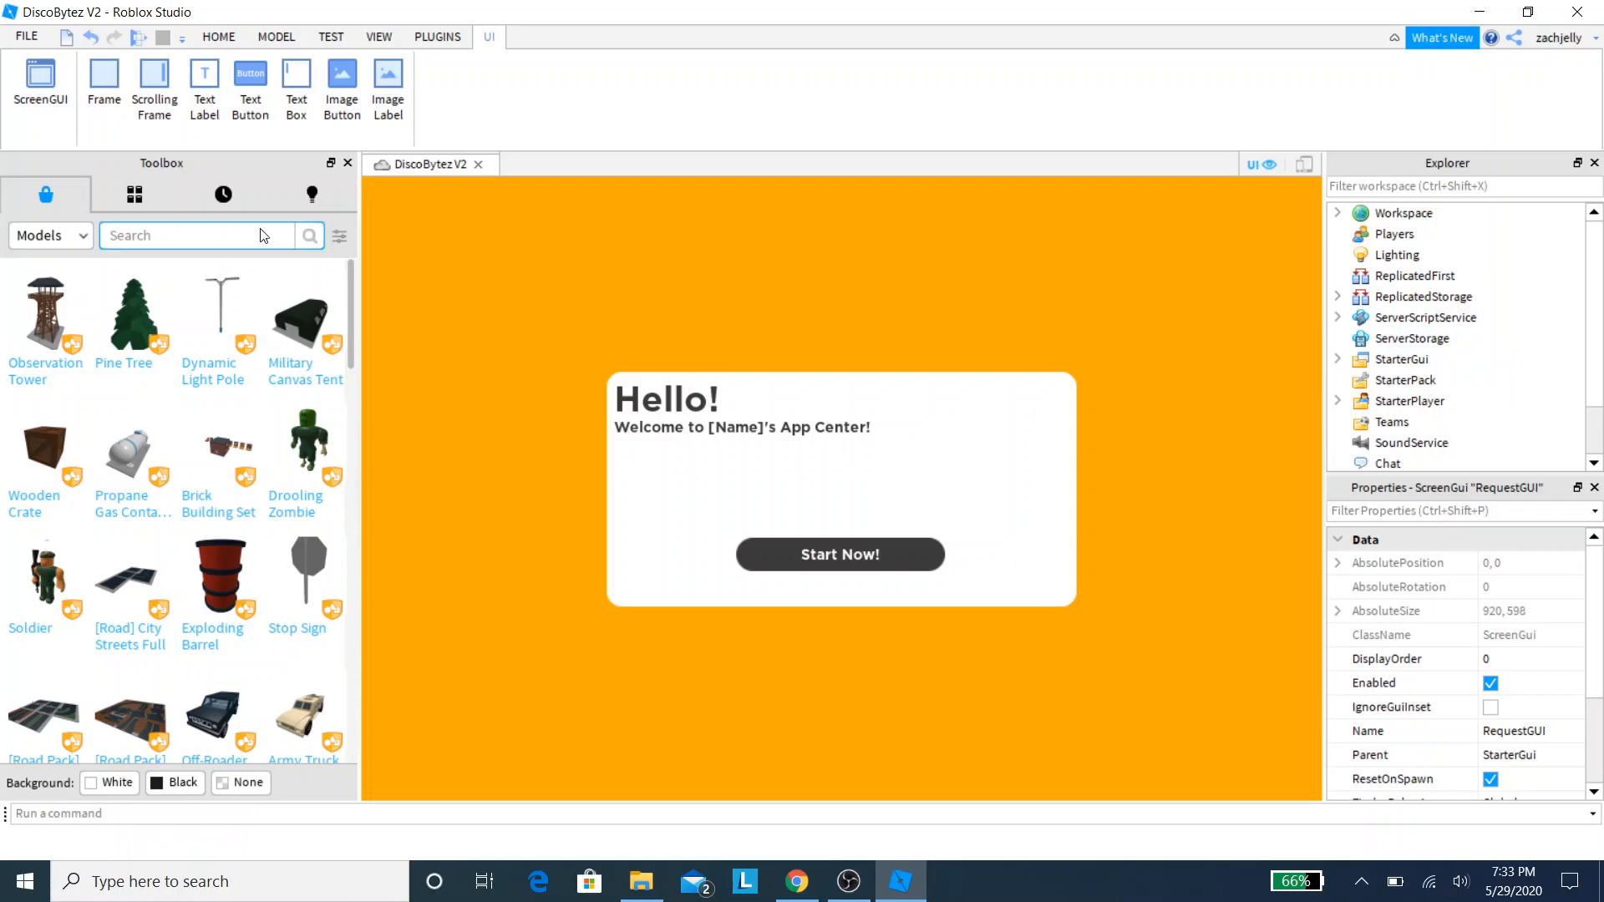
pyautogui.click(1449, 442)
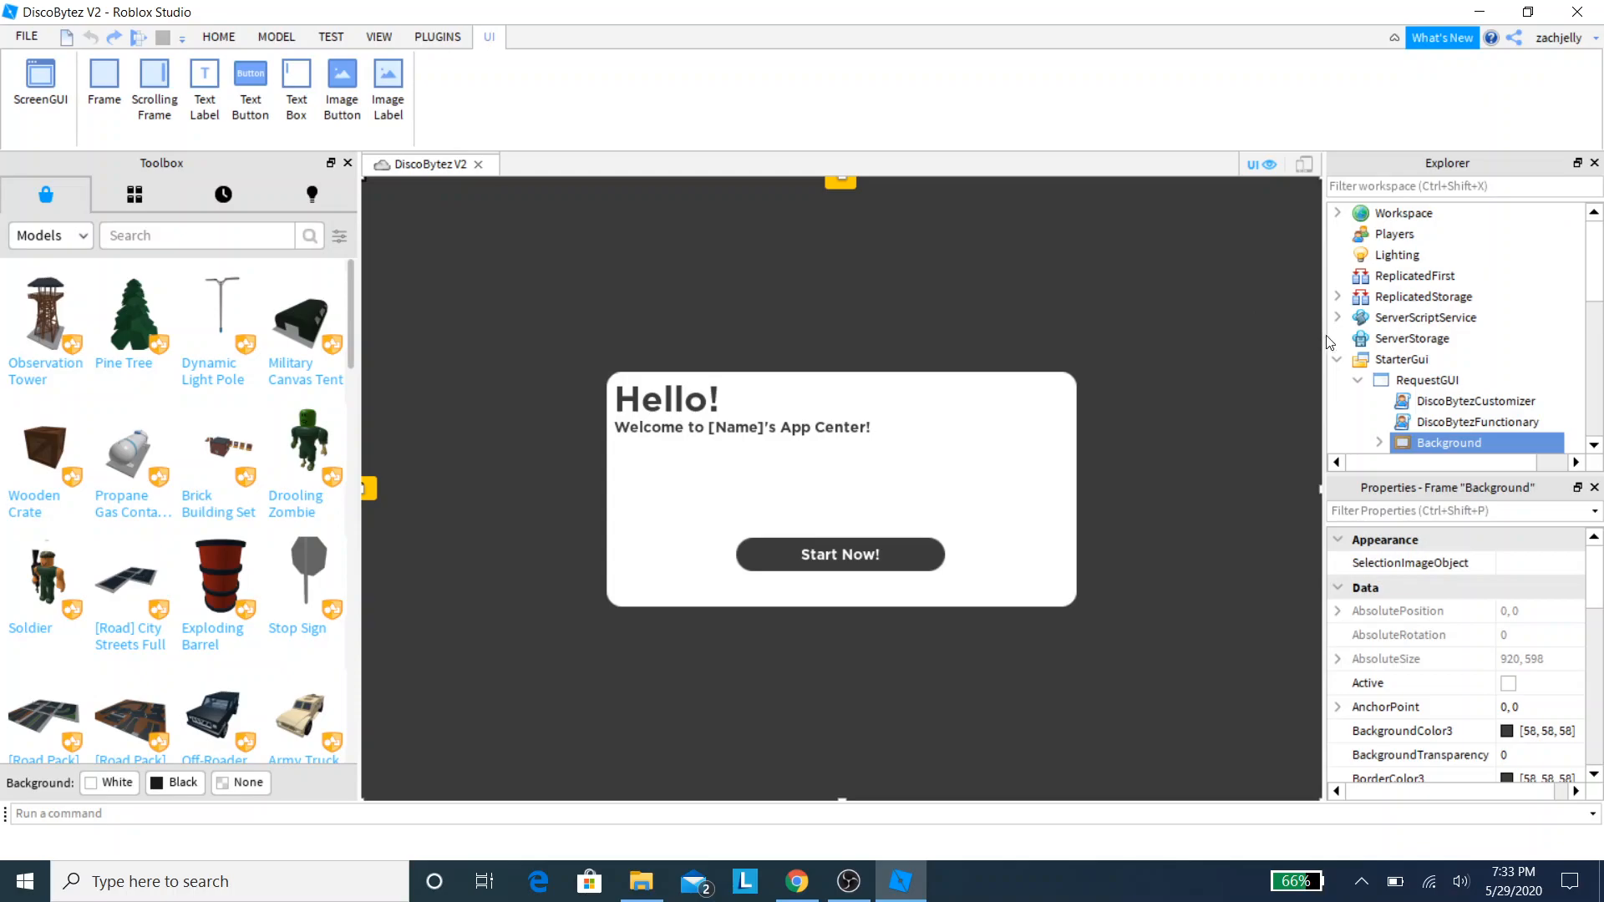
pyautogui.click(1336, 359)
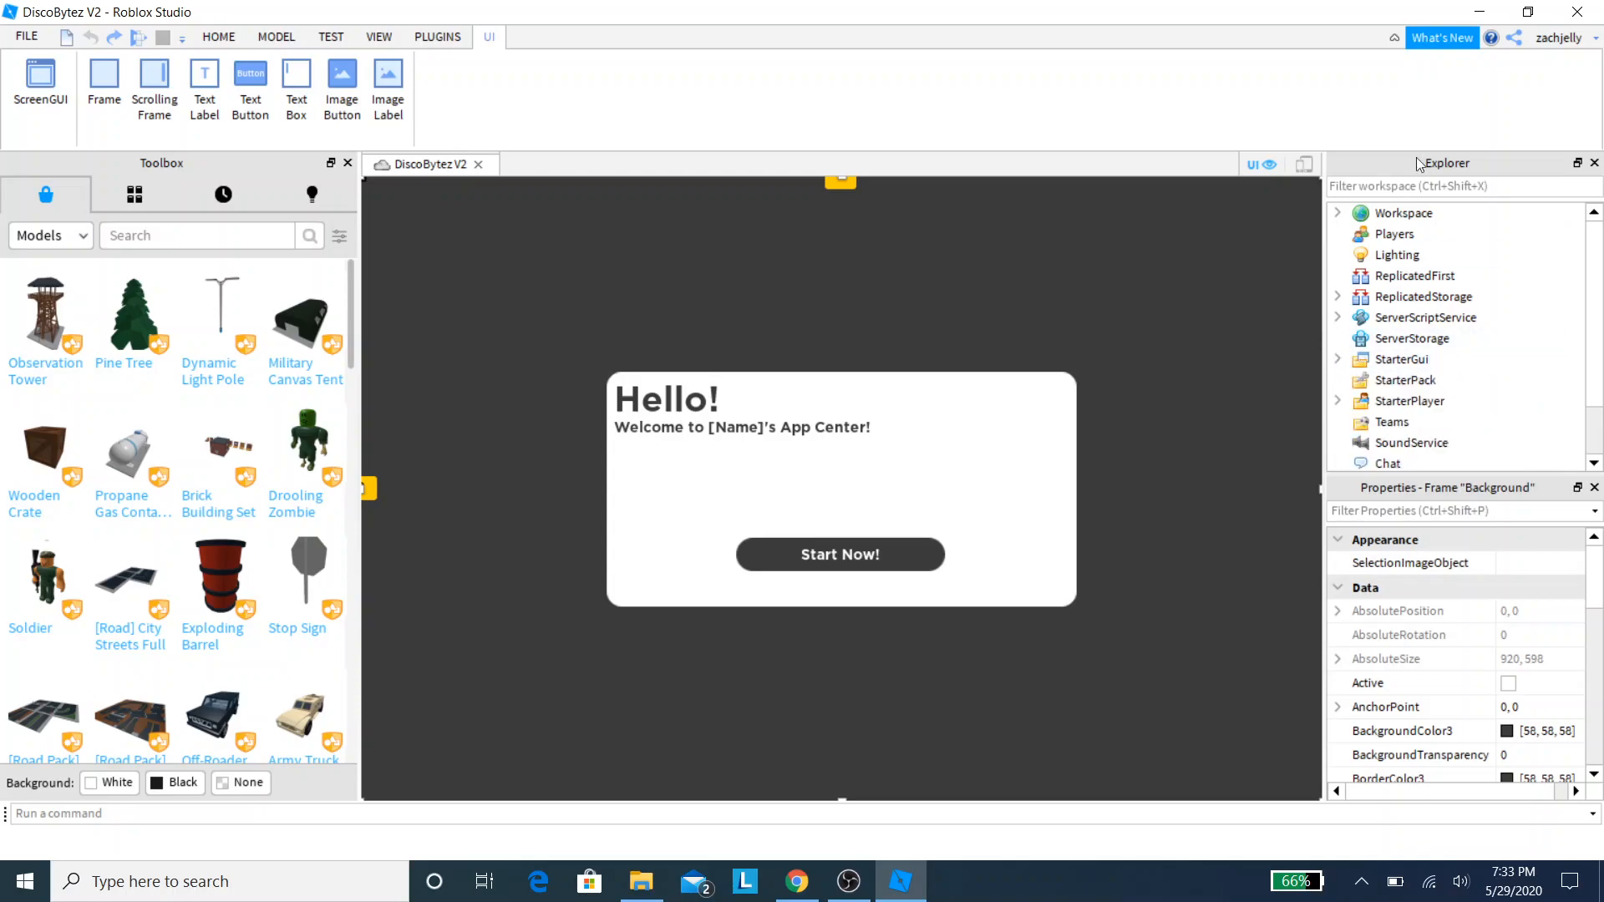
pyautogui.click(378, 37)
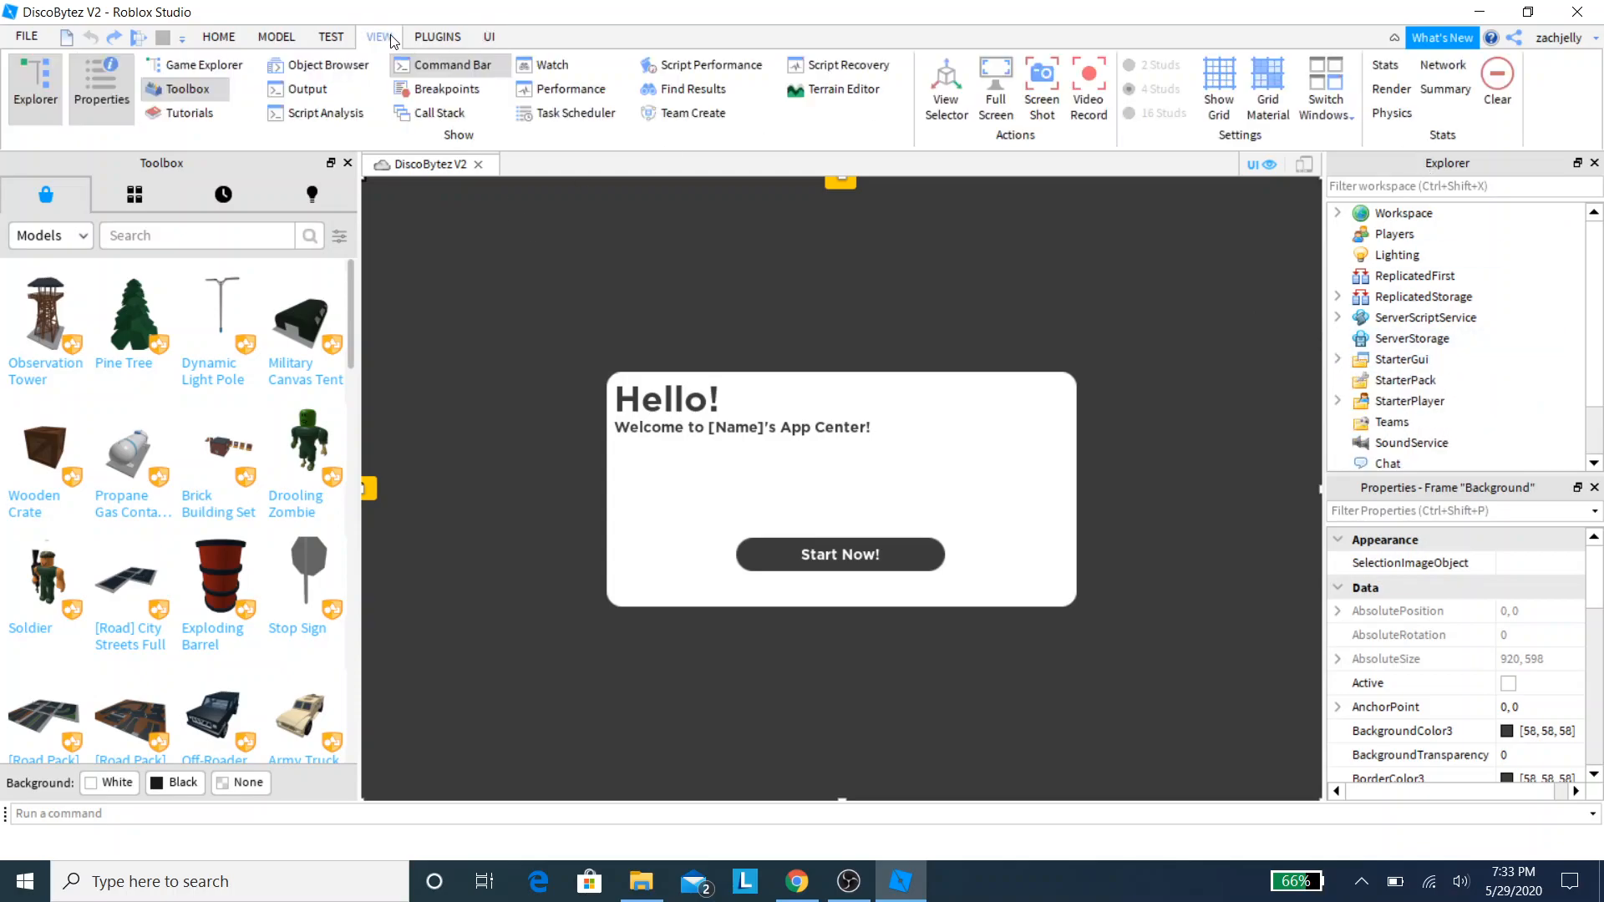
pyautogui.moveTo(35, 83)
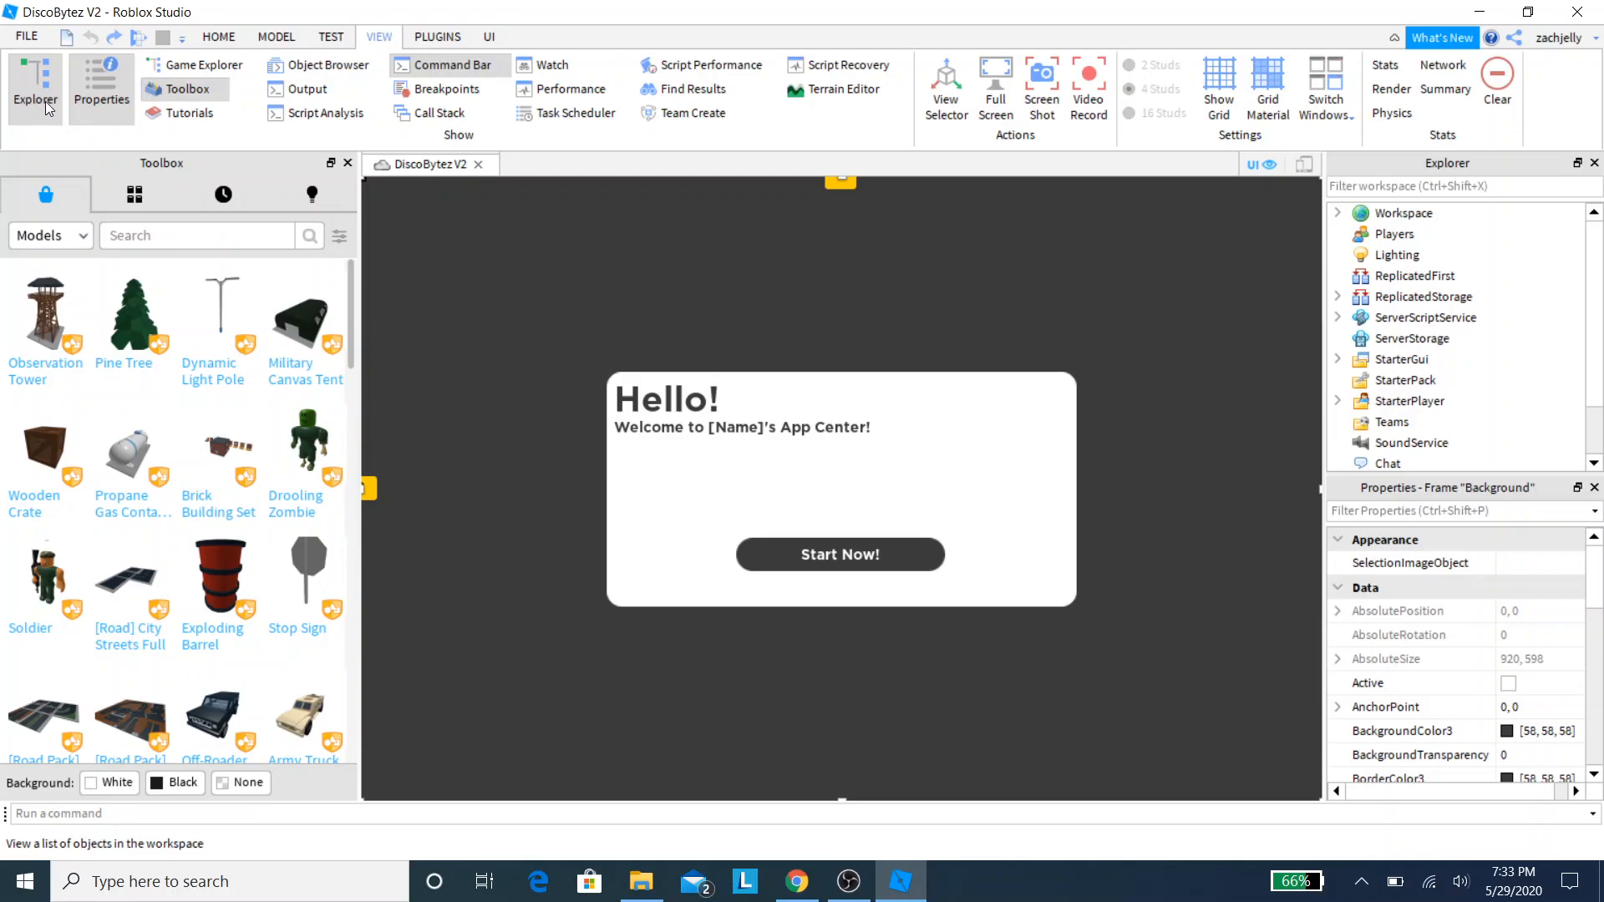
pyautogui.moveTo(1299, 518)
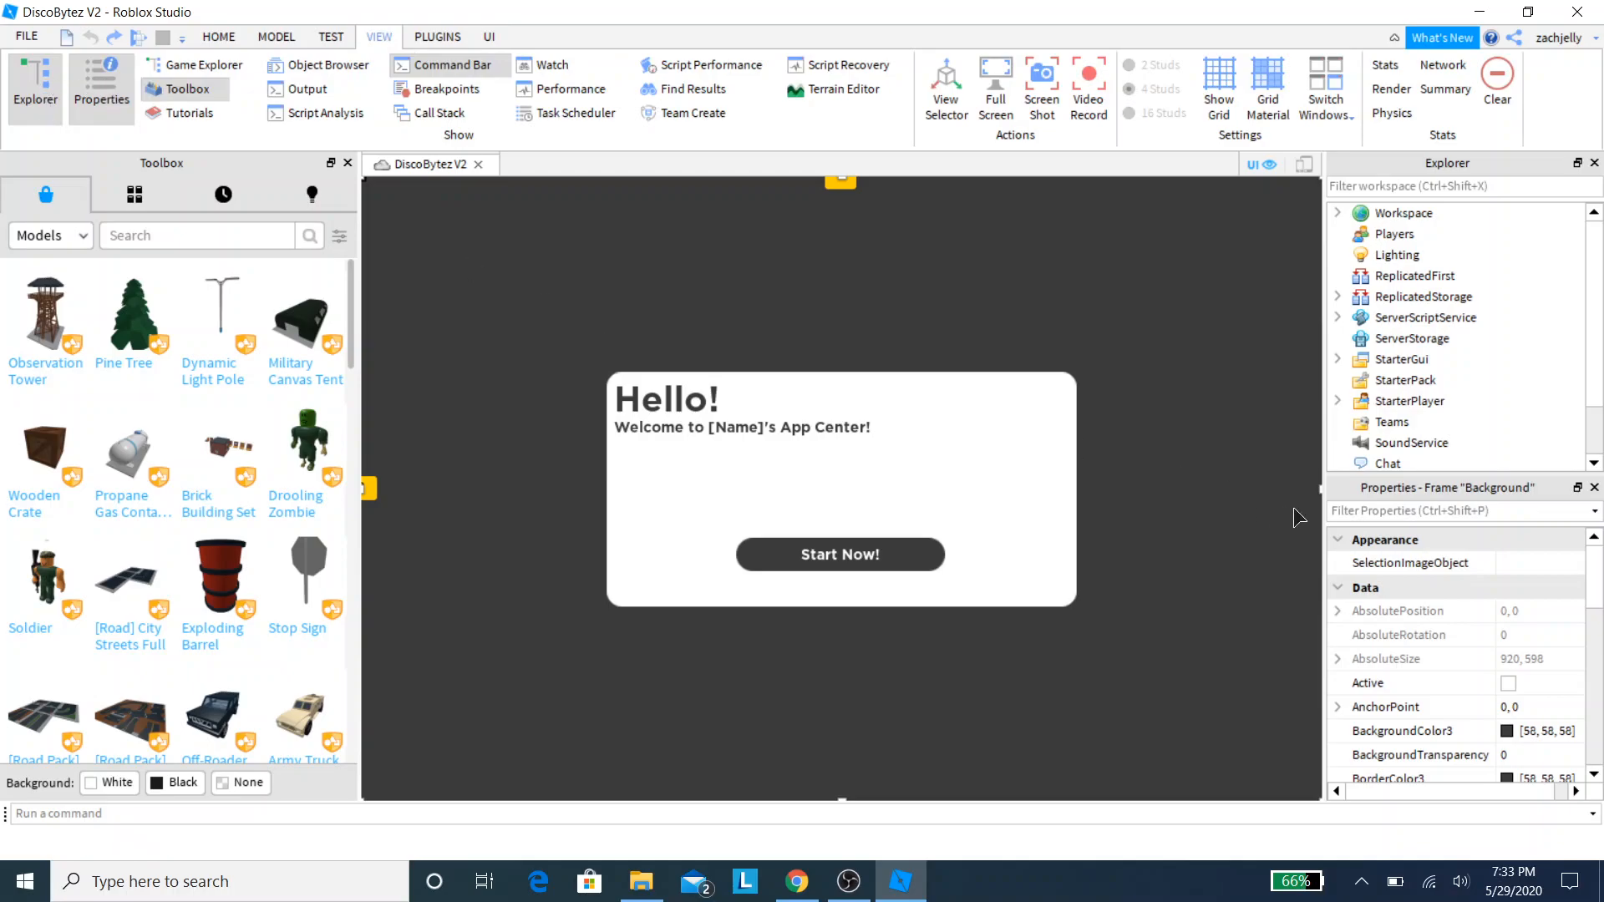
pyautogui.moveTo(1476, 338)
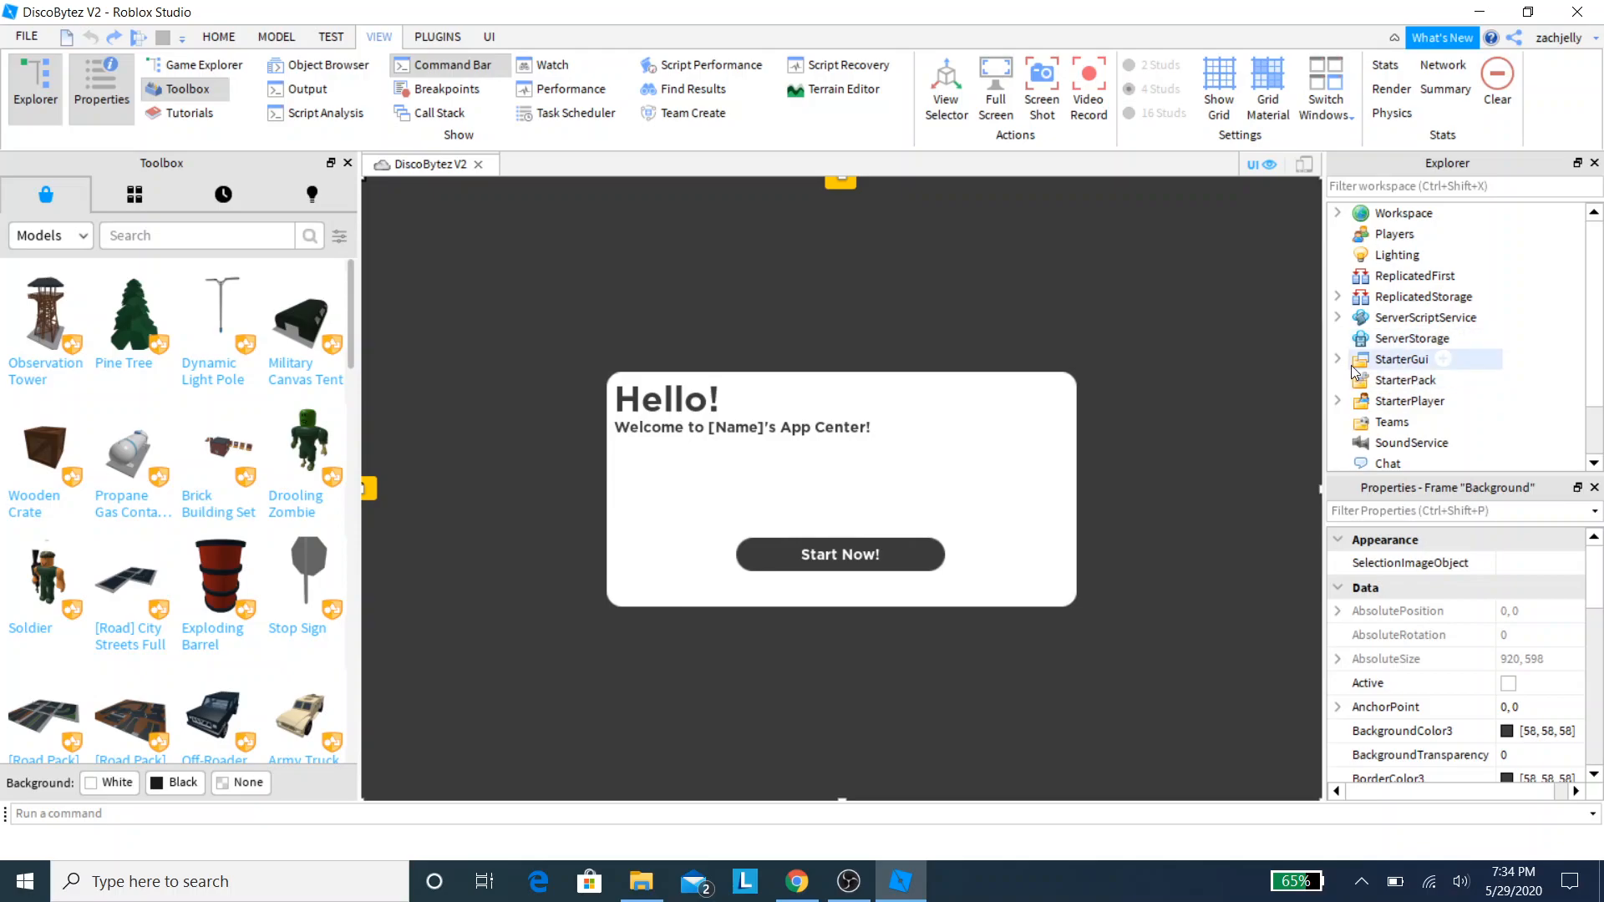
pyautogui.click(1336, 359)
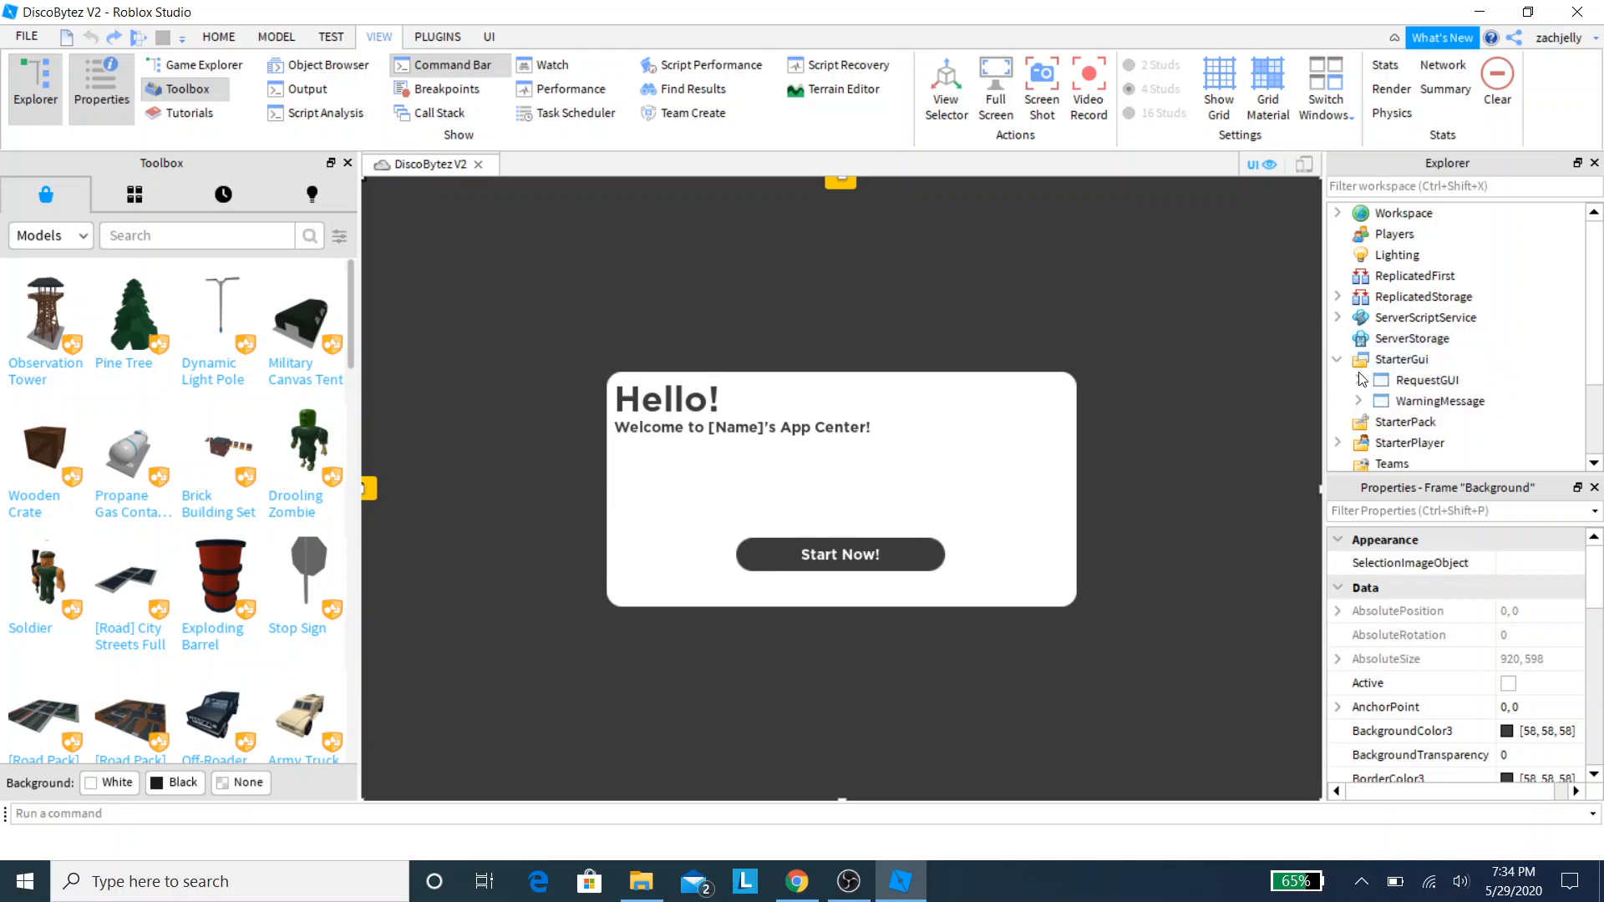
pyautogui.click(1357, 379)
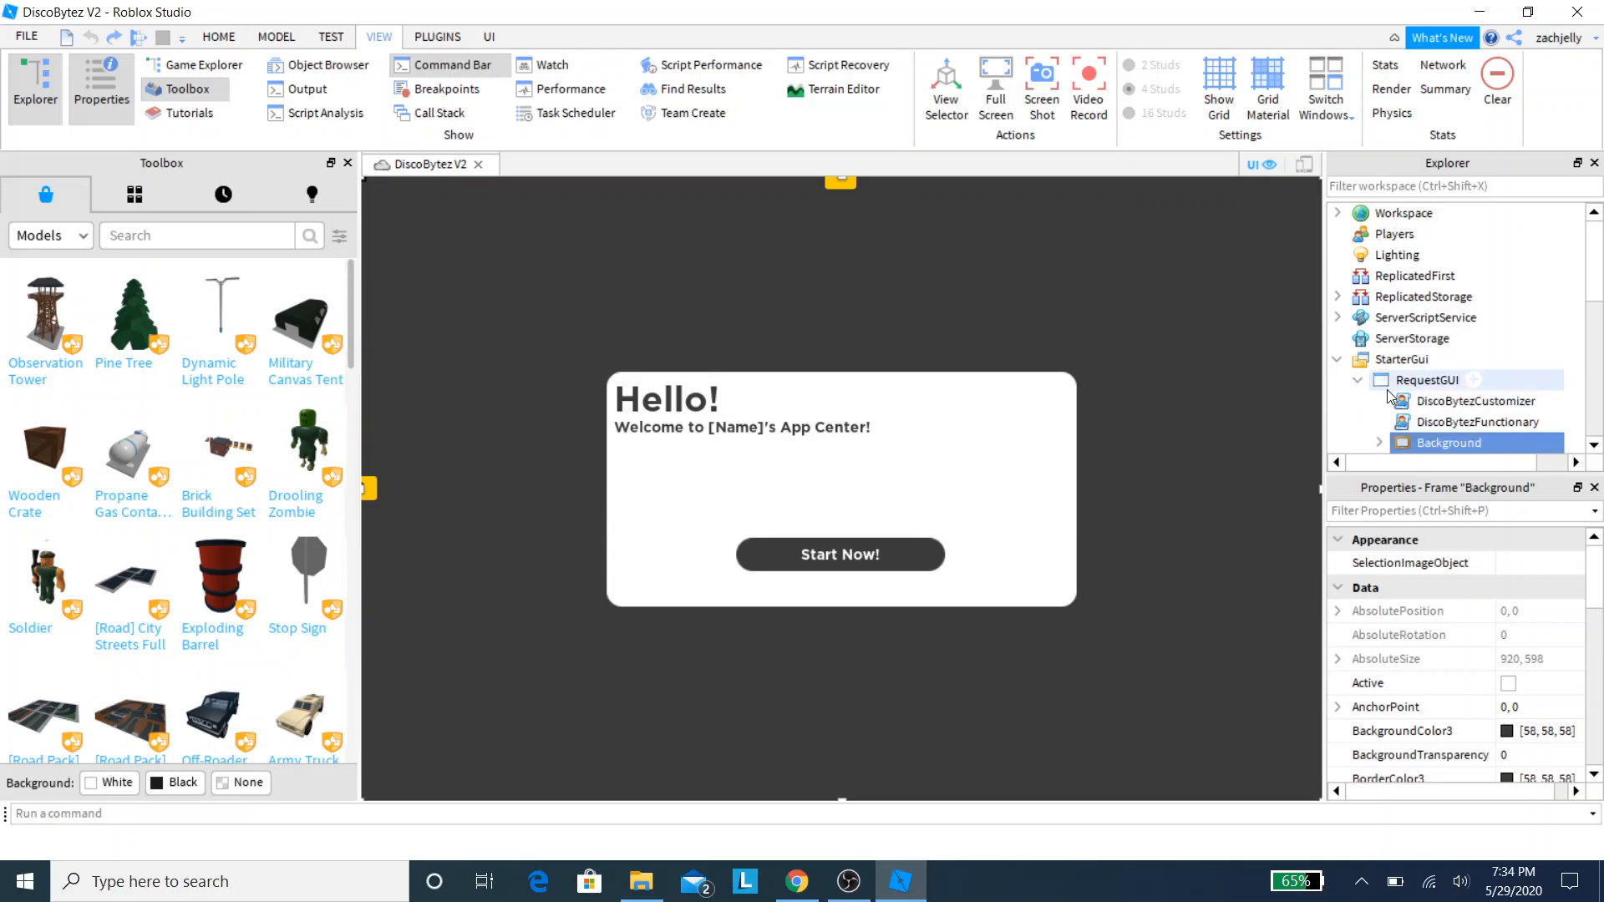
pyautogui.click(1472, 400)
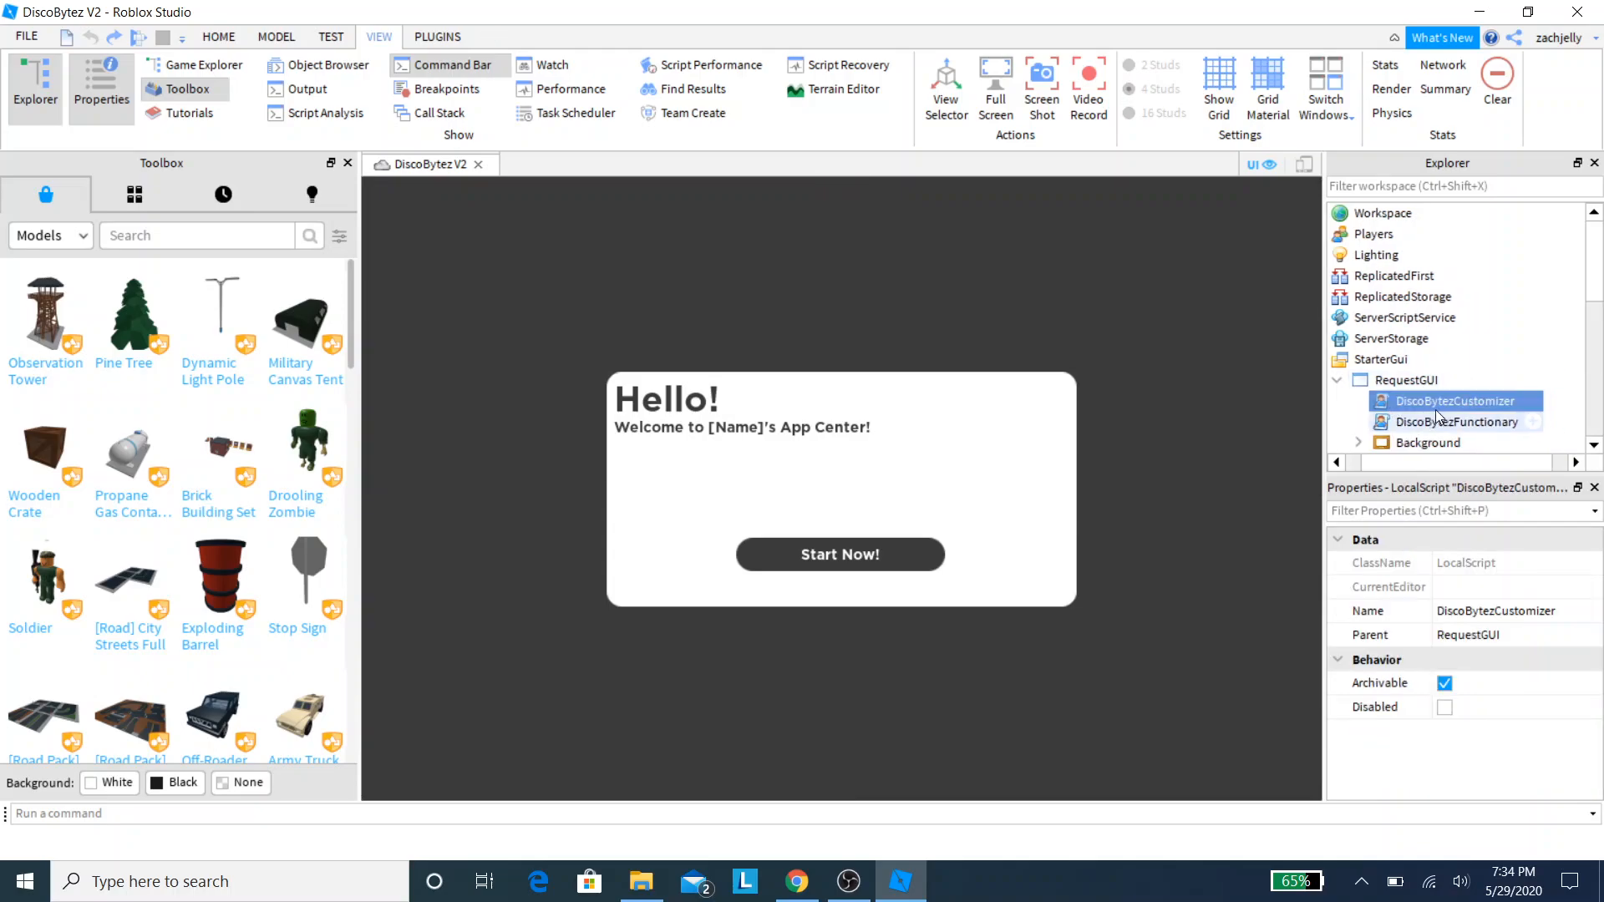
pyautogui.doubleClick(1453, 401)
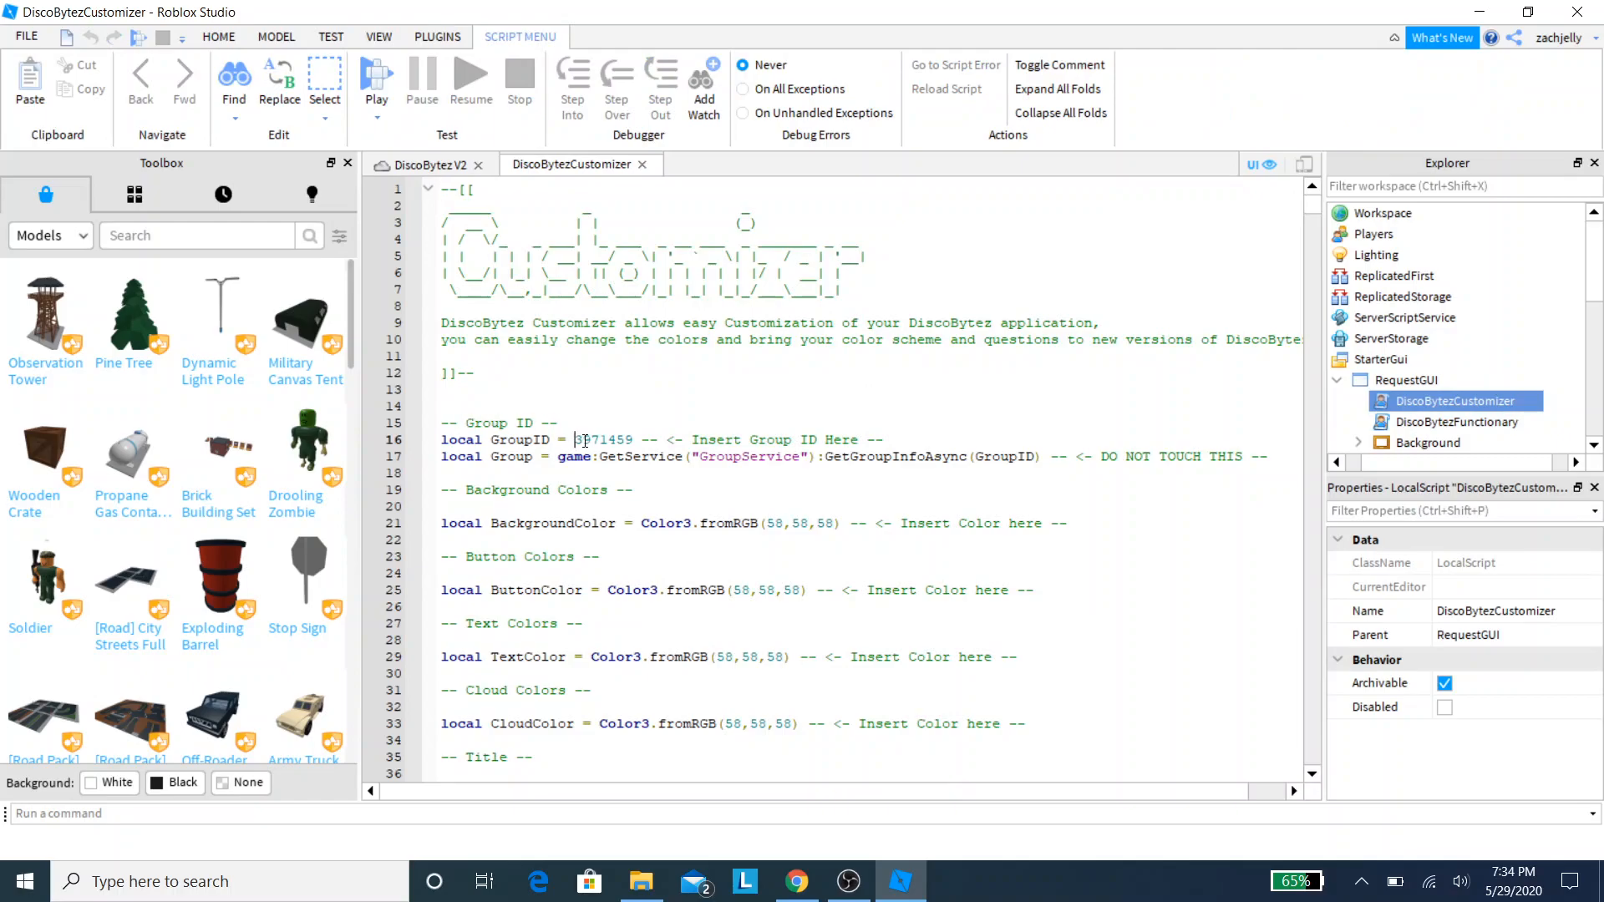
# Step: Select the GroupID number on line 16, then switch to Chrome
pyautogui.doubleClick(603, 441)
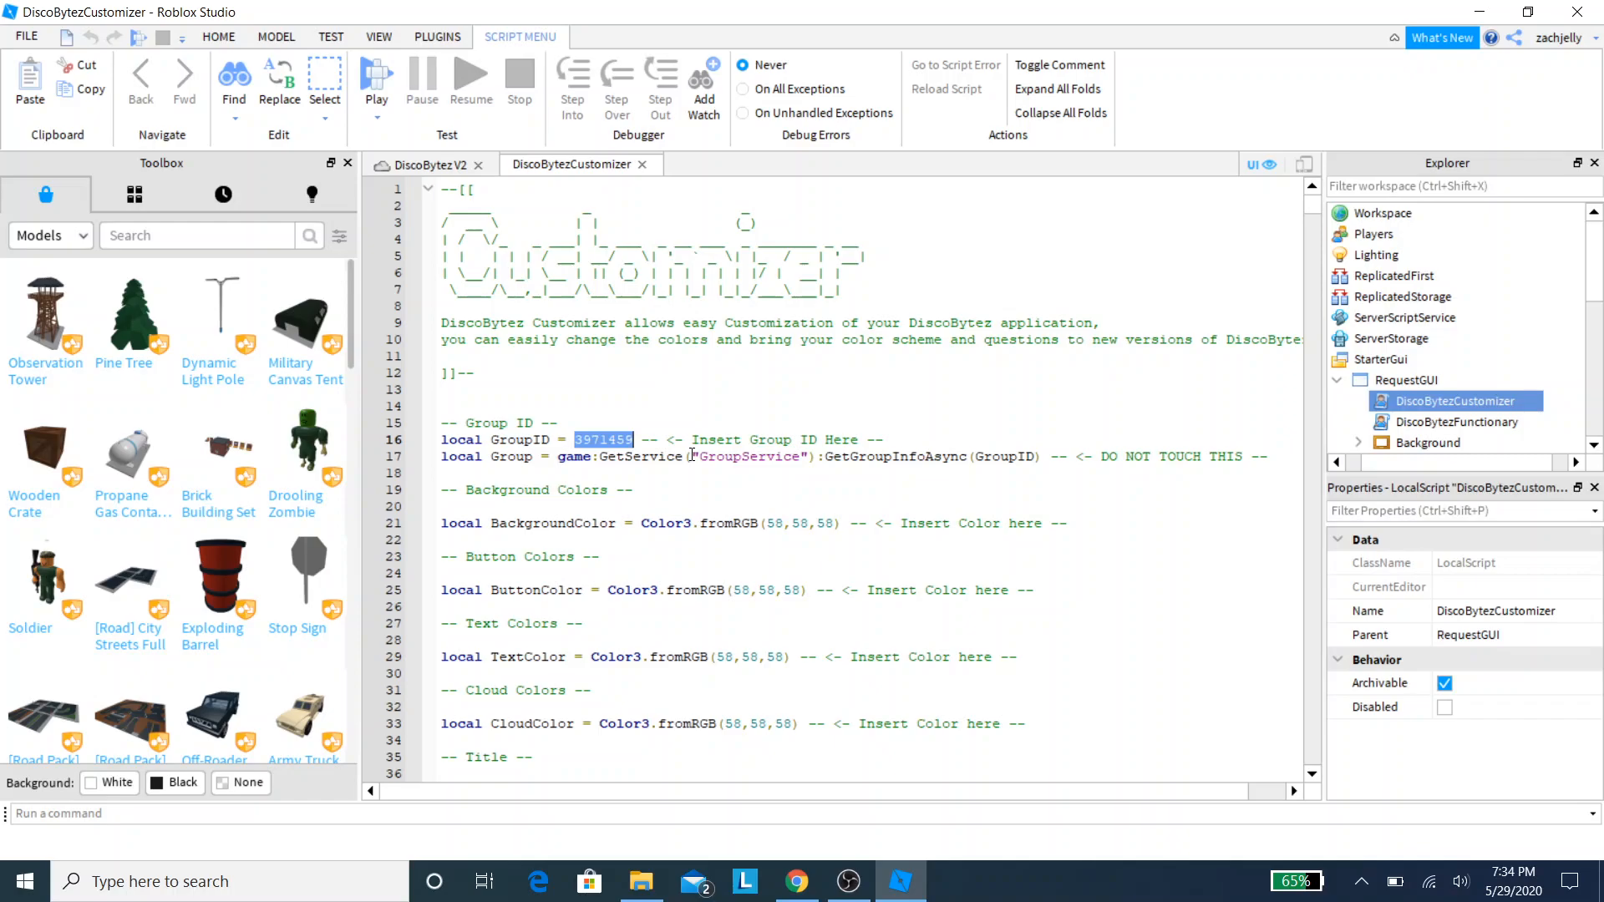
pyautogui.click(794, 880)
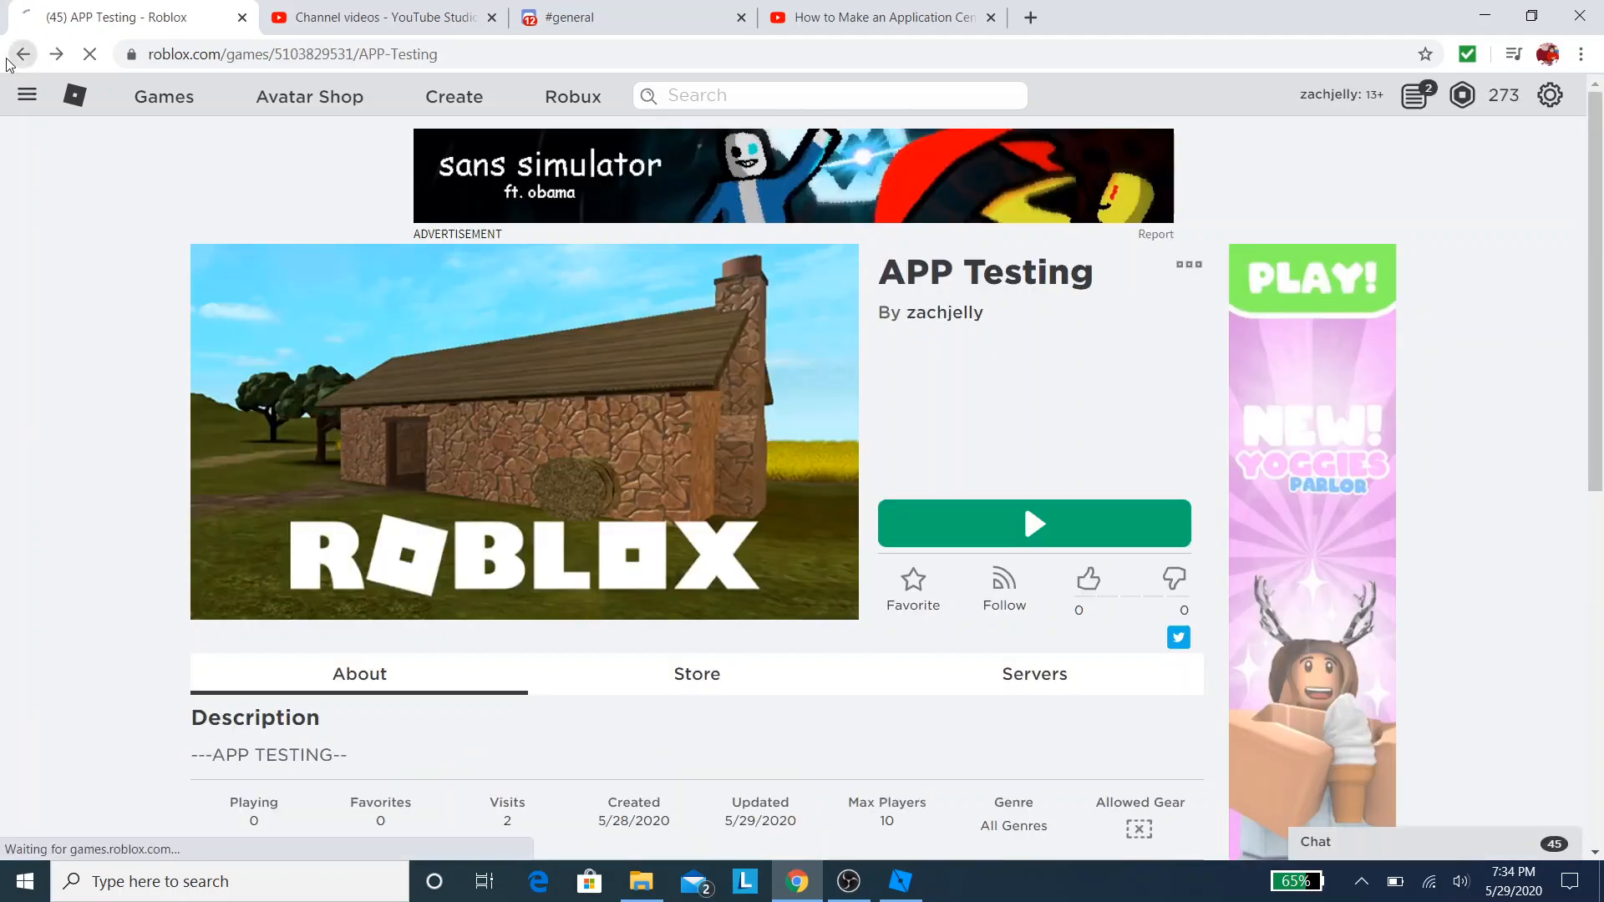
# Step: Go back to the Disney Parks group page at groups/3971459
pyautogui.click(23, 55)
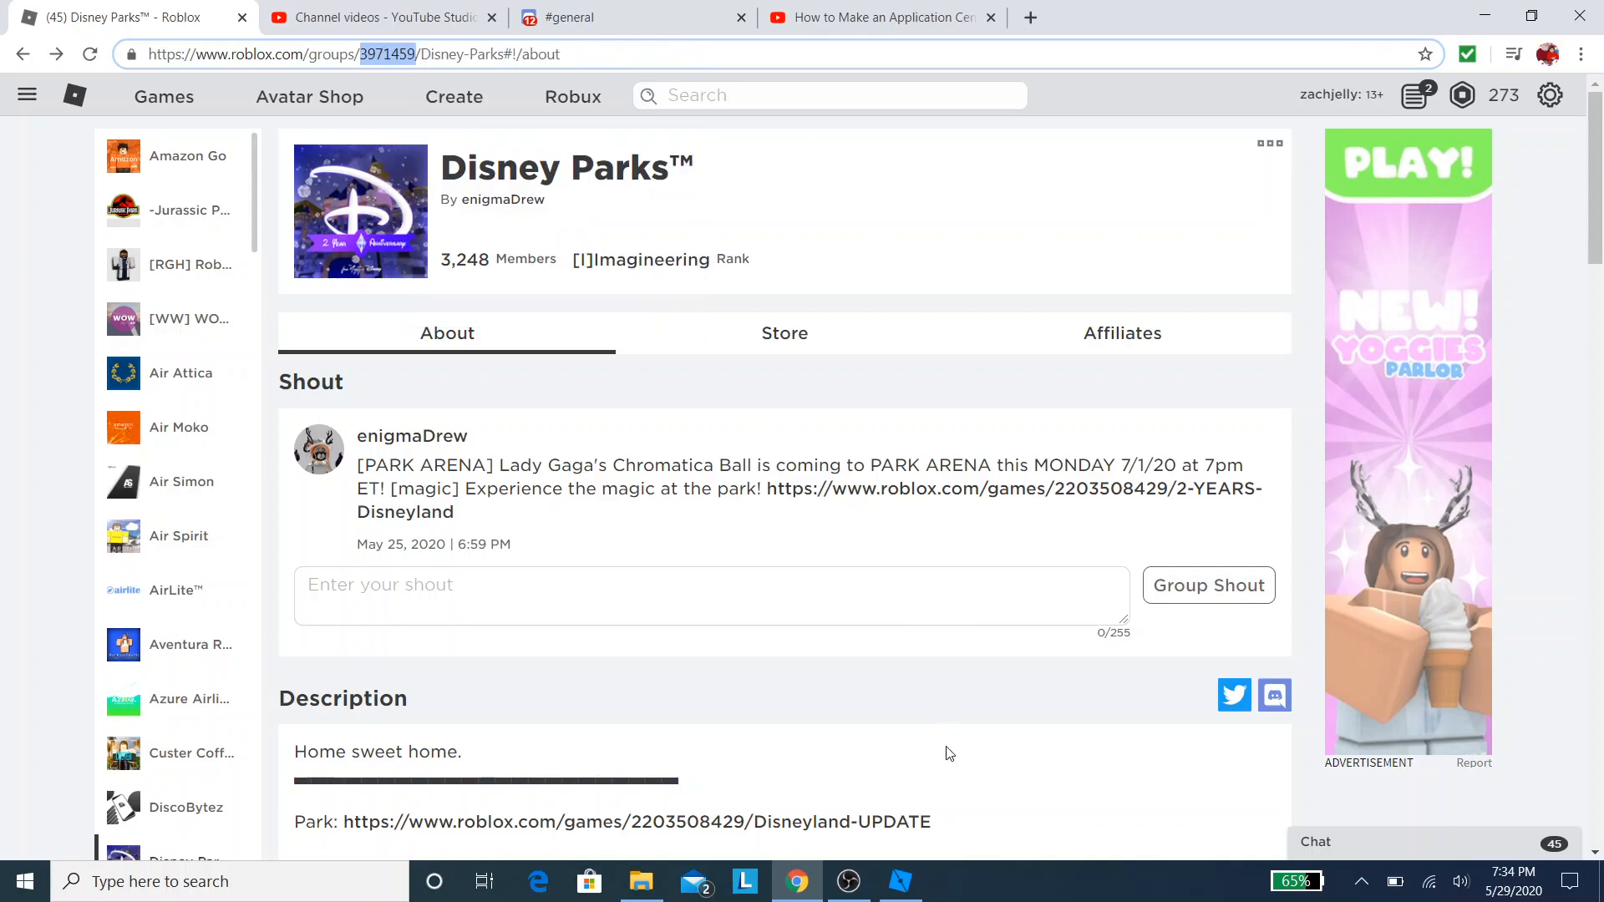
# Step: Review the customizer script's settings, then select the Background frame to show its properties
pyautogui.click(897, 880)
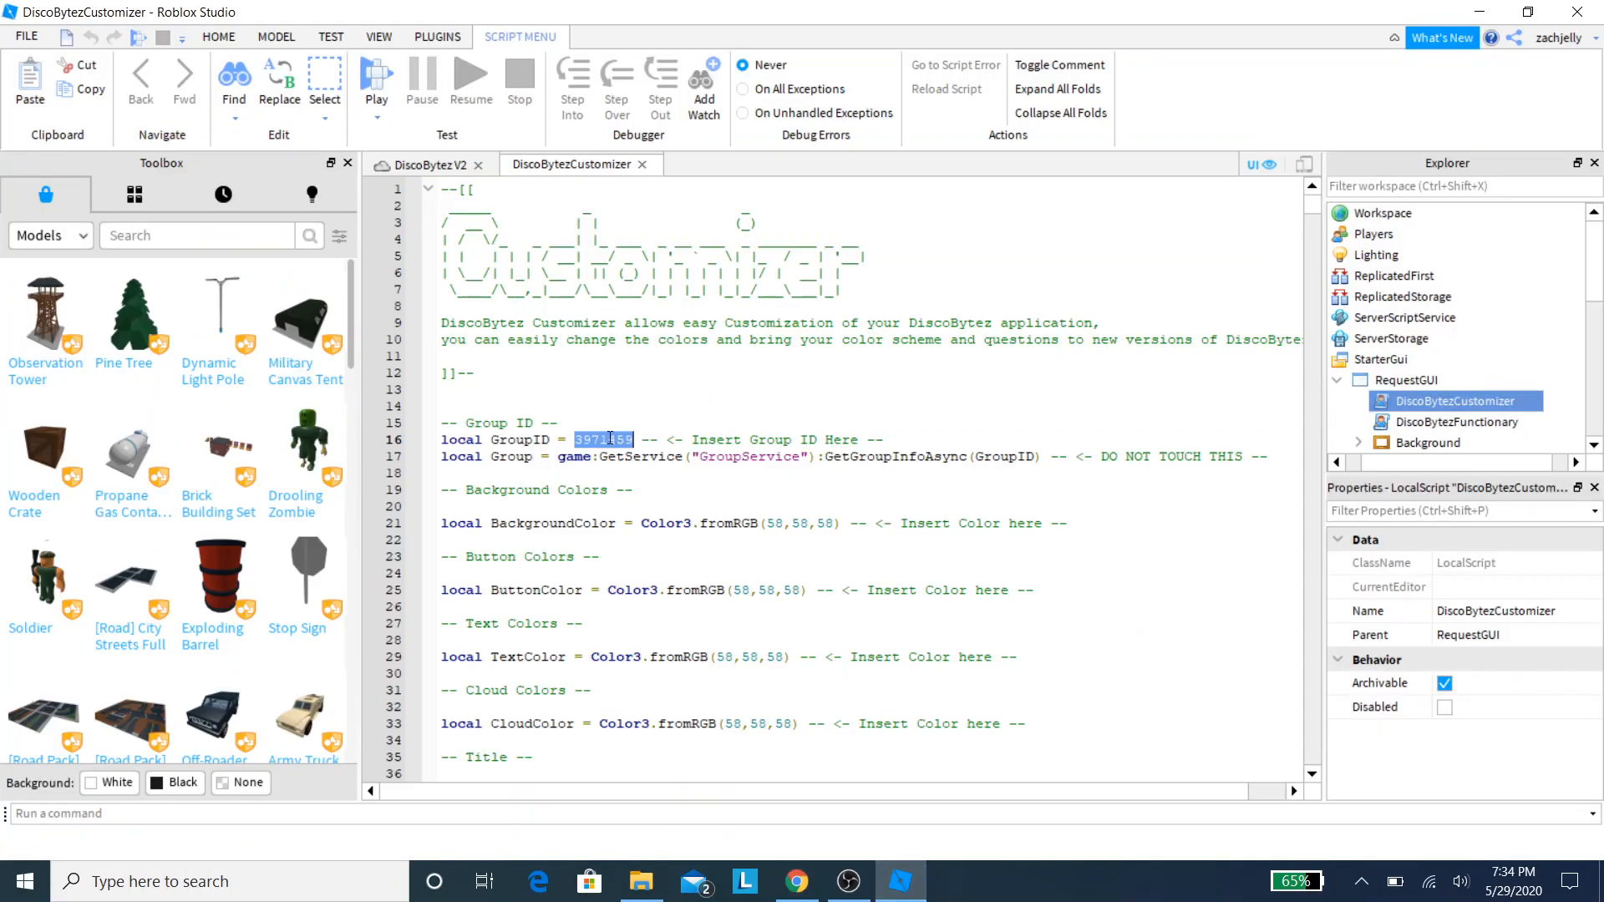
pyautogui.click(632, 440)
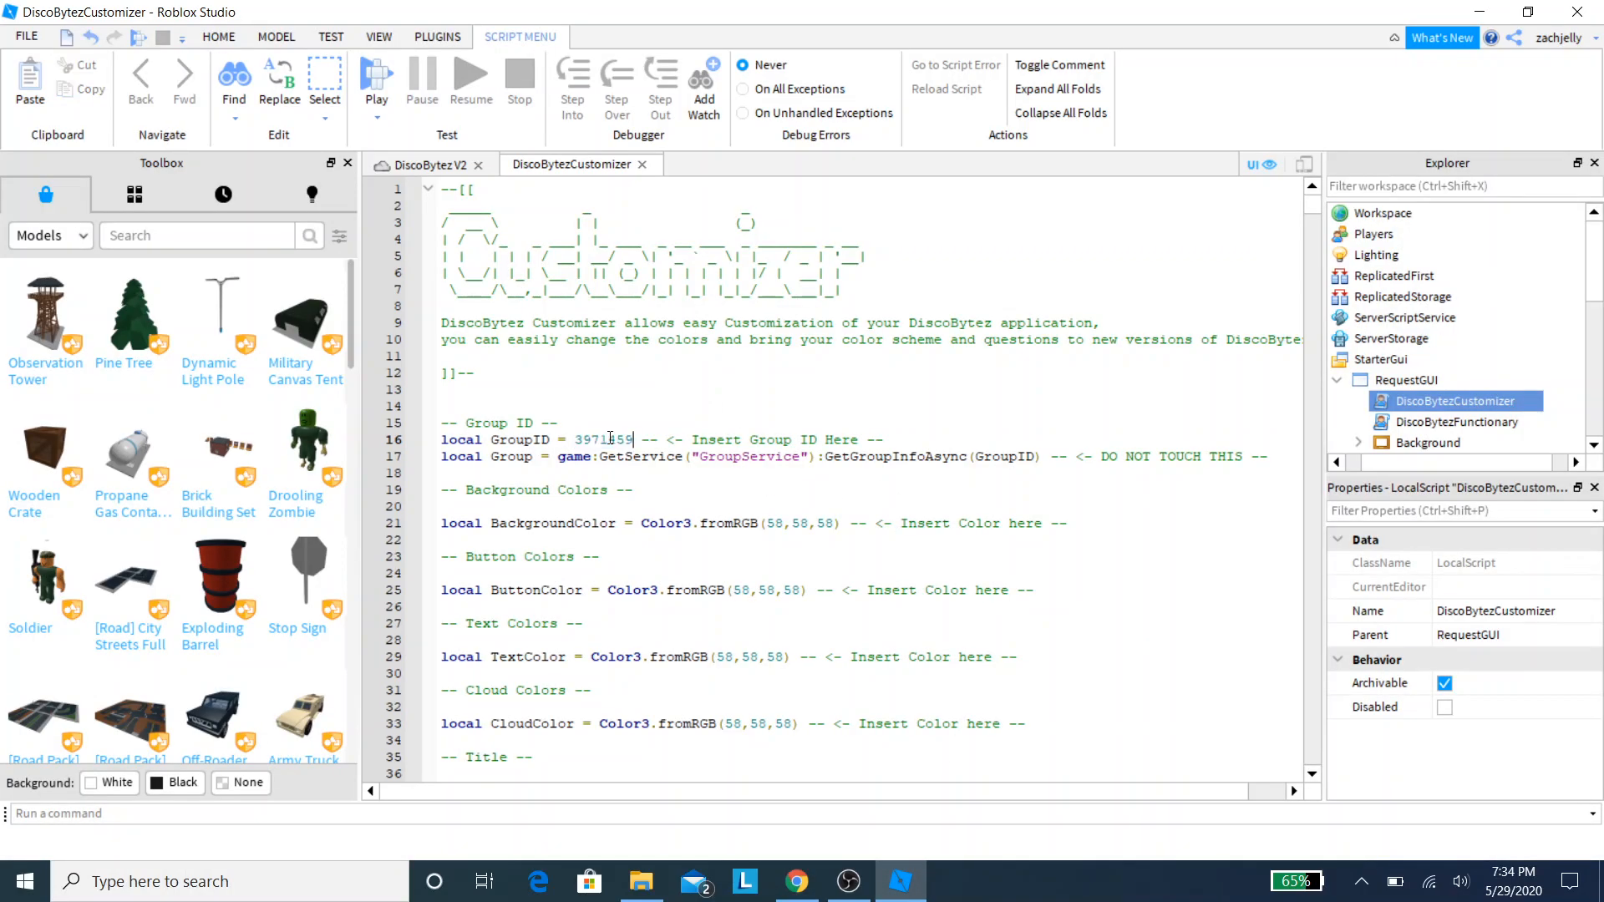
pyautogui.click(614, 406)
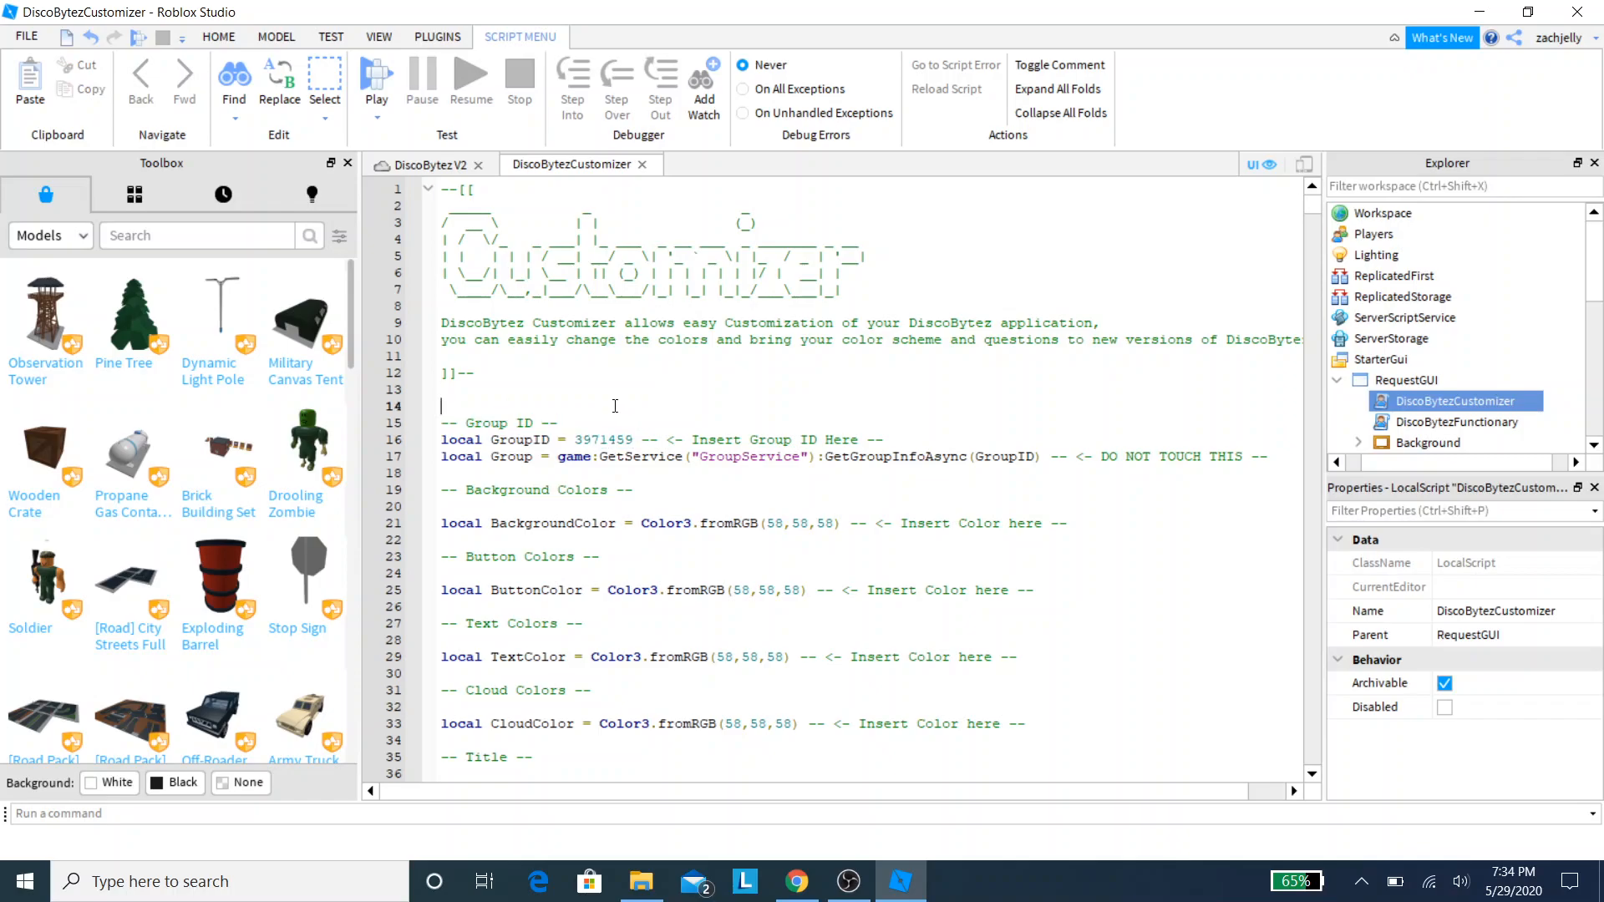
pyautogui.scroll(-3)
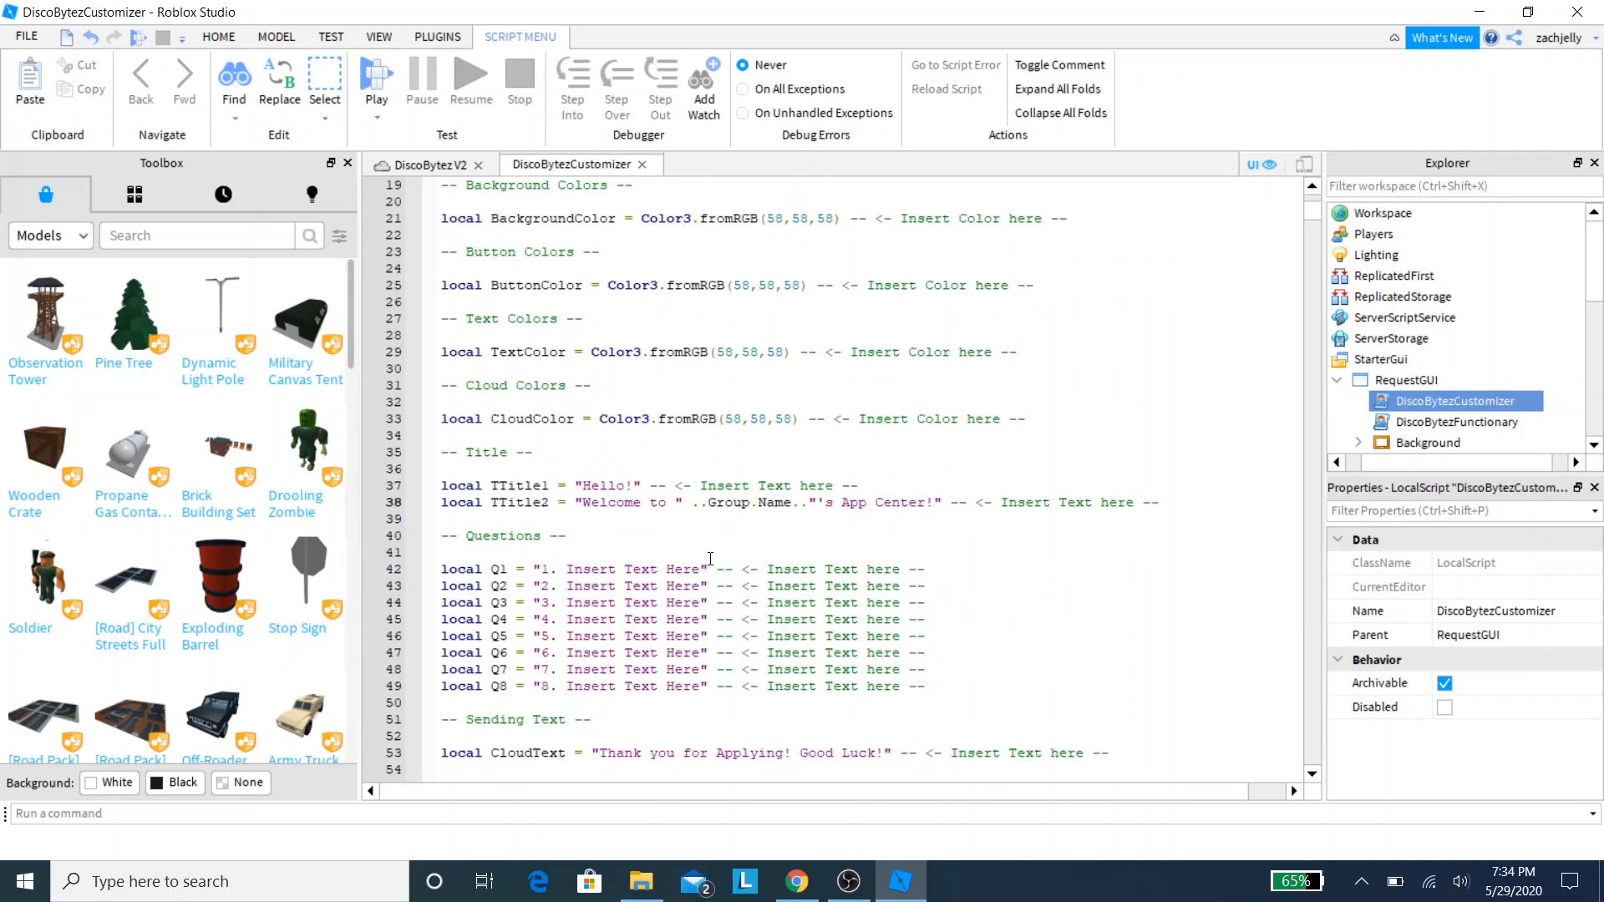
pyautogui.scroll(3)
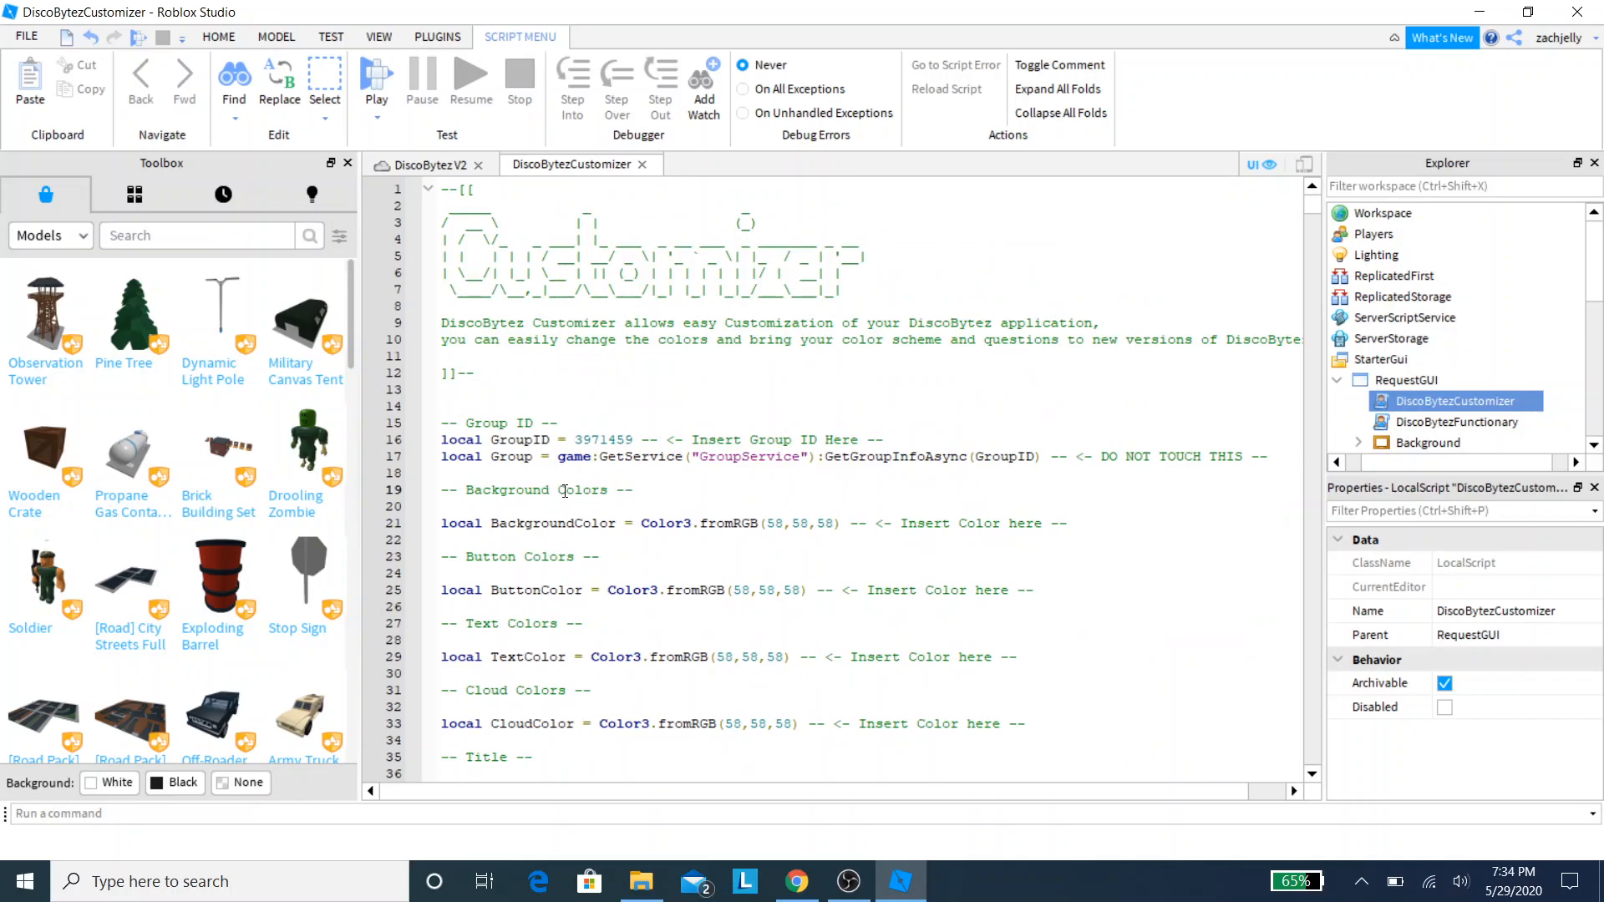
pyautogui.moveTo(652, 523)
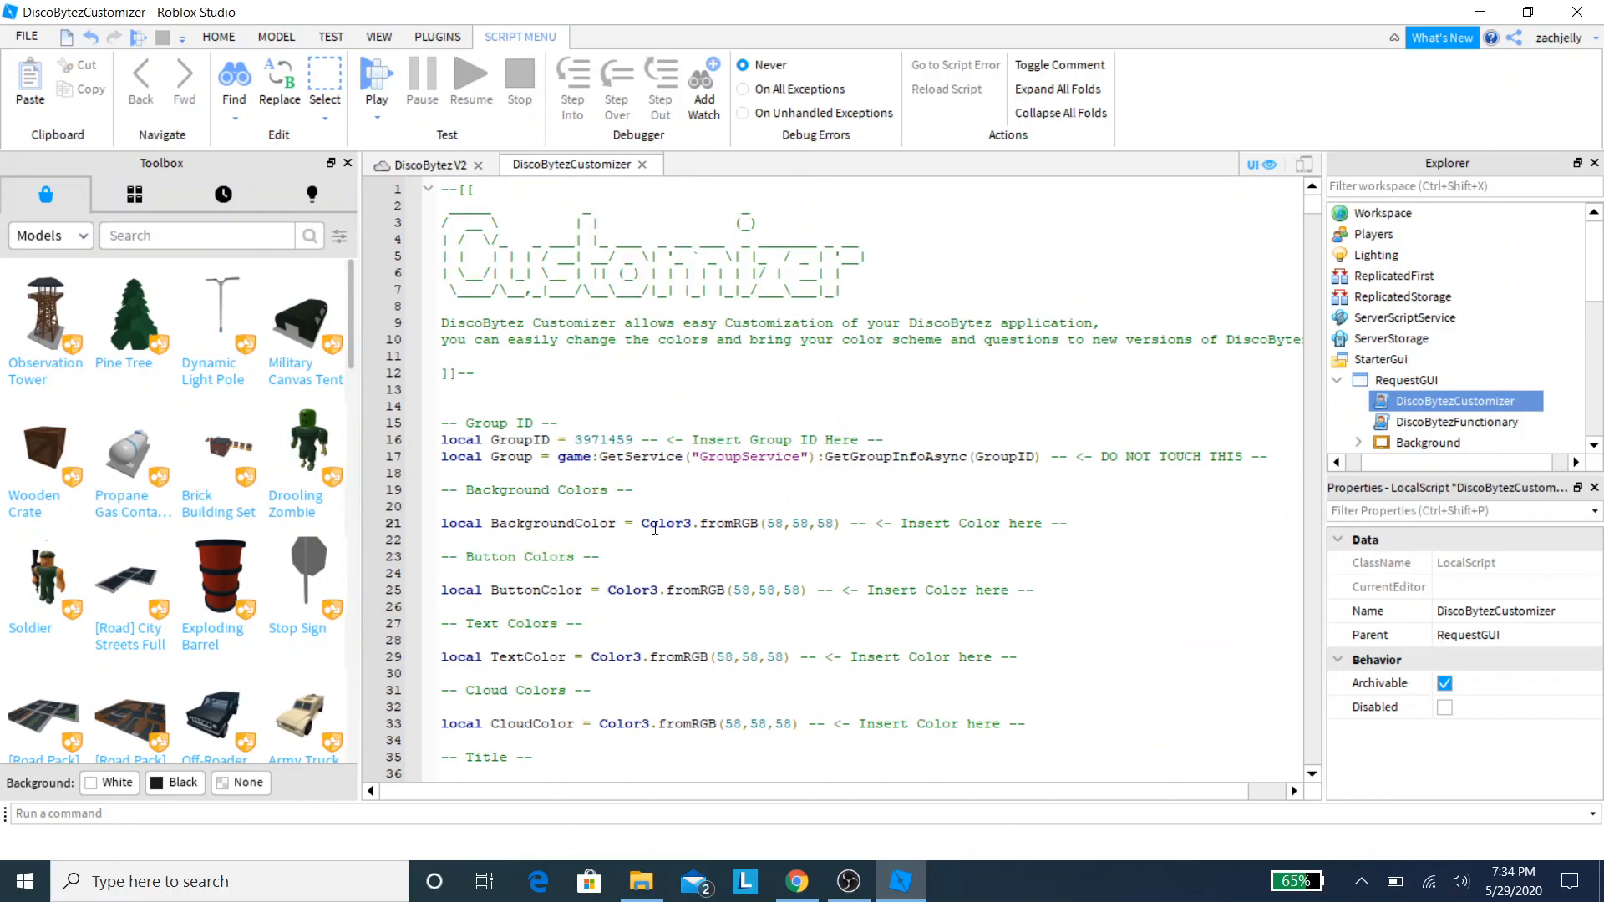
pyautogui.click(1427, 442)
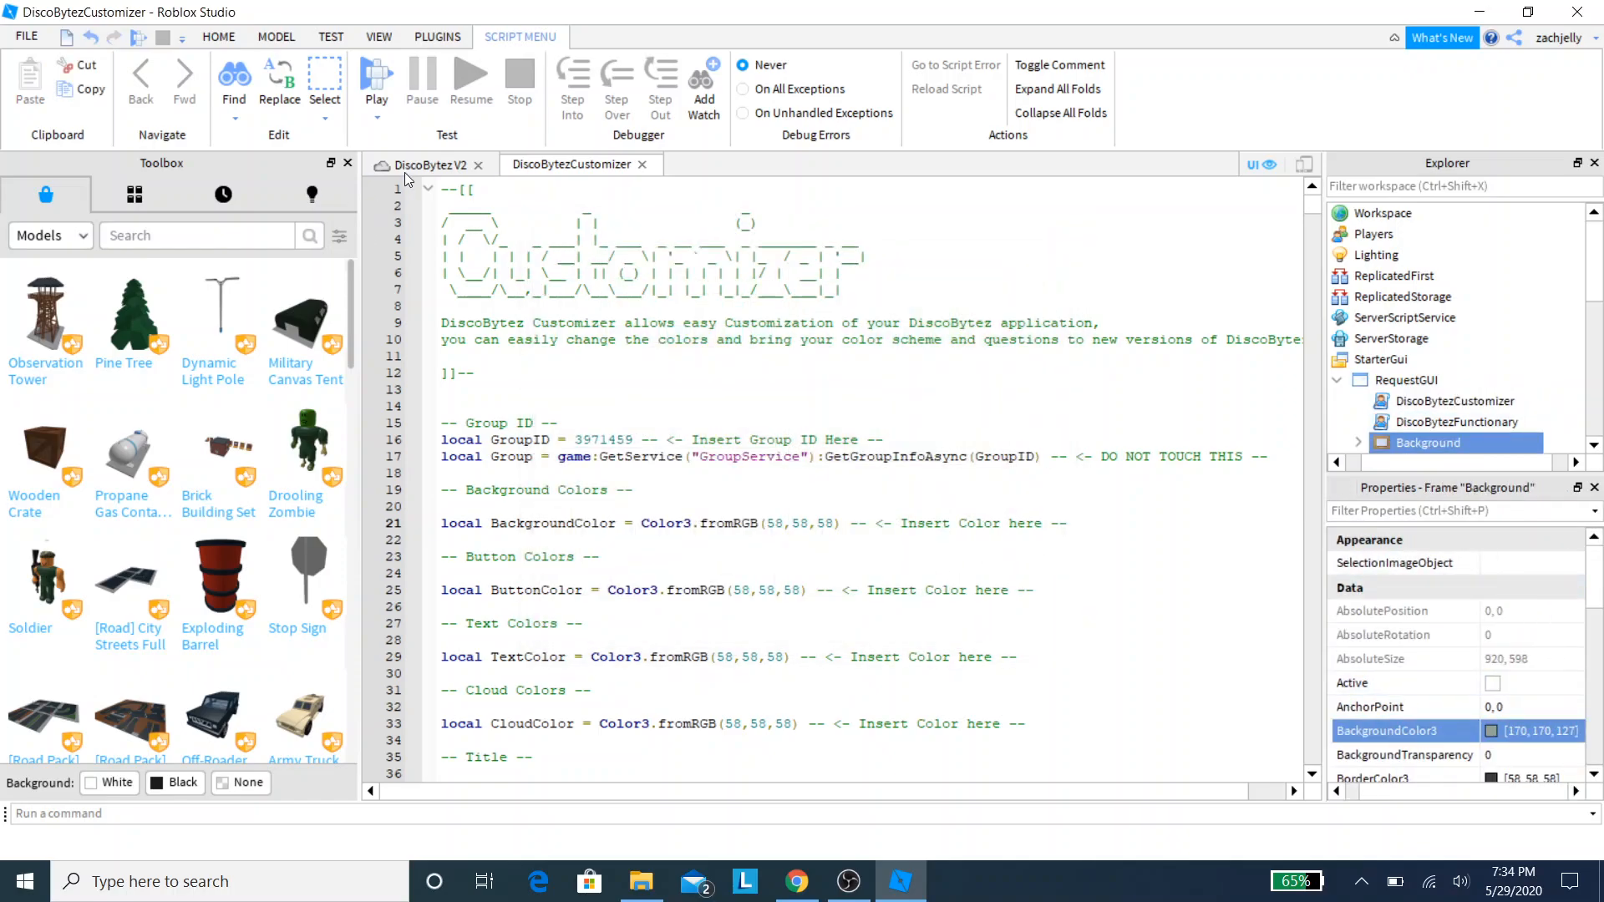
pyautogui.click(429, 165)
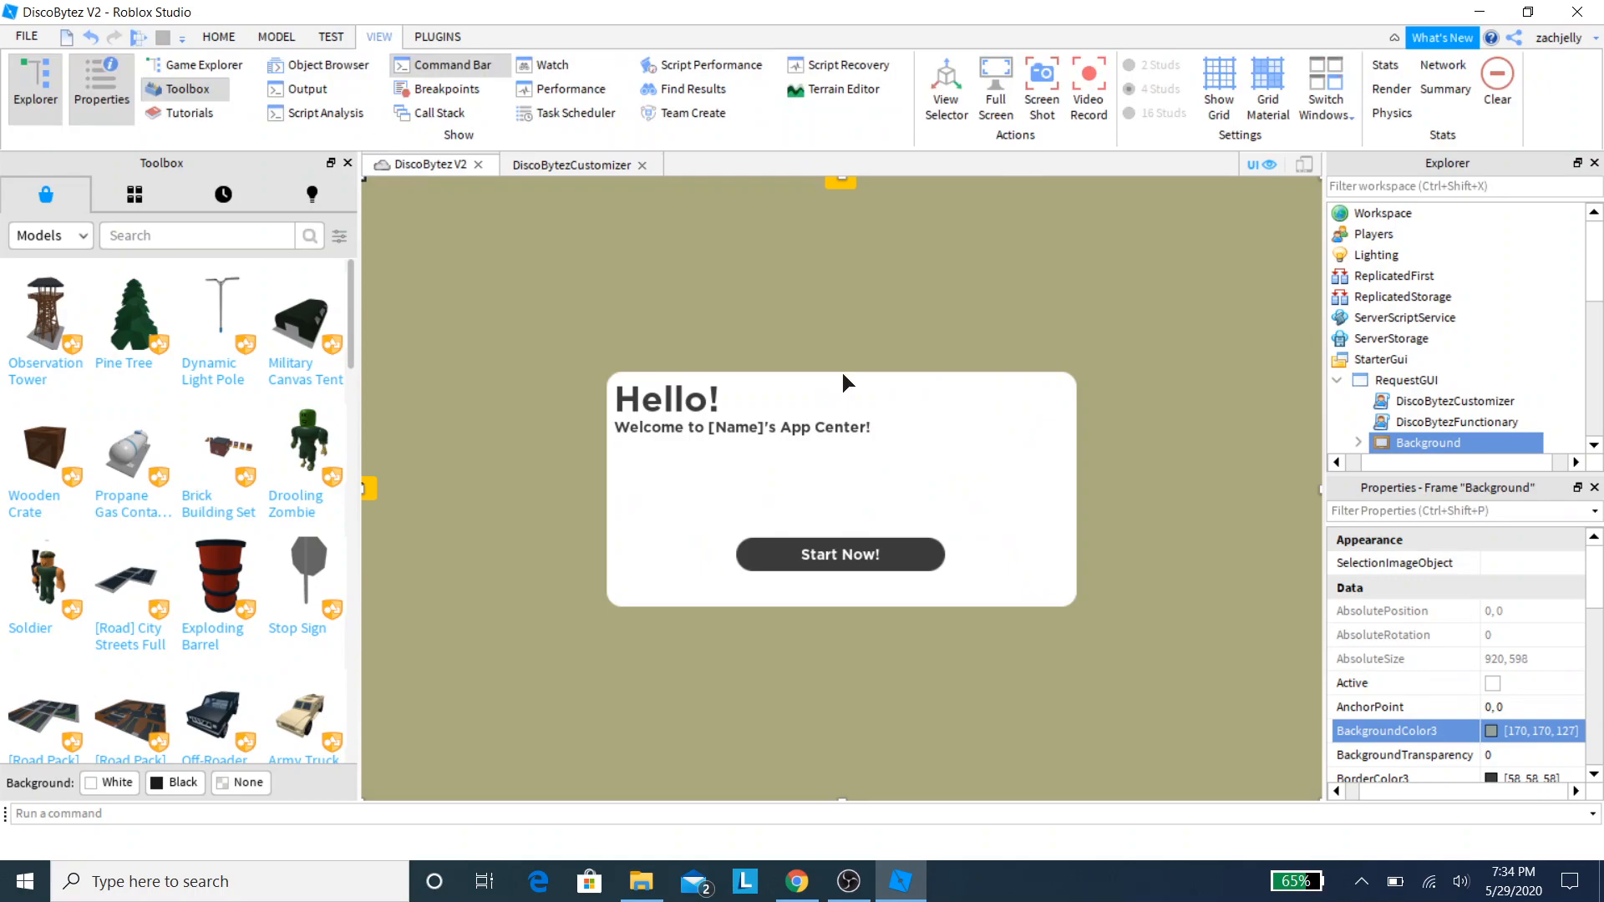
pyautogui.click(138, 38)
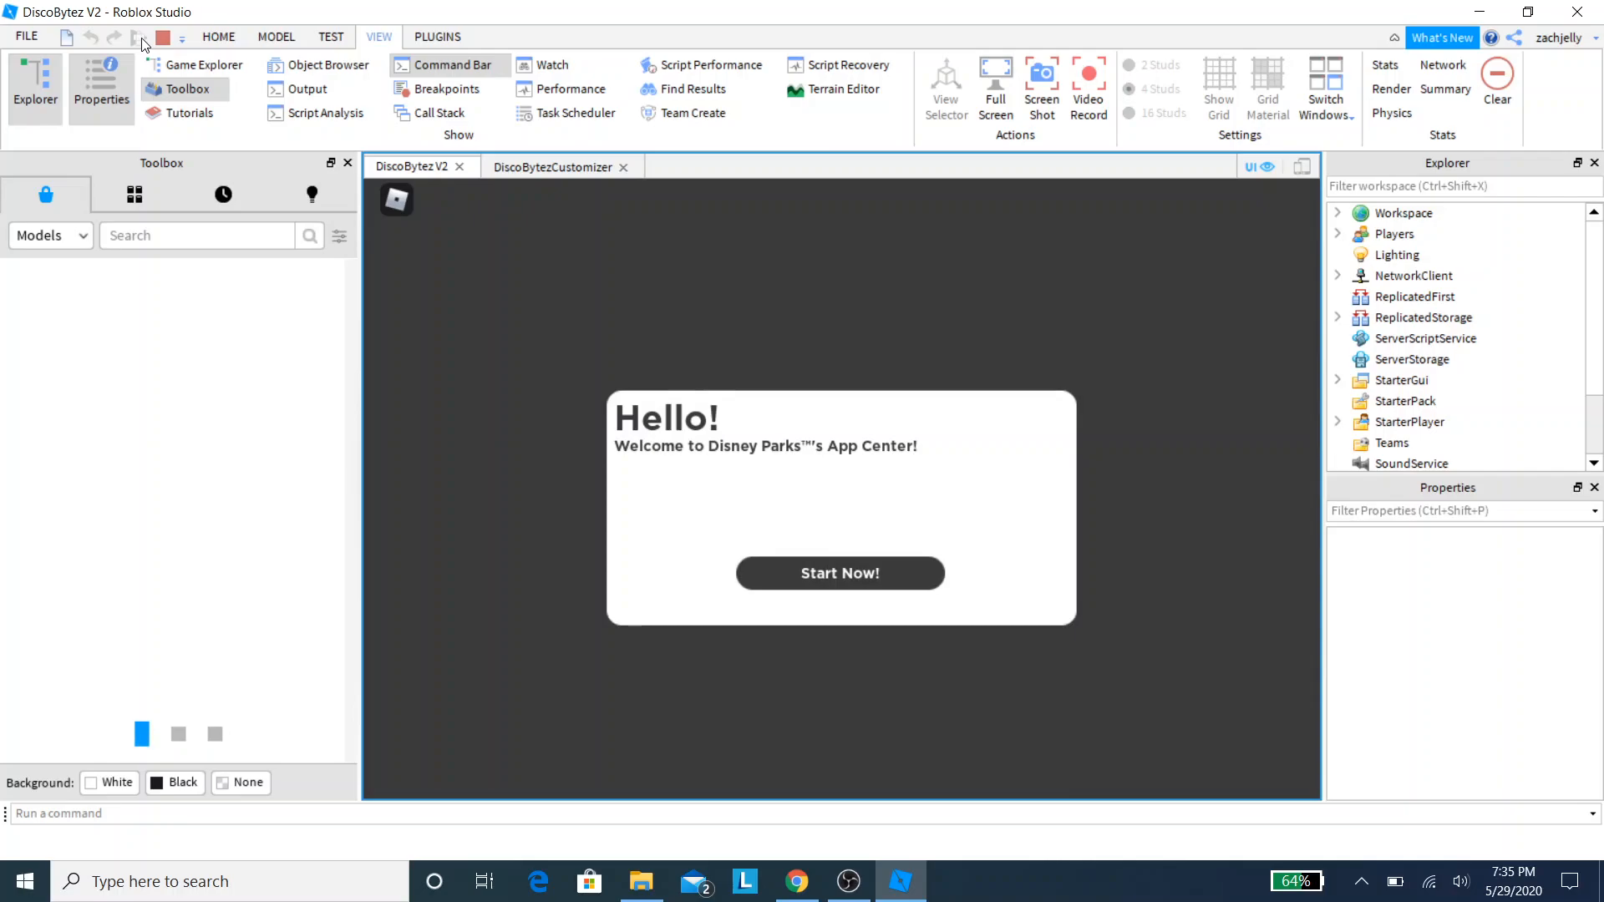
pyautogui.click(1425, 442)
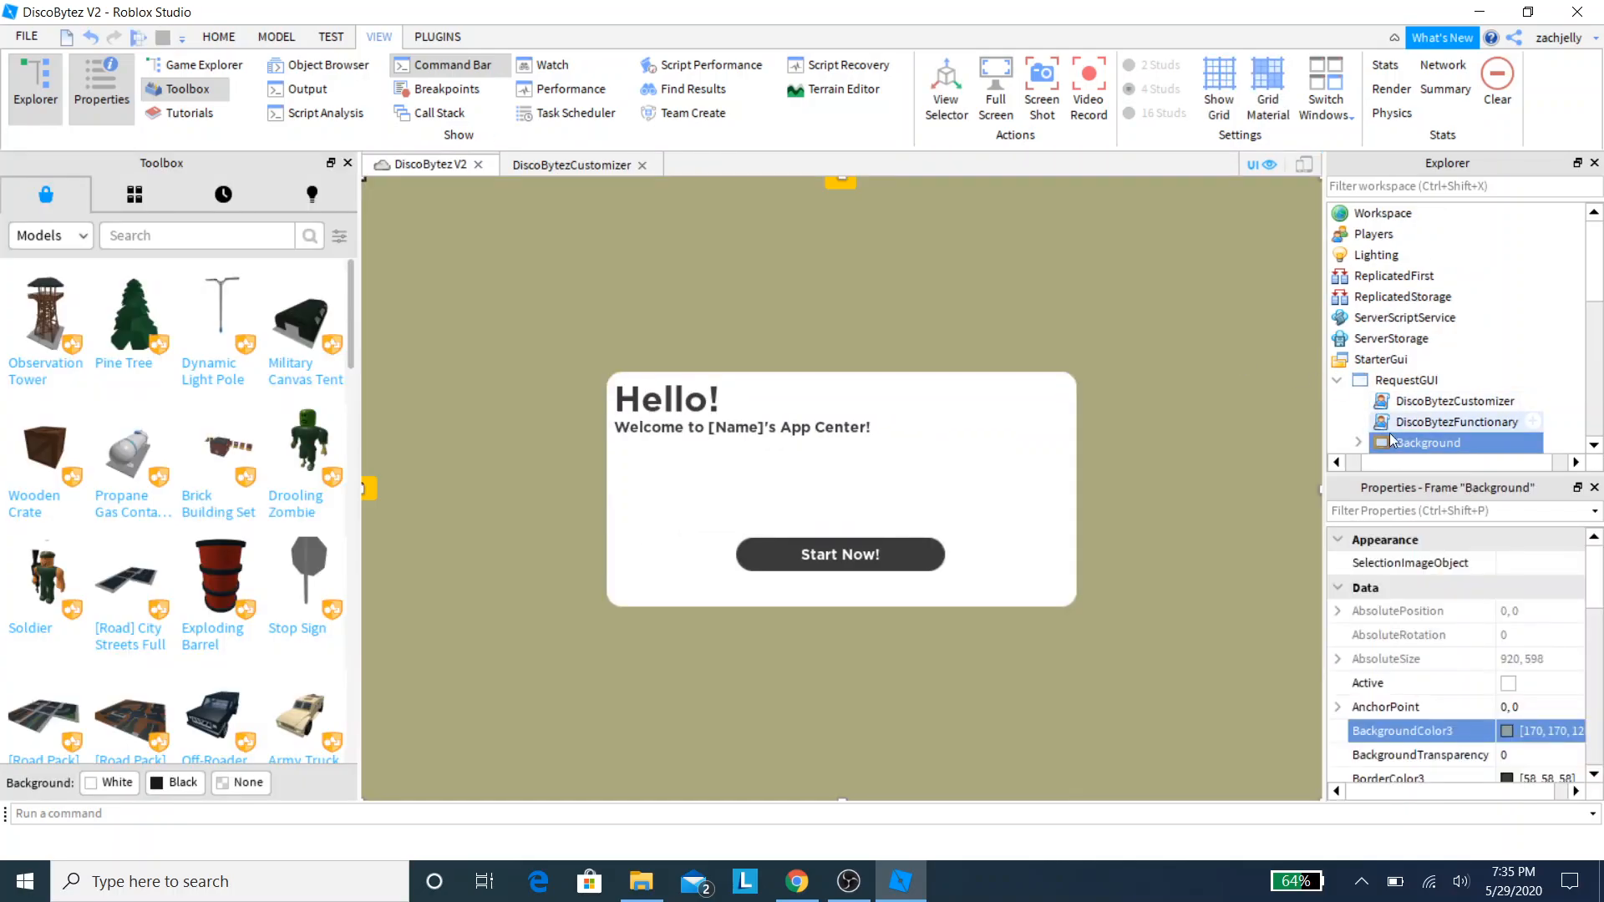
# Step: Set the Background frame's BackgroundColor3 to pink (255, 170, 255) and copy the value
pyautogui.click(1507, 730)
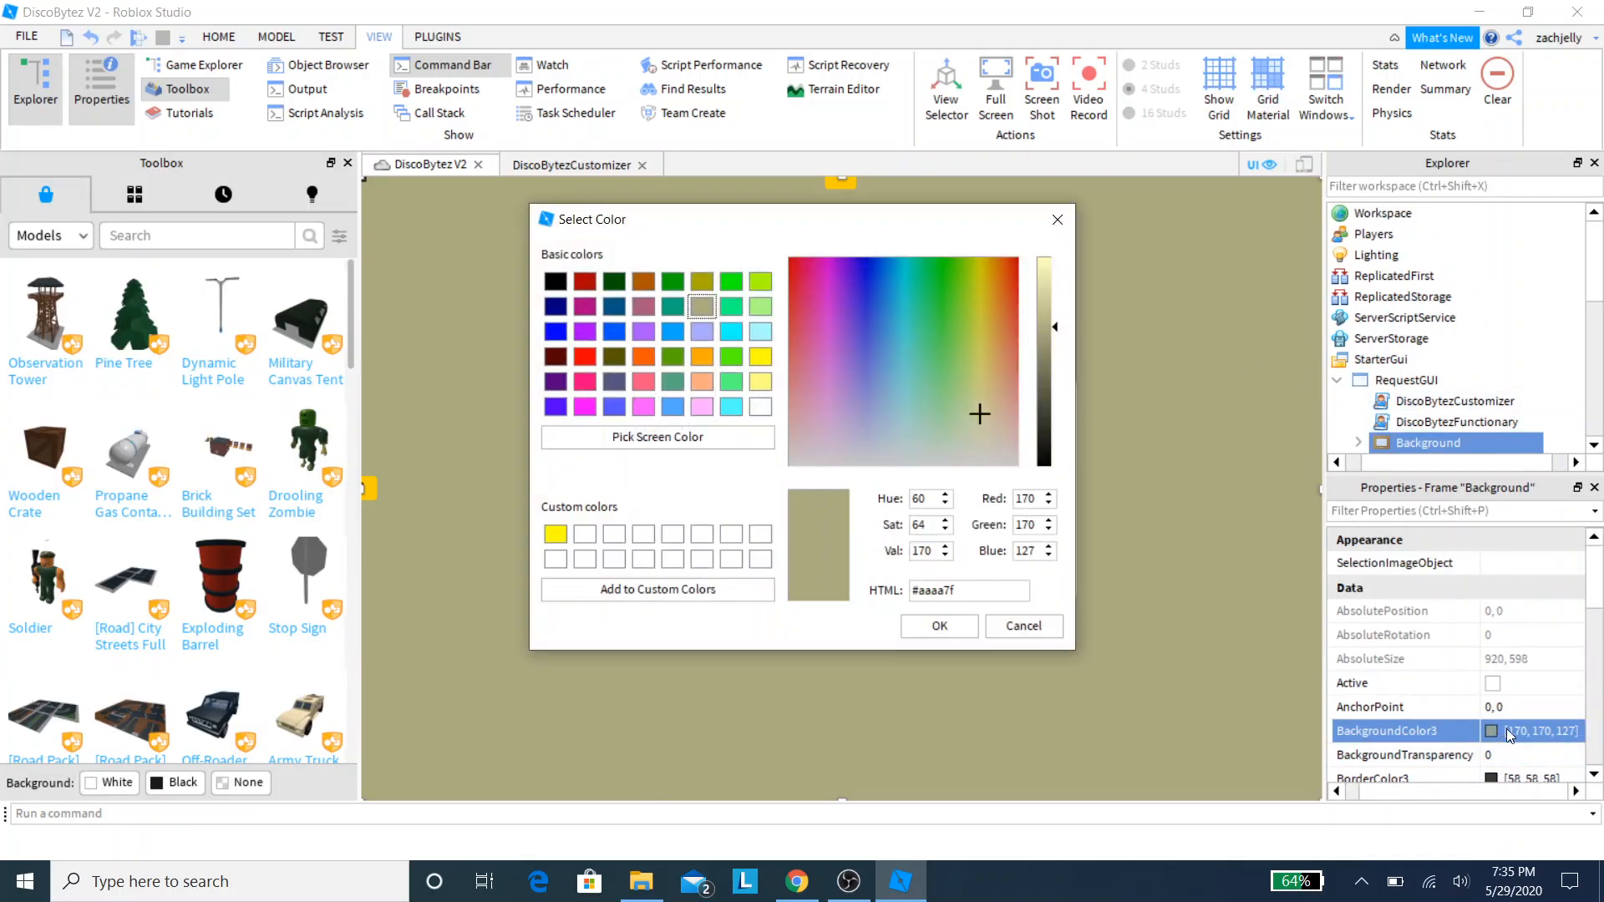
pyautogui.click(1020, 264)
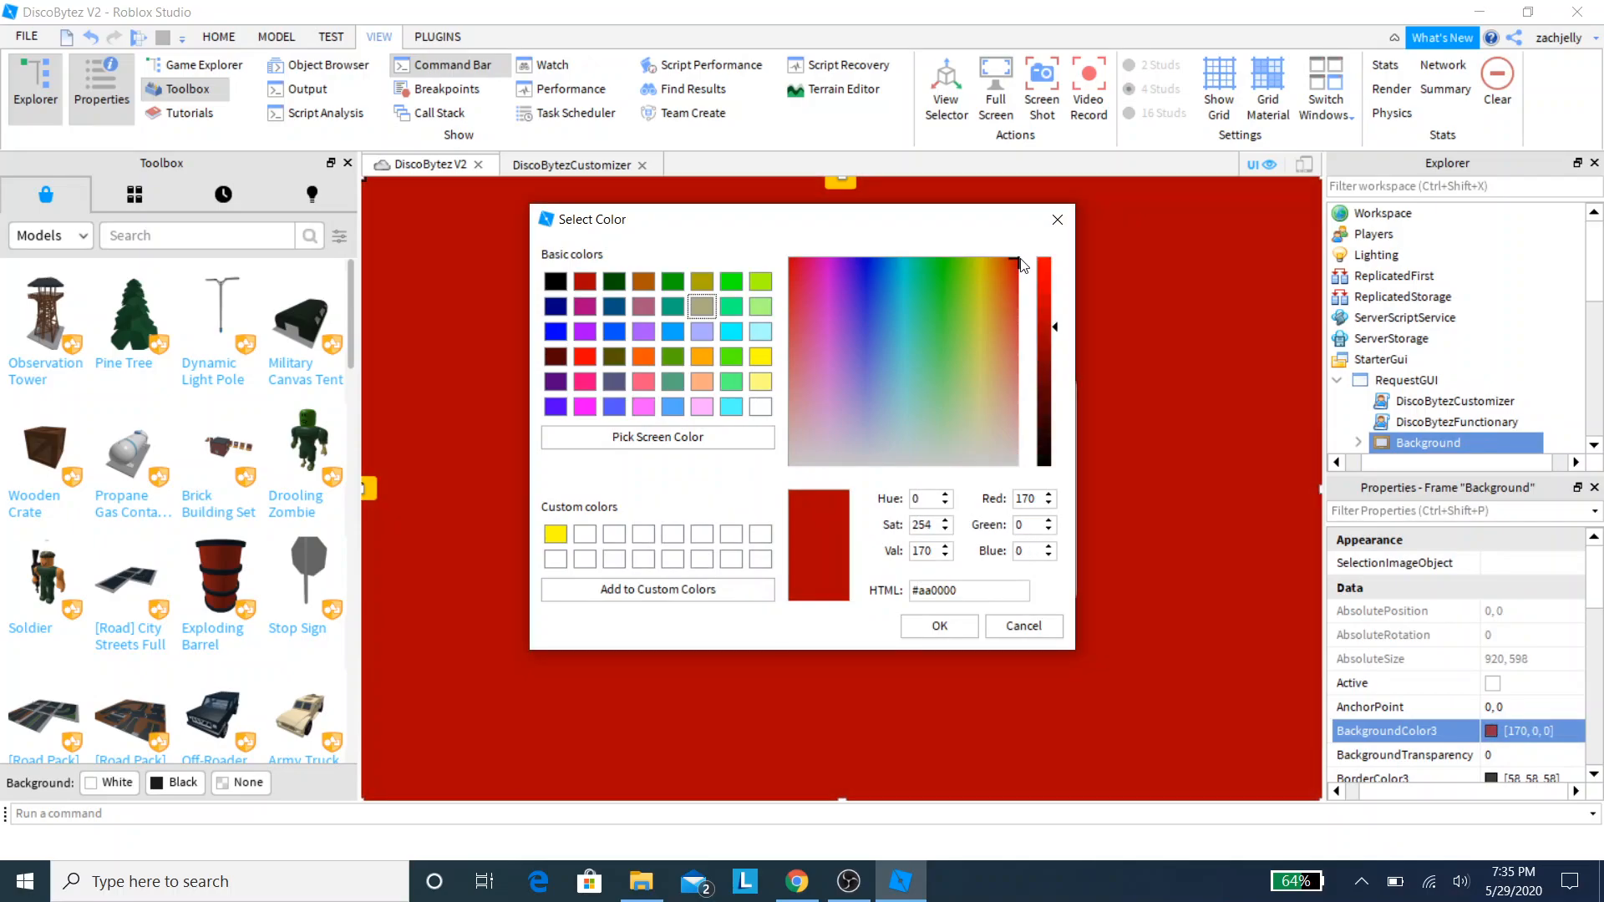
pyautogui.click(826, 397)
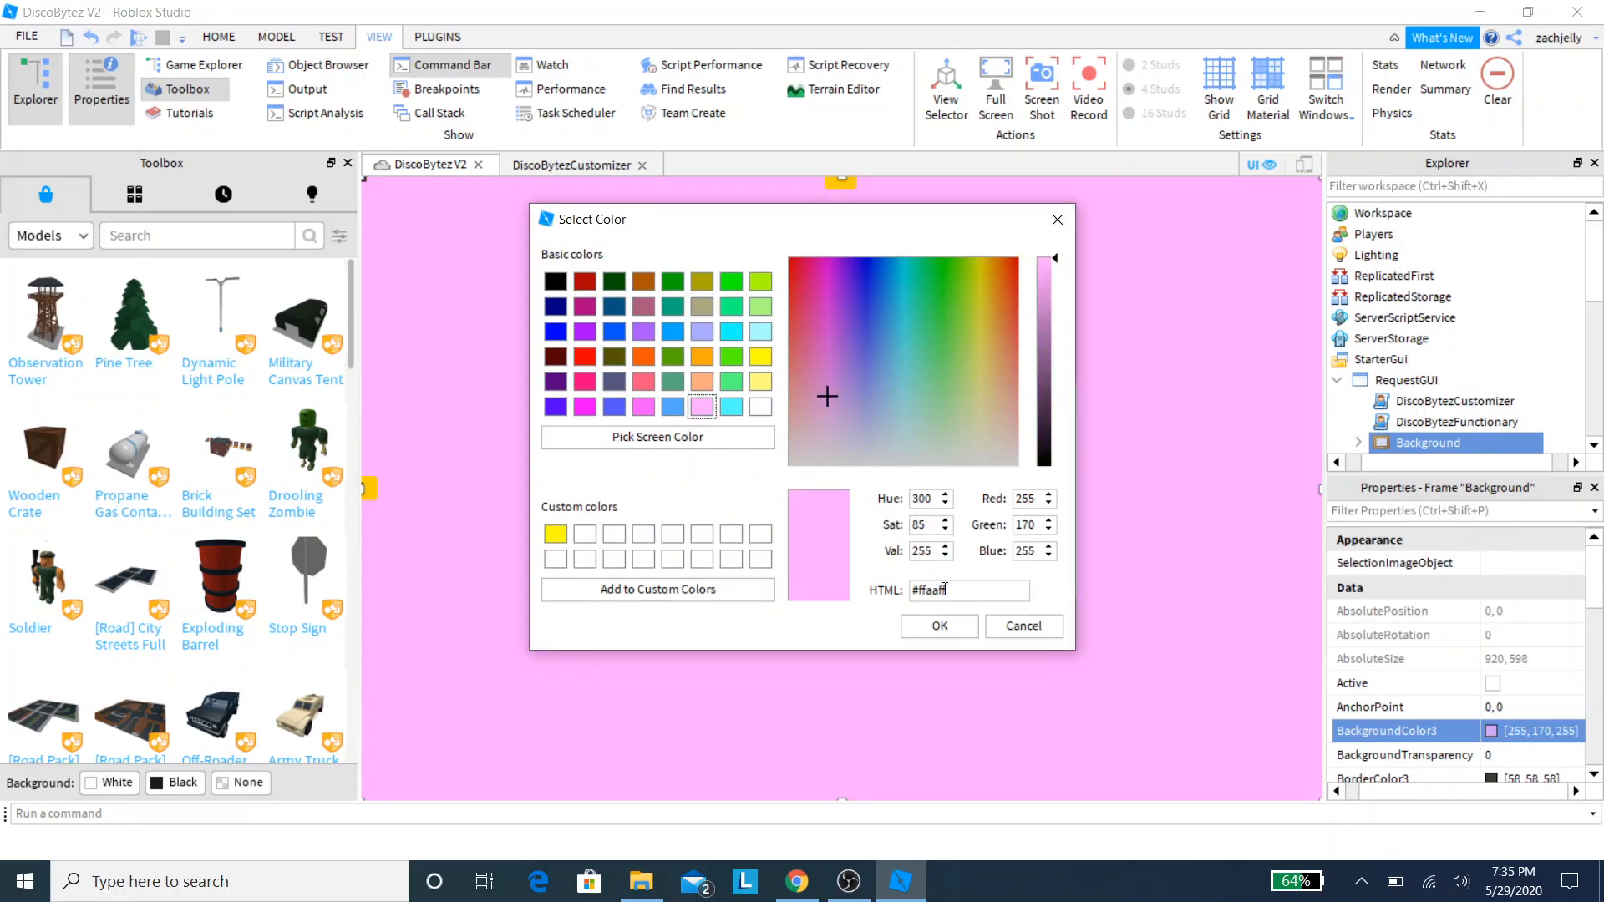
pyautogui.click(937, 625)
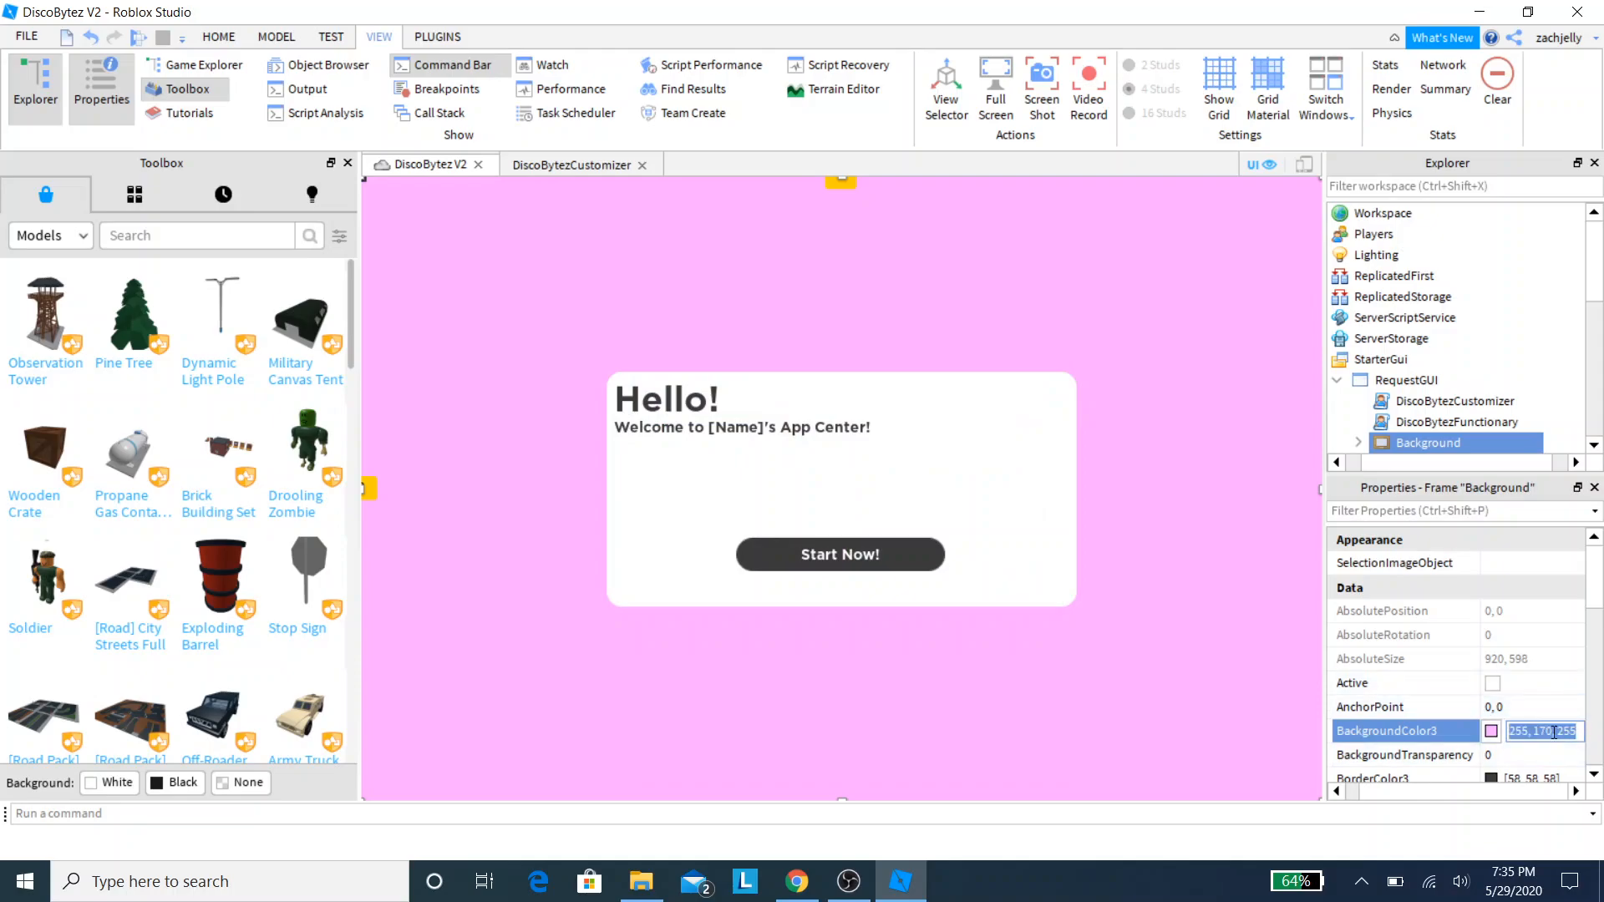
pyautogui.rightClick(1544, 730)
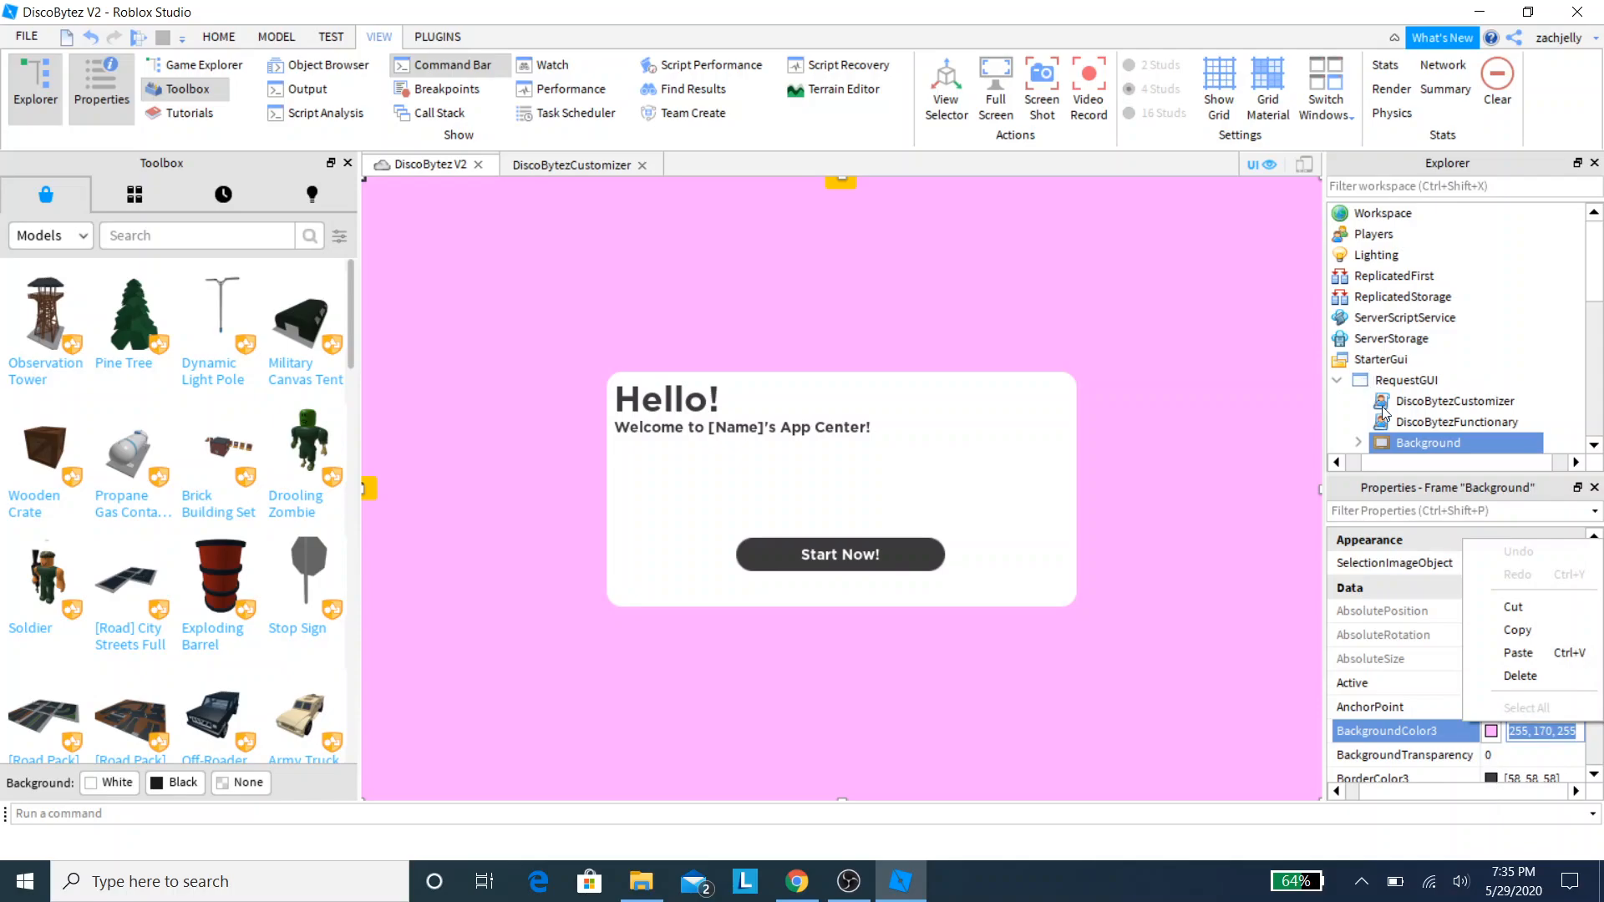
# Step: Replace the script's BackgroundColor RGB values with 255, 170, 255
pyautogui.doubleClick(1456, 400)
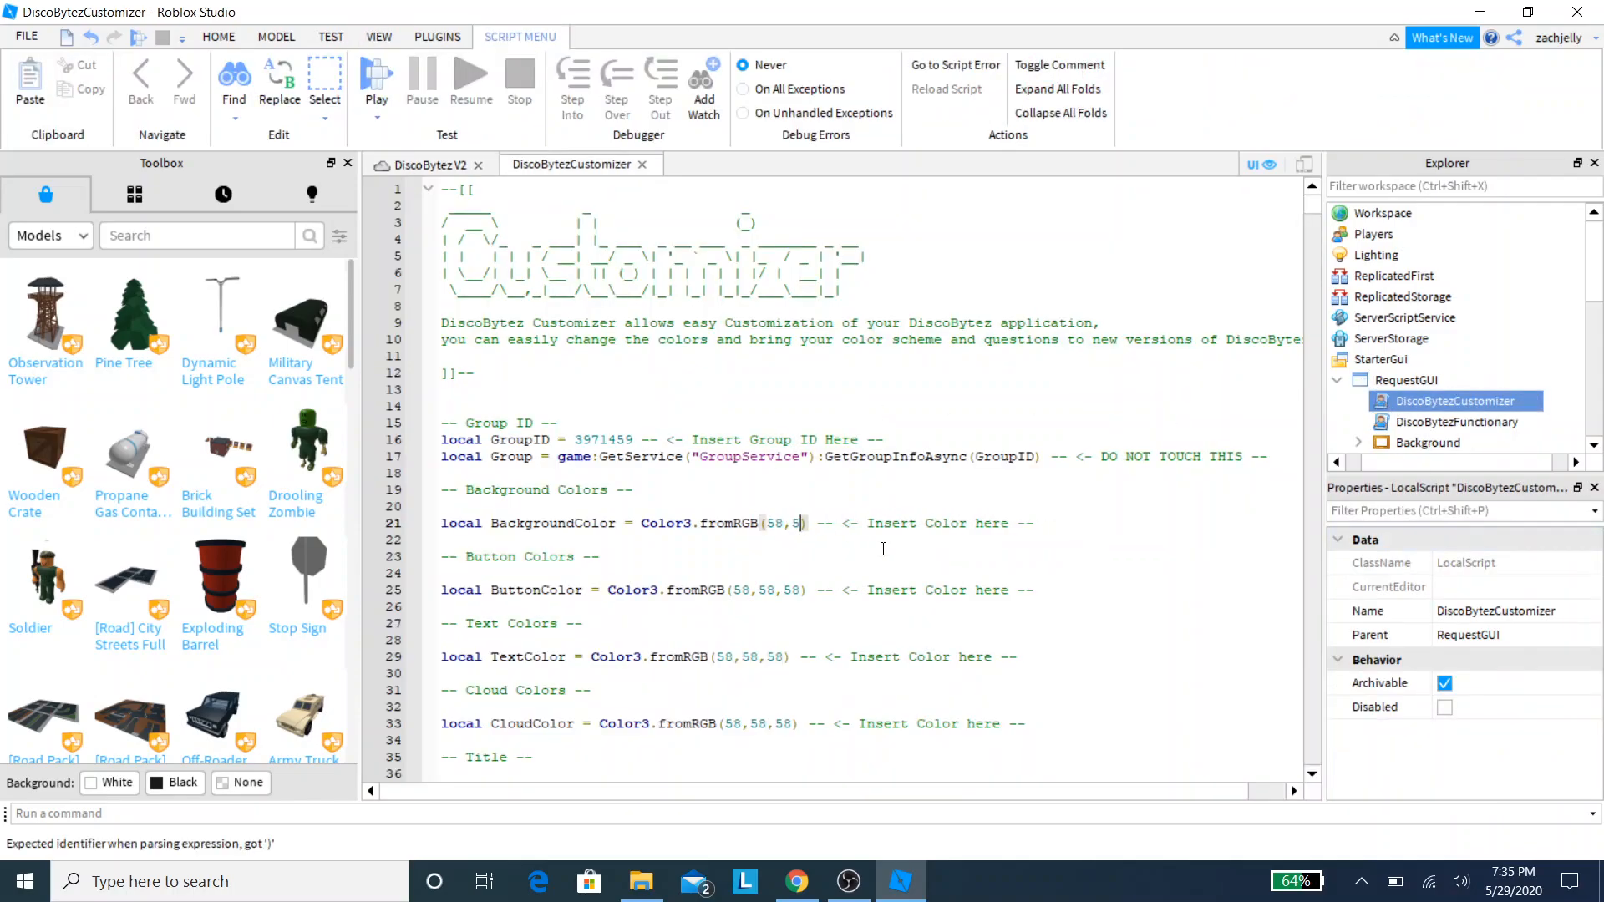
pyautogui.press('backspace')
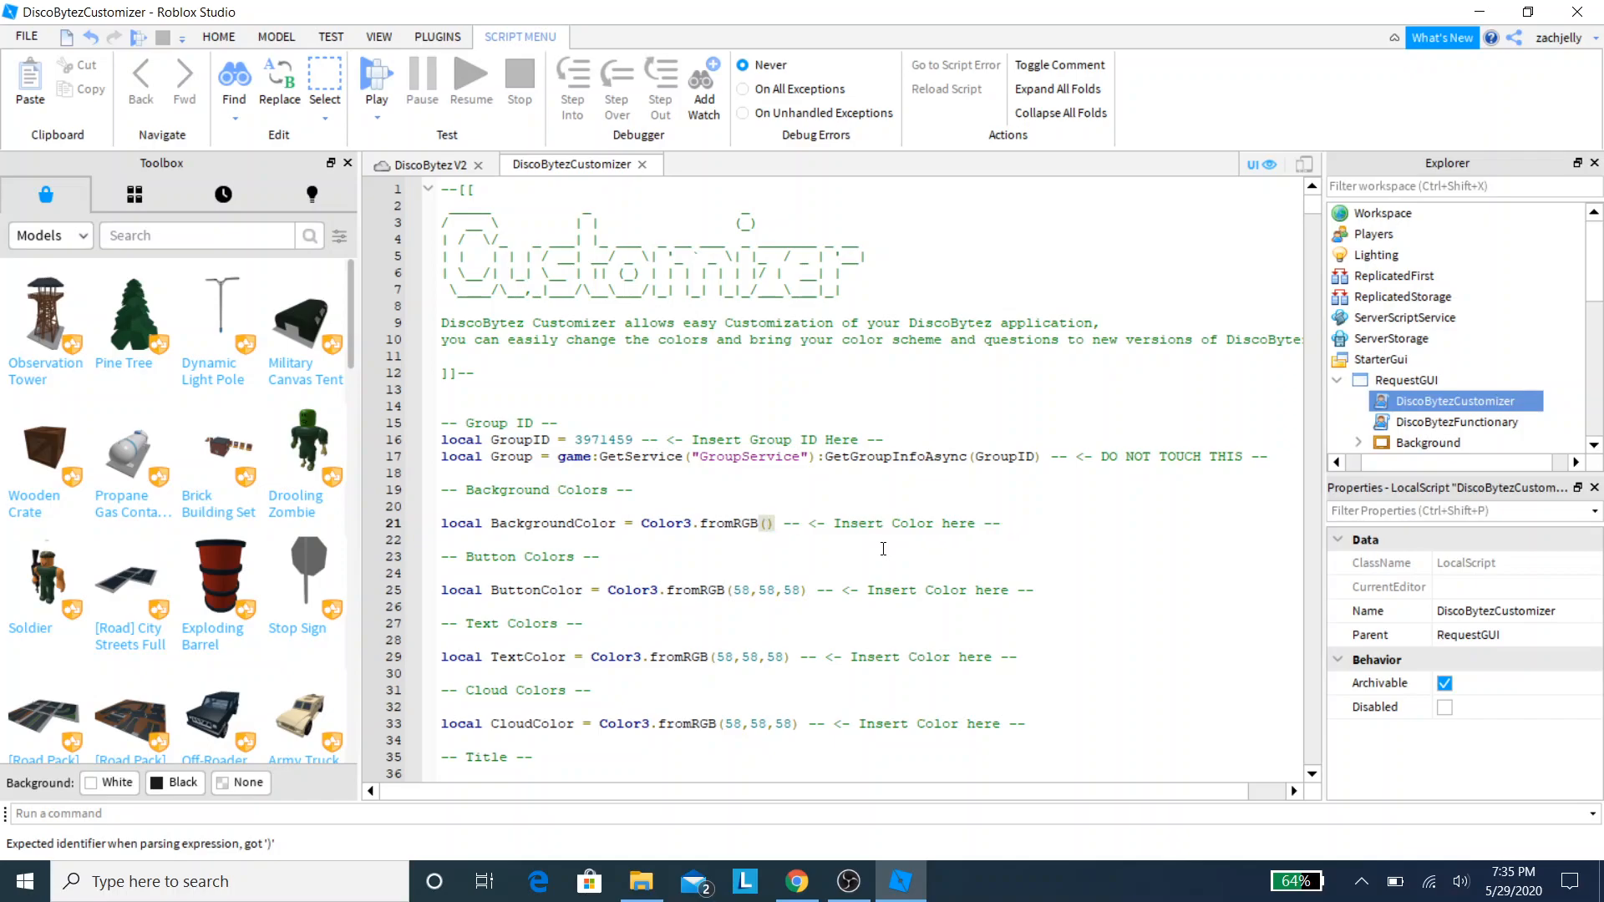
pyautogui.write('255, 170, 255')
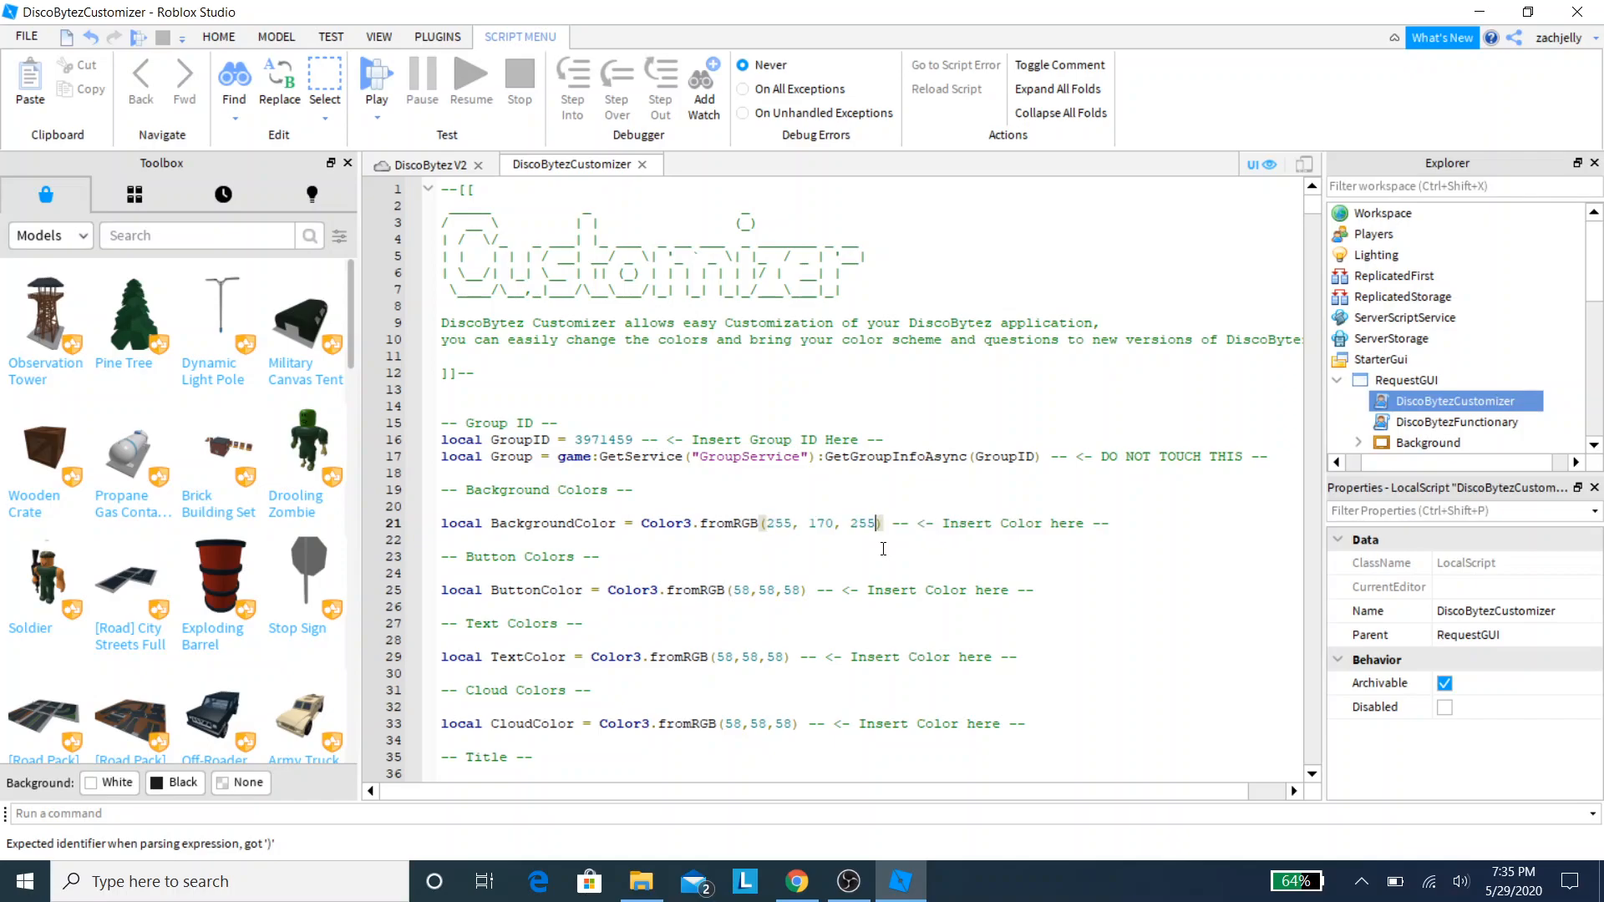
pyautogui.scroll(-3)
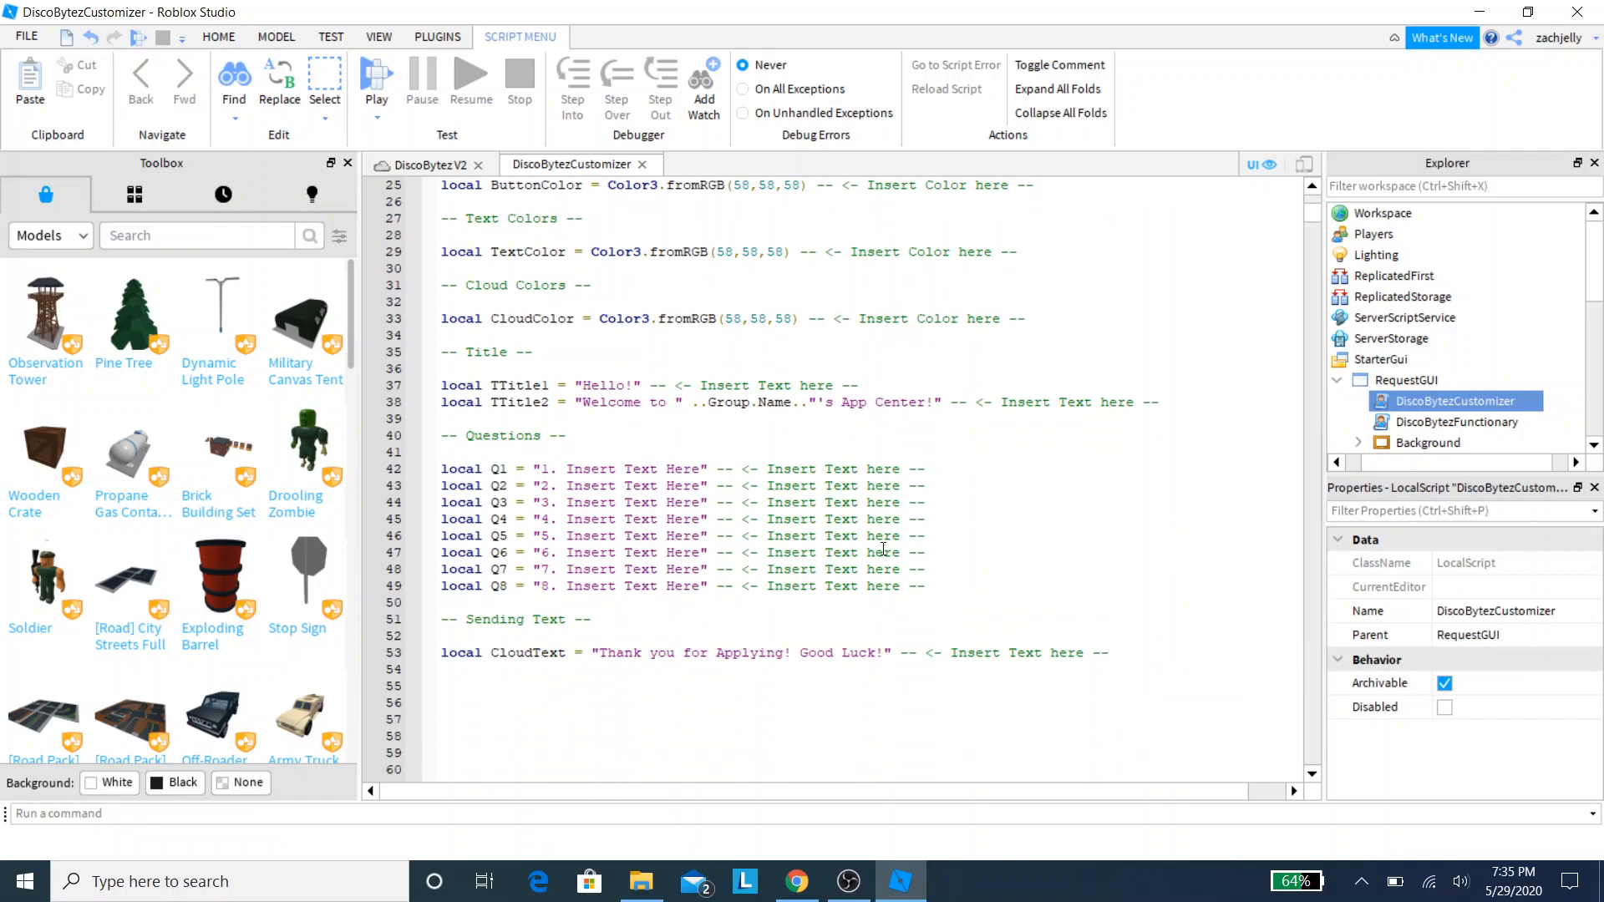
pyautogui.scroll(3)
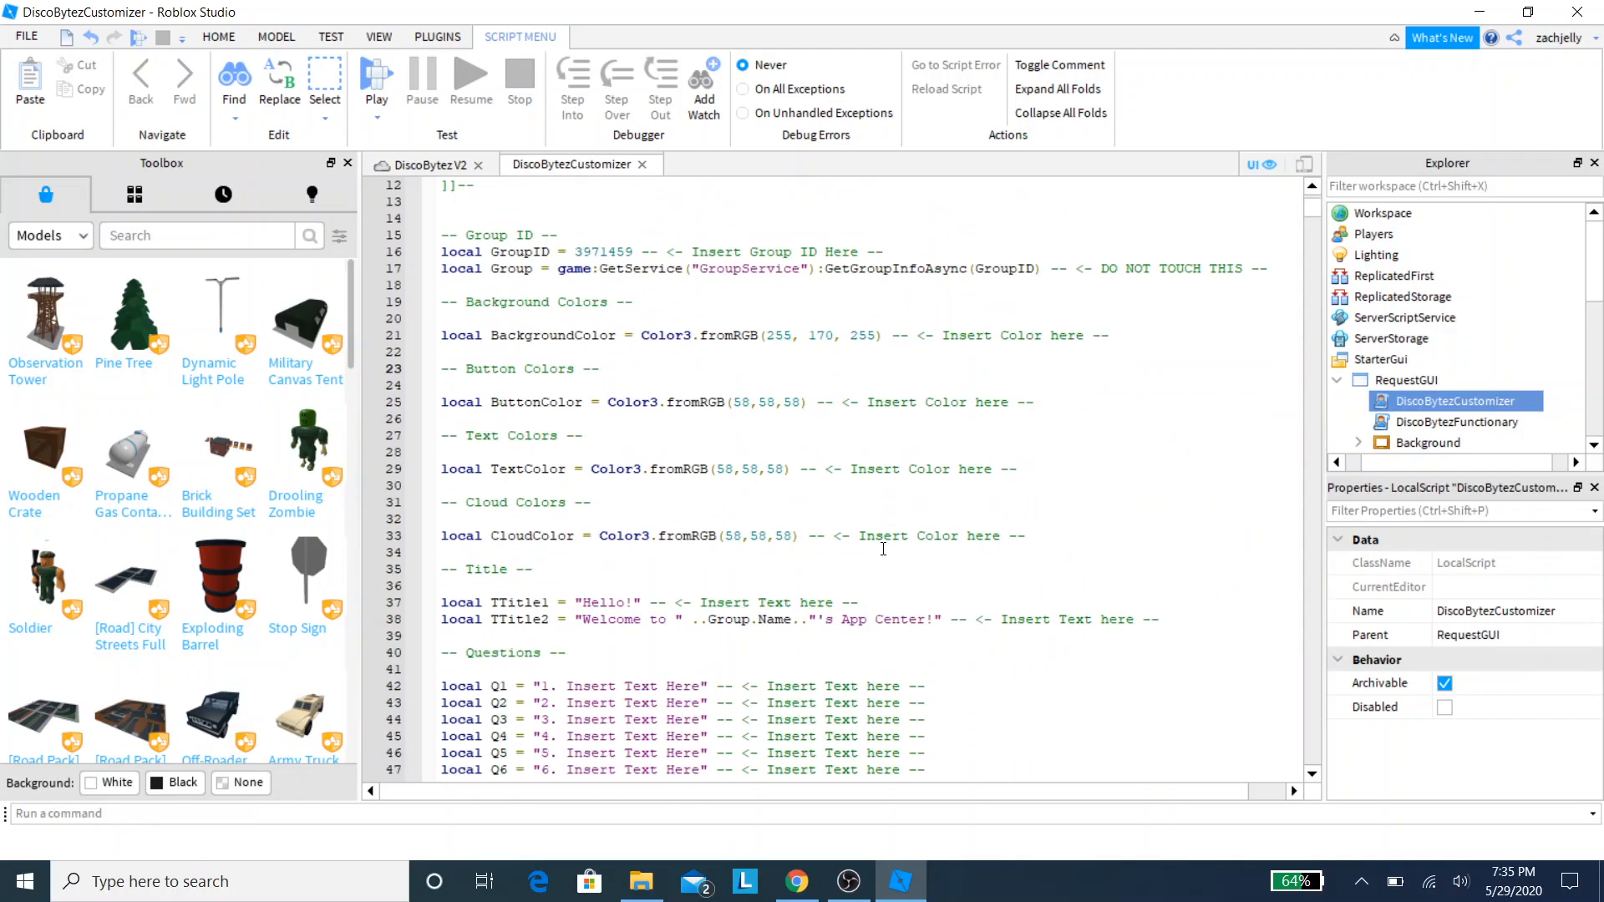
pyautogui.scroll(-3)
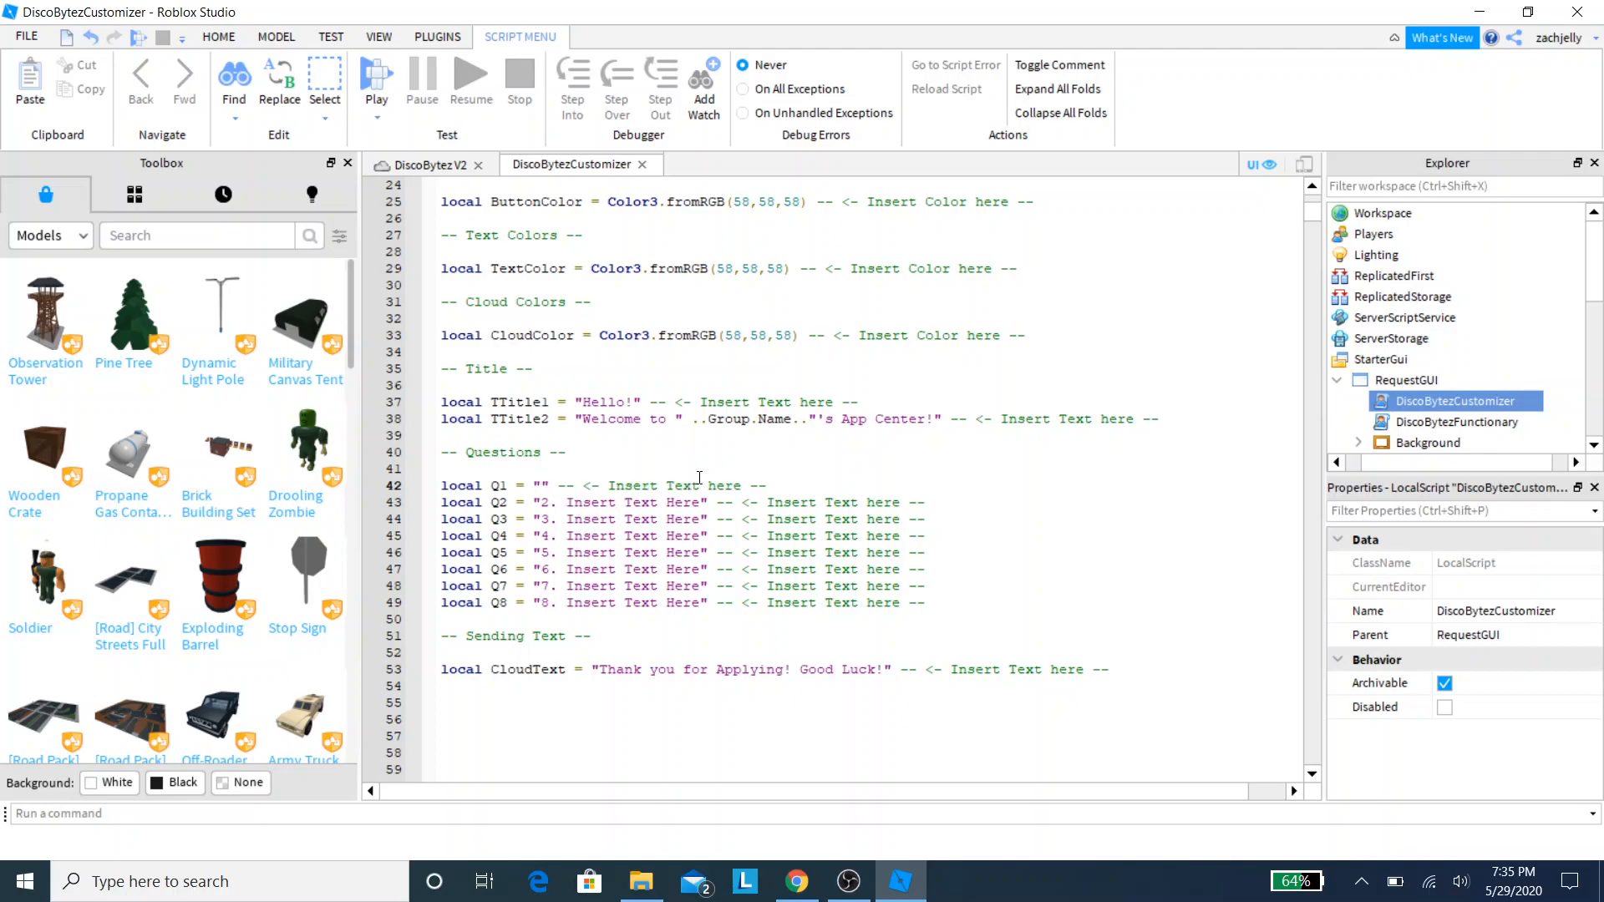
# Step: Set question one's text to "whats your biggest fear"
pyautogui.write('whats your biggest fe')
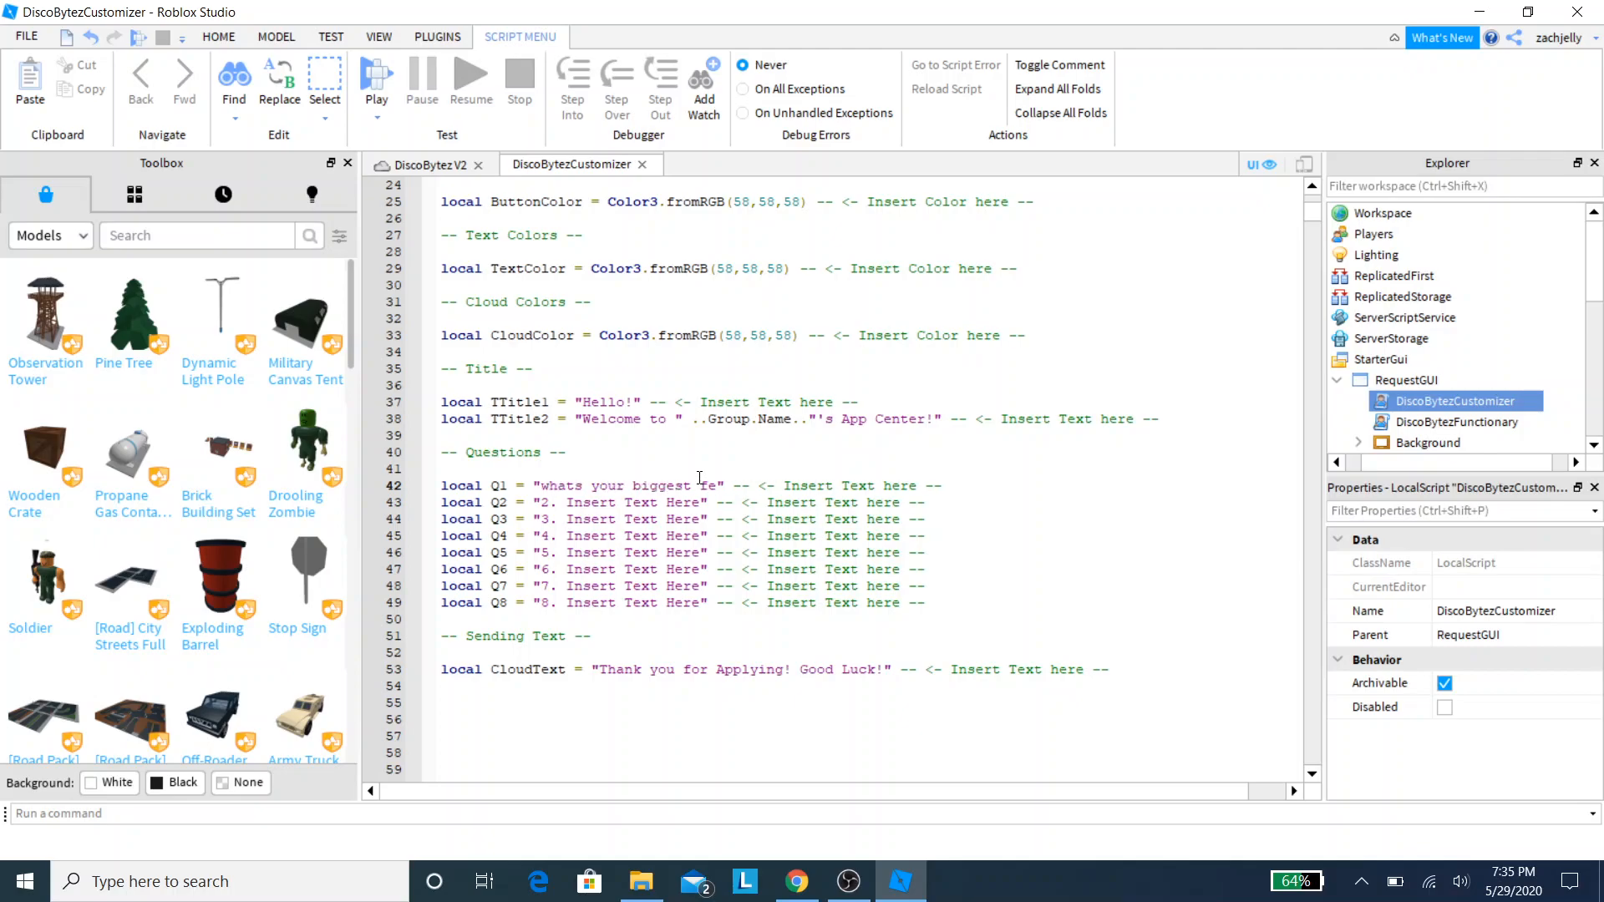
pyautogui.write('ar')
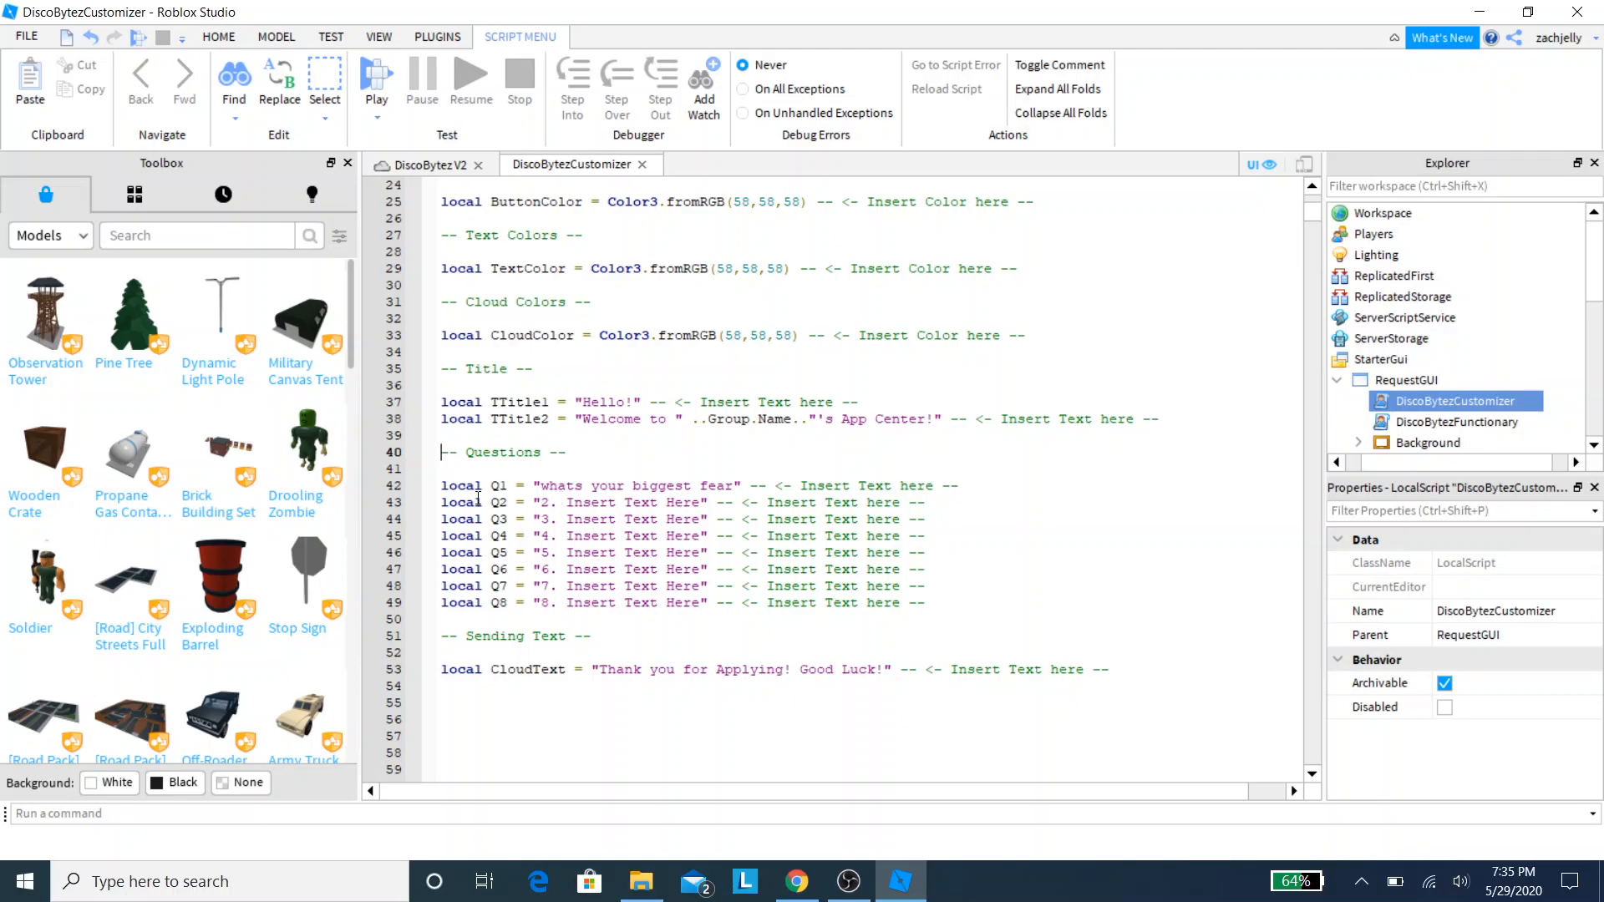
pyautogui.click(614, 502)
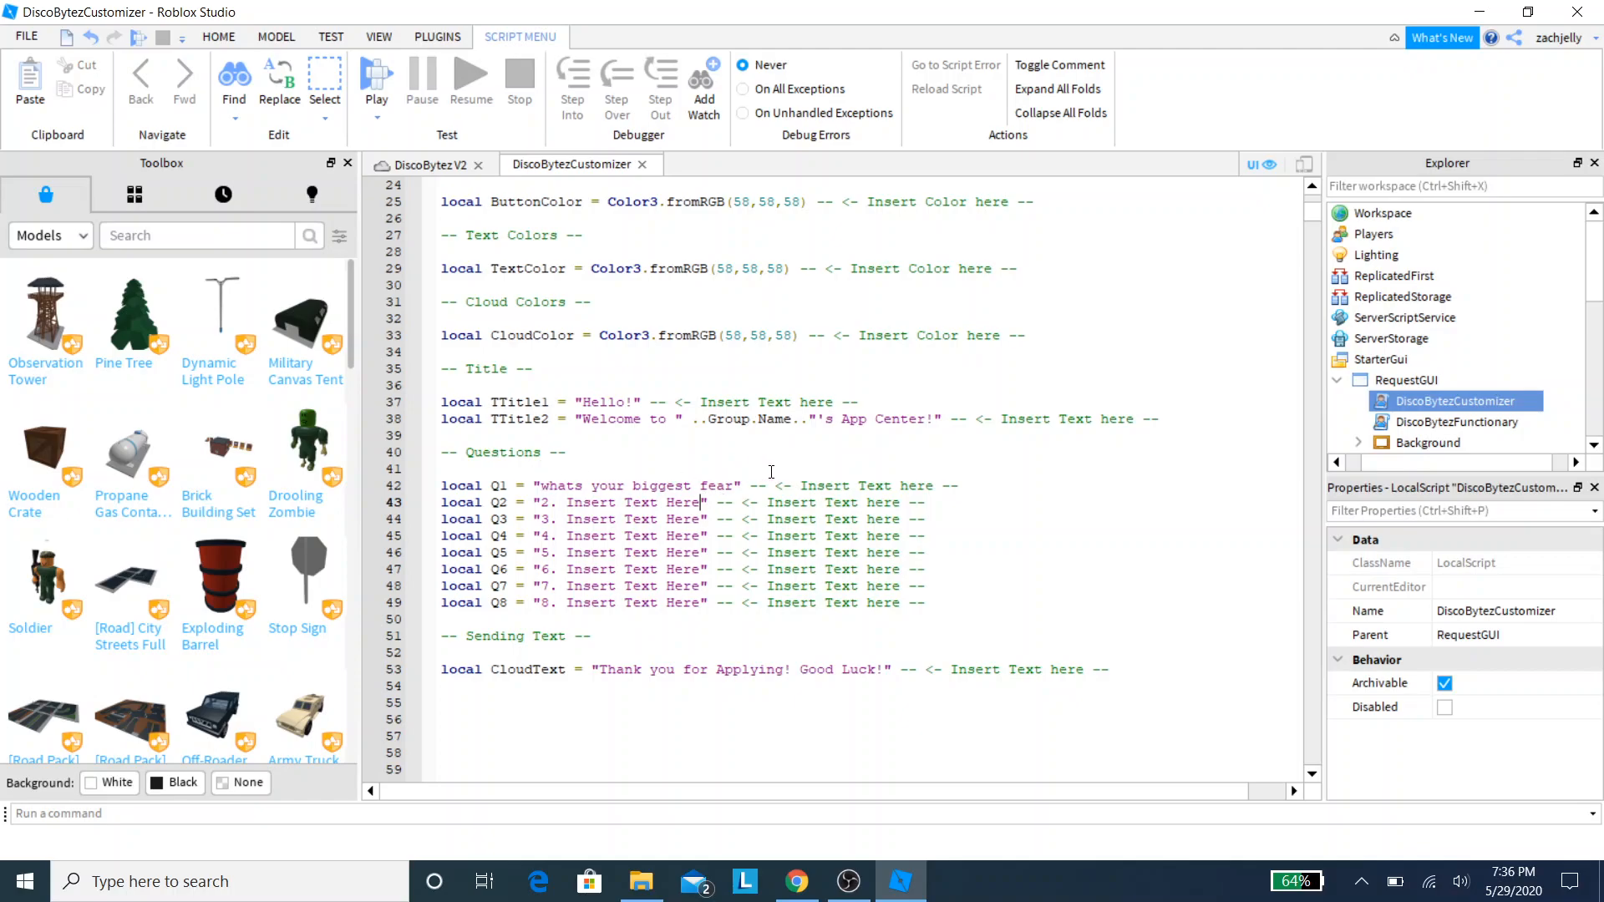
pyautogui.moveTo(688, 660)
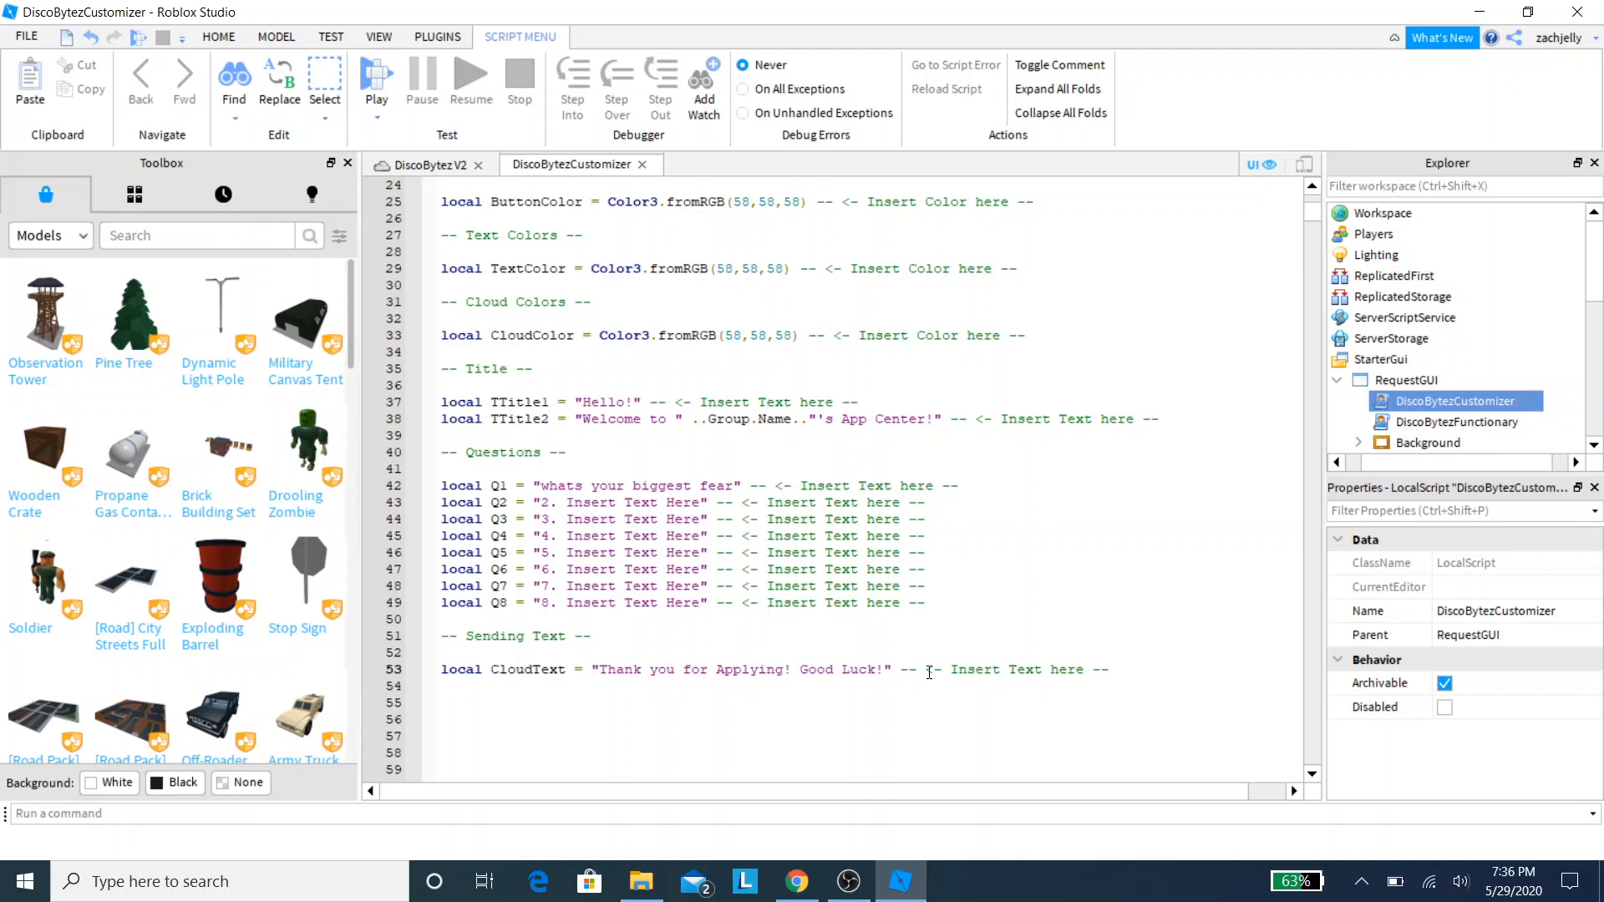
# Step: Replace the sending message with "Your response is being recorded thank you."
pyautogui.press('Backspace')
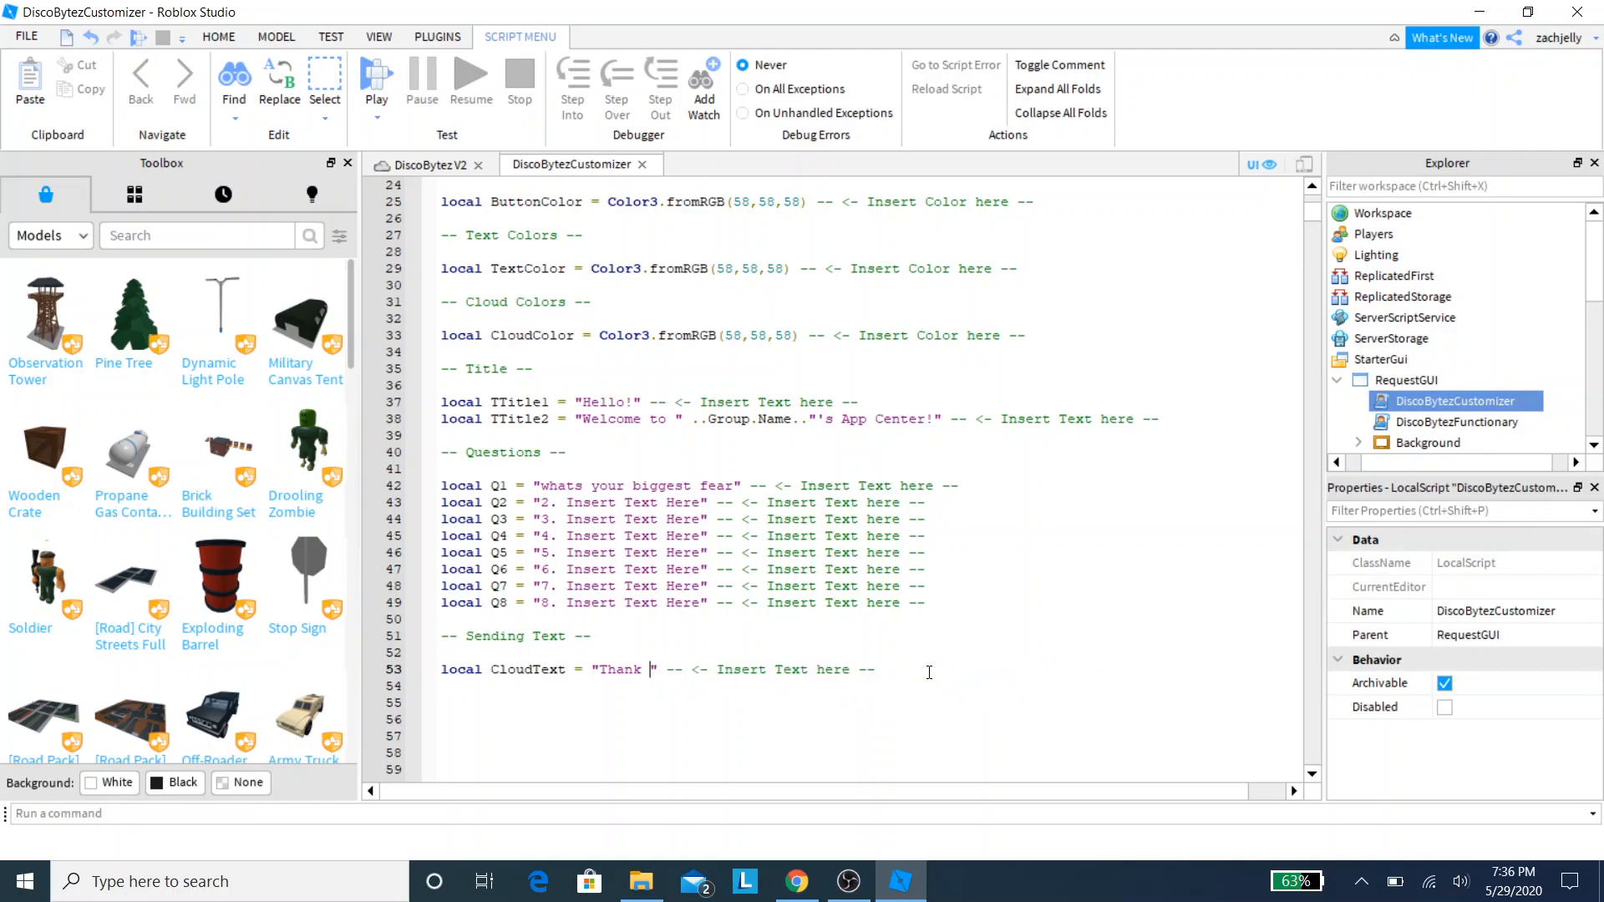
pyautogui.write('Your res')
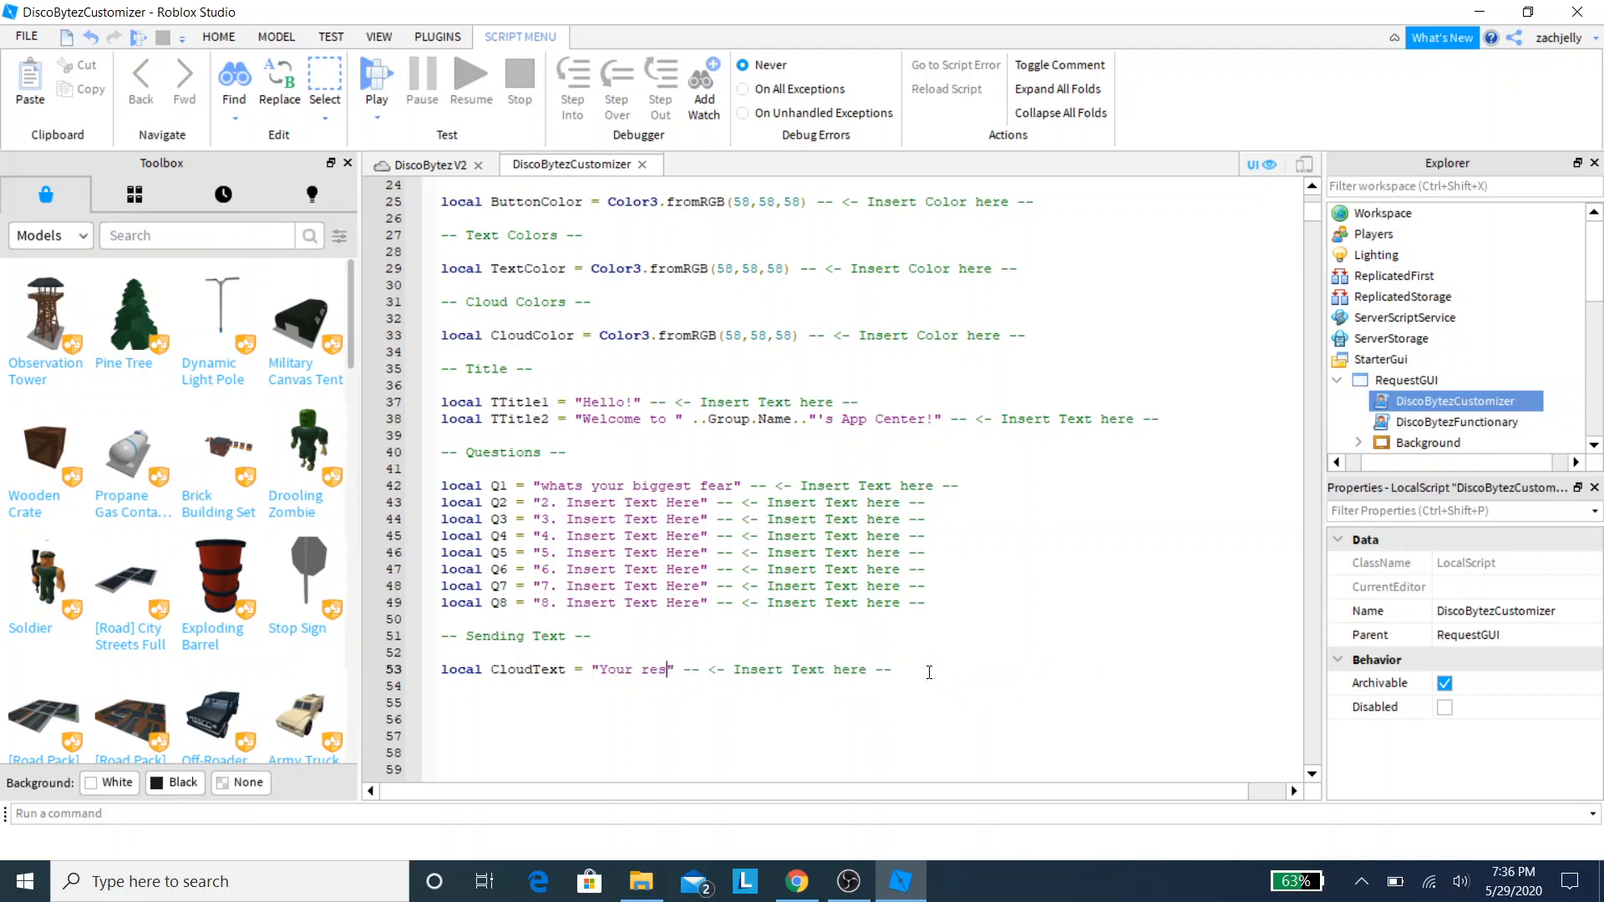
pyautogui.write('ponse is b')
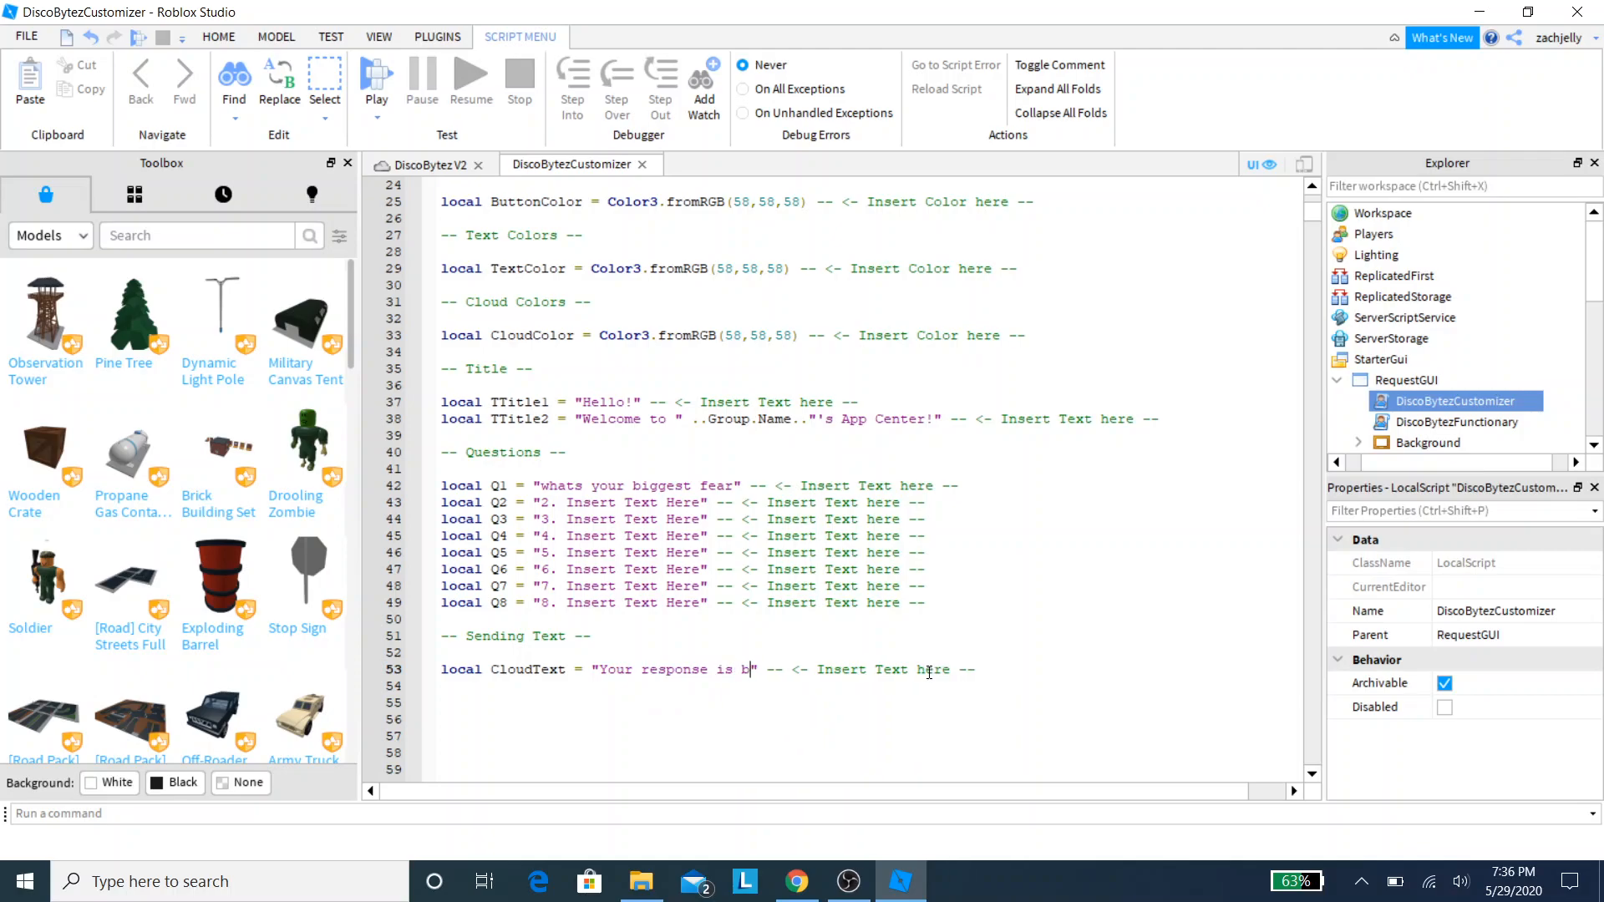
pyautogui.write('eing recorded tha')
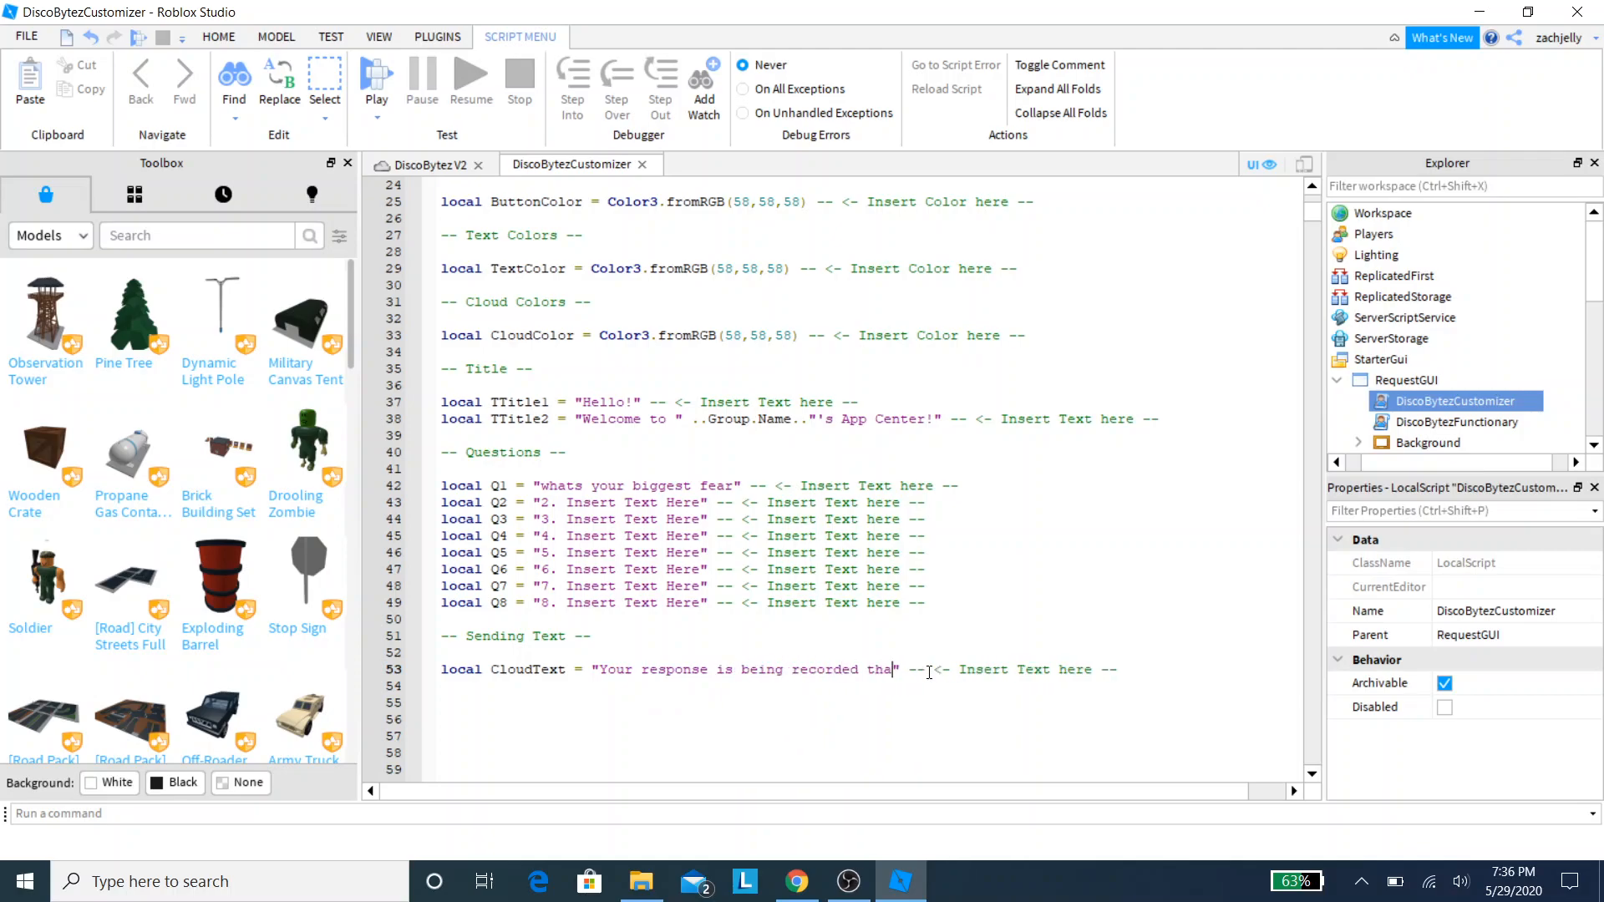
pyautogui.write('nk you.')
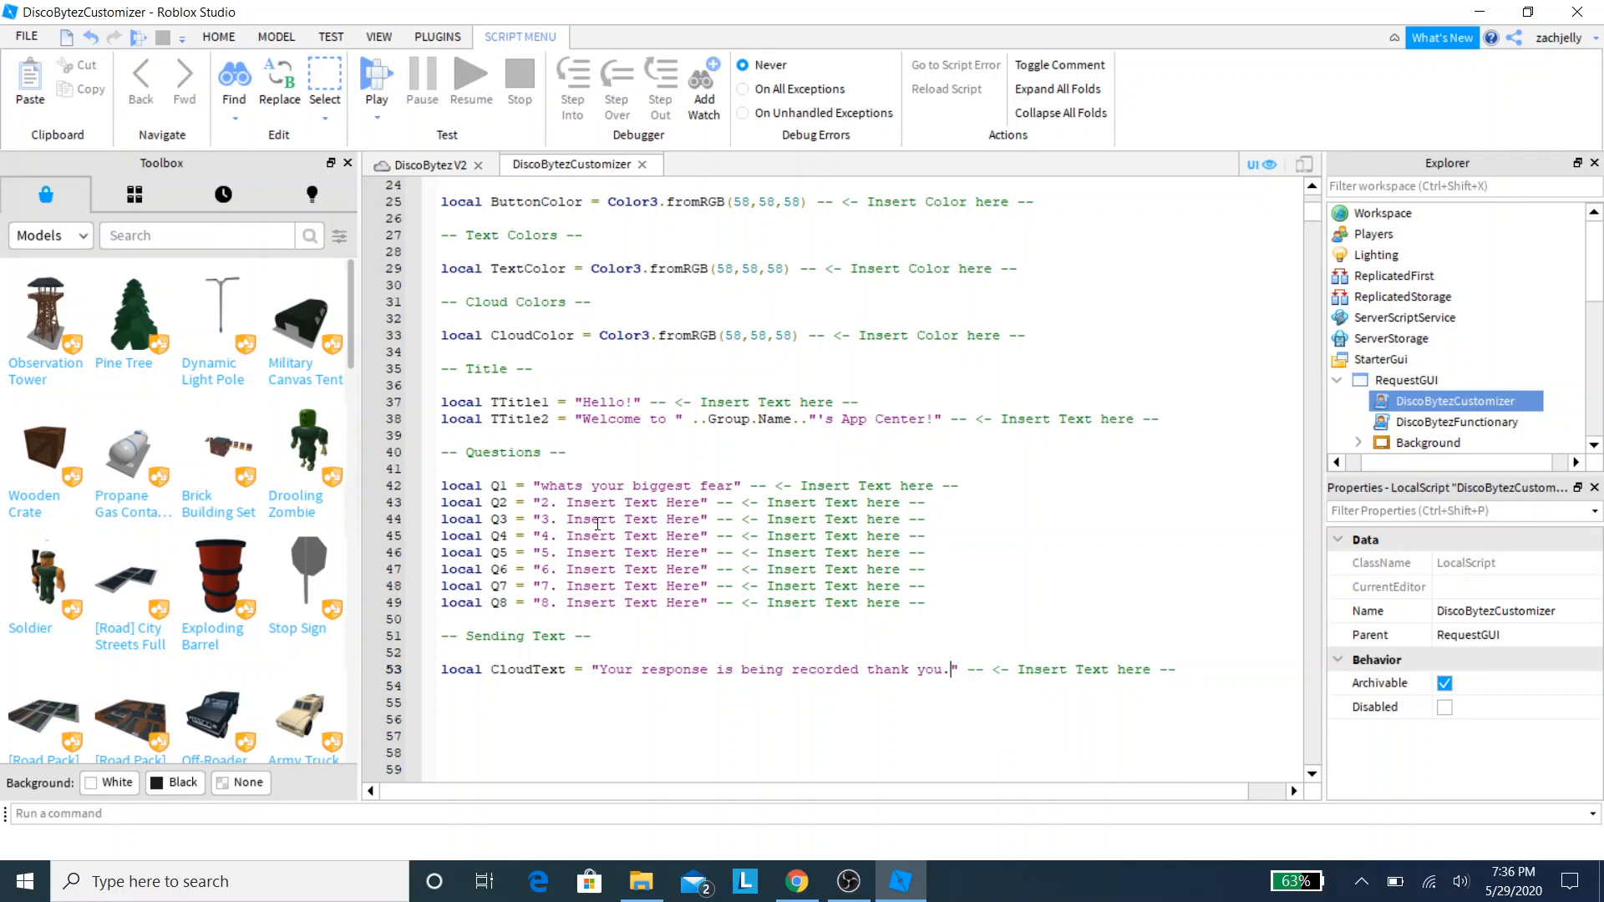
pyautogui.scroll(3)
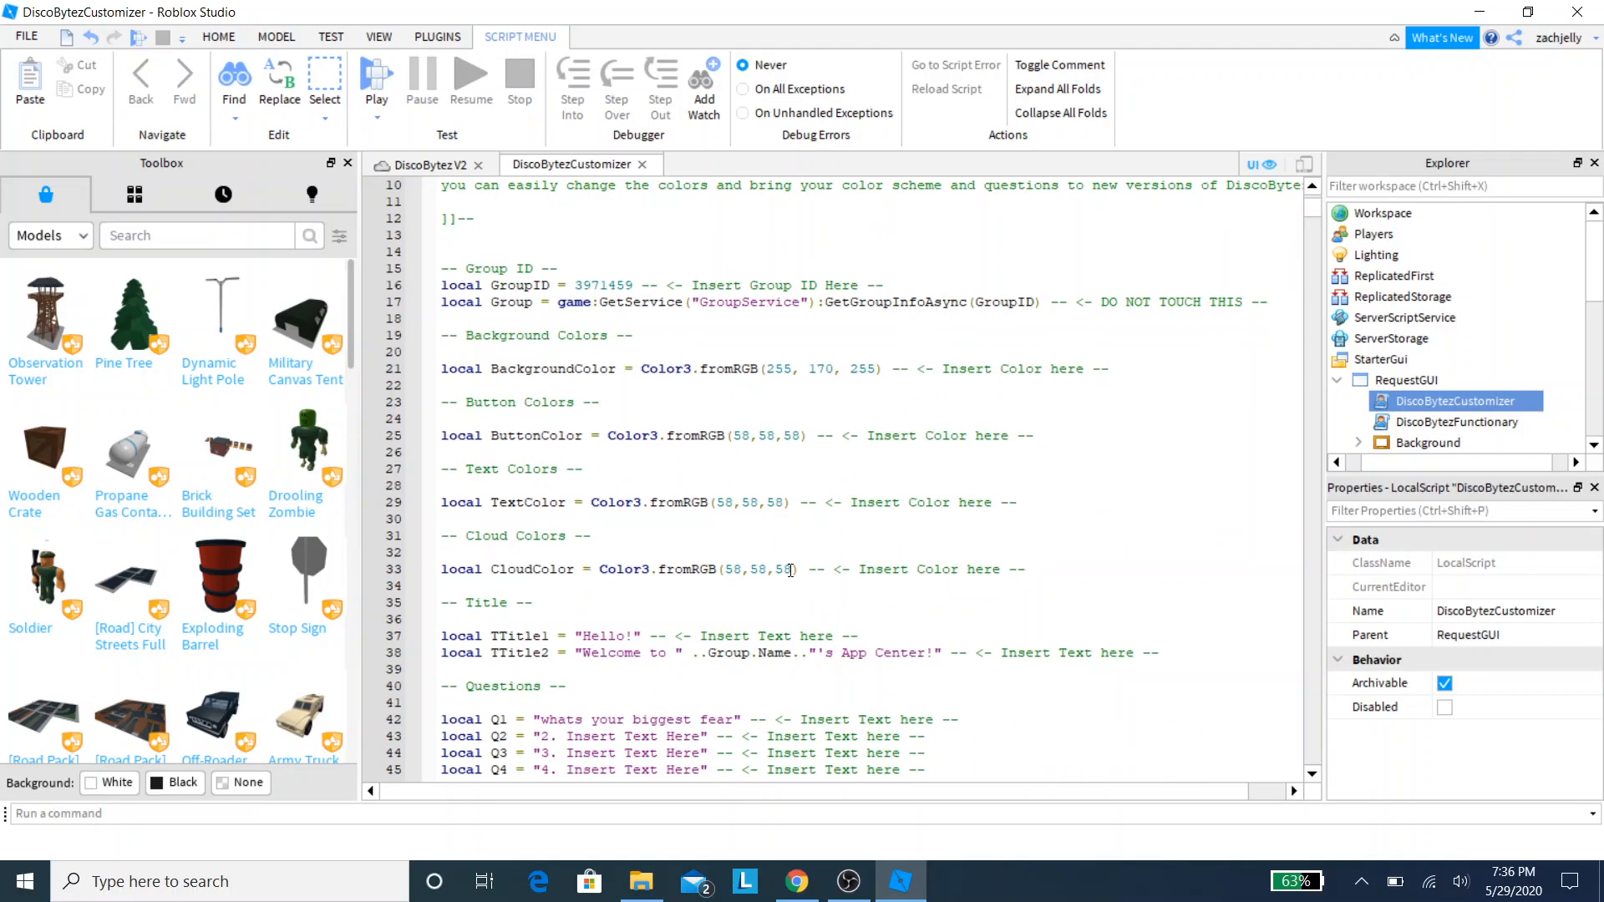
pyautogui.scroll(3)
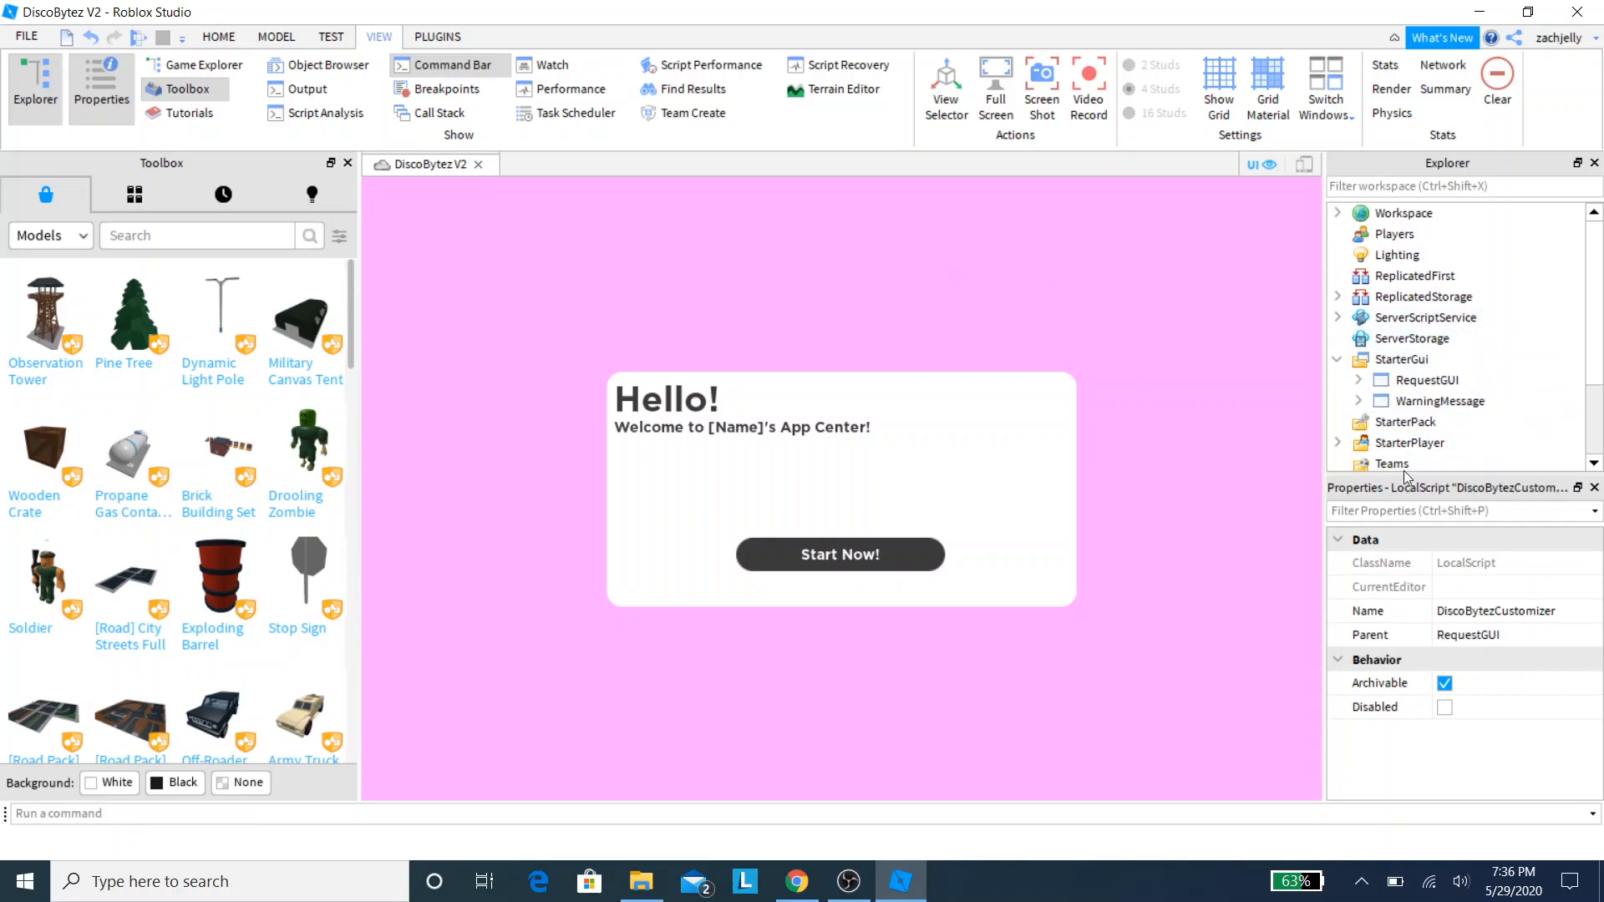
pyautogui.moveTo(1292, 490)
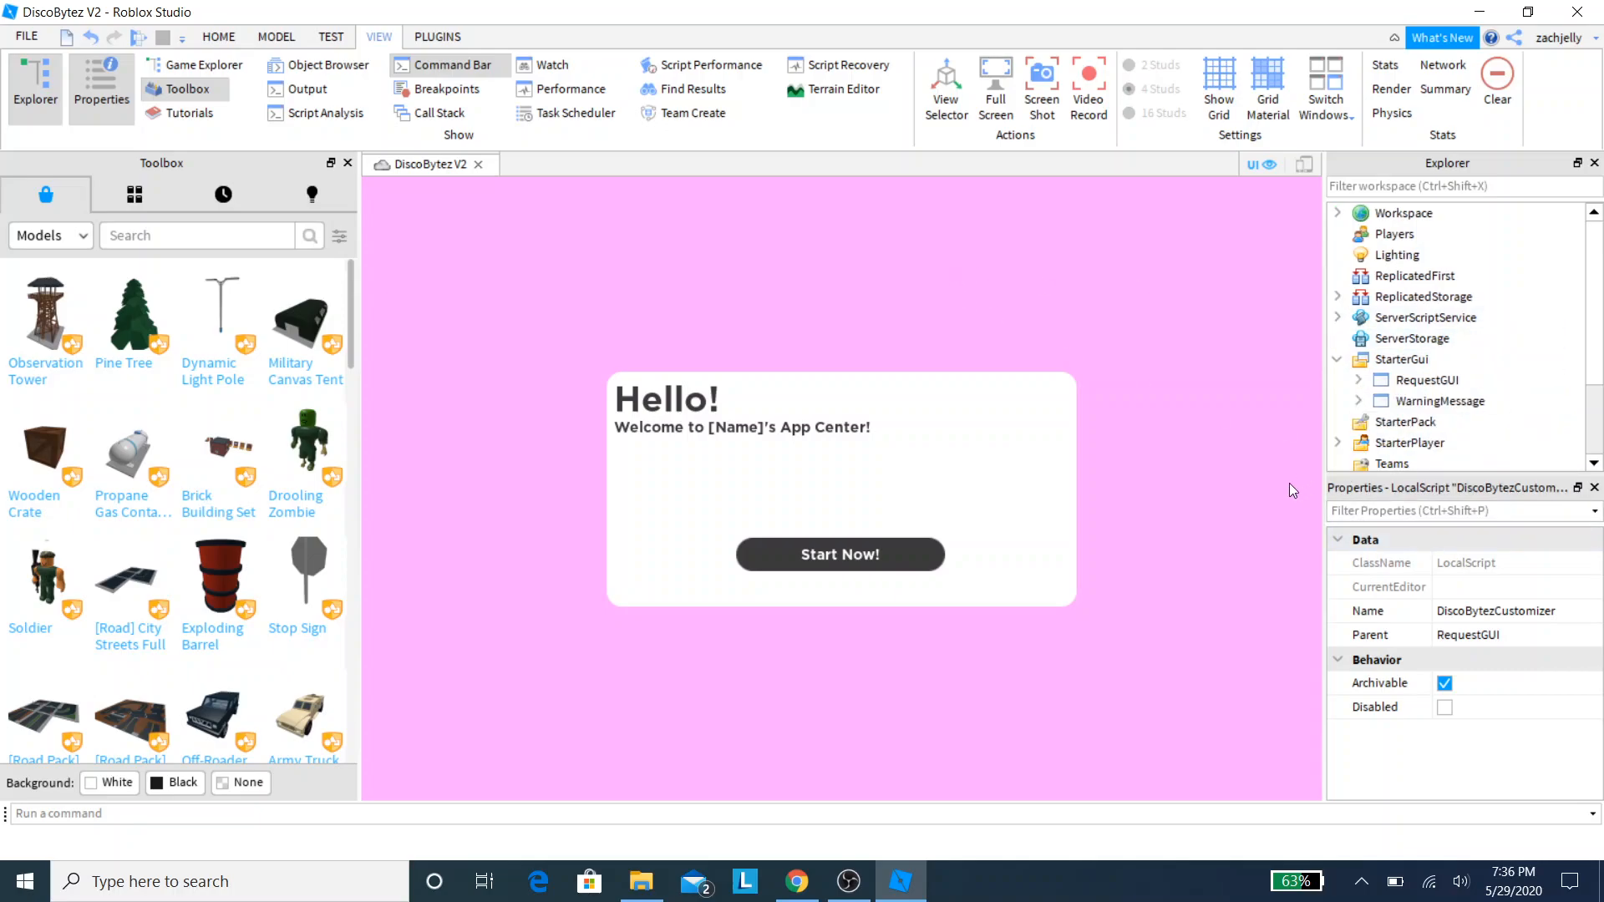
pyautogui.moveTo(1425, 317)
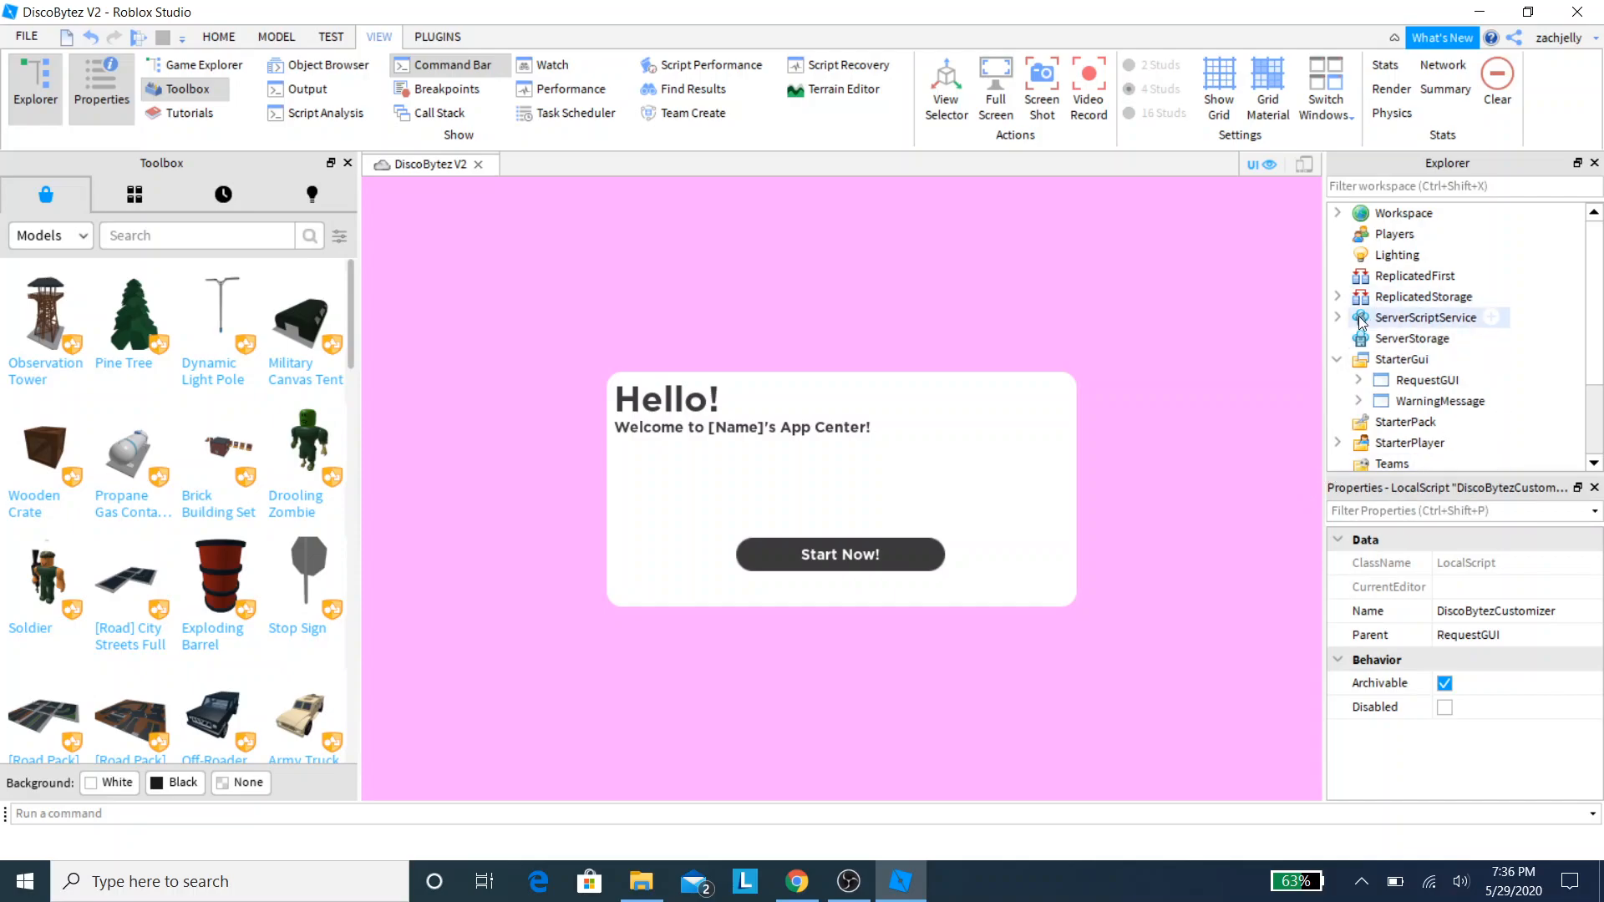
# Step: Expand ServerScriptService and open the CloudHub script with its empty webhook setting
pyautogui.click(1338, 317)
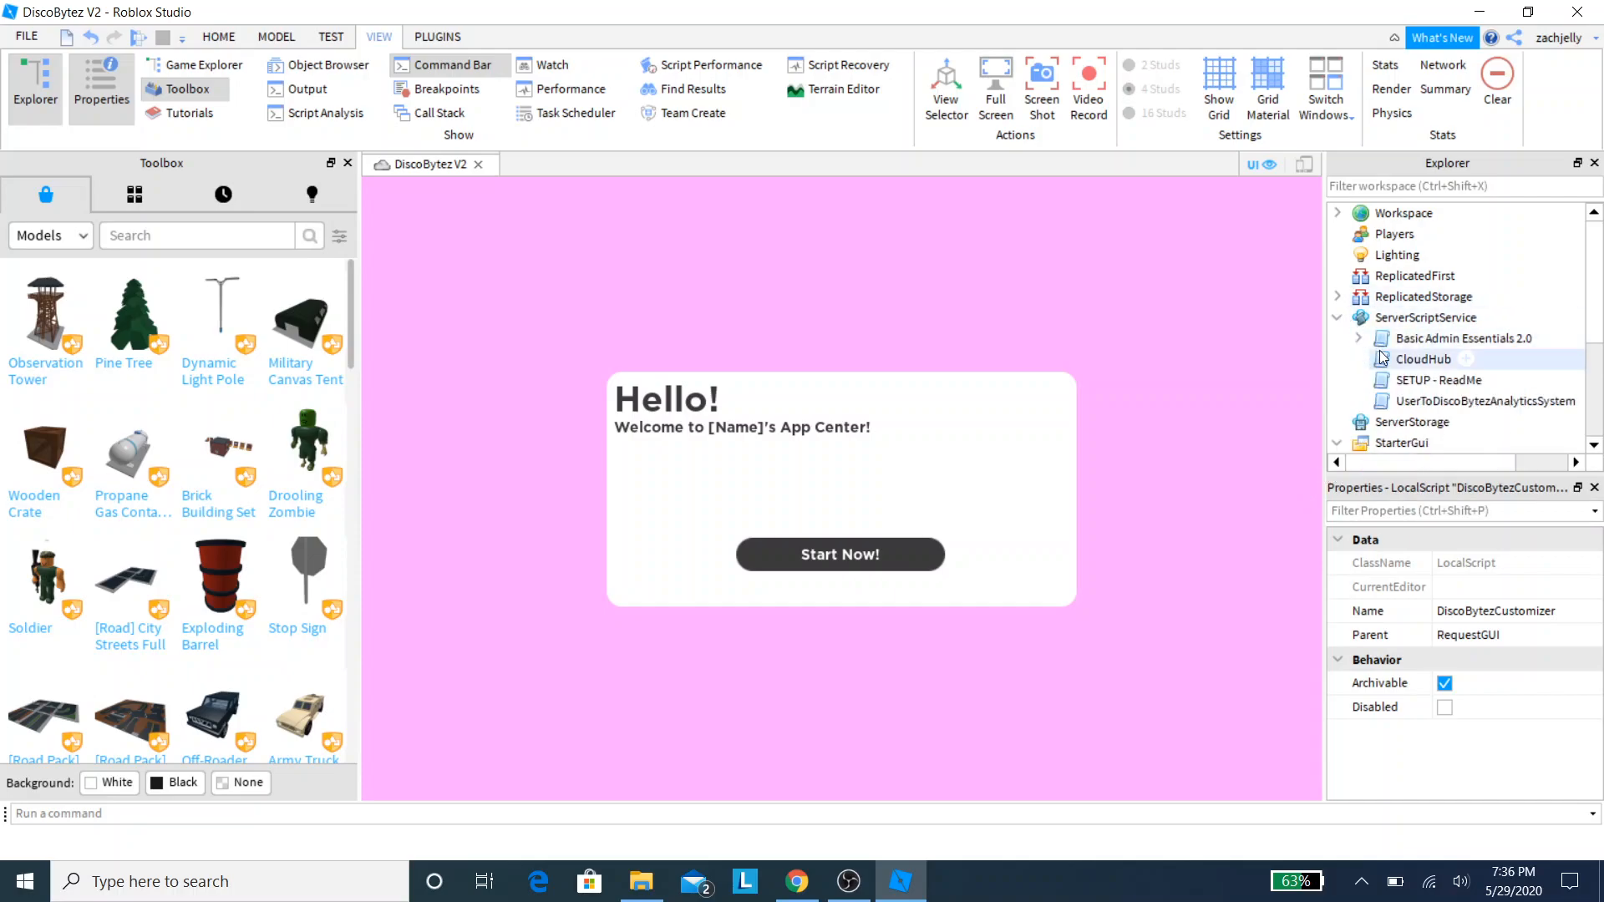
pyautogui.moveTo(1406, 374)
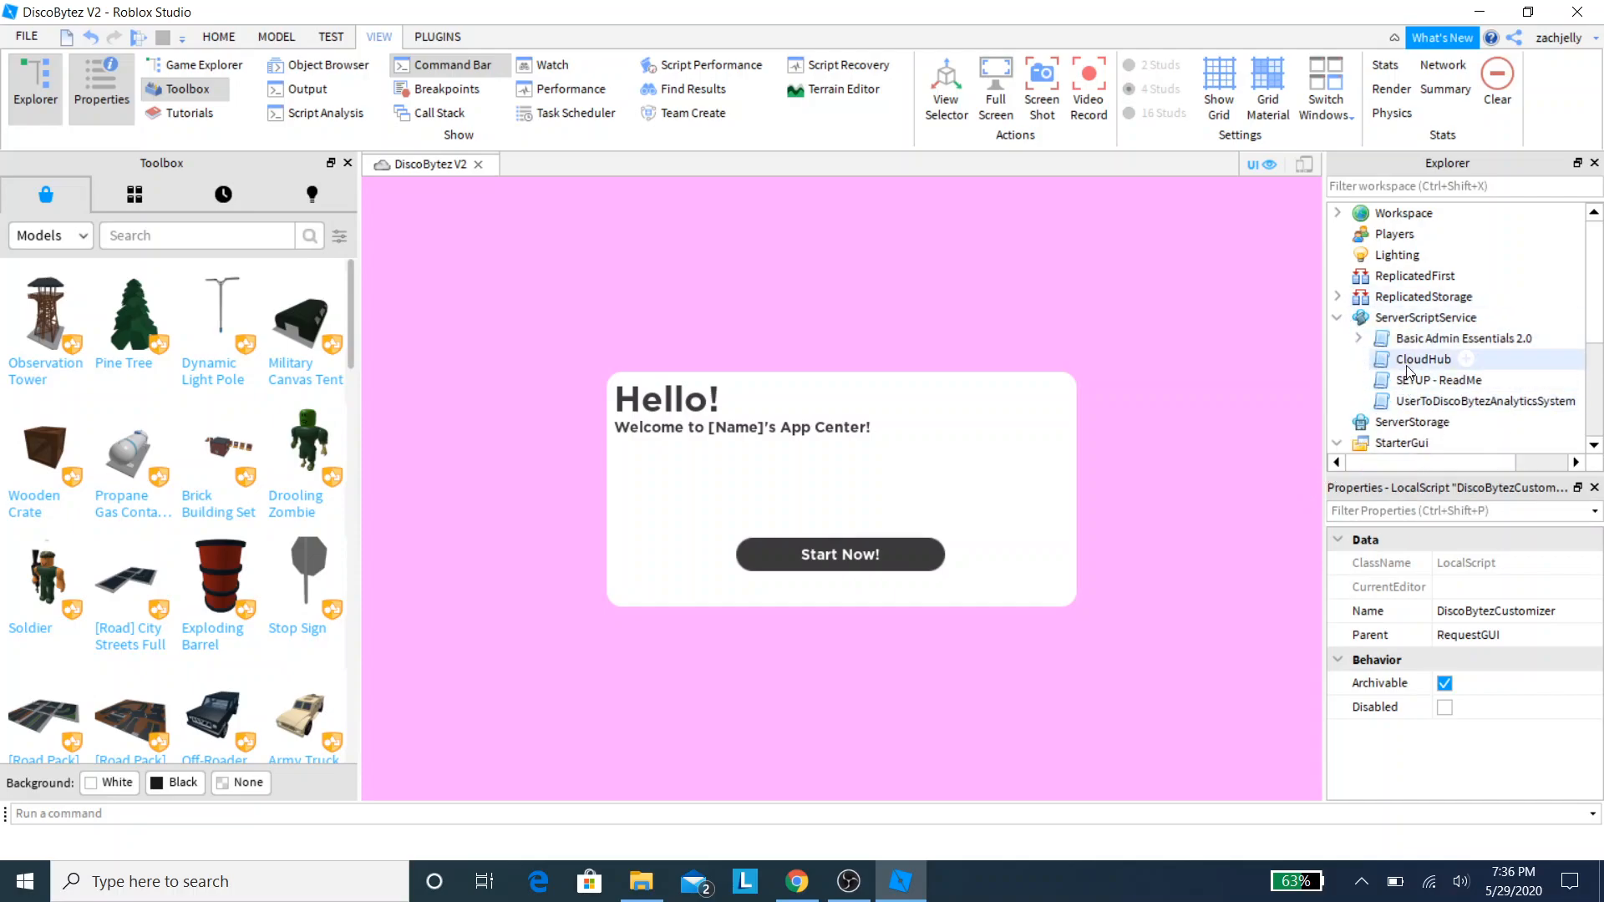
pyautogui.doubleClick(1422, 359)
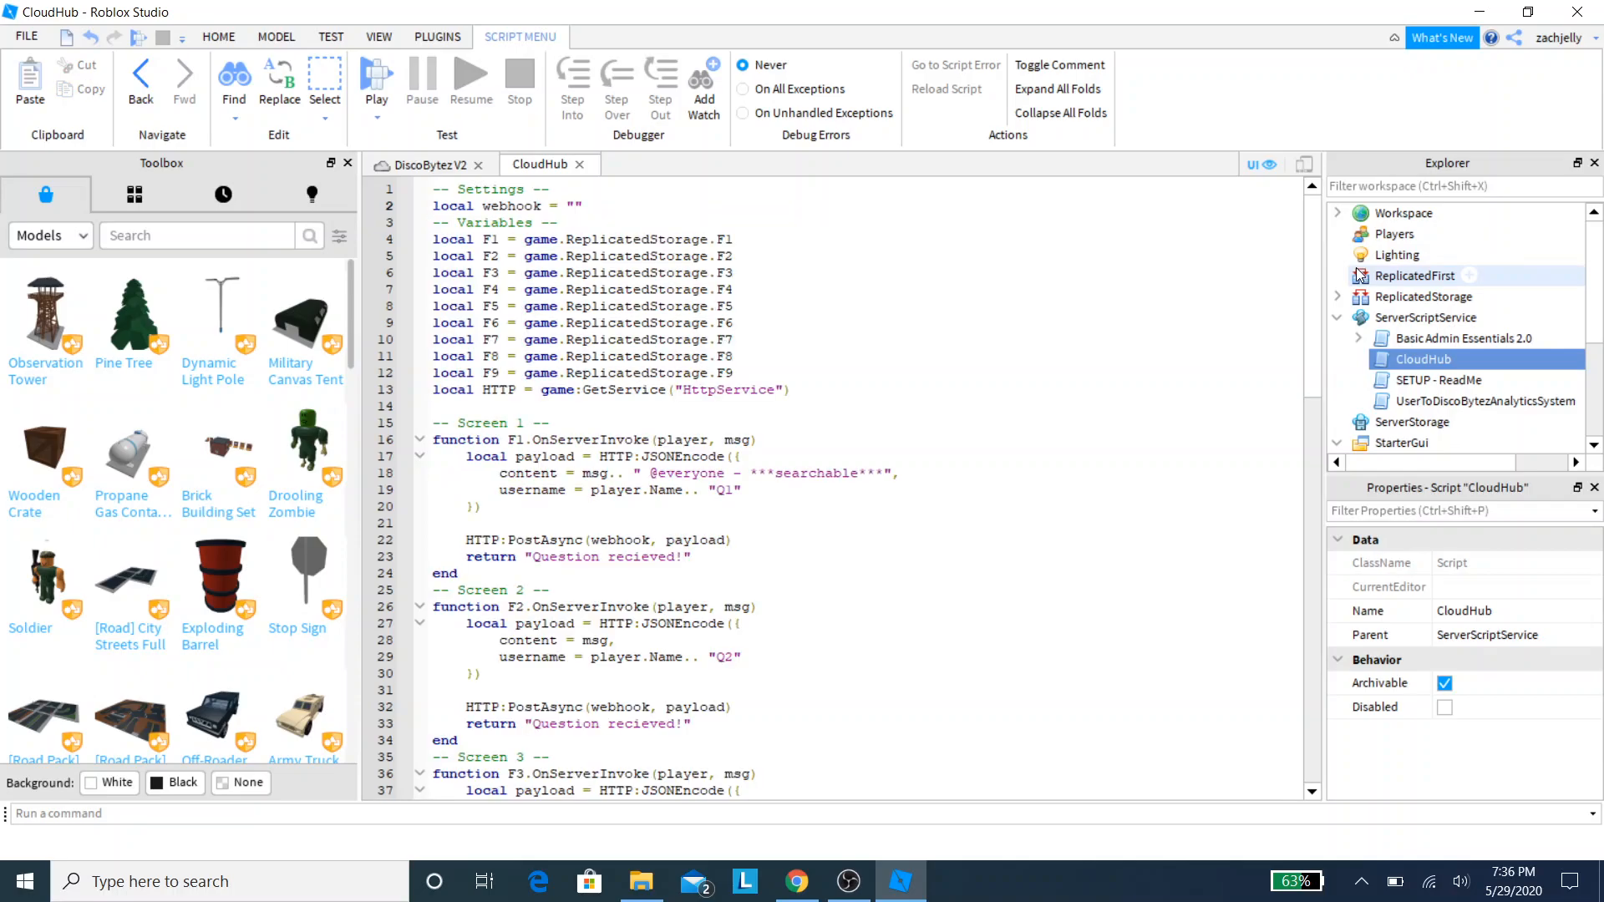
pyautogui.click(576, 206)
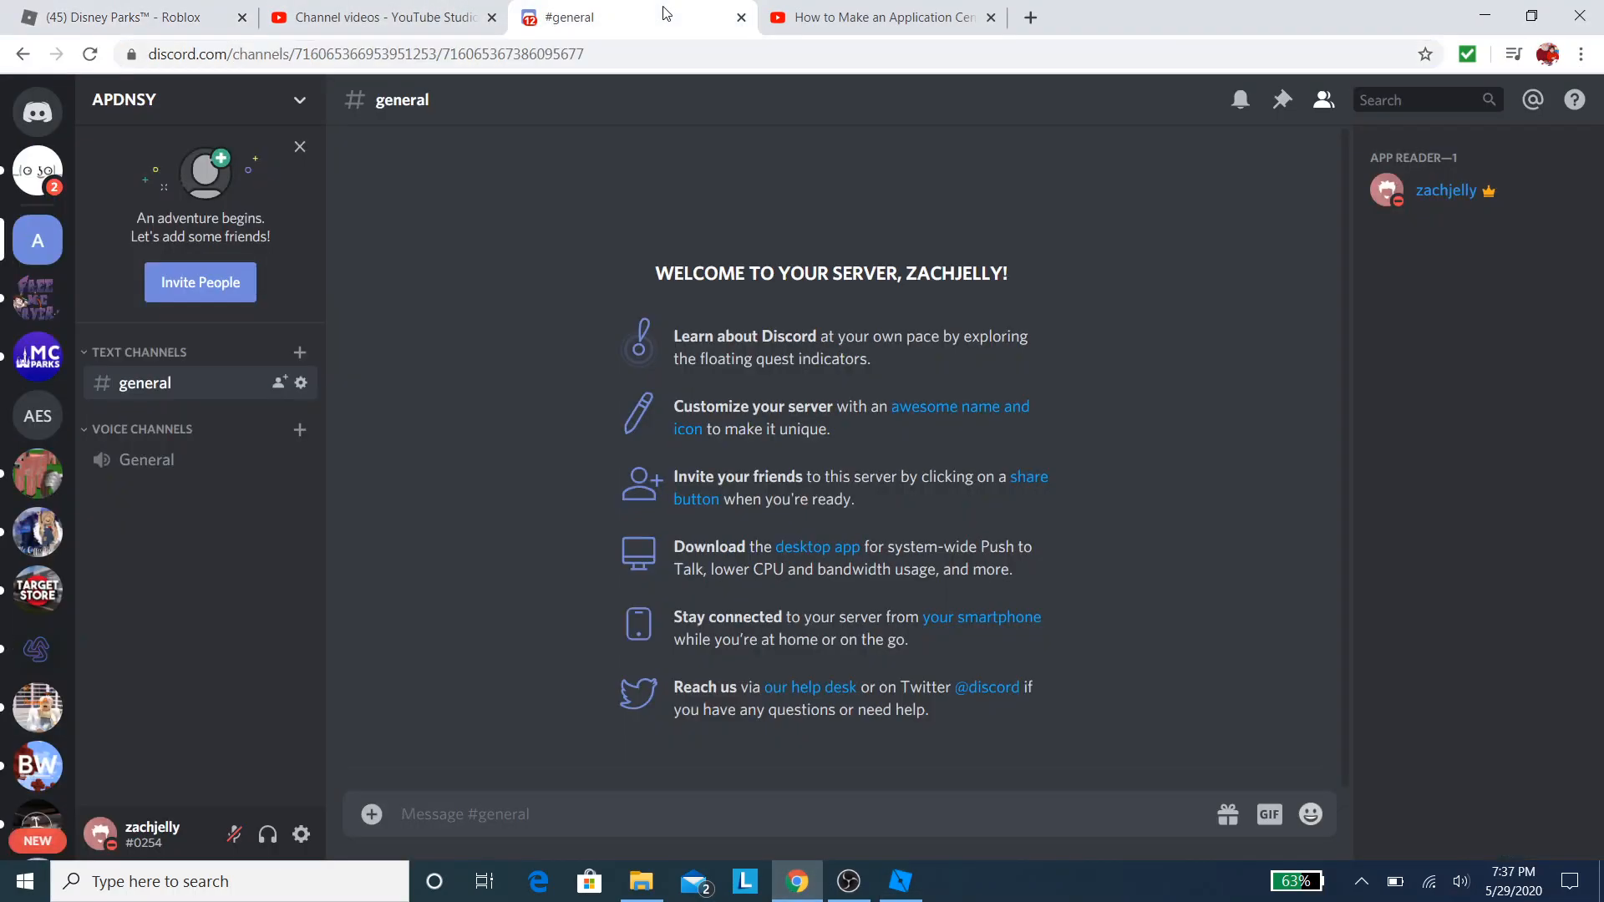
pyautogui.moveTo(300, 352)
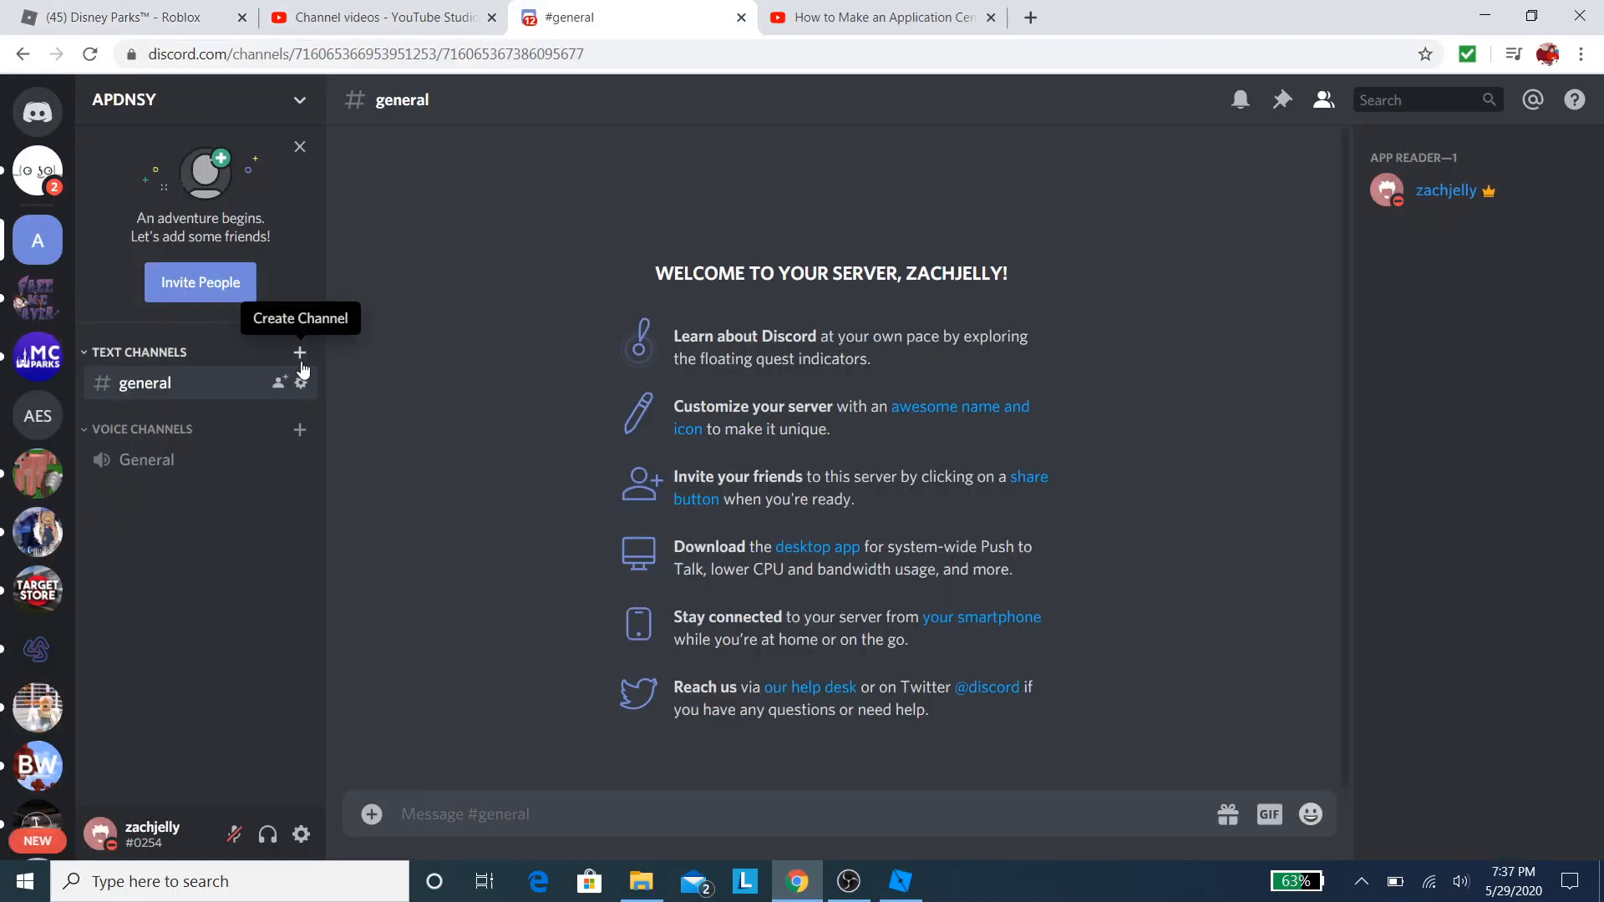
# Step: Create a private 'app-reader' text channel restricted to the App Reader role
pyautogui.click(300, 353)
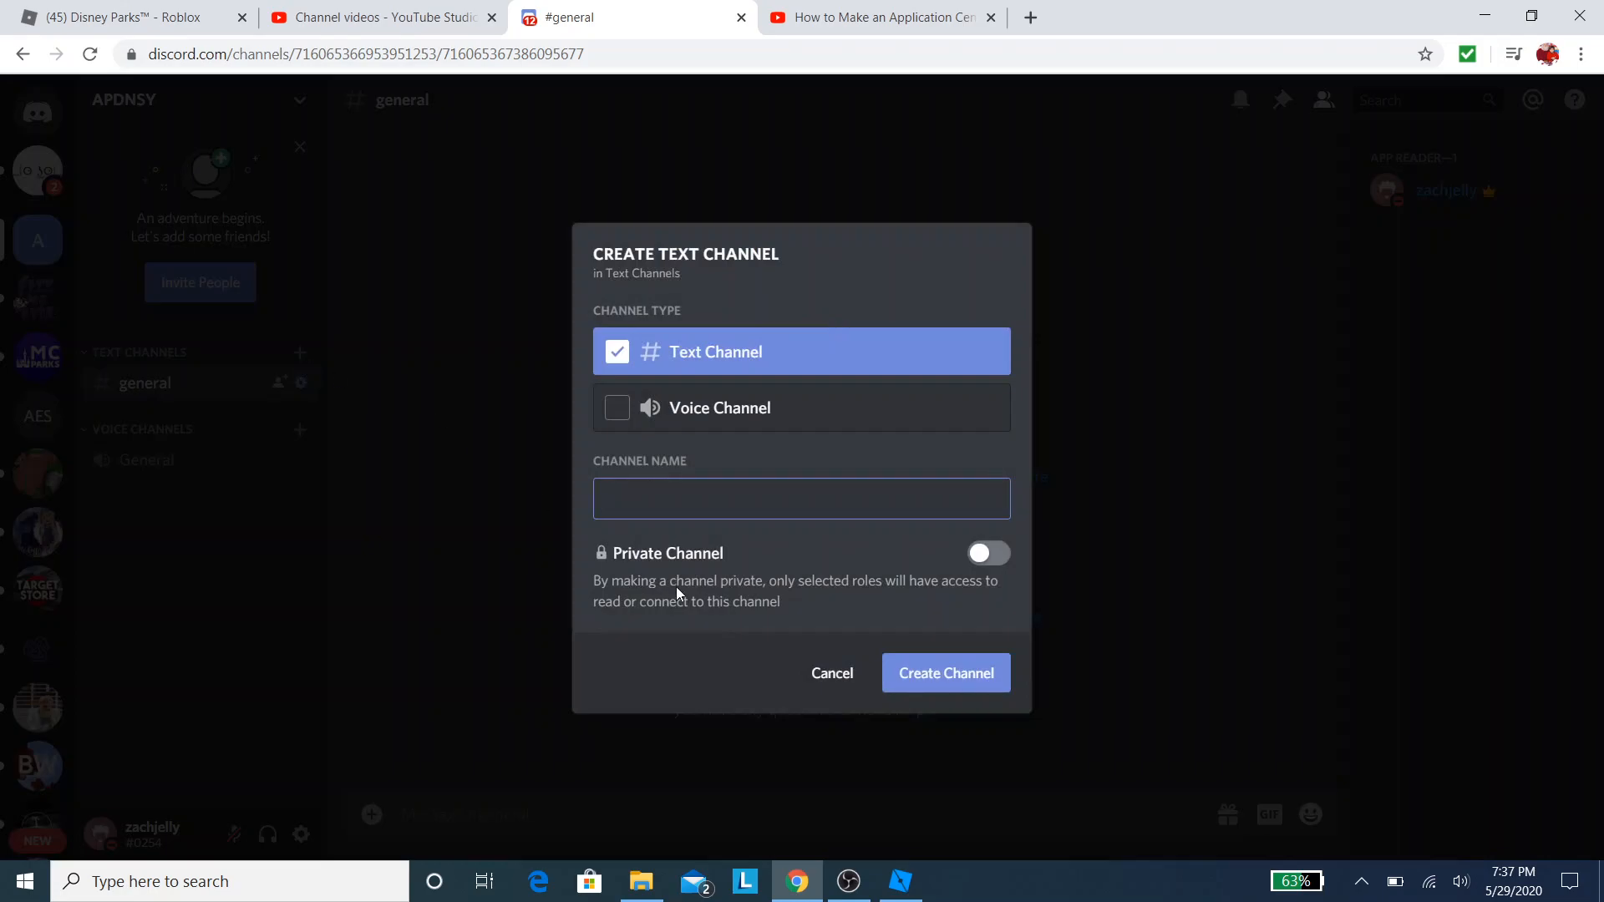
pyautogui.click(832, 673)
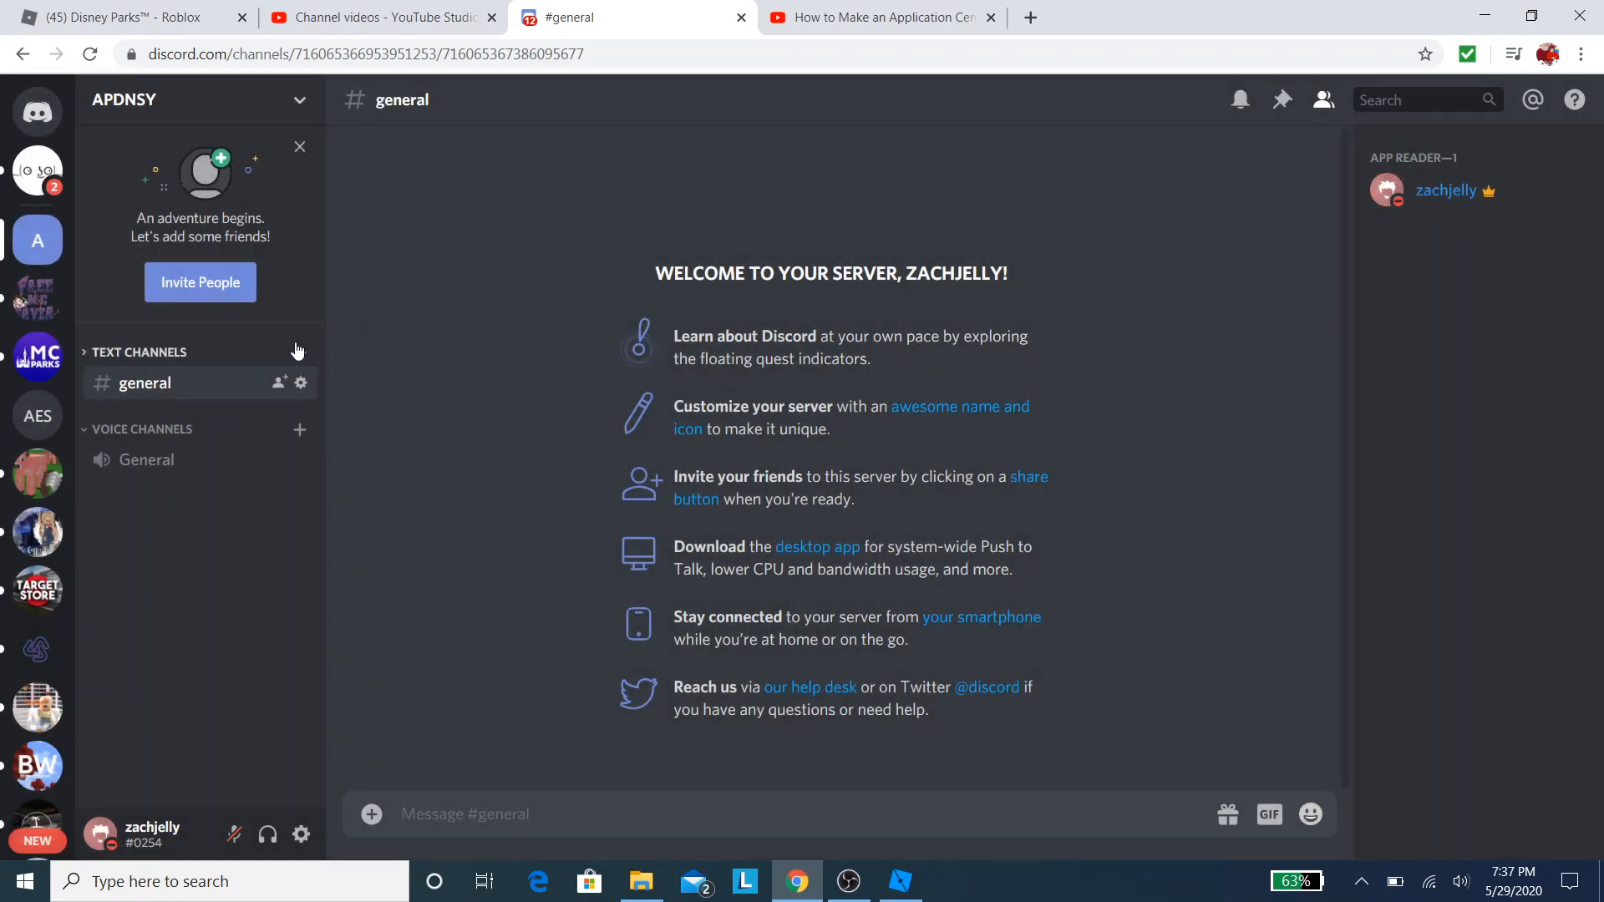
pyautogui.click(300, 351)
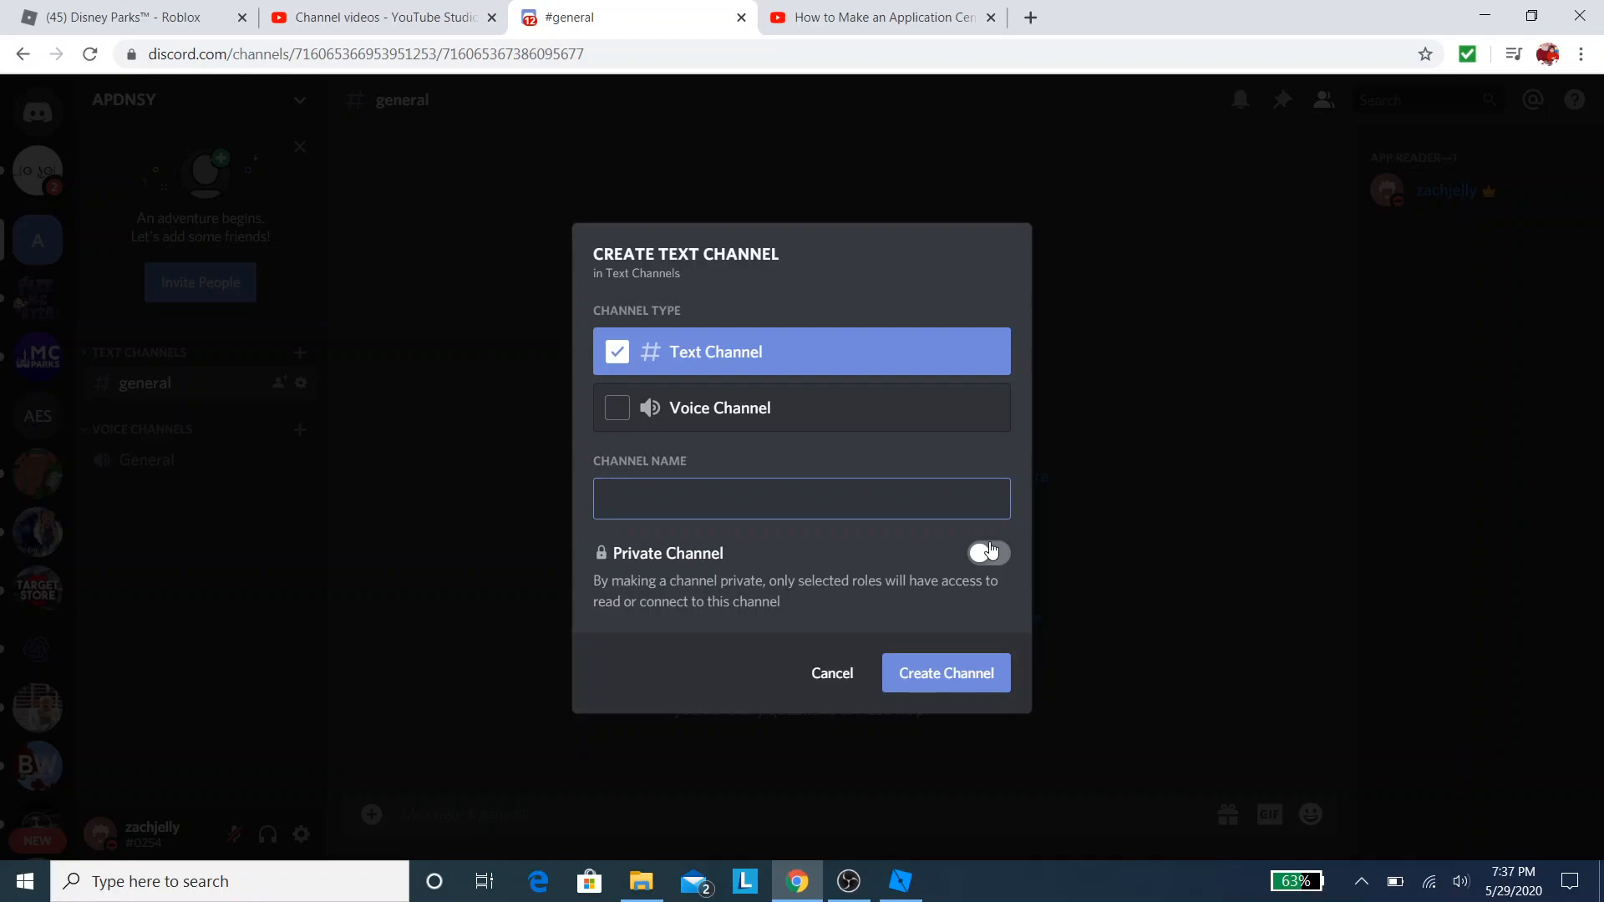
pyautogui.click(984, 552)
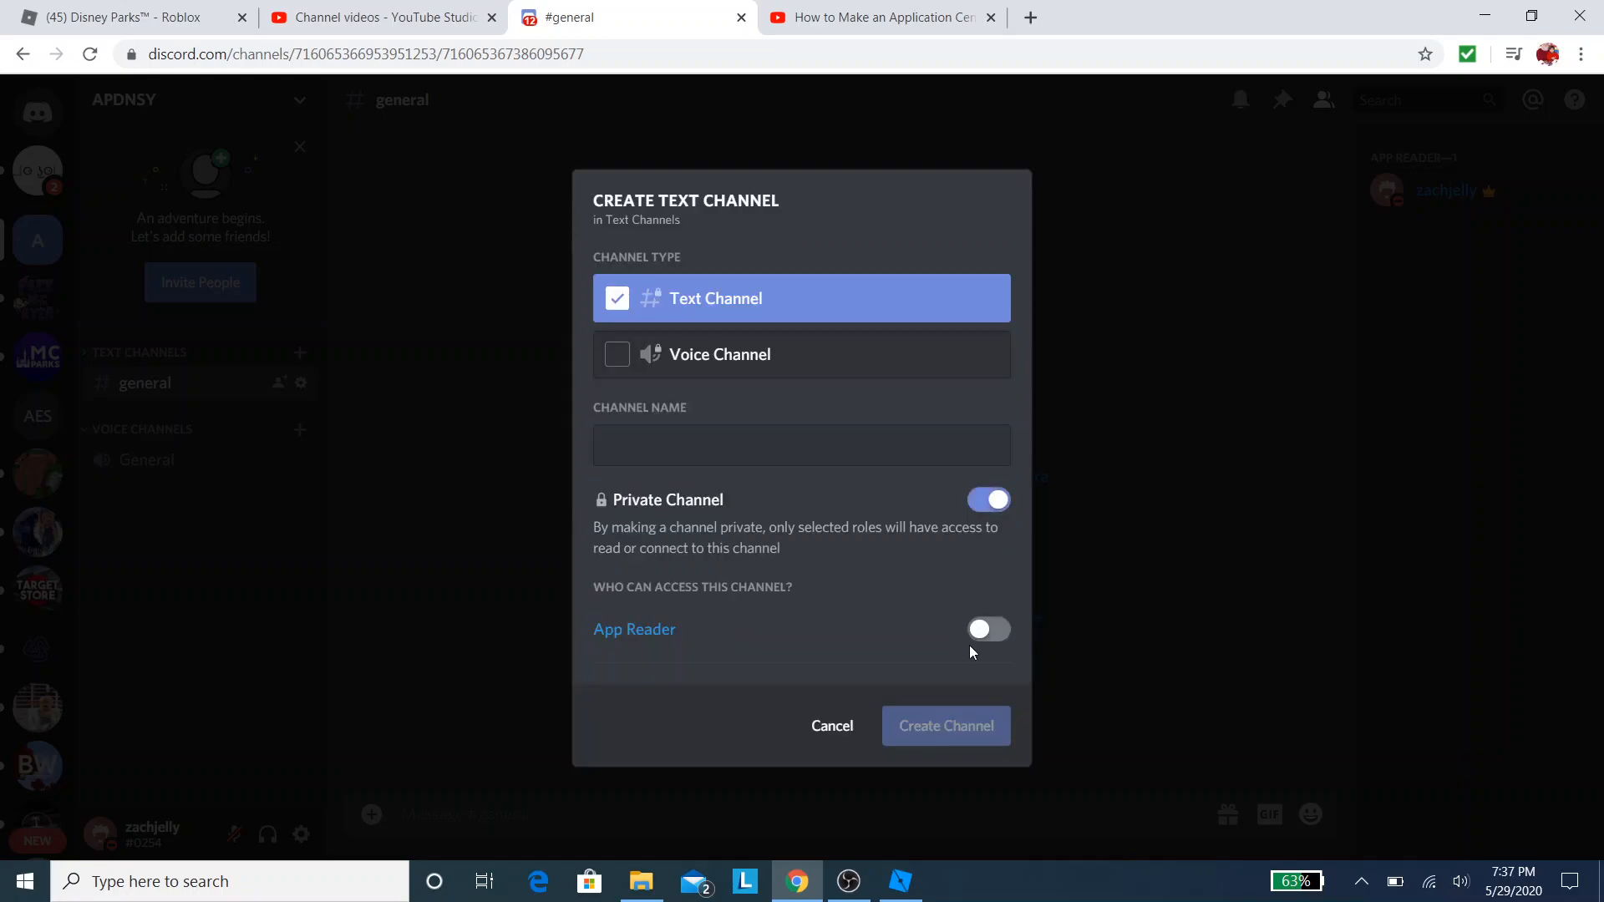
pyautogui.click(988, 628)
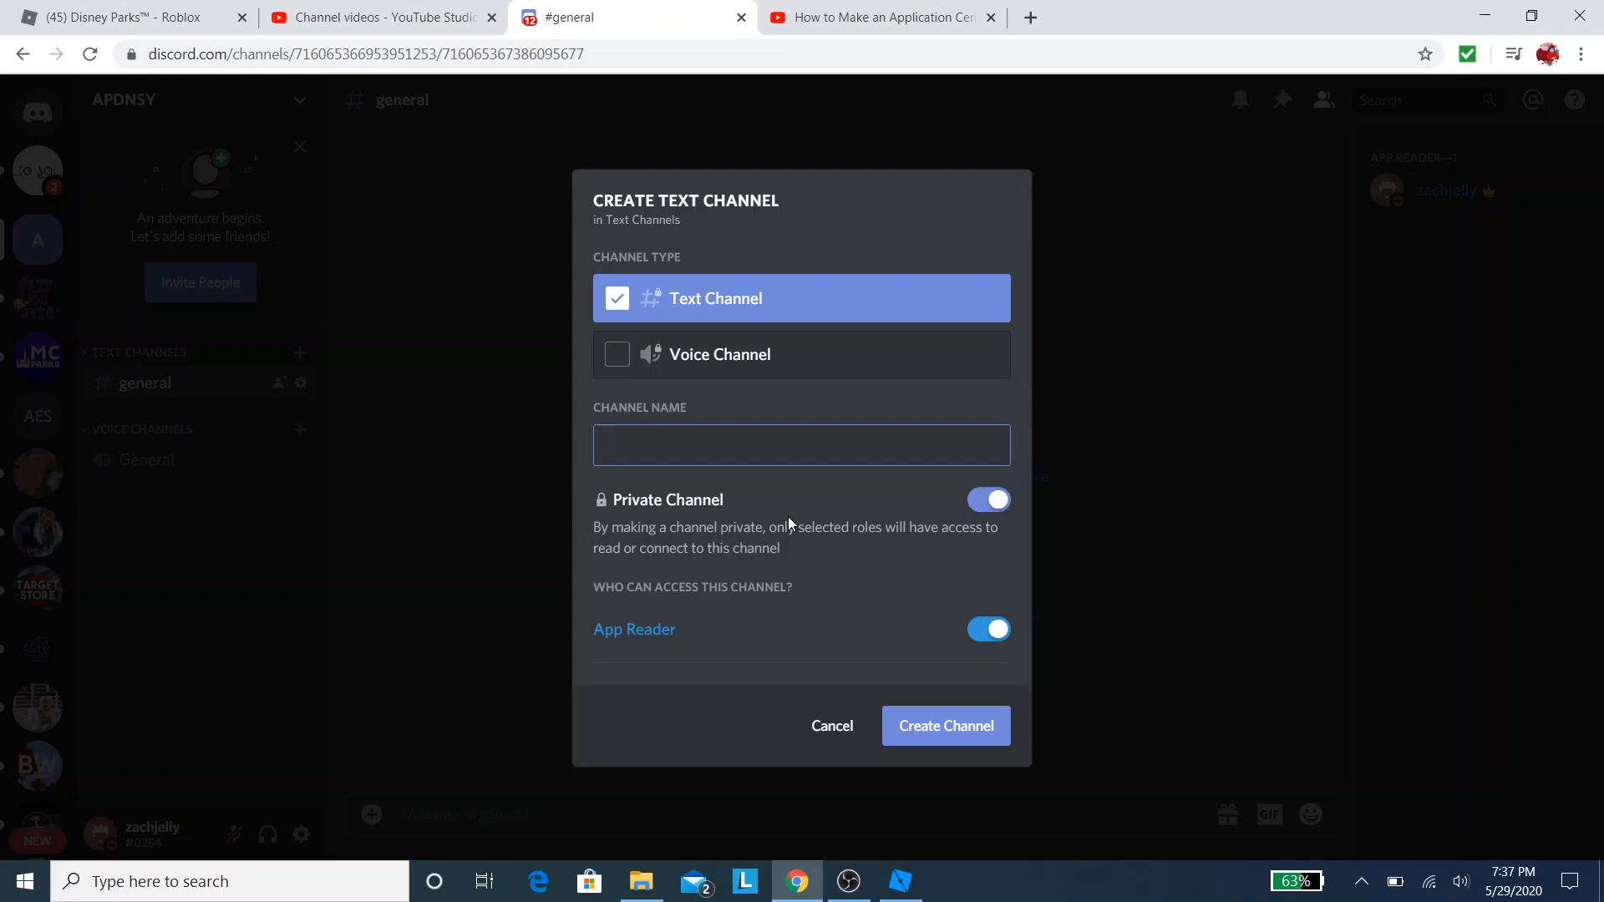
pyautogui.write('app-reader')
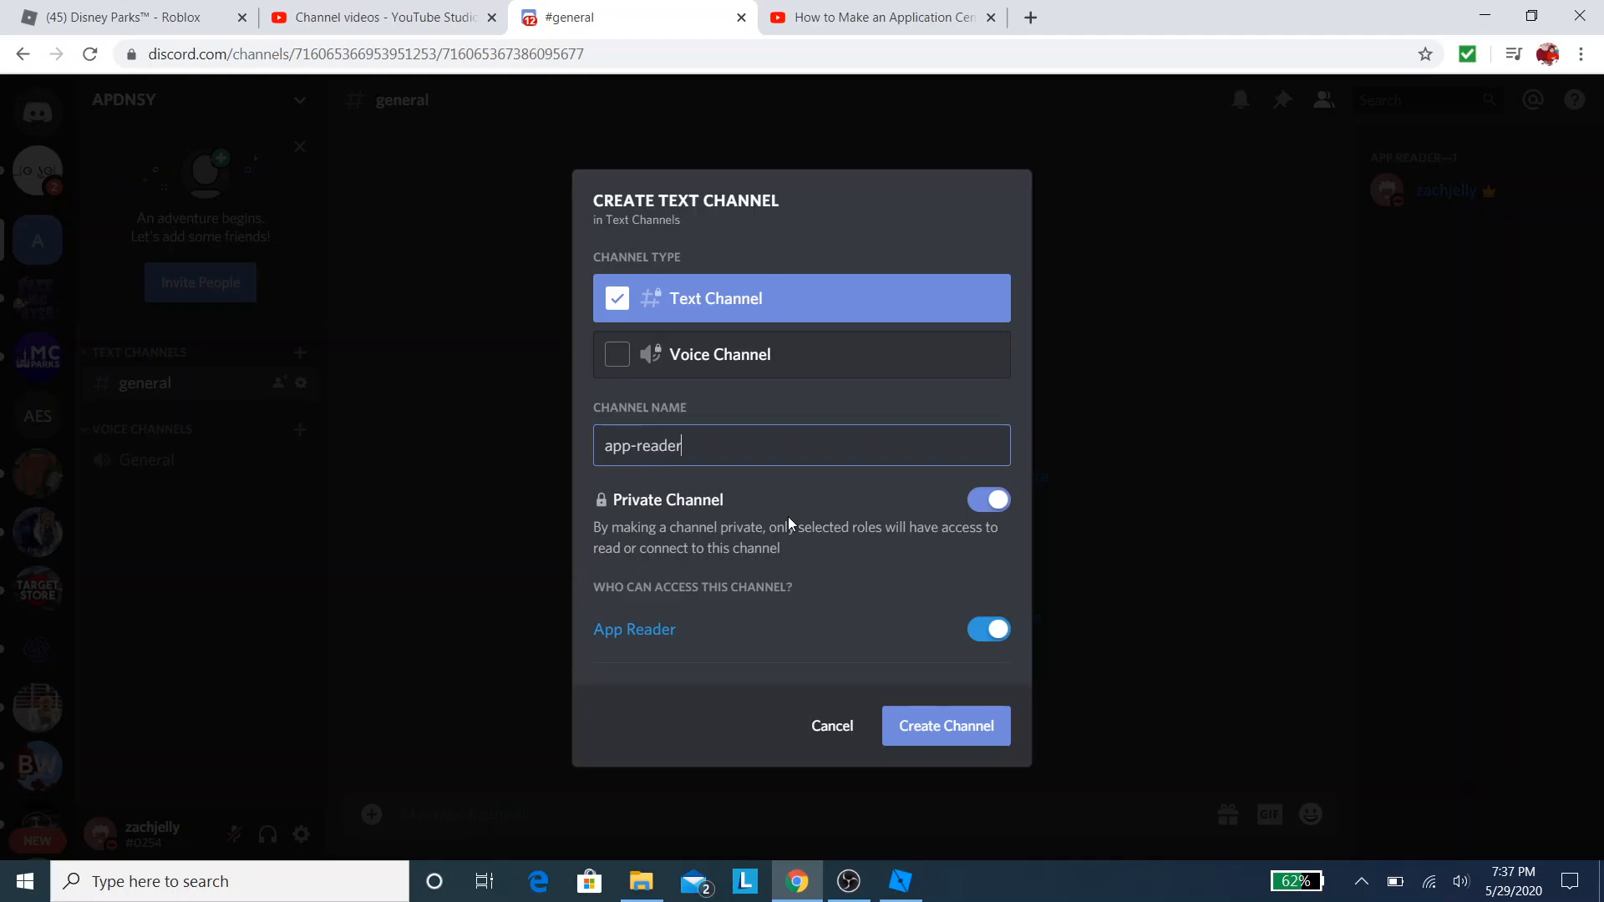
pyautogui.click(944, 725)
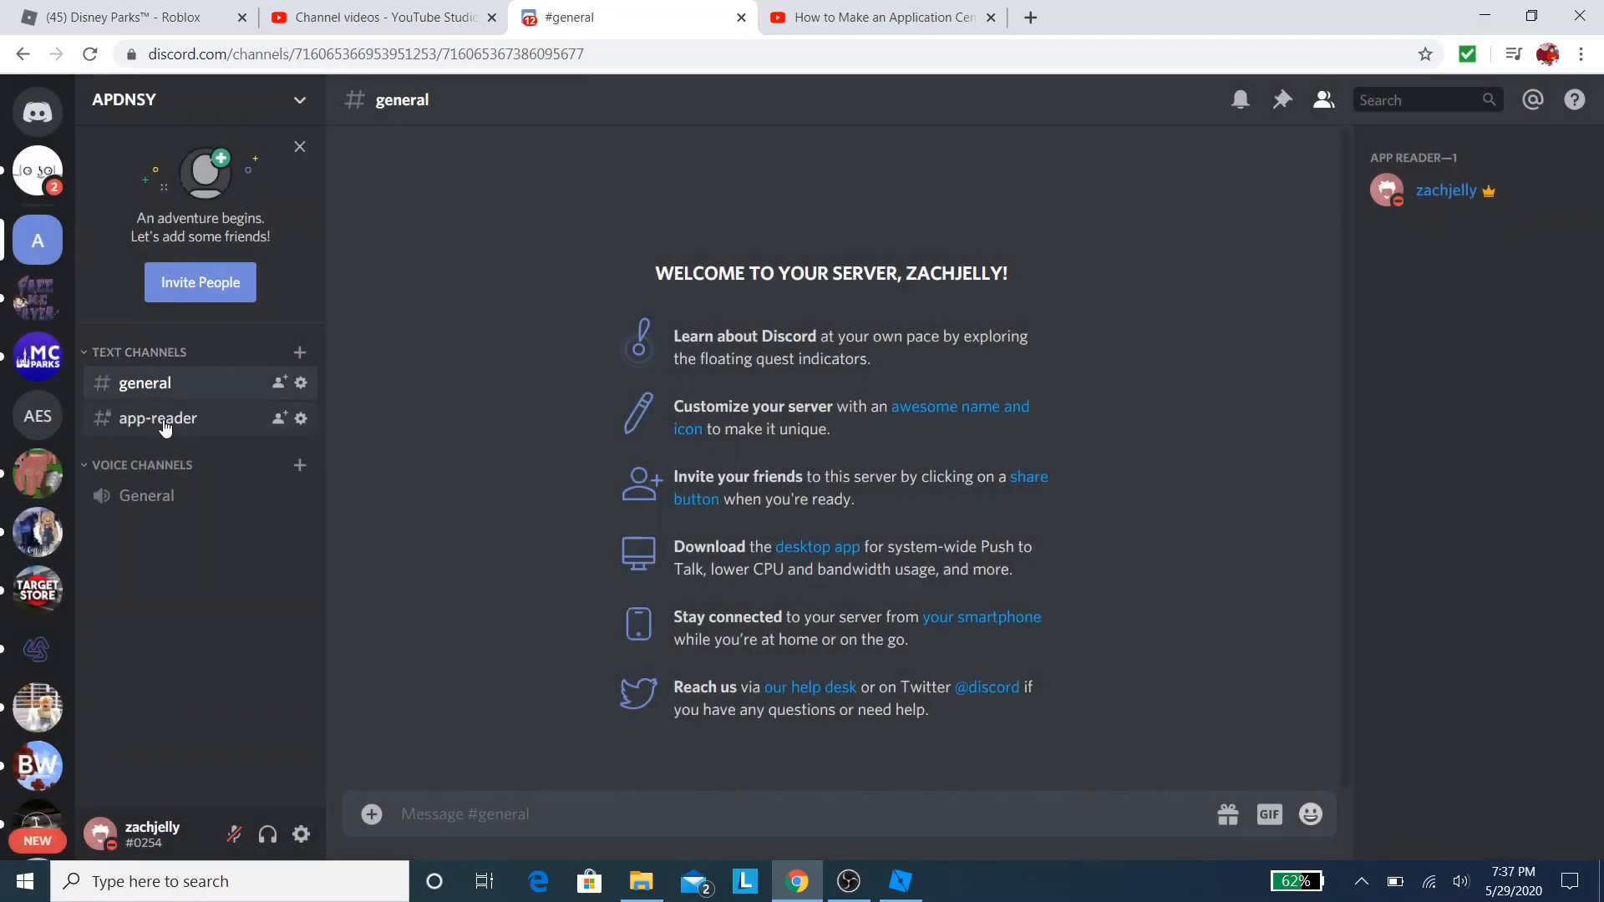
# Step: Create and save a DYSN APPBOT webhook for #app-reader, then return to Studio
pyautogui.click(301, 418)
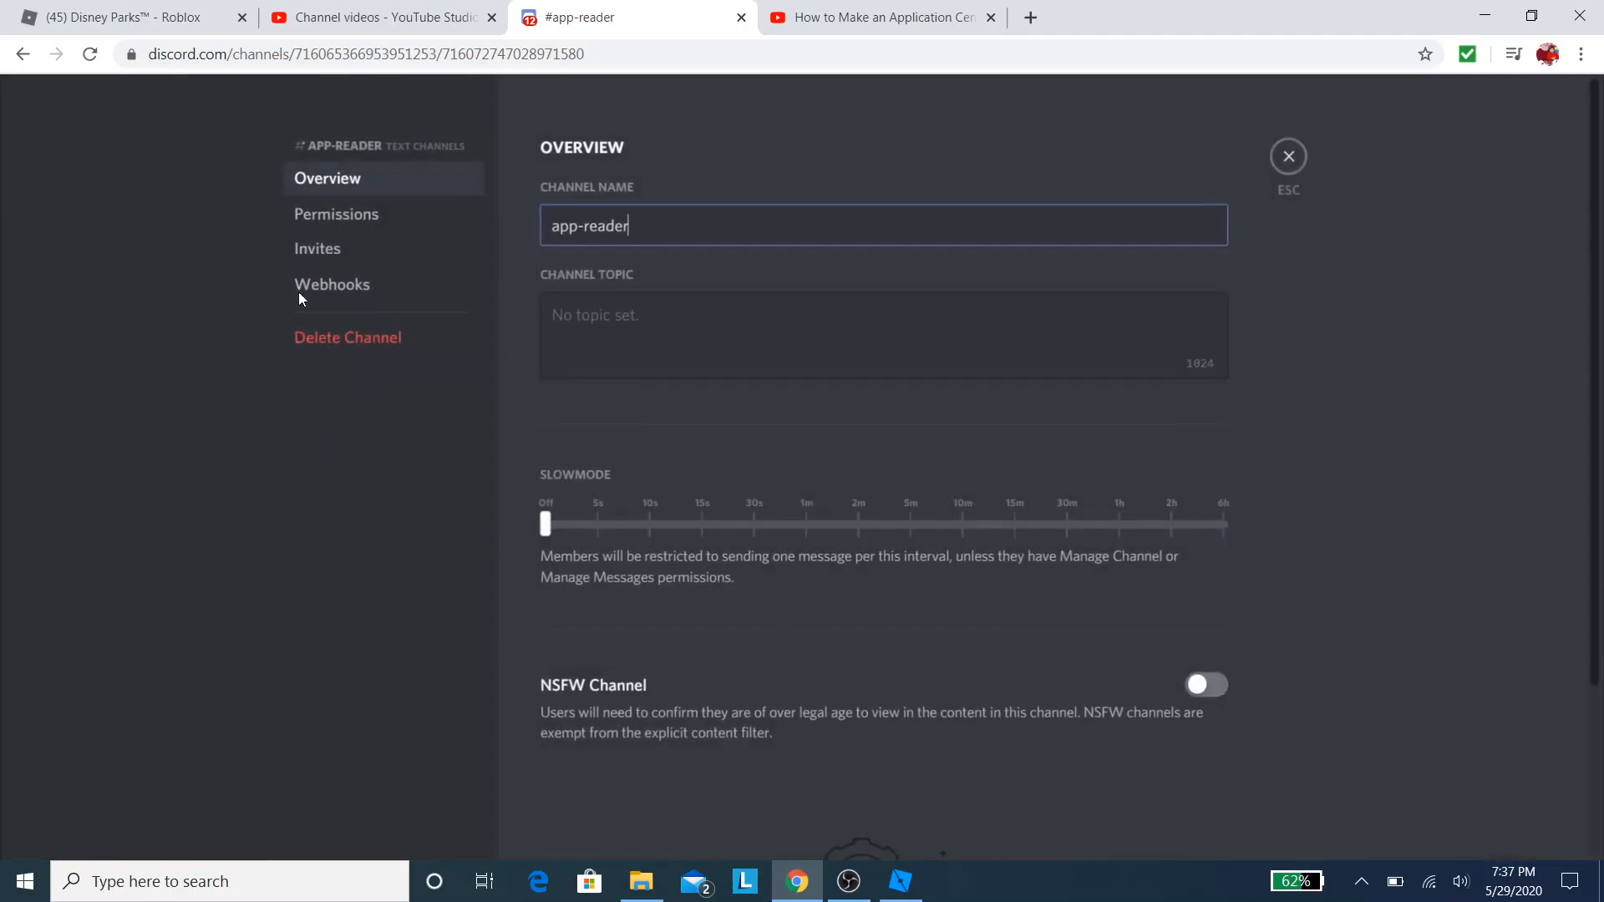
pyautogui.click(332, 284)
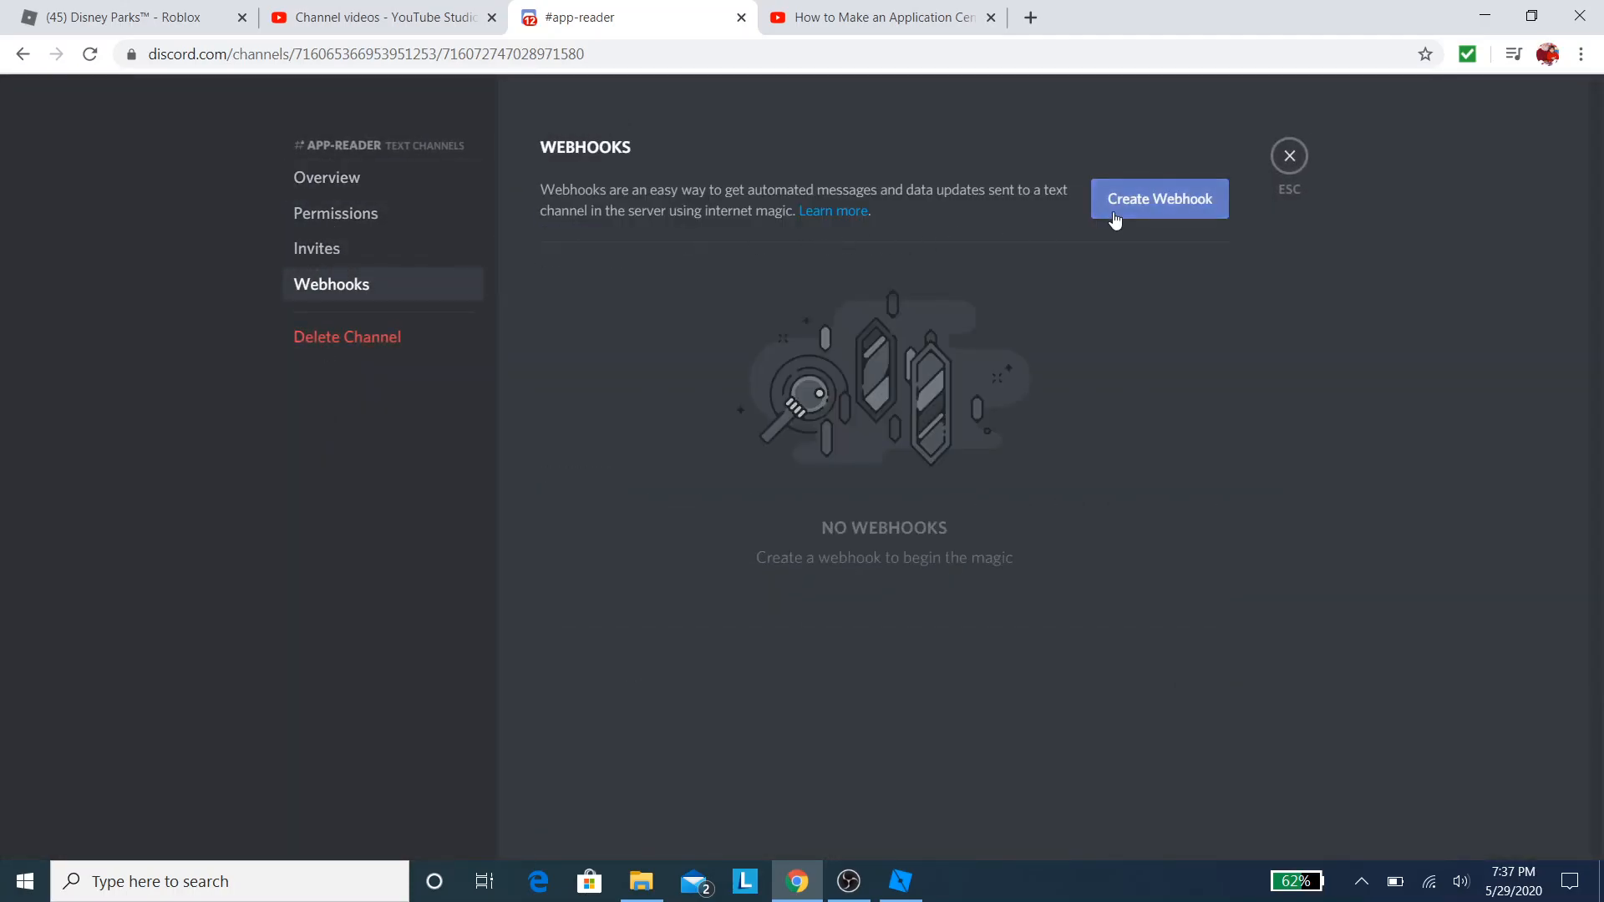
pyautogui.click(1159, 199)
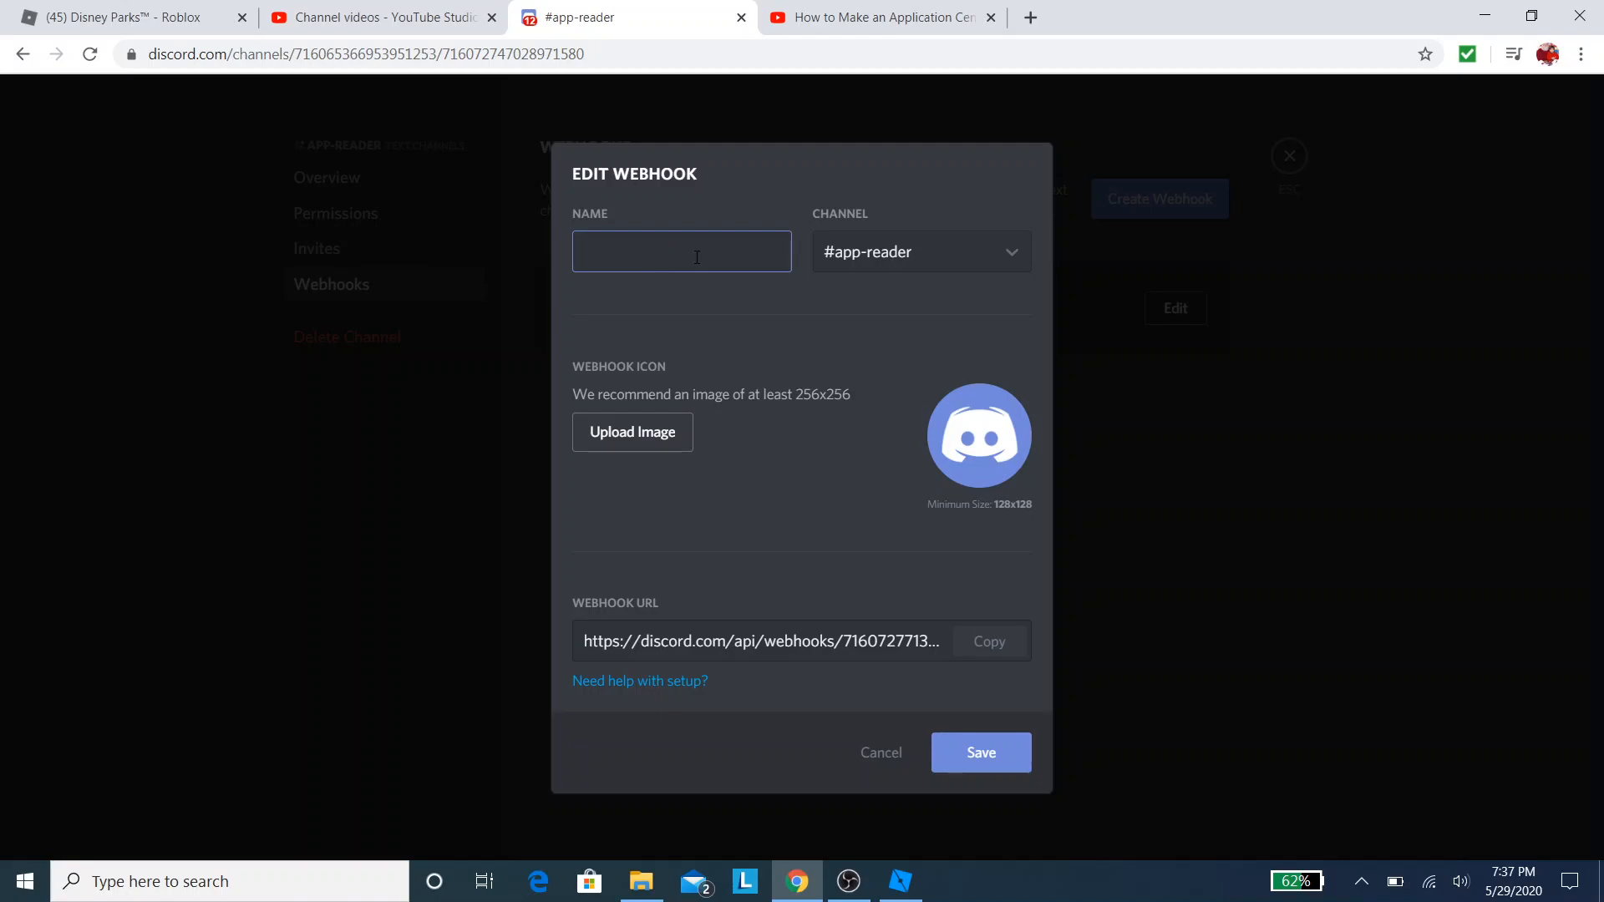
pyautogui.write('DYSN')
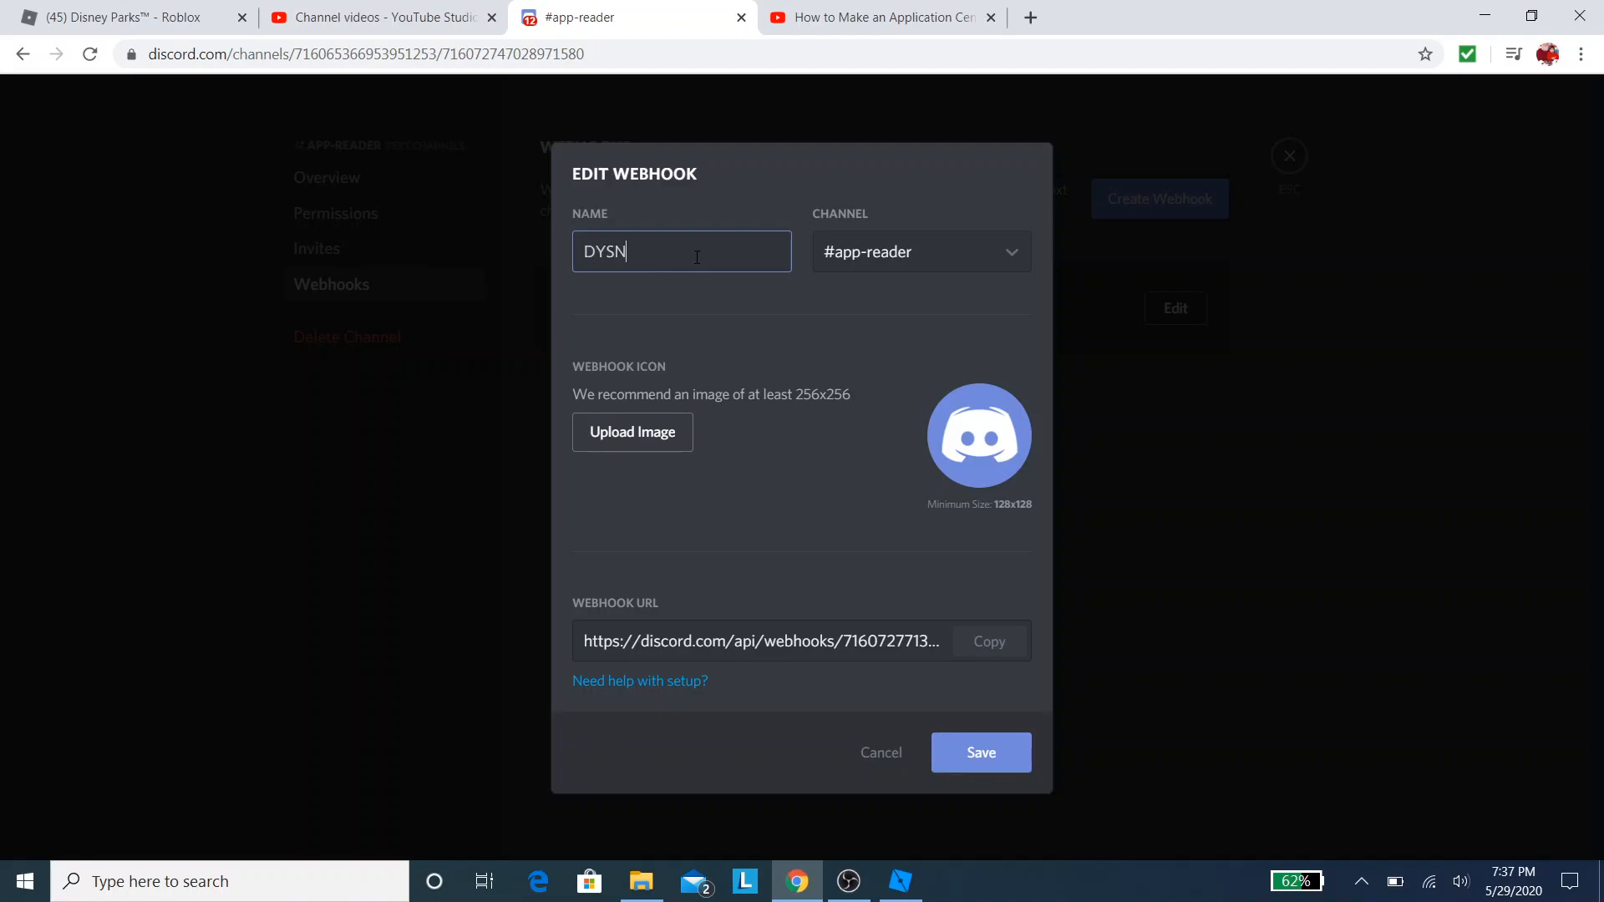
pyautogui.write('APPBOT')
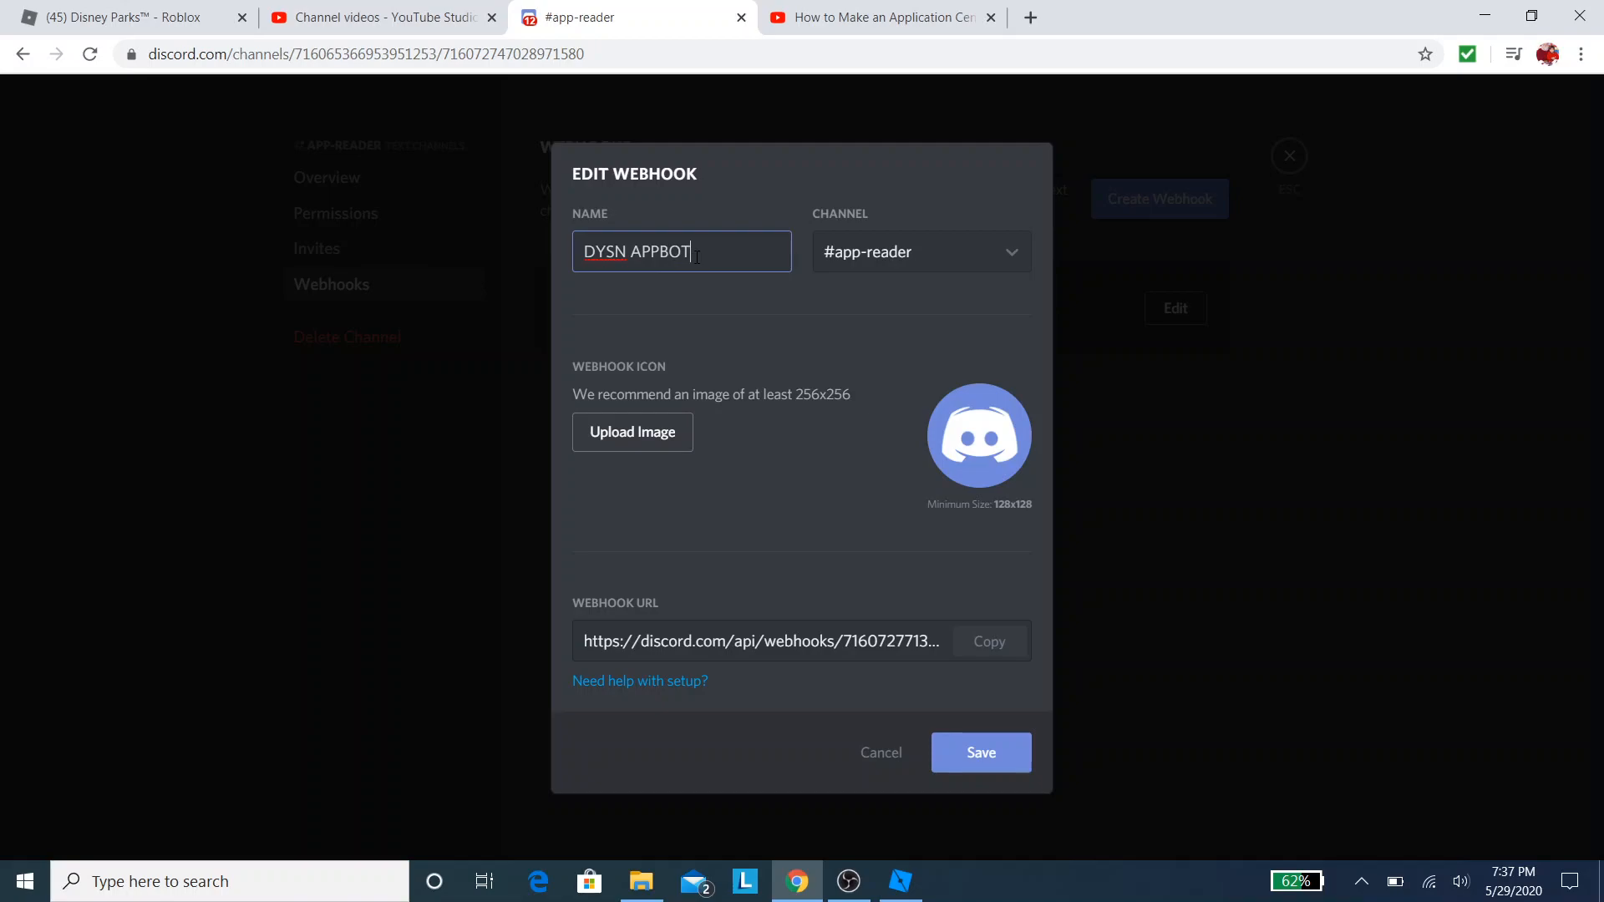
pyautogui.click(979, 751)
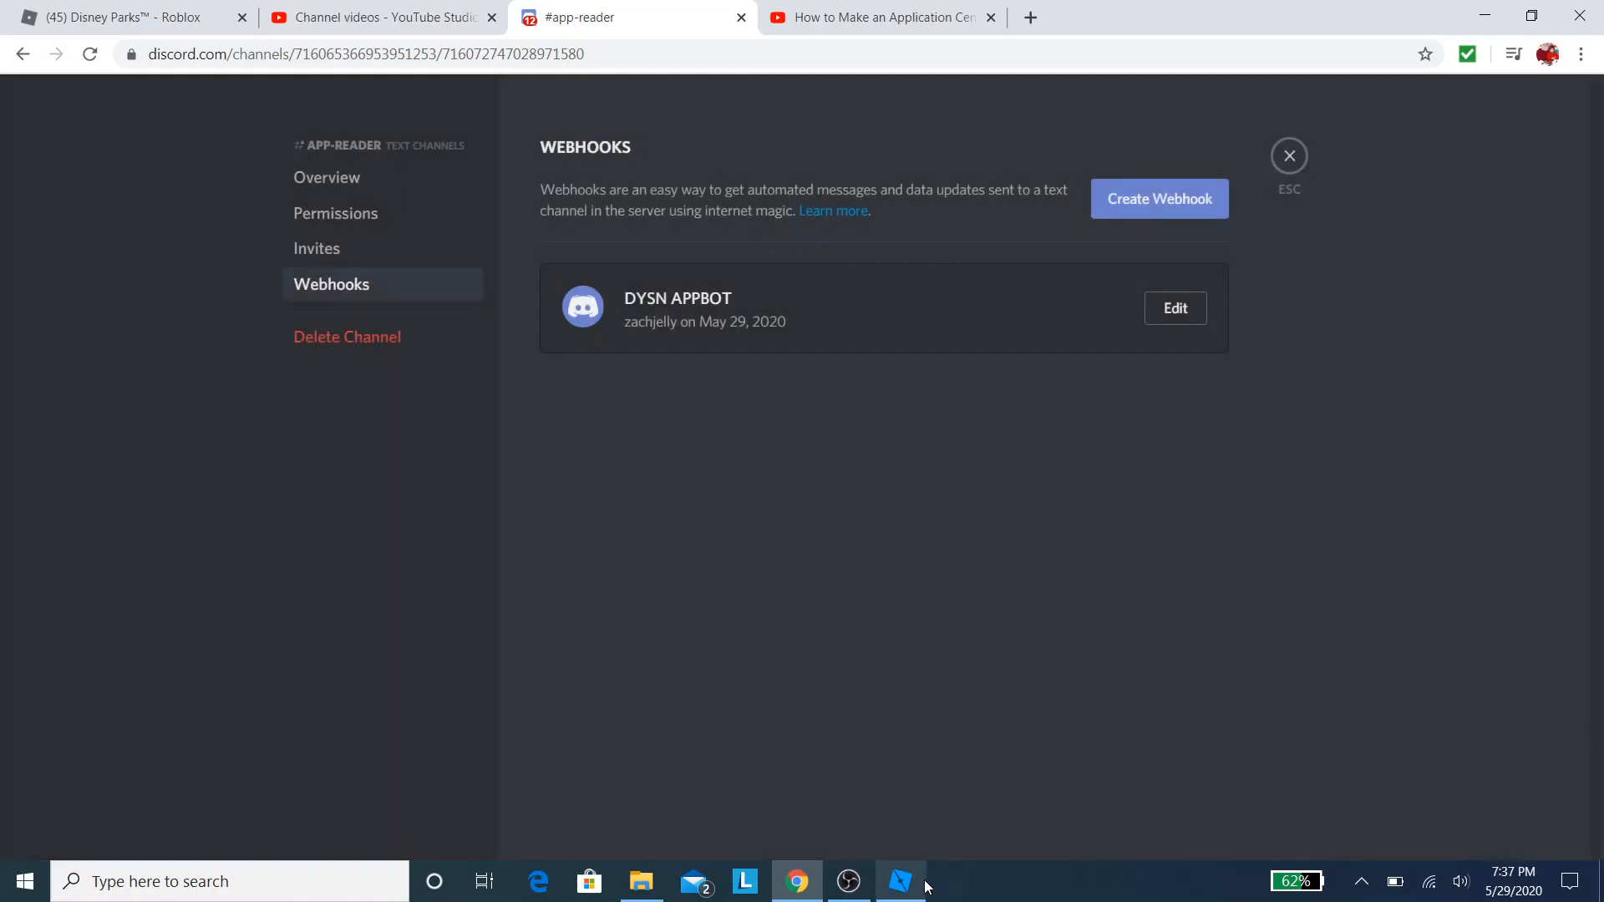
pyautogui.click(899, 880)
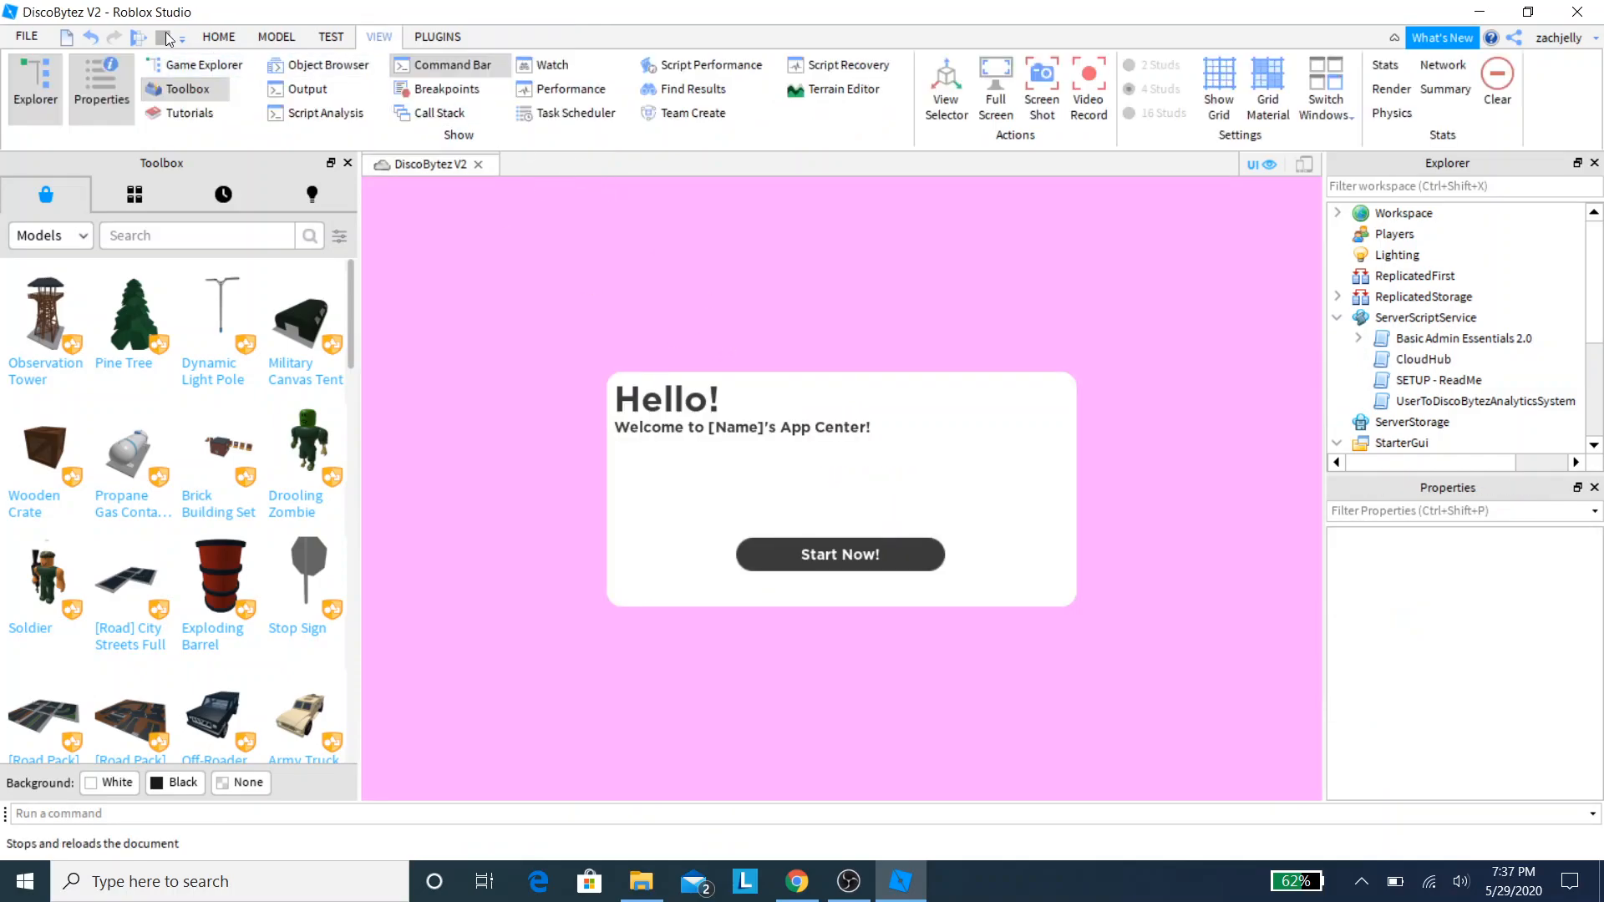
# Step: Publish the place over the existing APP Testing game and dismiss the publishing tip
pyautogui.click(26, 36)
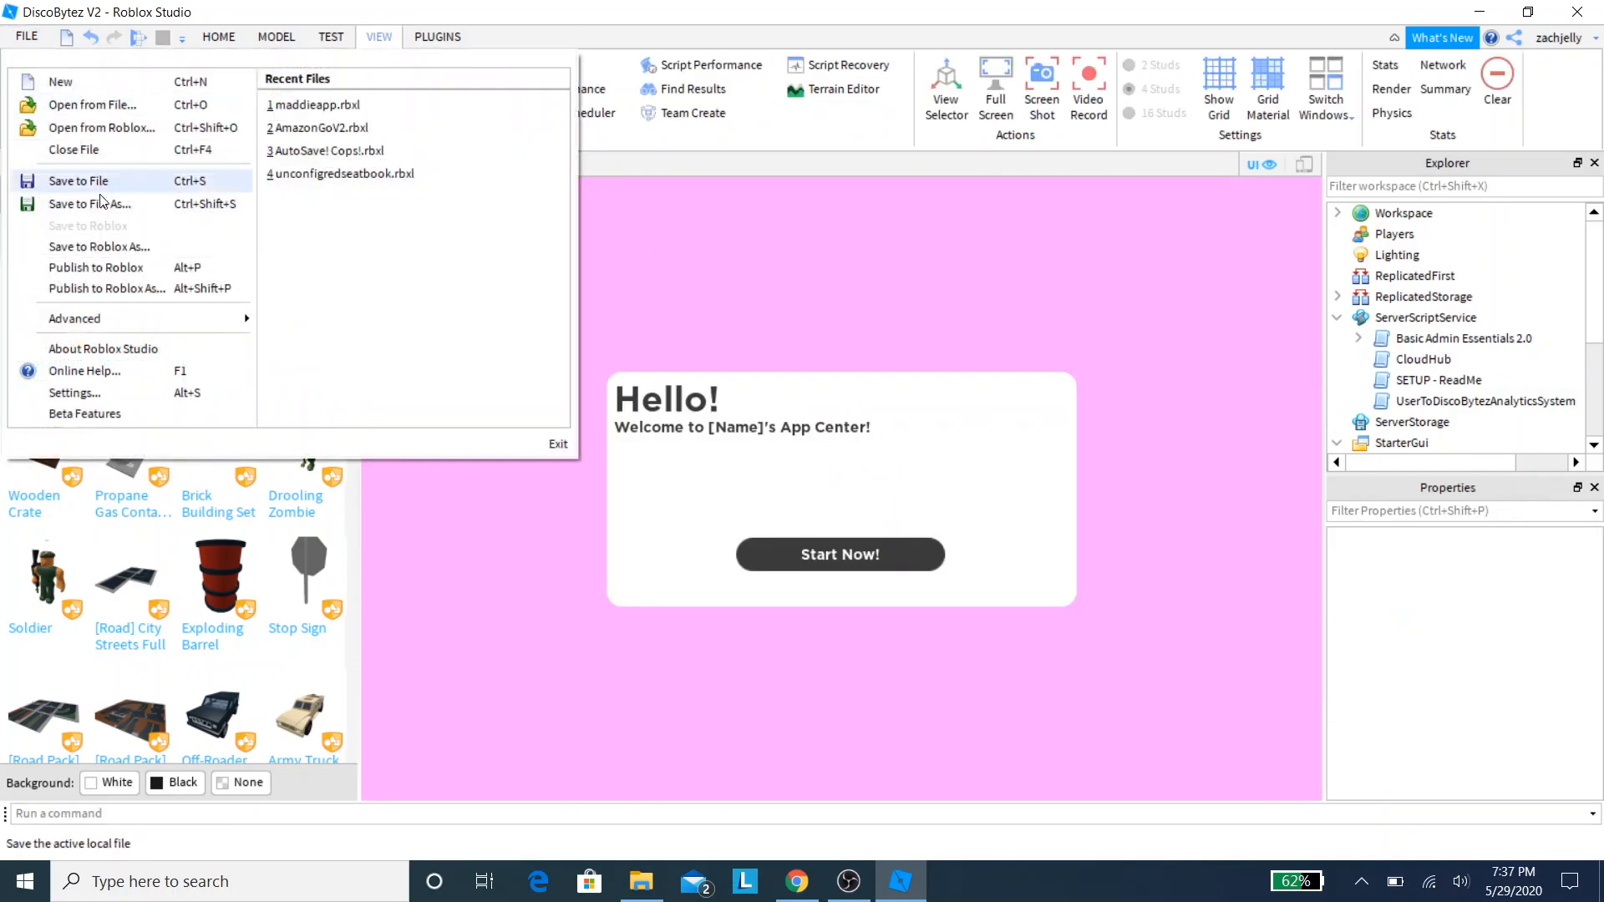
pyautogui.click(96, 267)
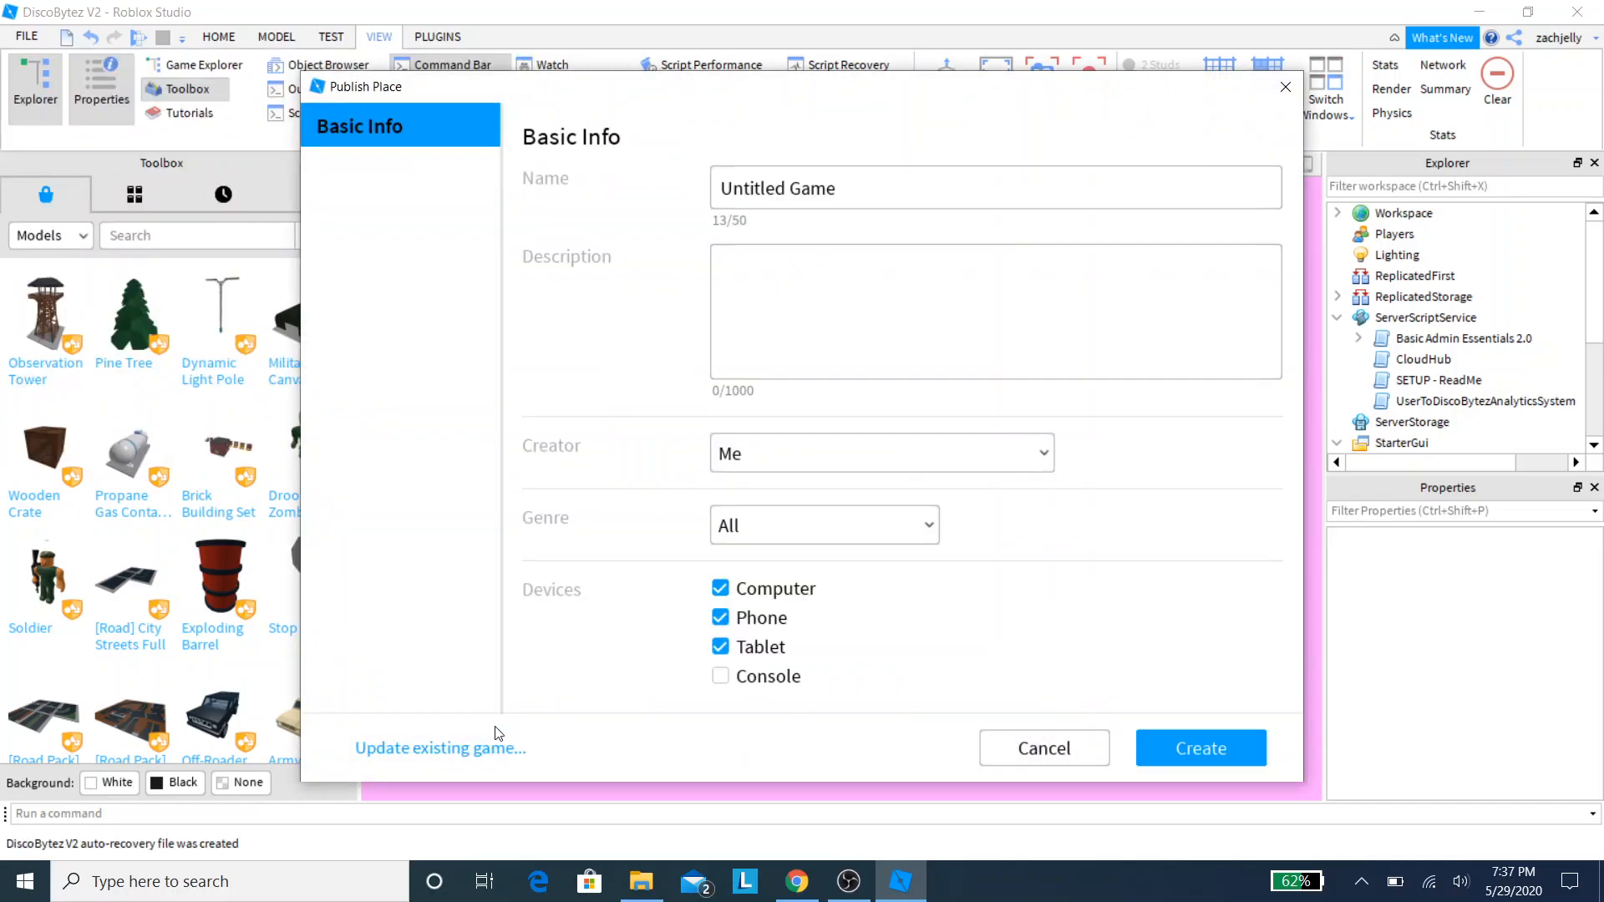
pyautogui.click(438, 747)
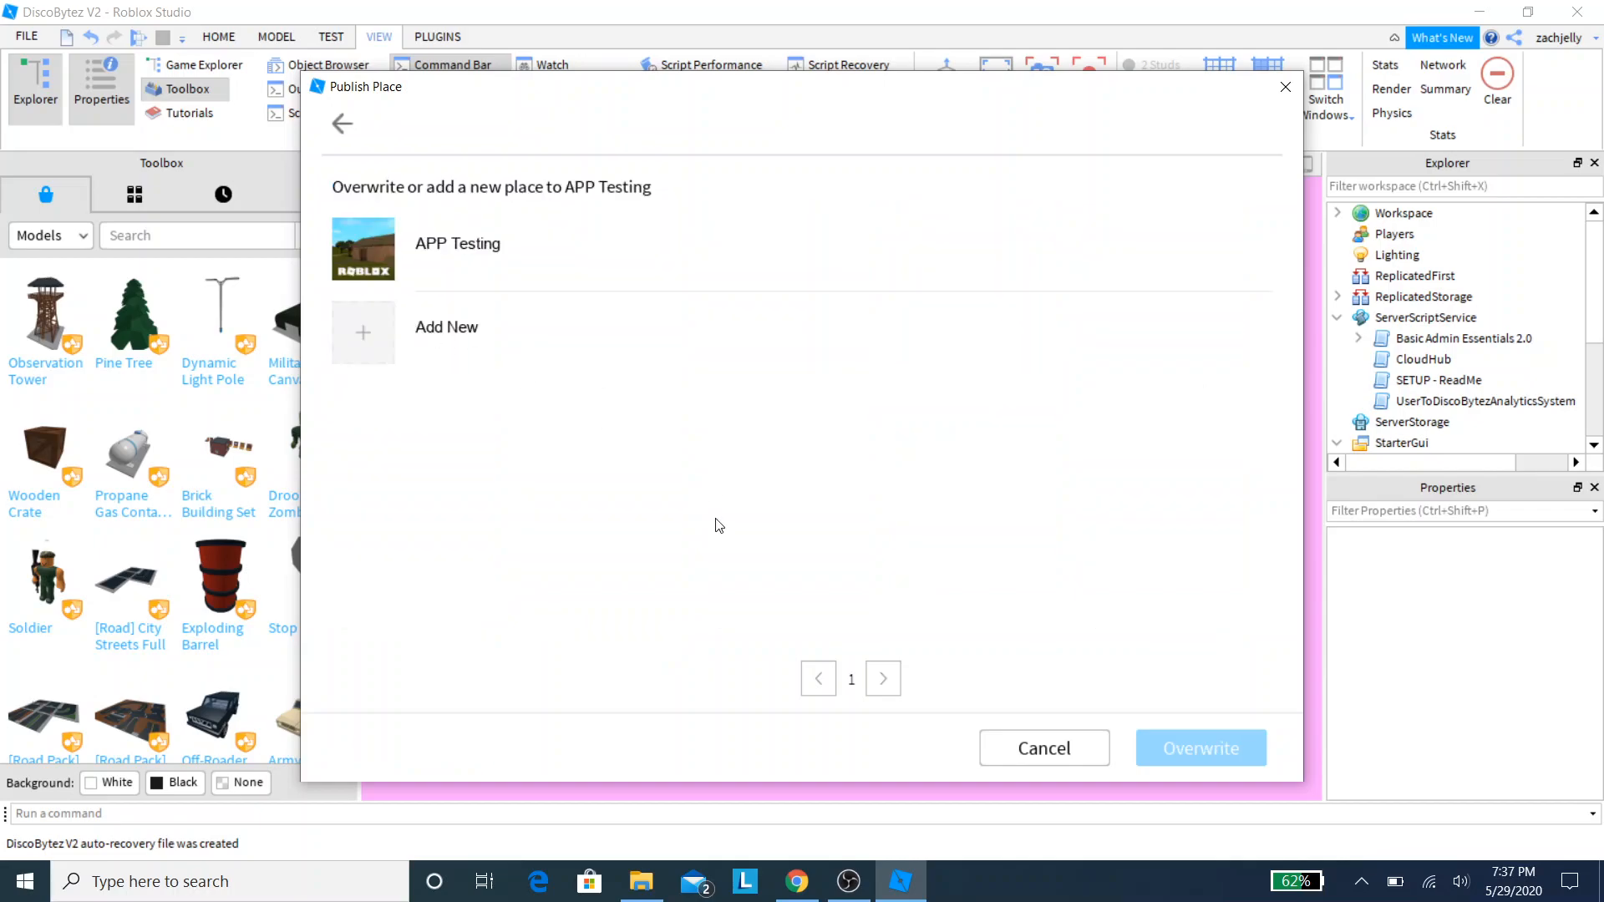
pyautogui.click(342, 124)
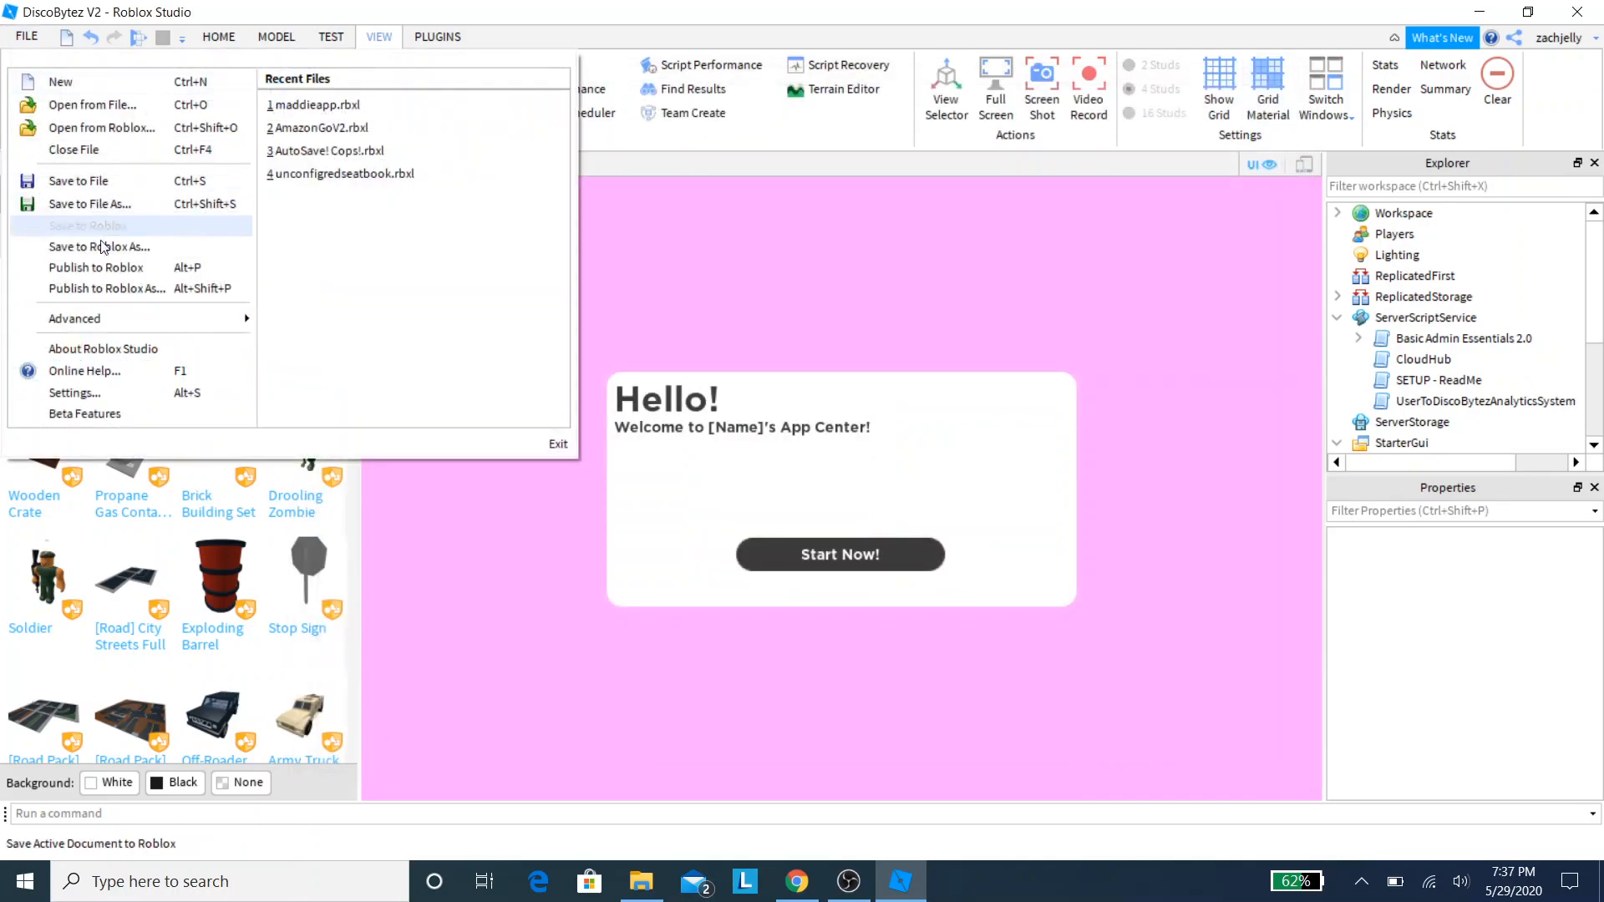
pyautogui.click(96, 267)
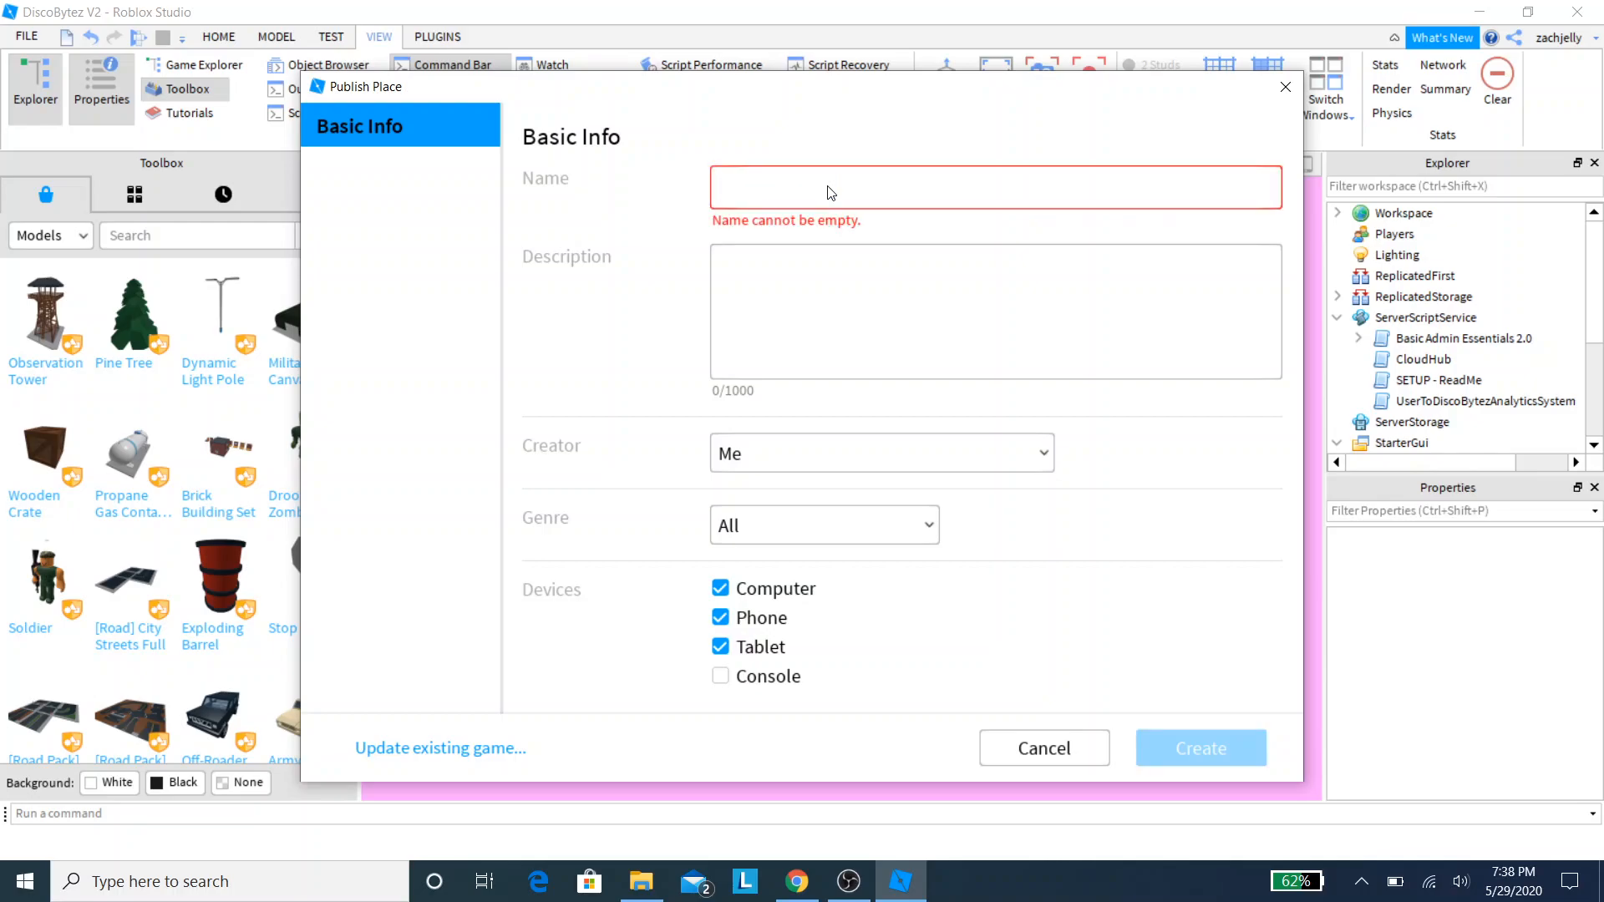
pyautogui.write('za')
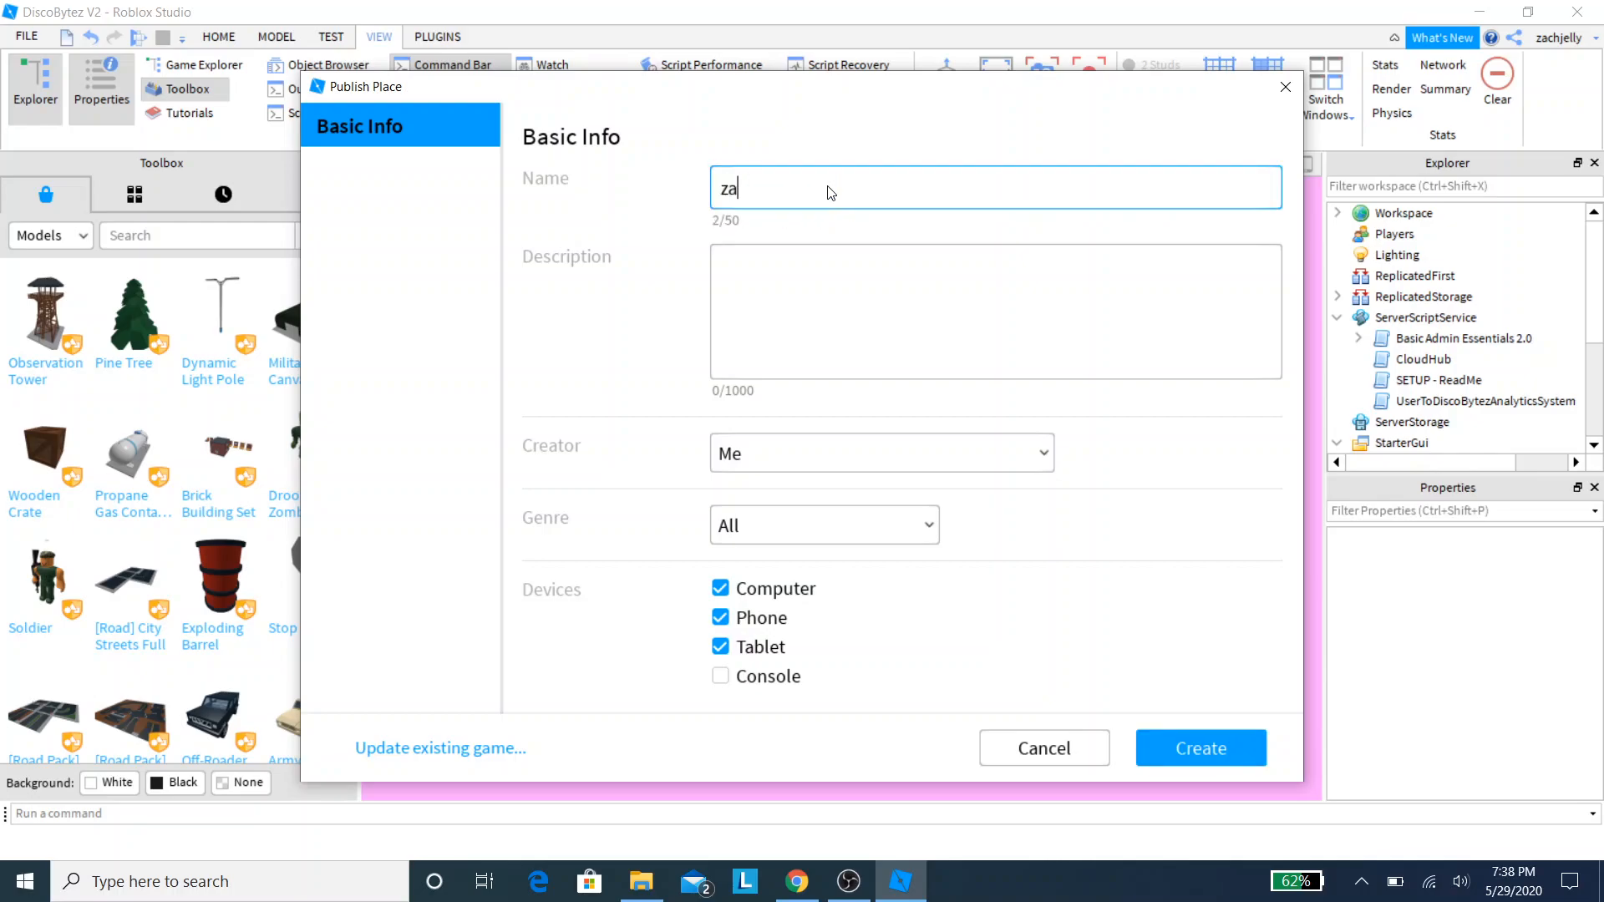
pyautogui.write('disney new app')
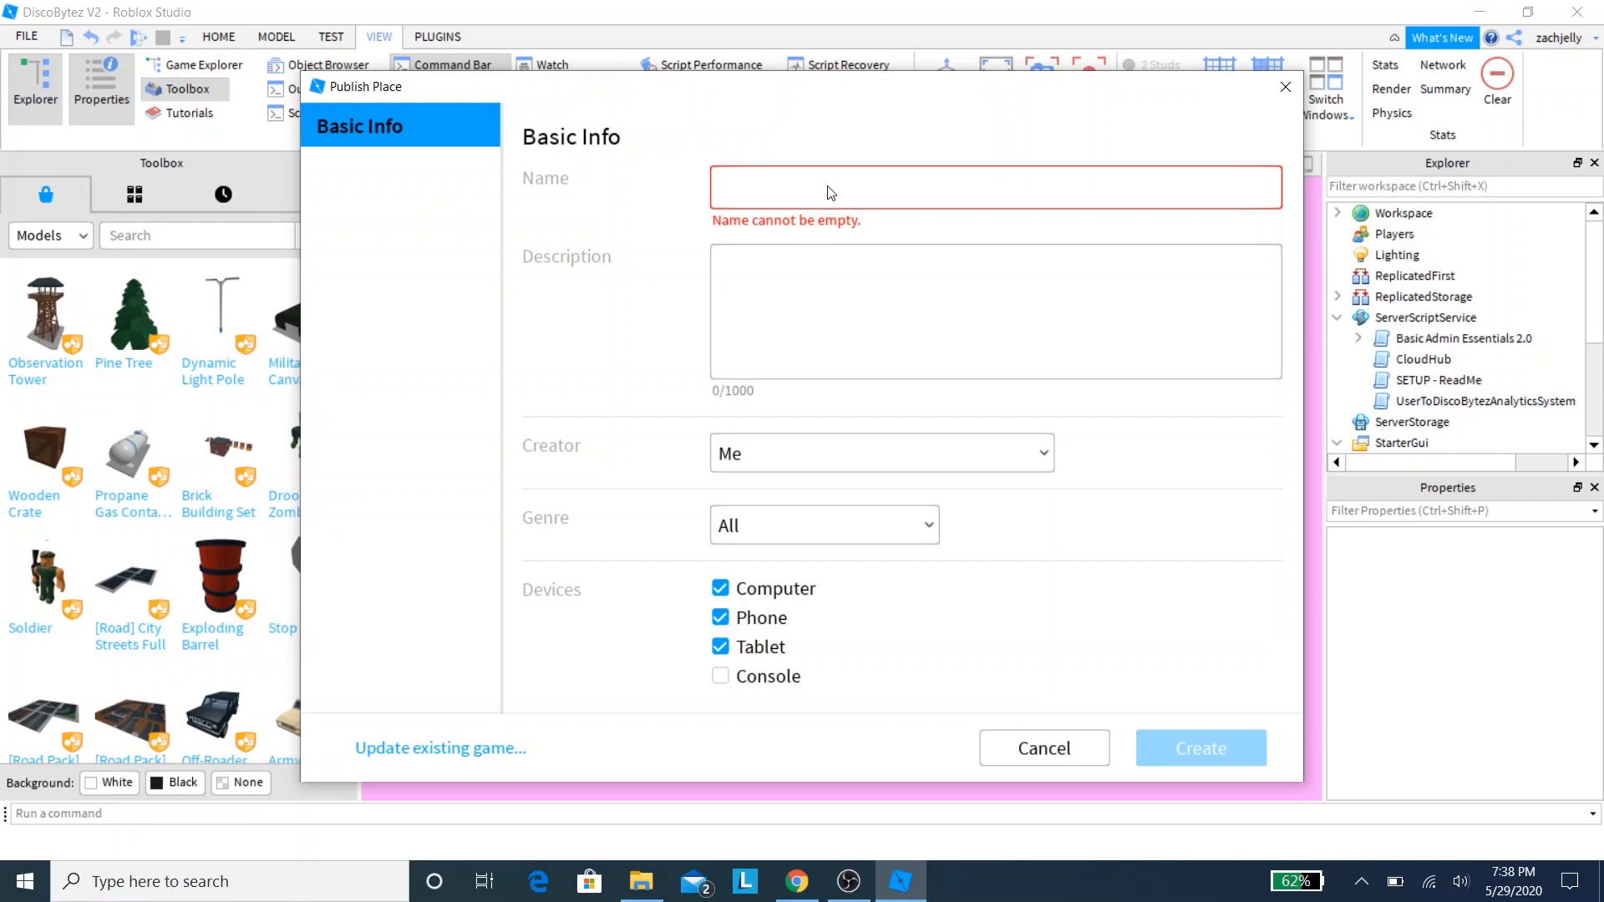
pyautogui.moveTo(474, 747)
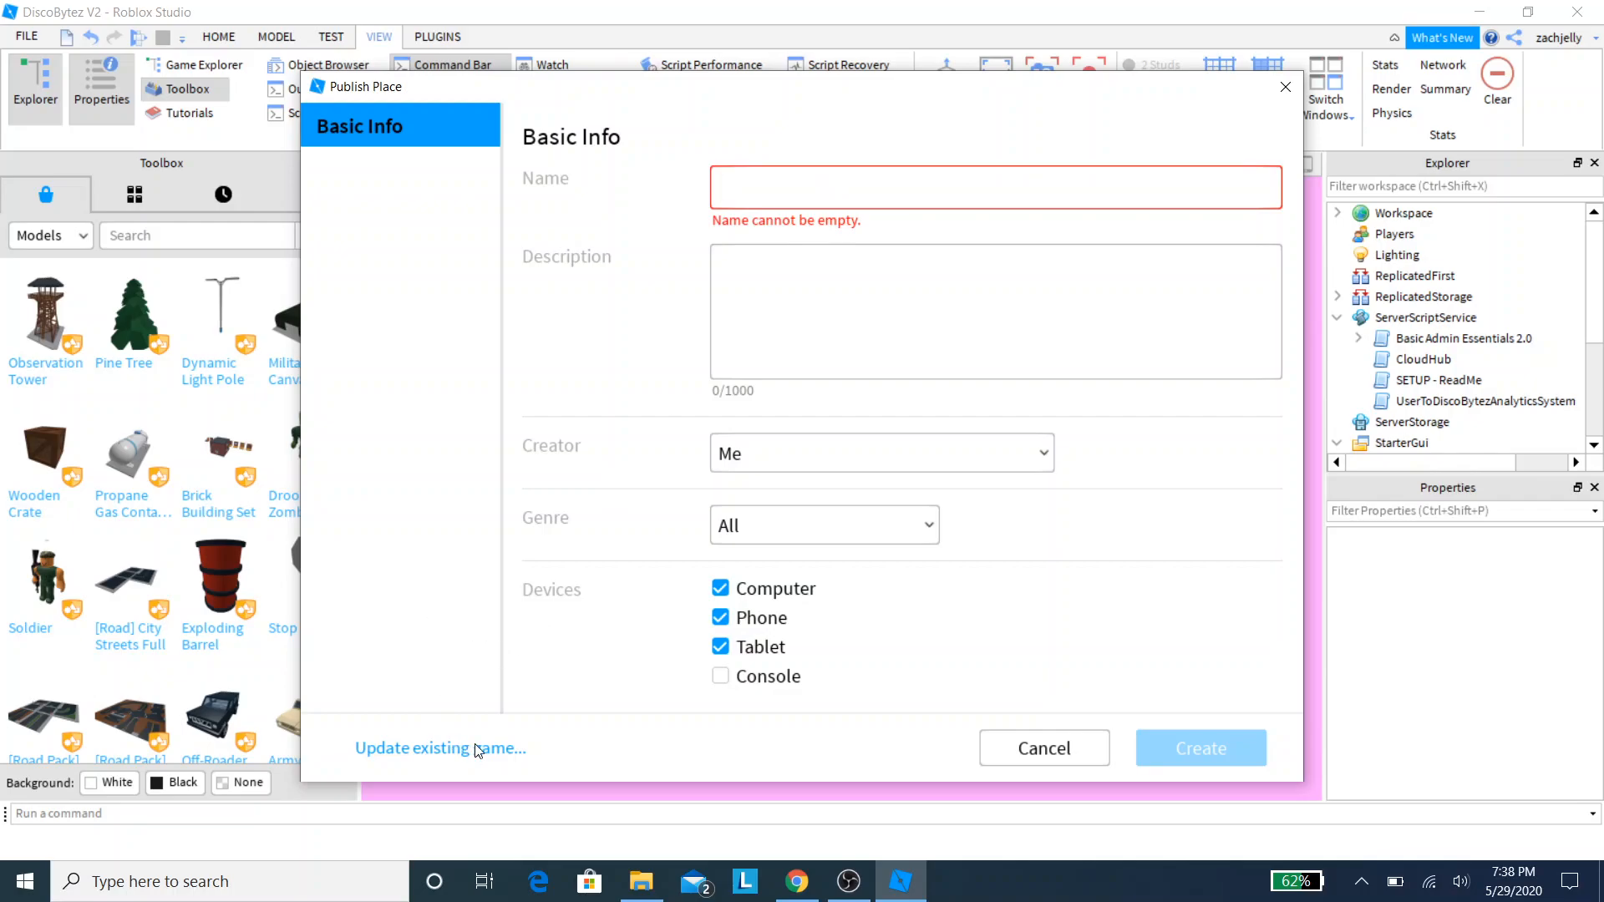
pyautogui.click(440, 748)
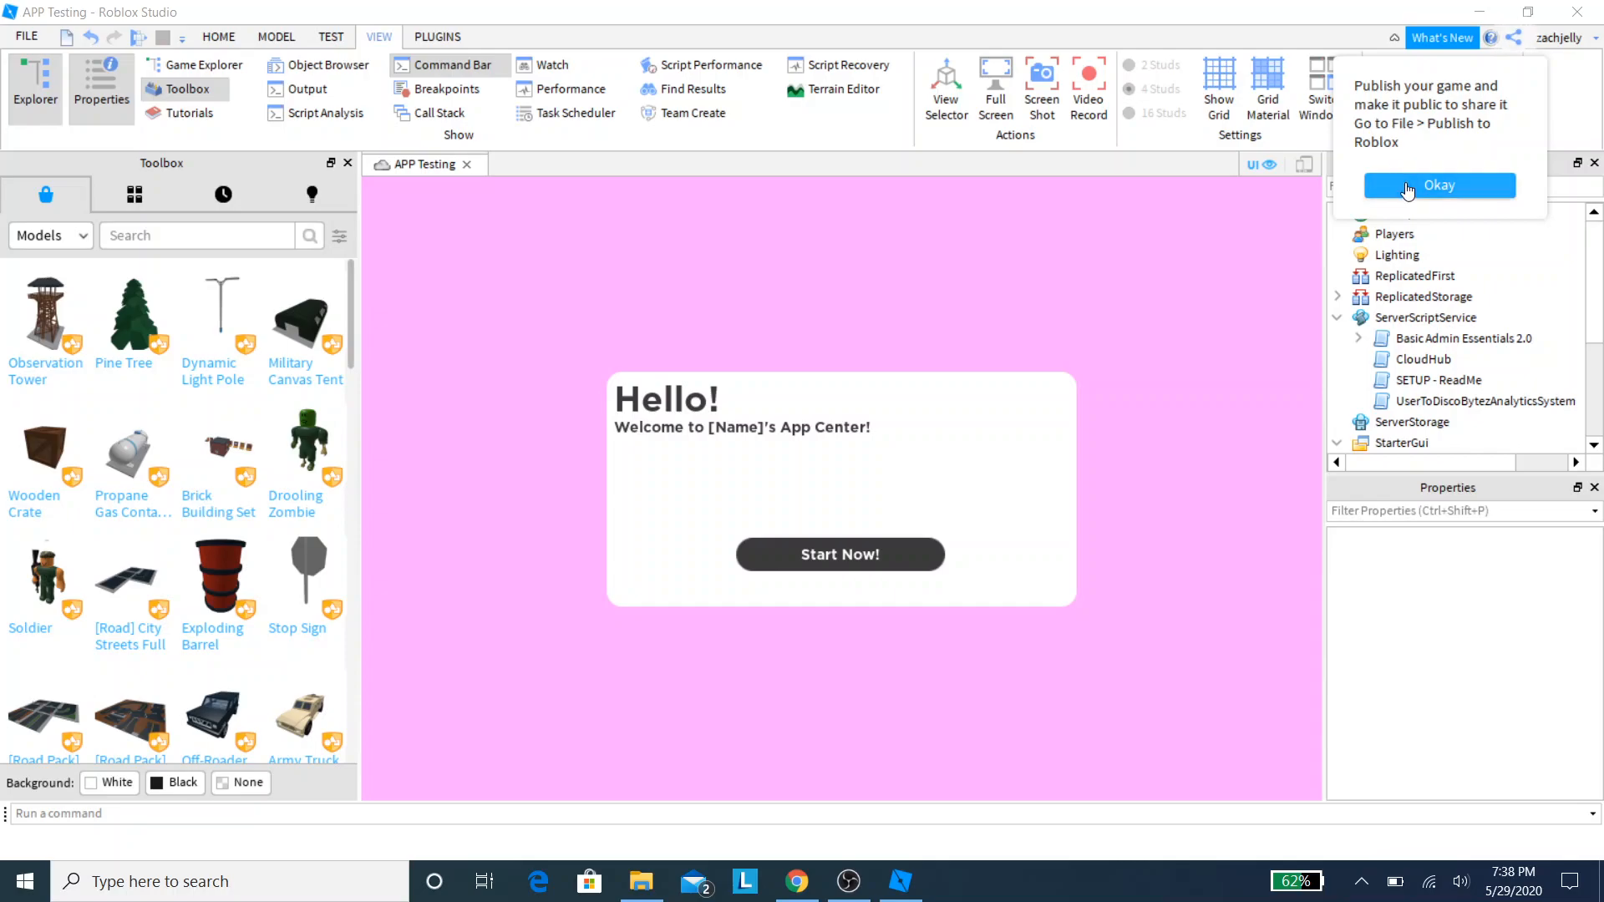
pyautogui.click(1437, 186)
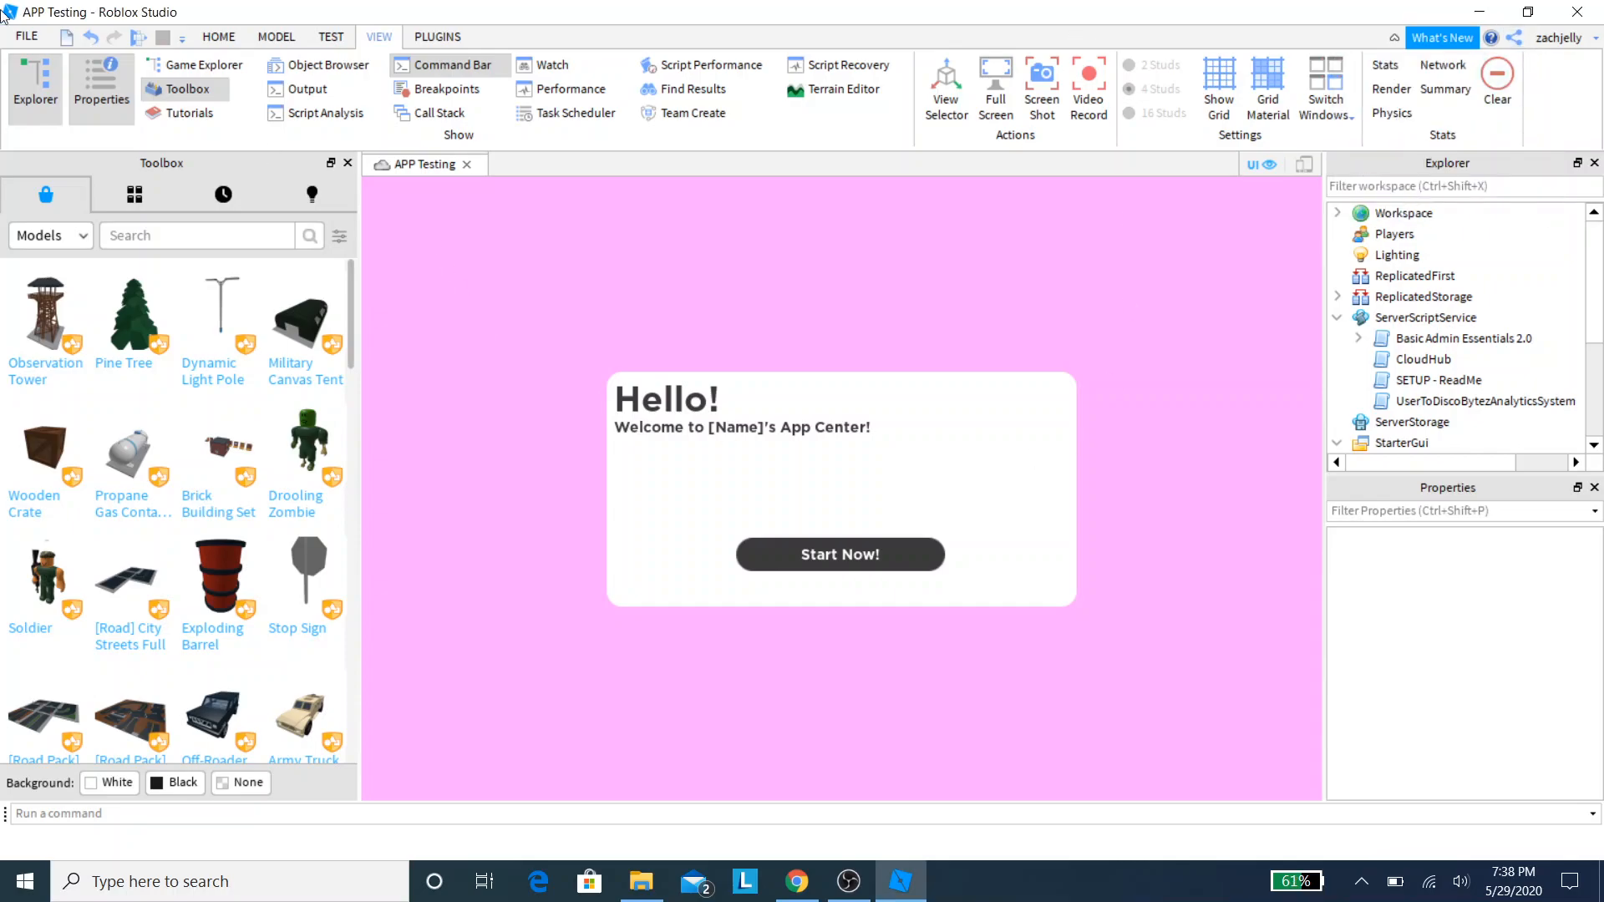
pyautogui.moveTo(818, 597)
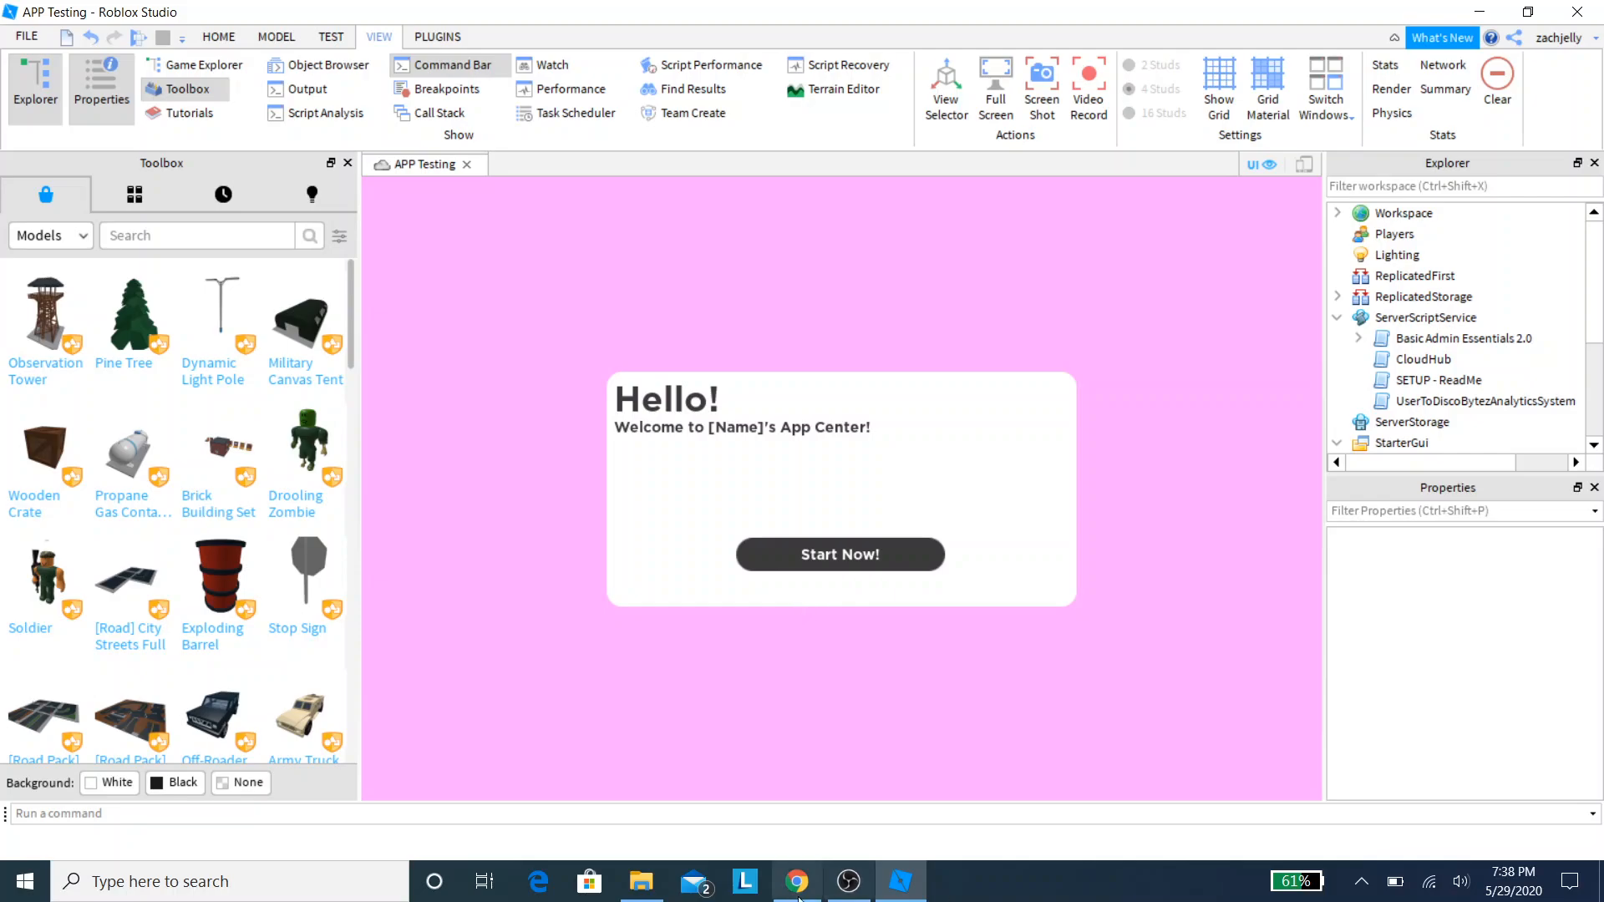
# Step: Launch APP Testing, press Start Now, and send answers to all four questions
pyautogui.click(797, 881)
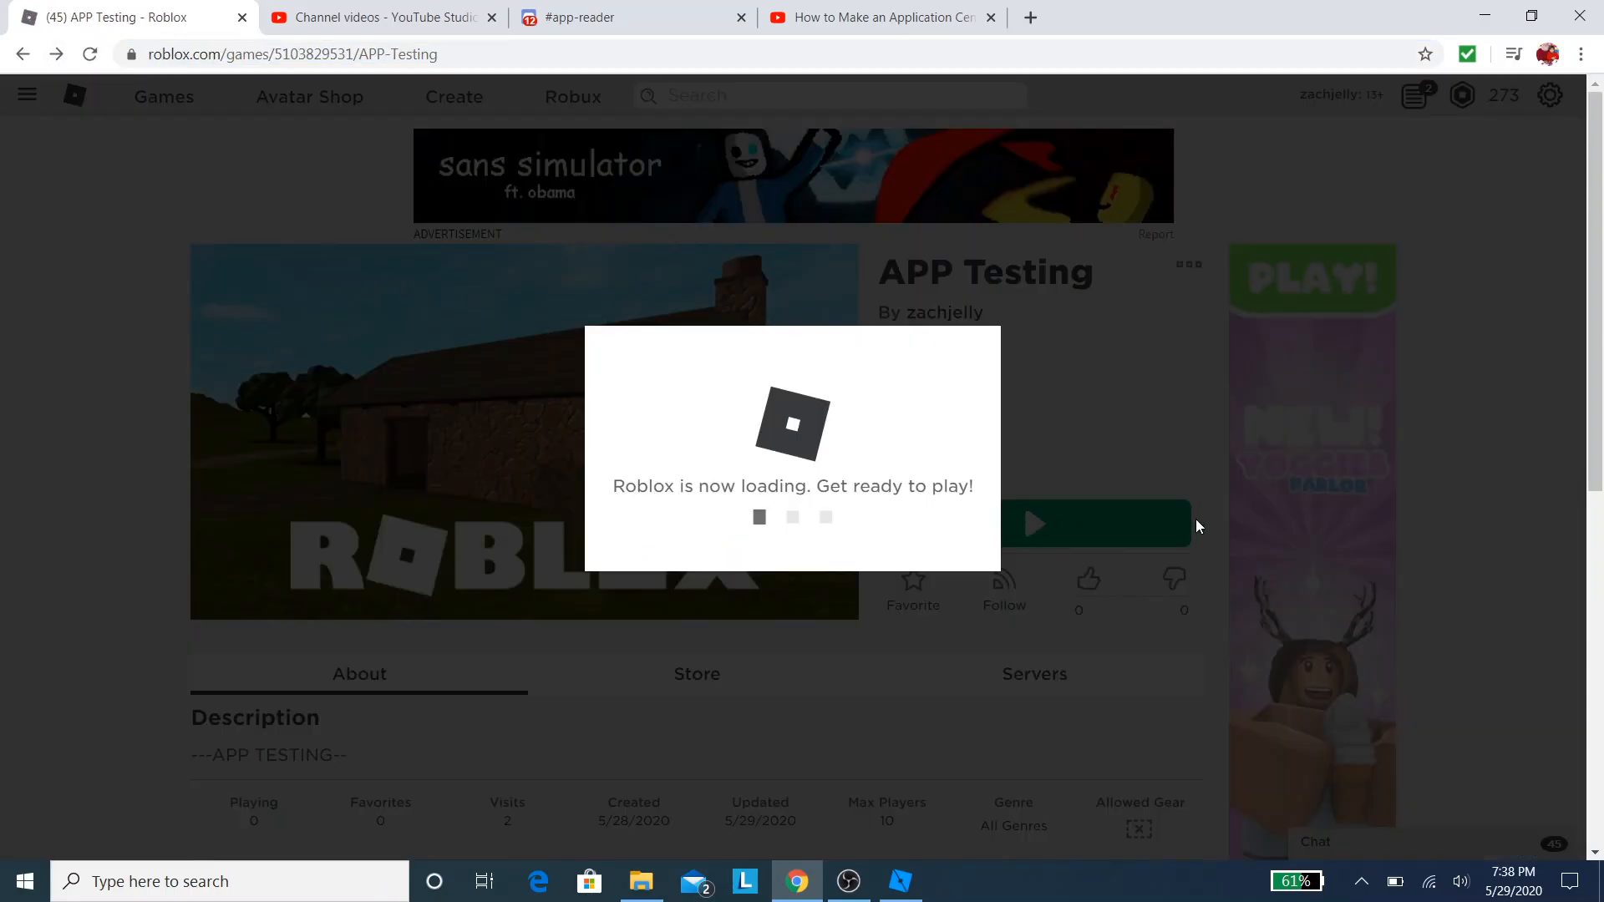
pyautogui.moveTo(869, 200)
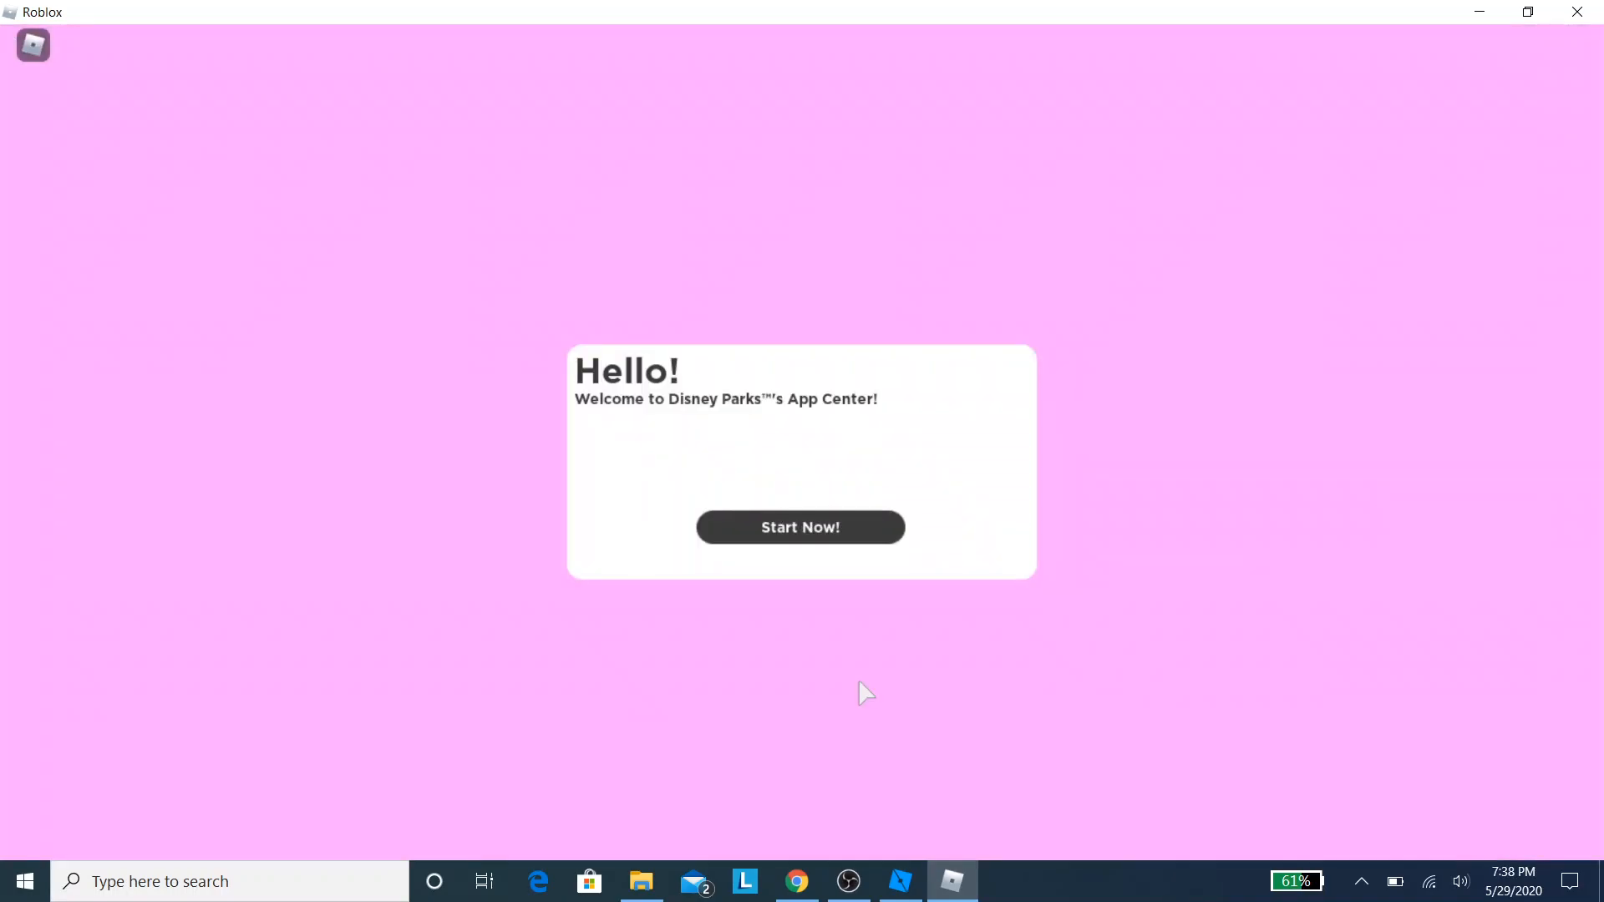
pyautogui.moveTo(670, 414)
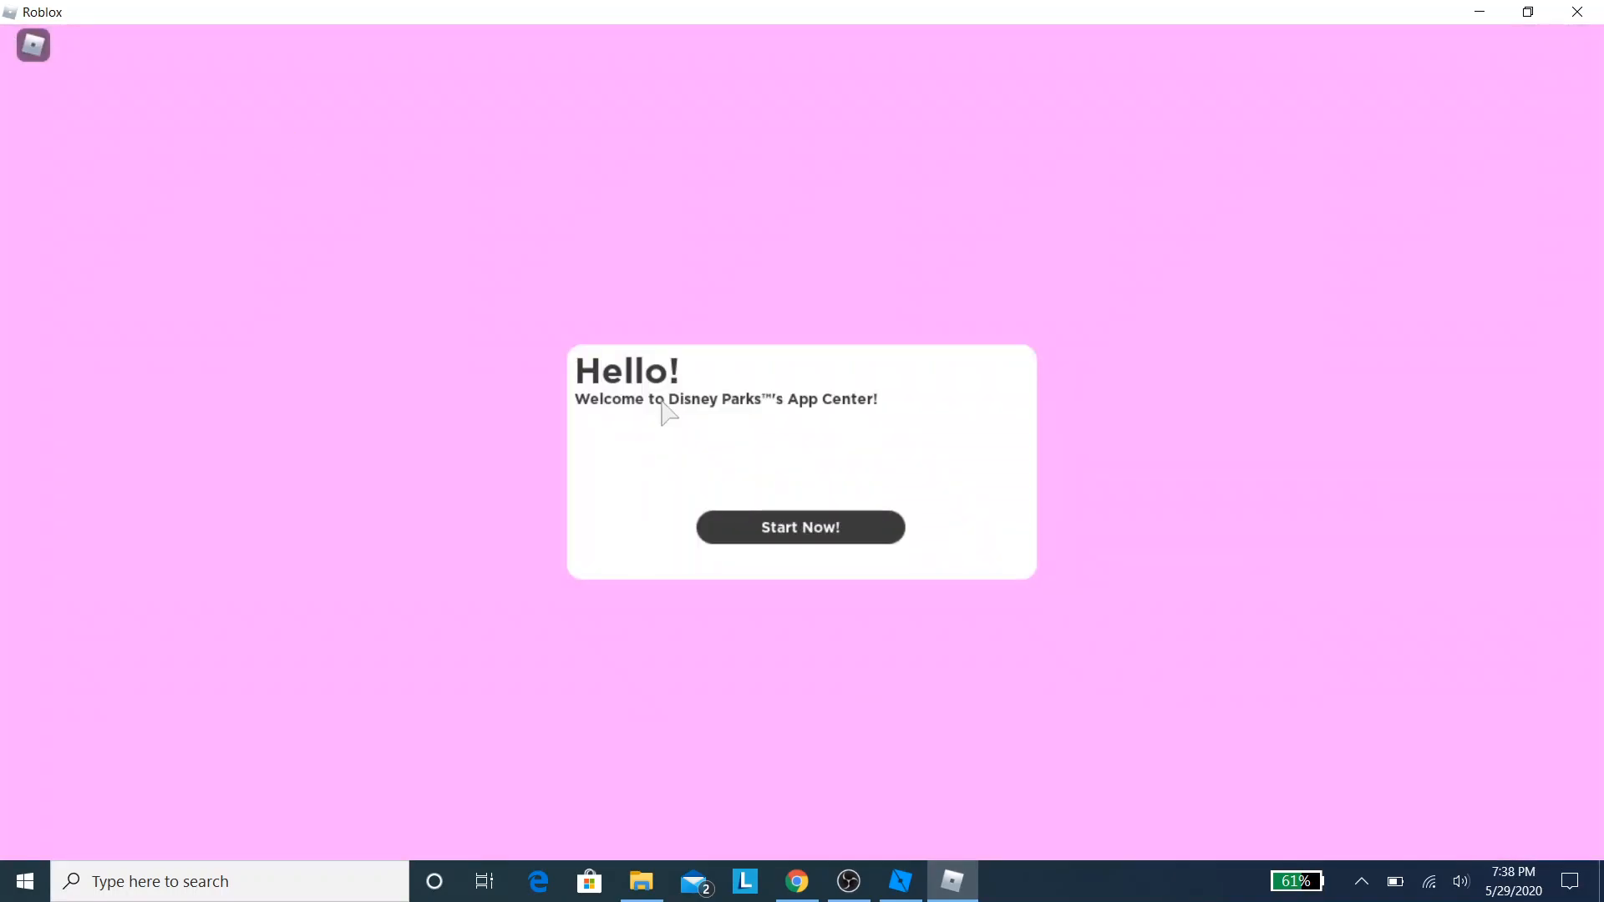
pyautogui.click(799, 527)
pyautogui.write('o')
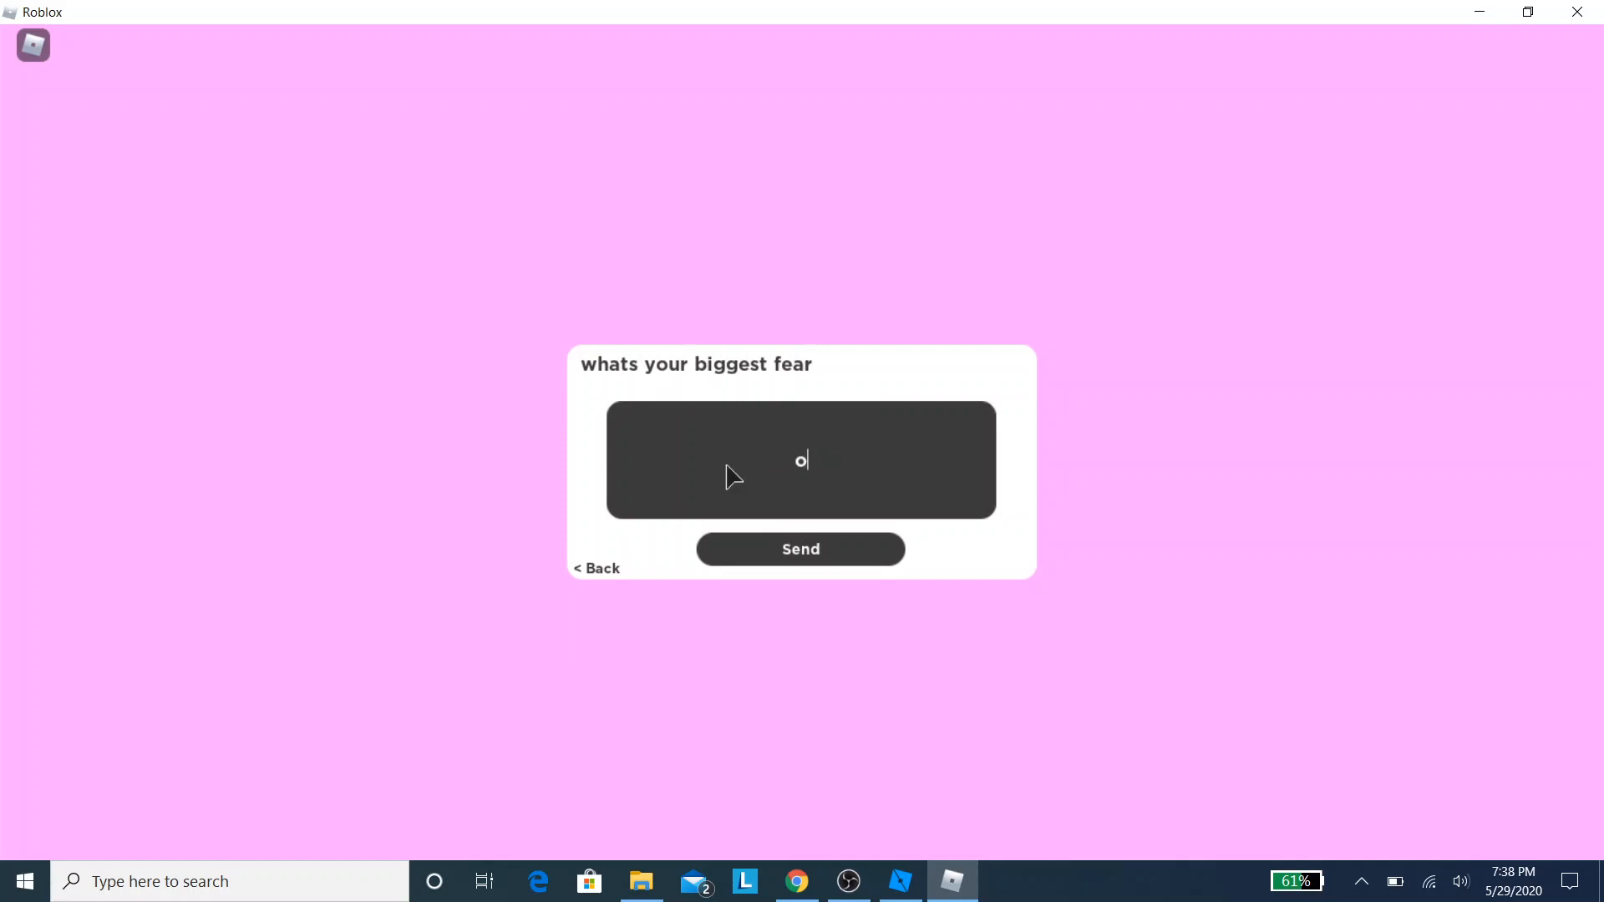
pyautogui.click(801, 549)
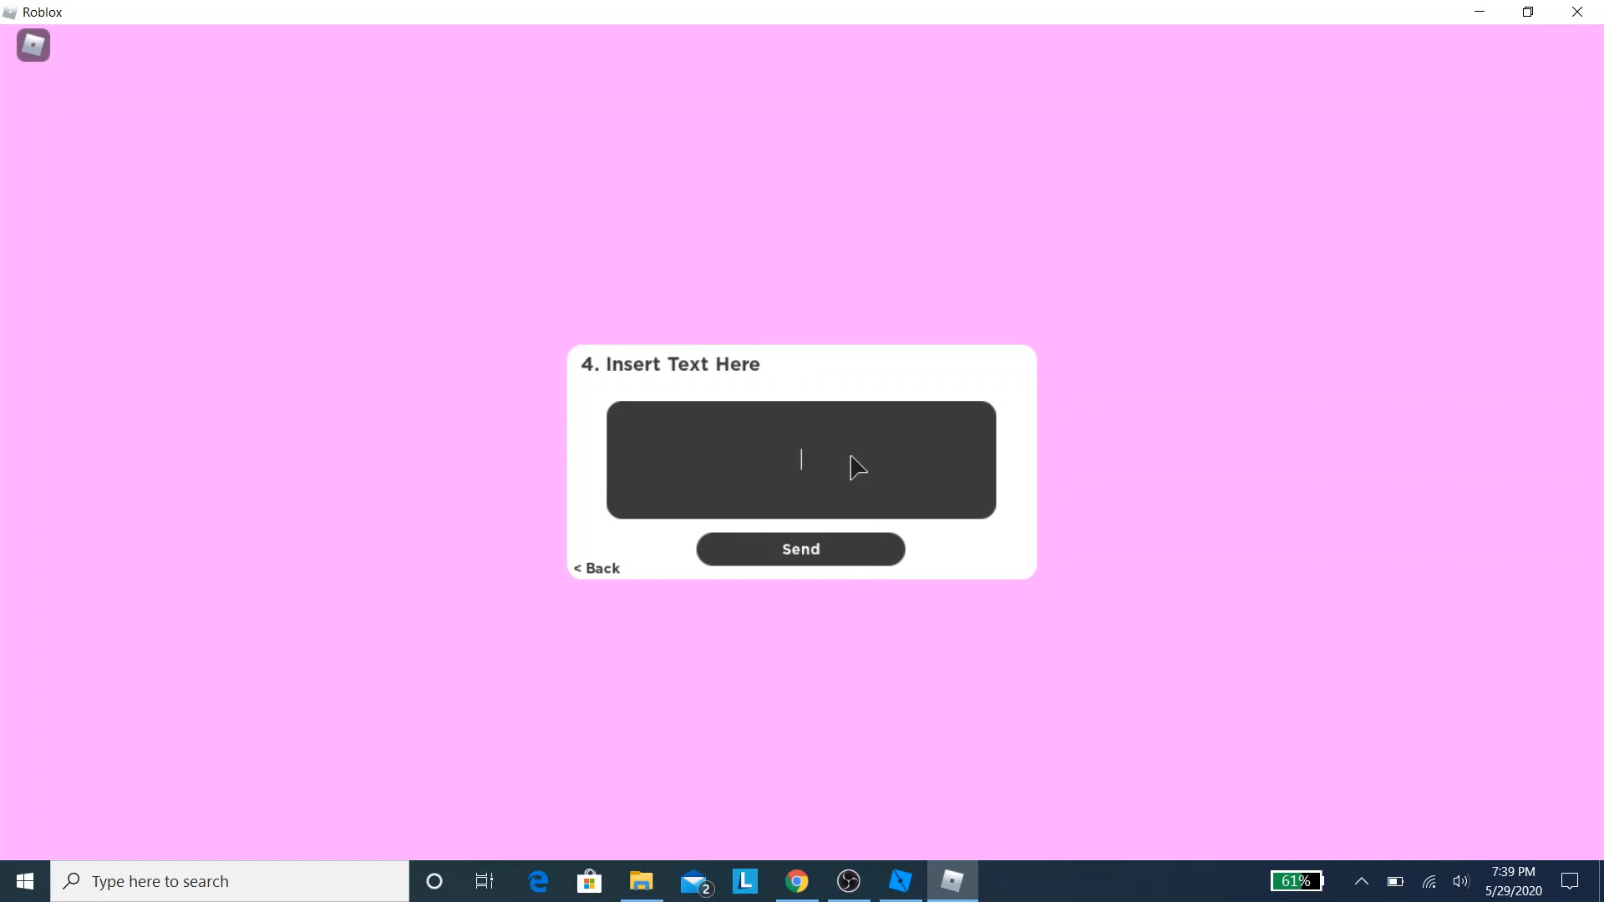
pyautogui.click(800, 549)
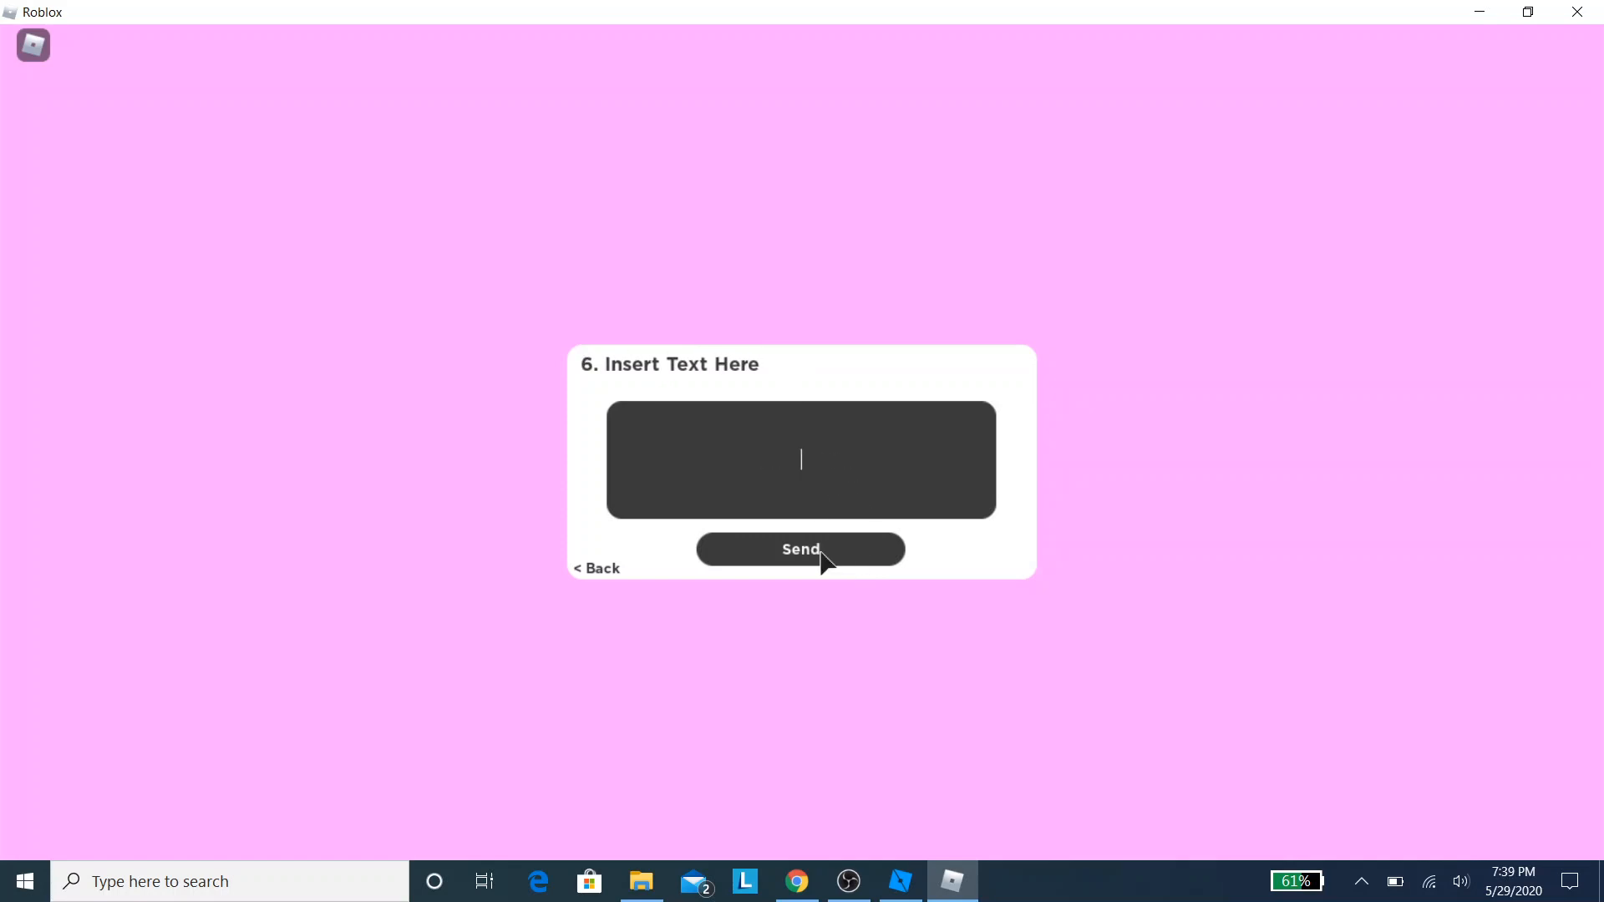
pyautogui.click(800, 549)
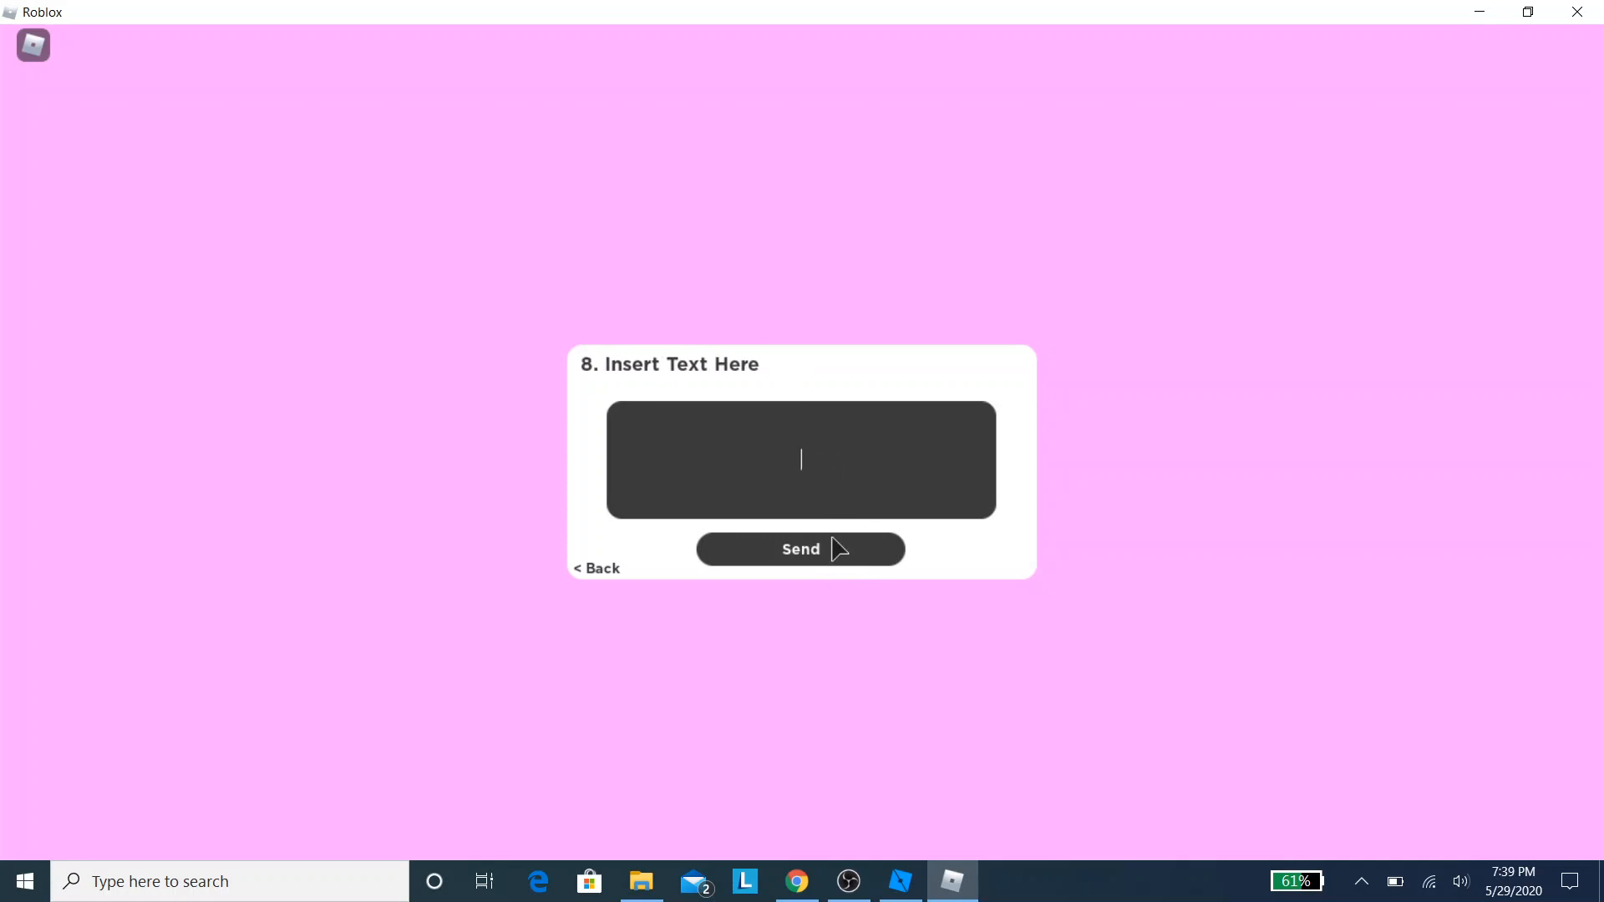
pyautogui.click(800, 550)
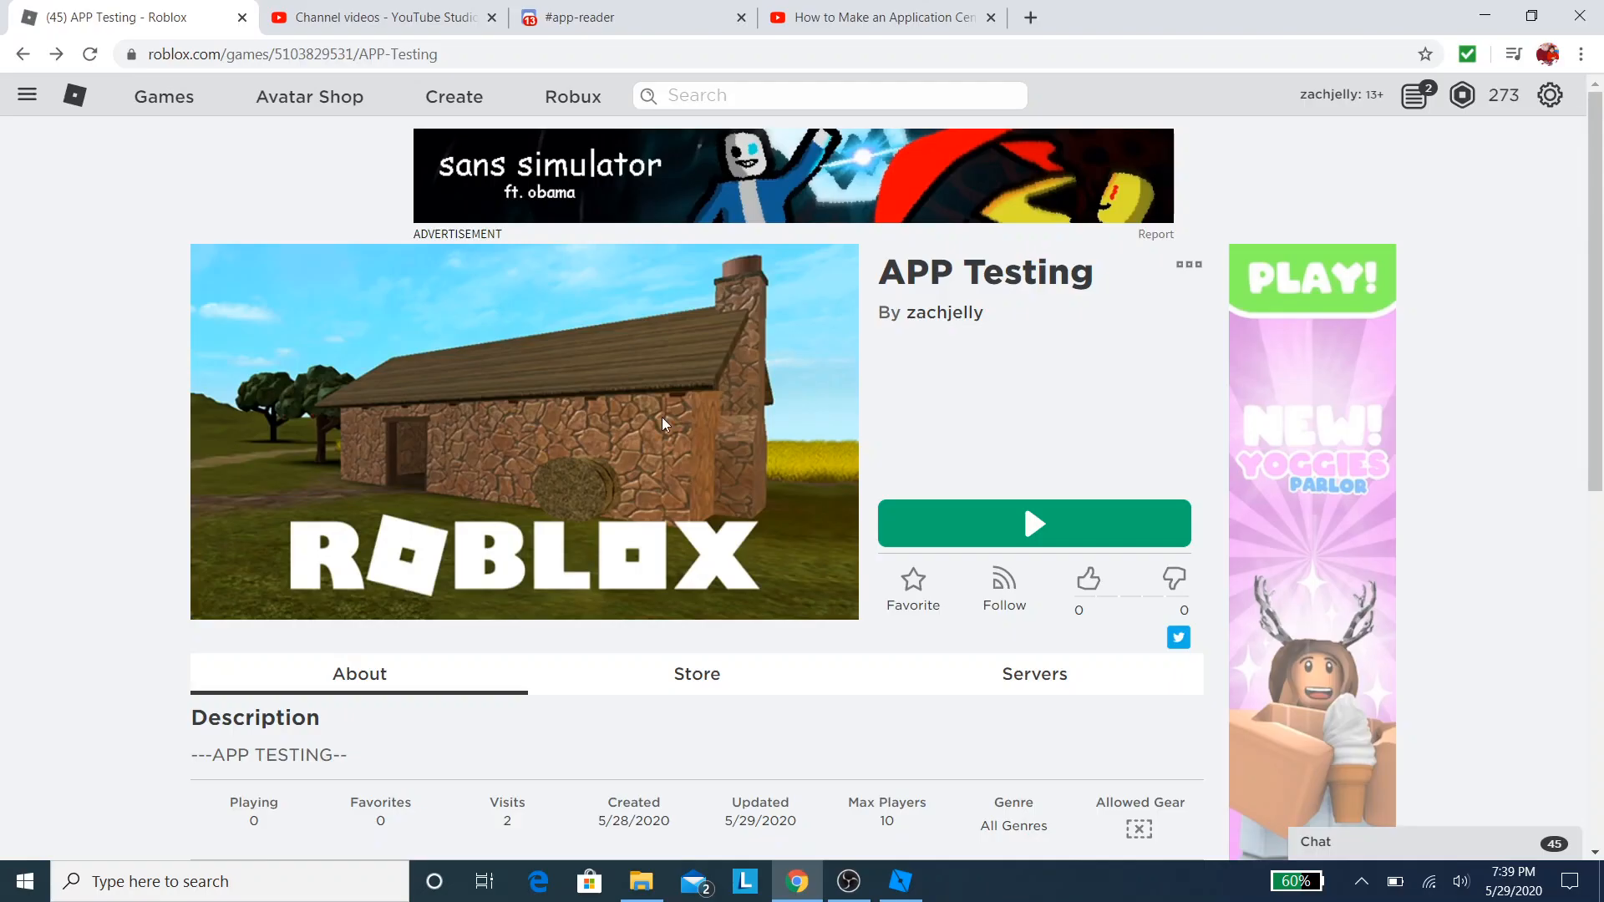
# Step: Close Discord channel settings, check #general and #app-reader for bot answers, return to Studio
pyautogui.click(614, 18)
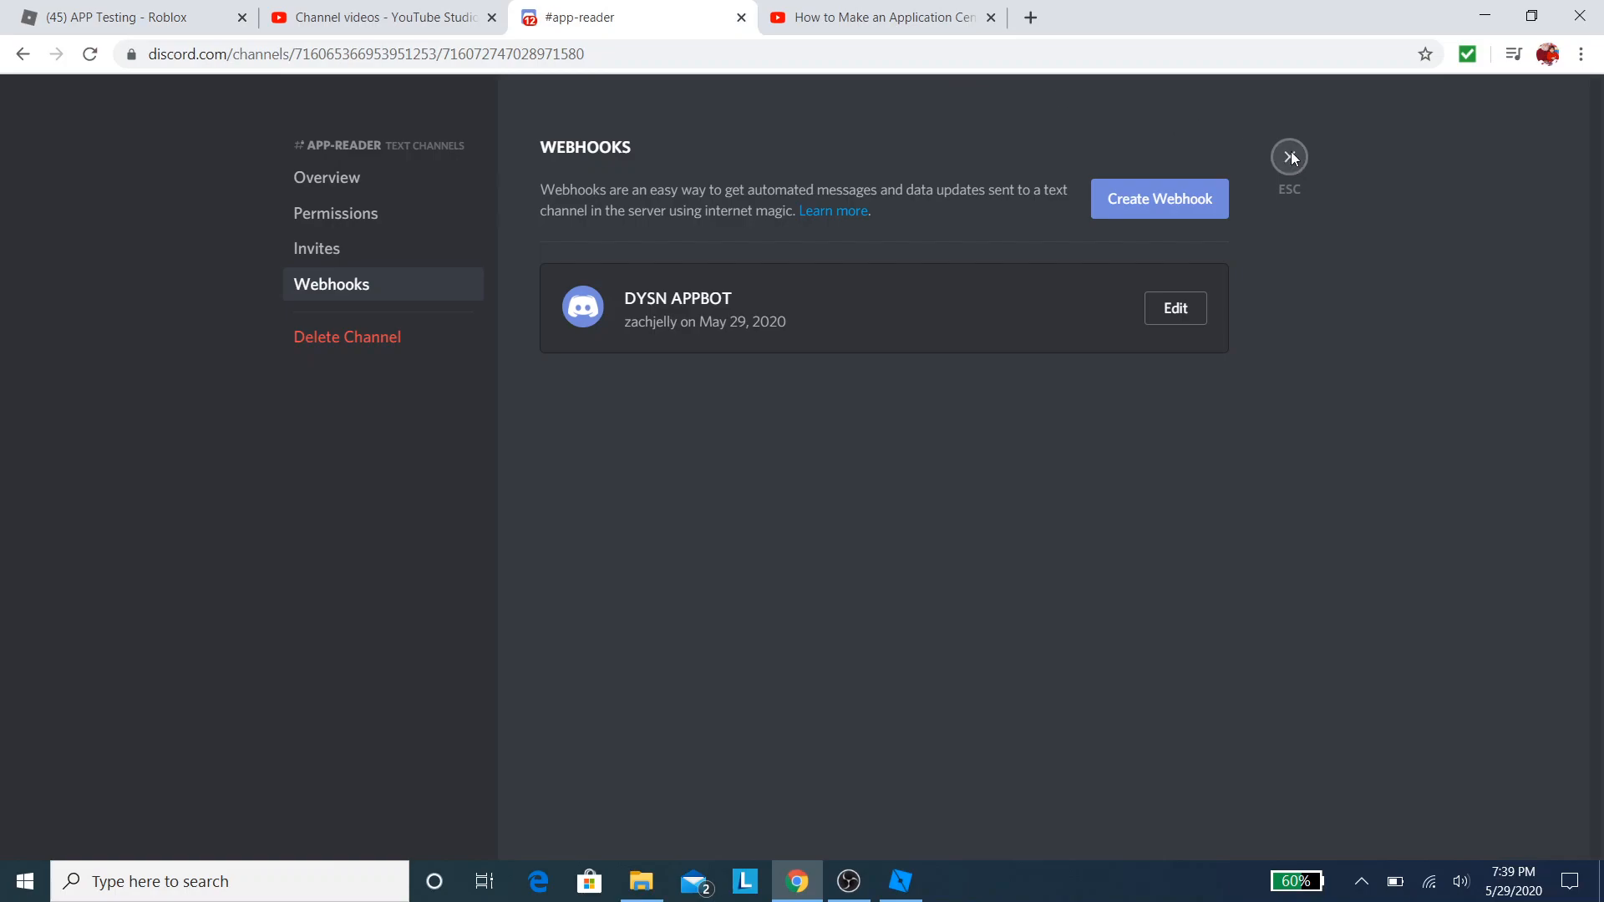
pyautogui.click(1288, 157)
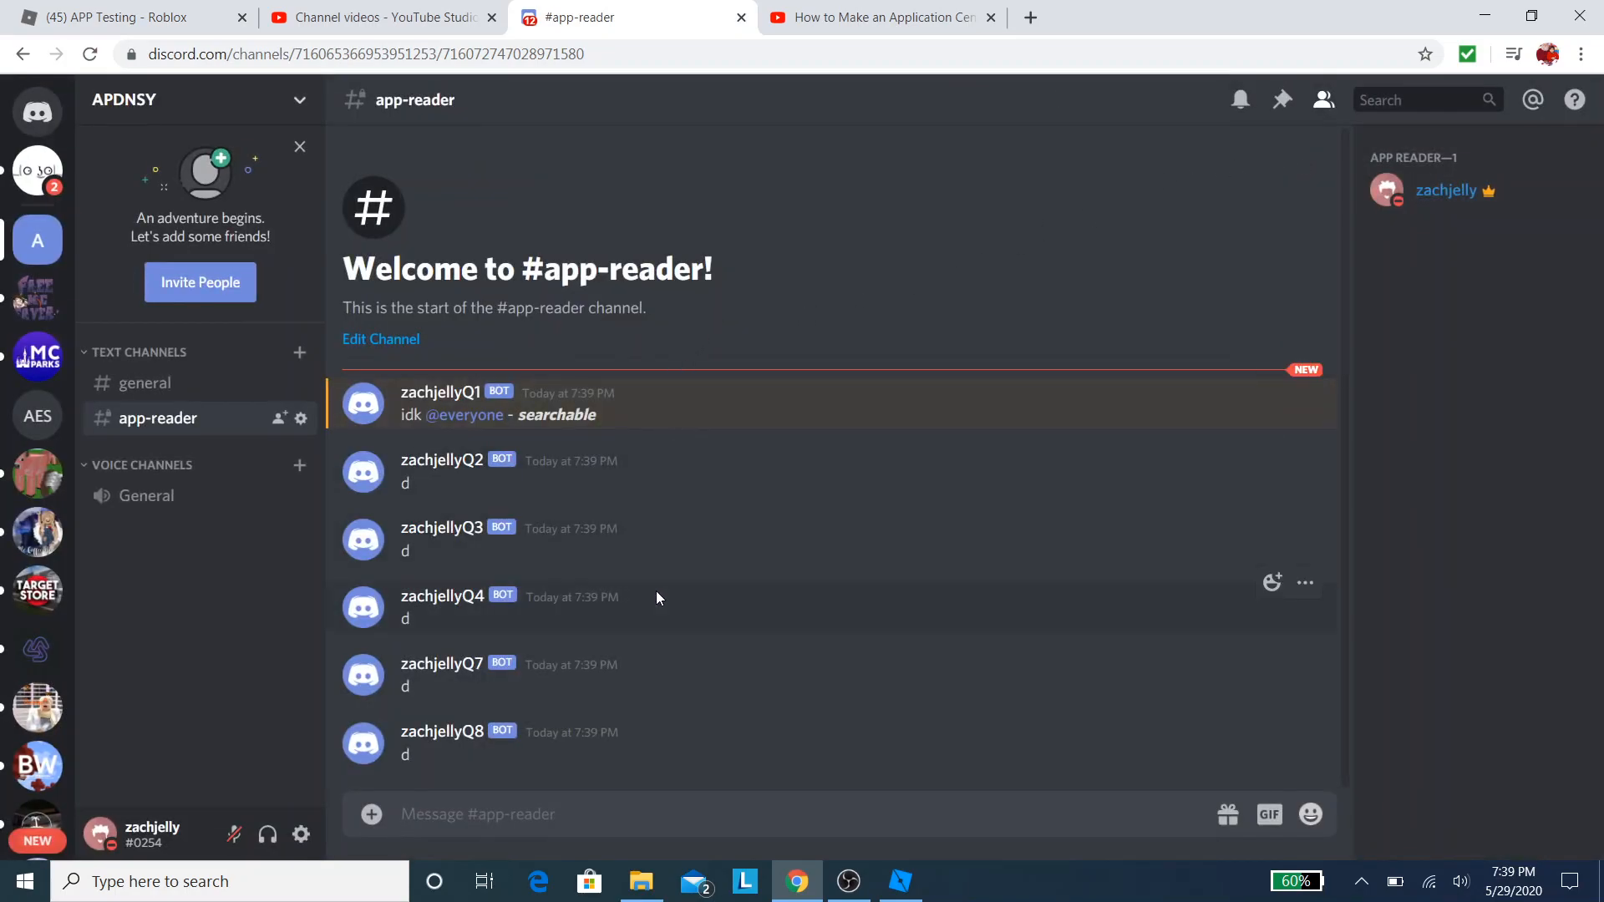
pyautogui.moveTo(665, 783)
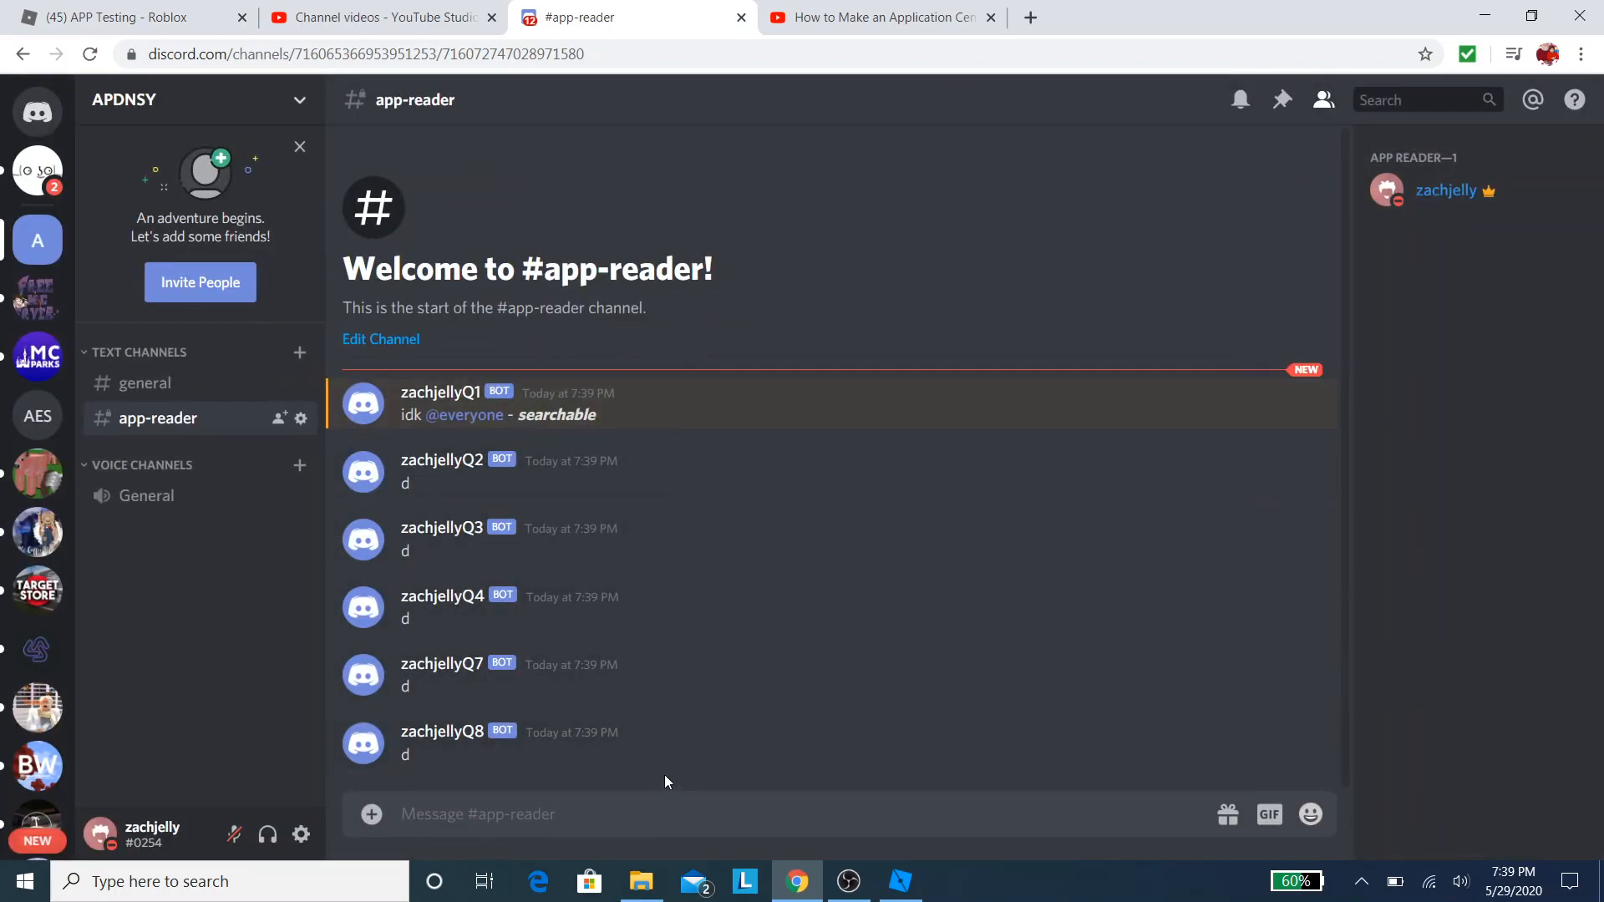
pyautogui.moveTo(491, 237)
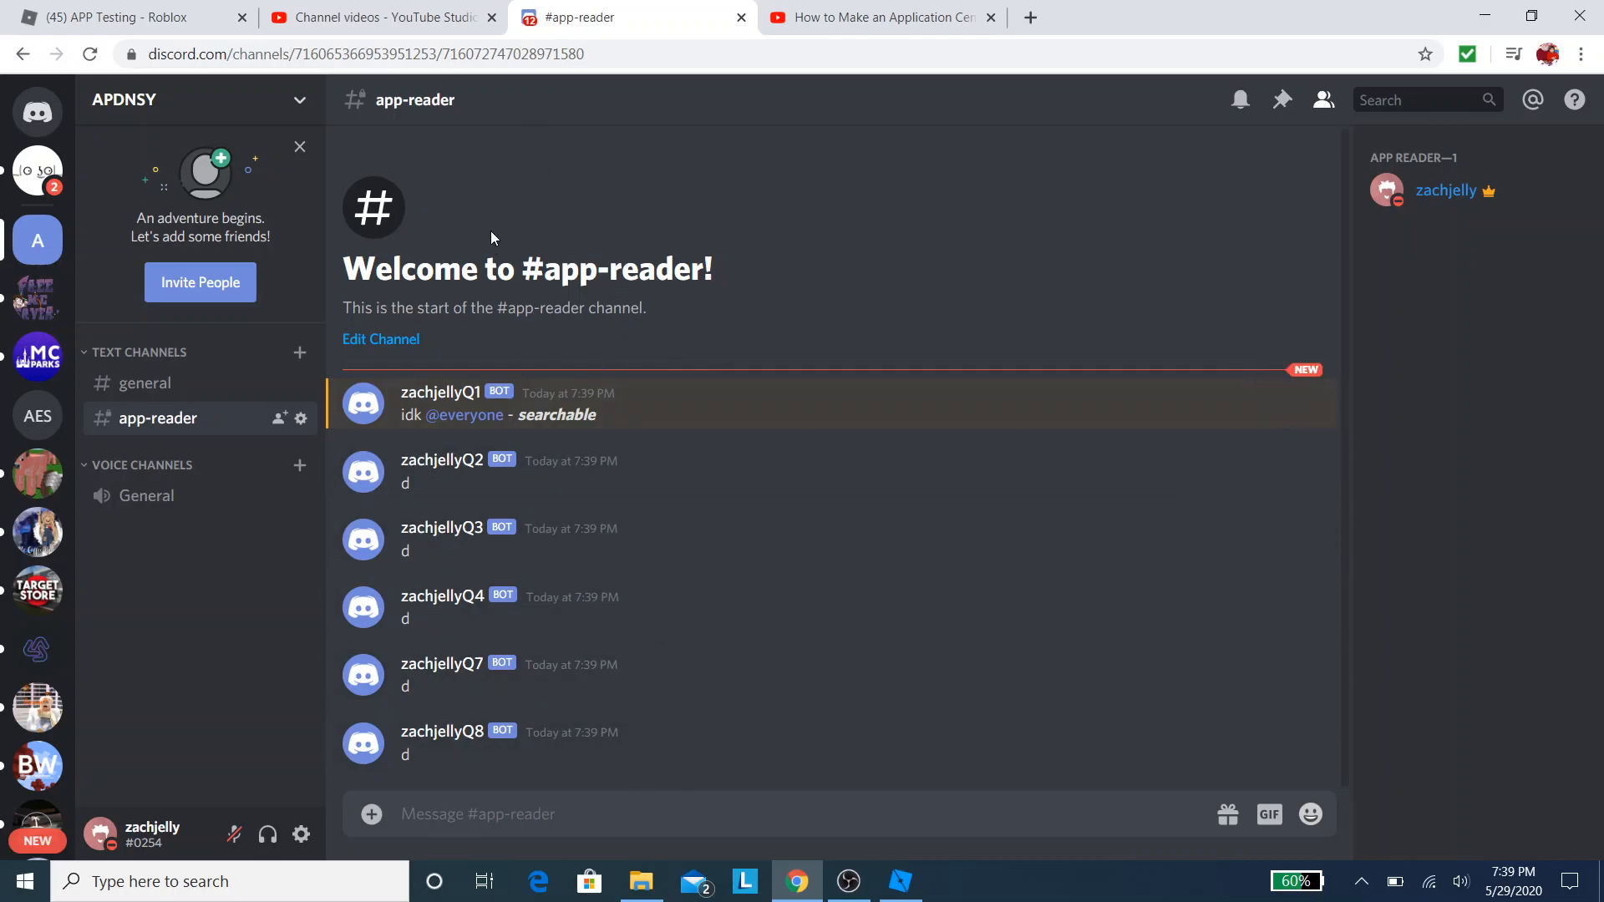
pyautogui.click(146, 383)
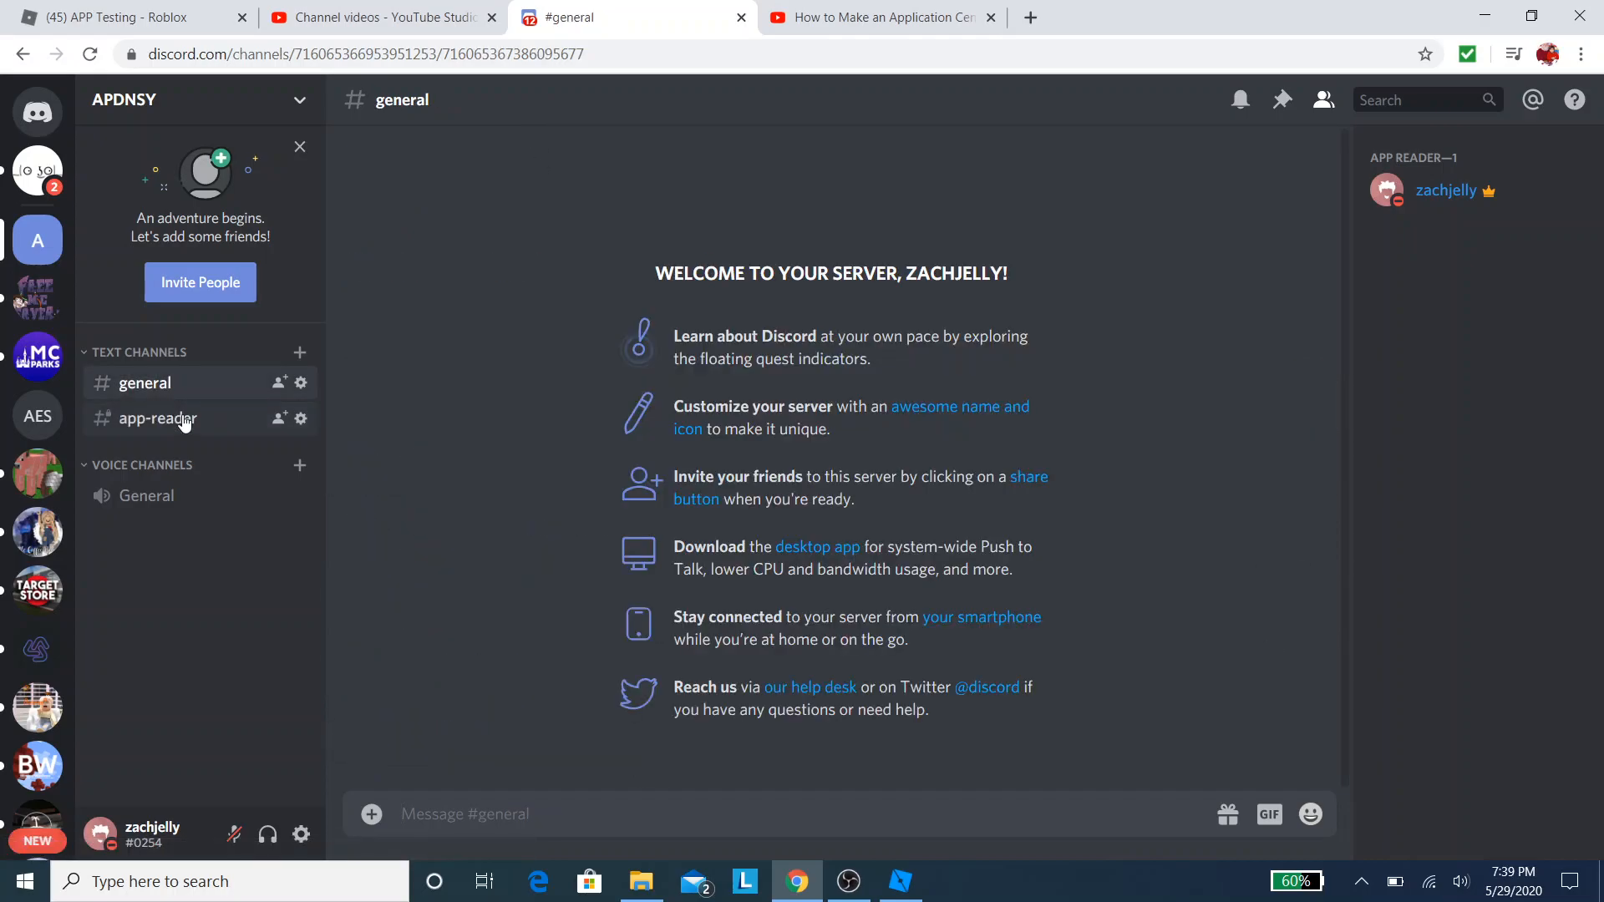
pyautogui.moveTo(1153, 719)
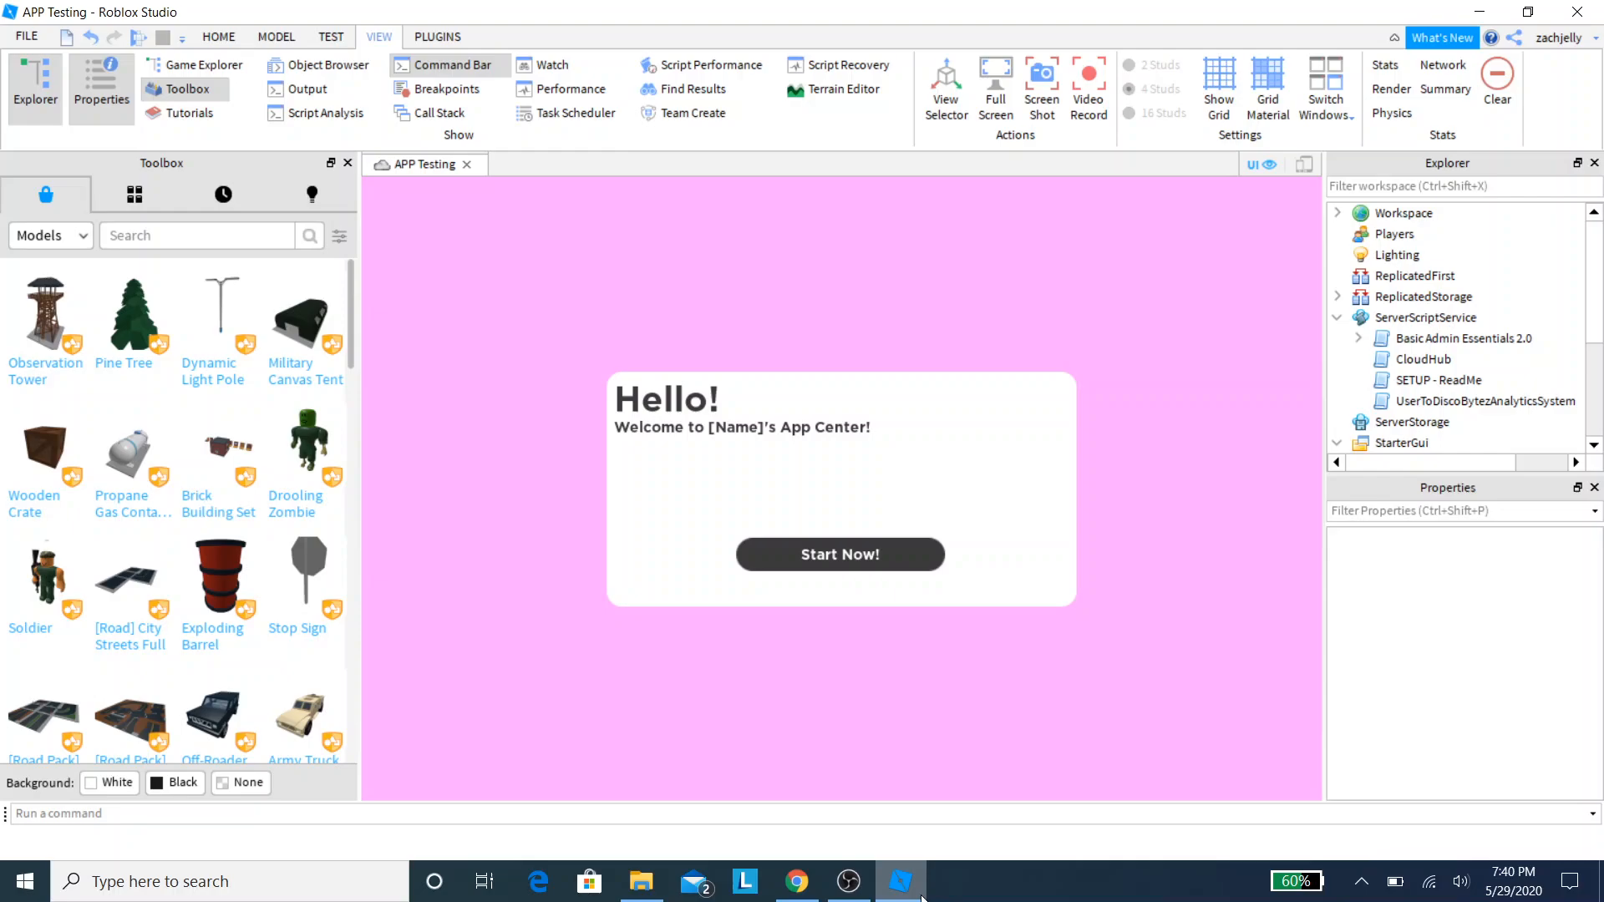
pyautogui.click(796, 880)
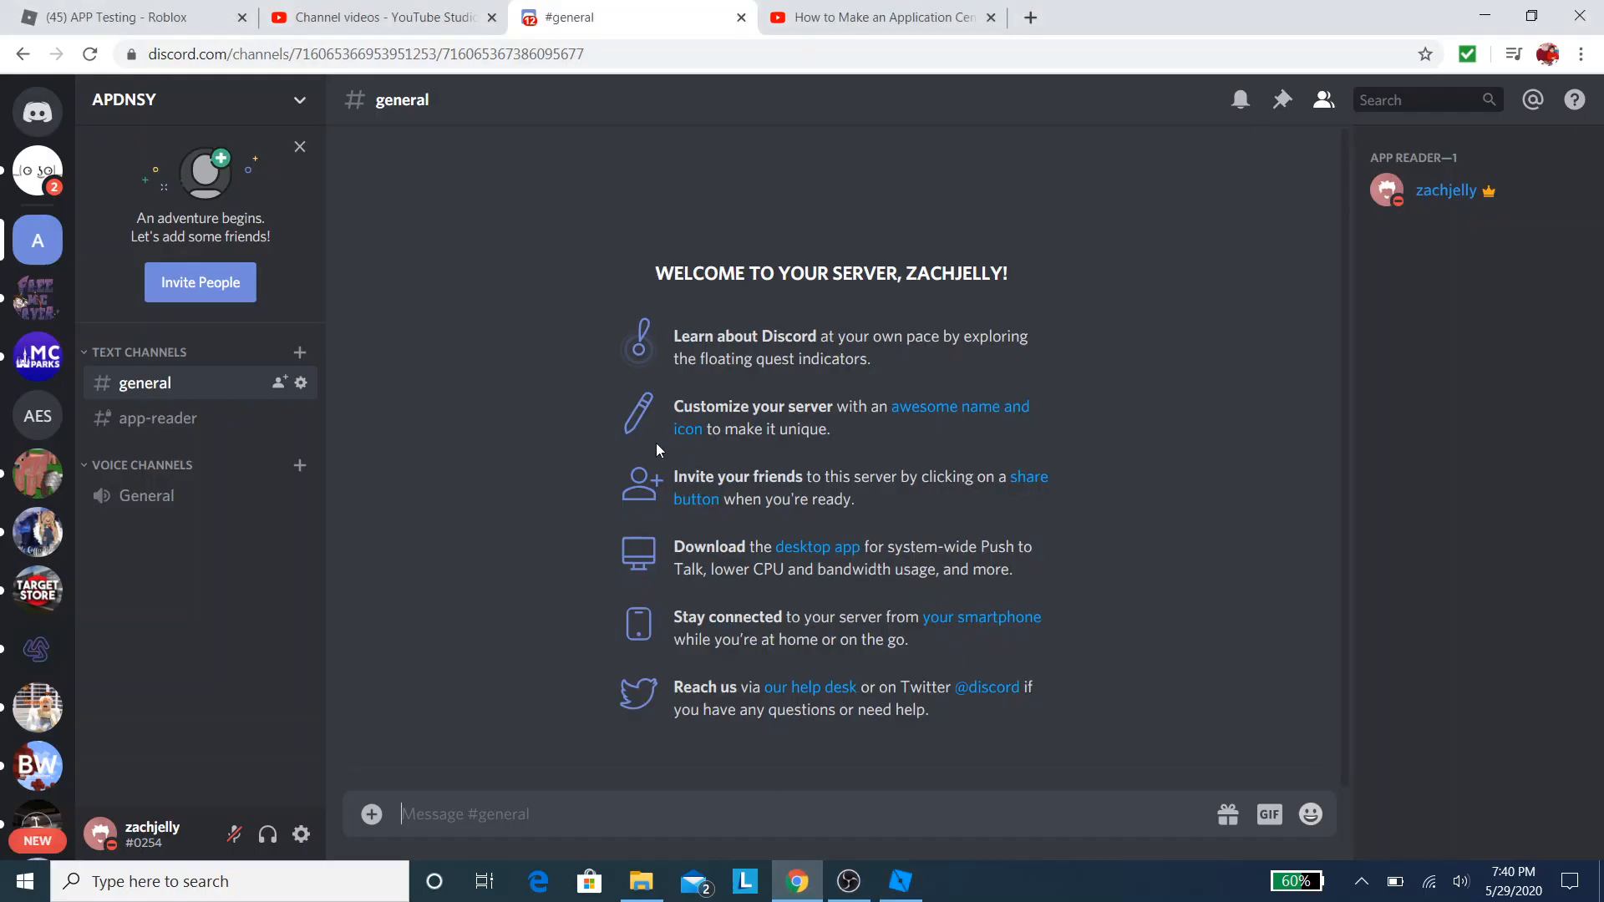
pyautogui.click(159, 417)
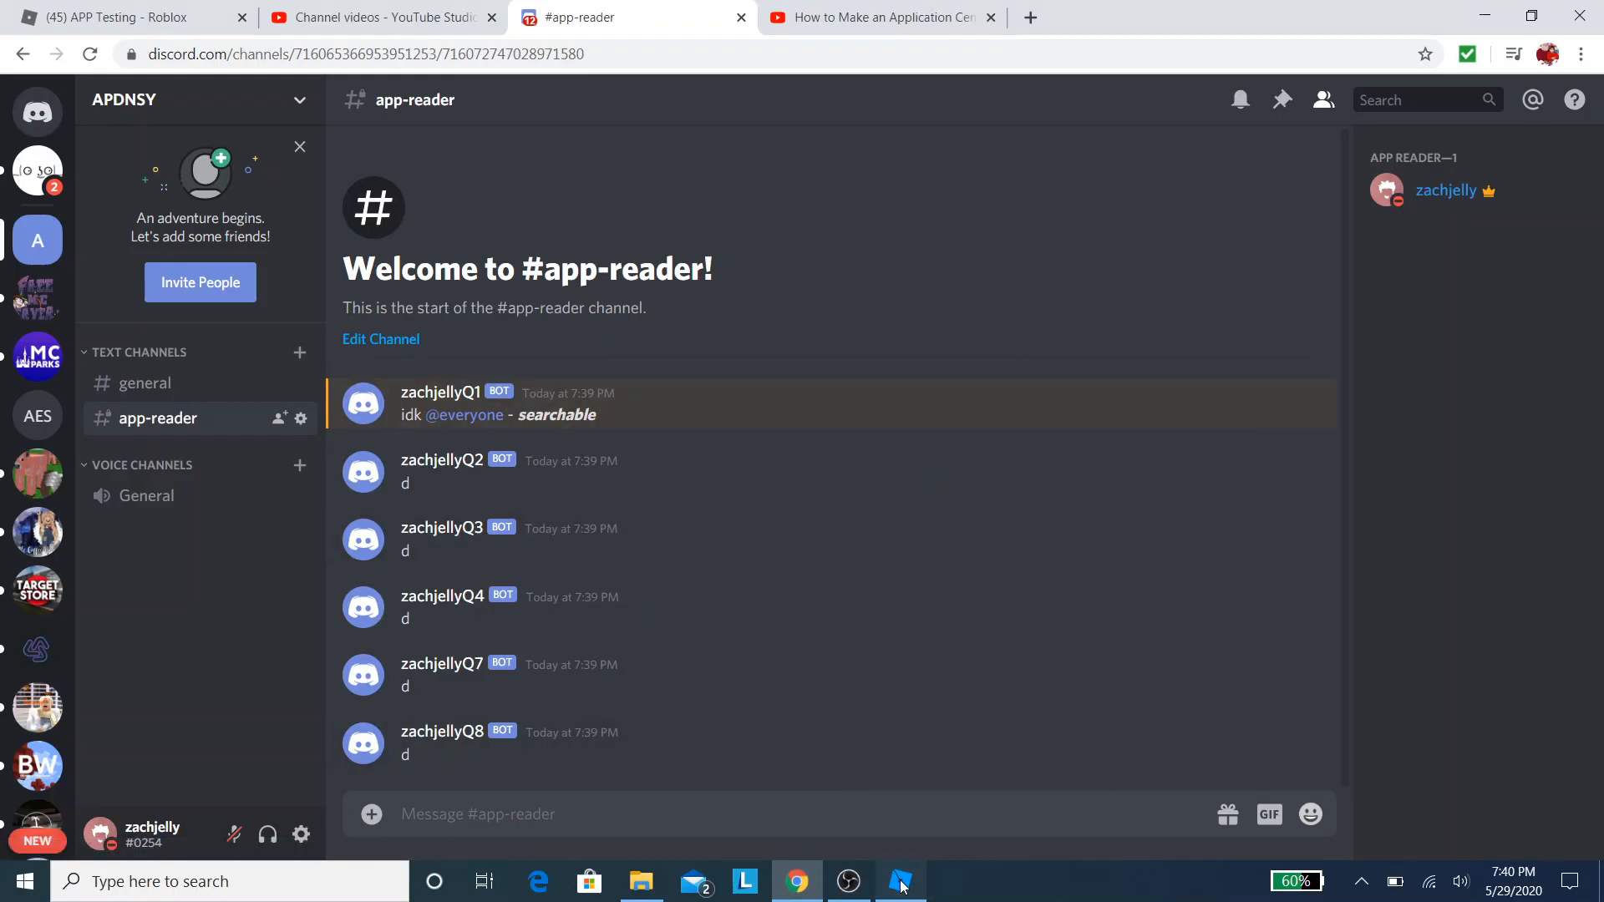
pyautogui.click(898, 880)
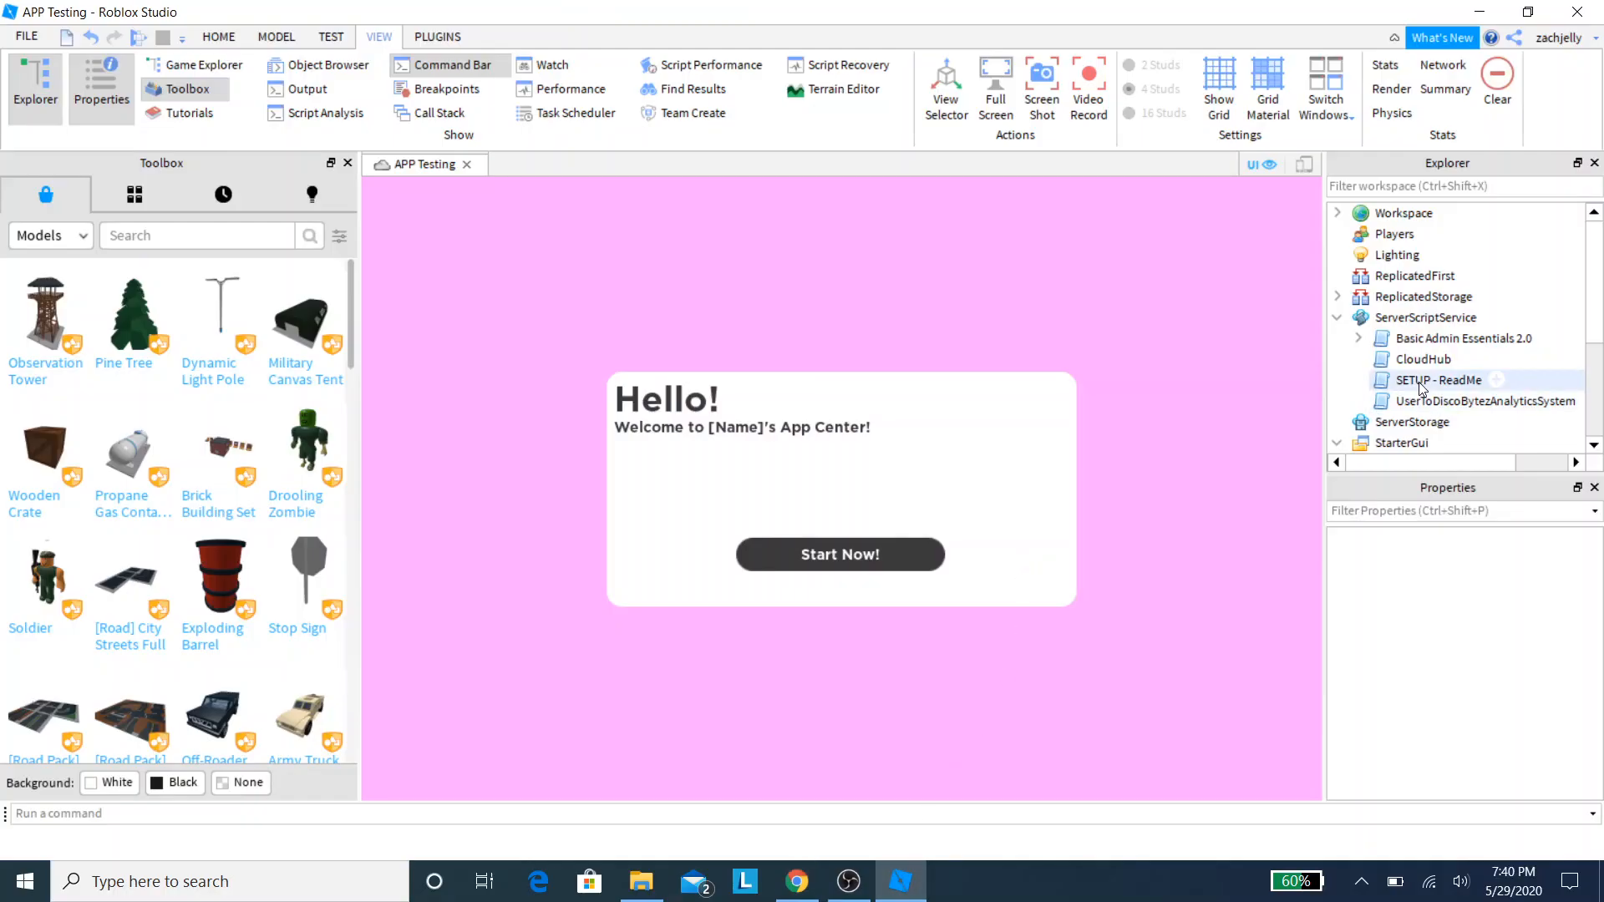
pyautogui.doubleClick(1421, 359)
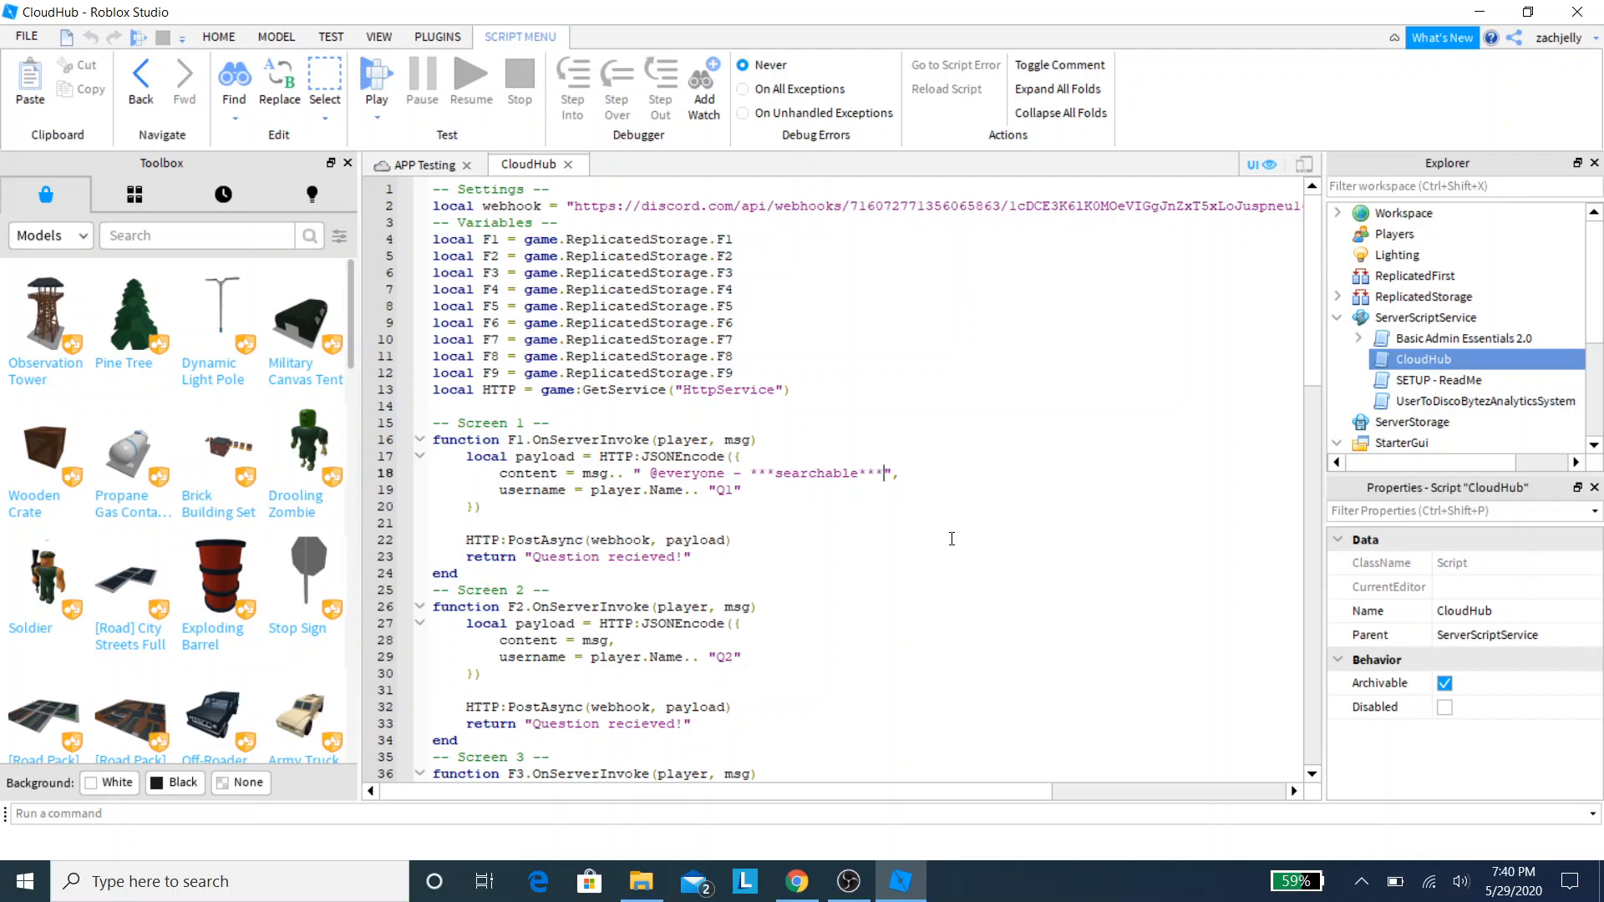
pyautogui.press('Backspace')
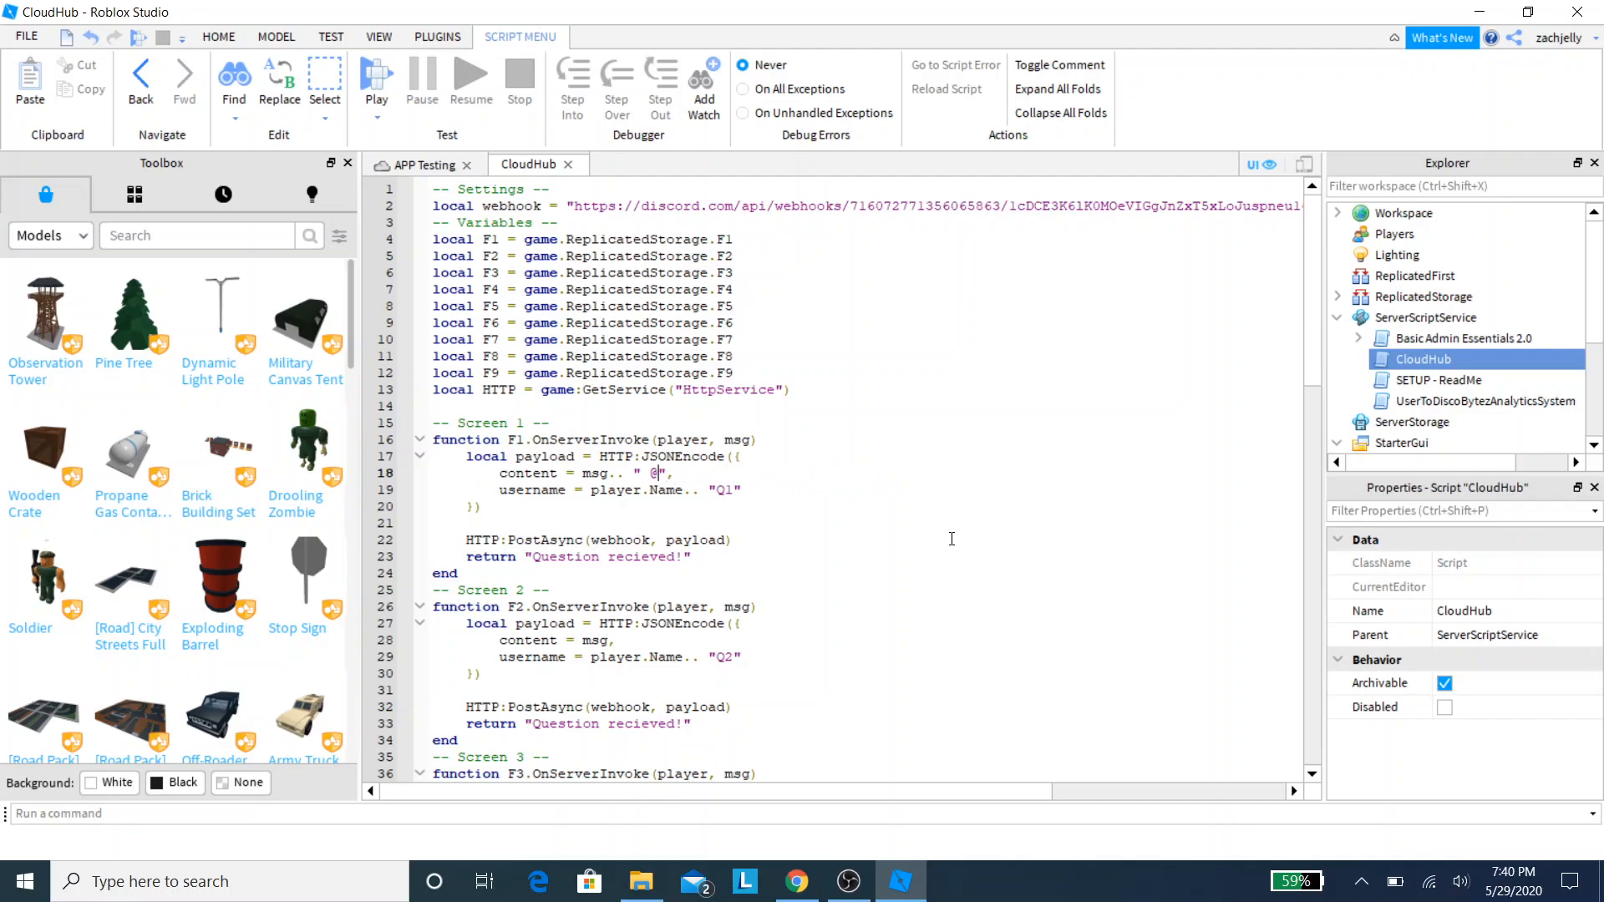
pyautogui.press('Backspace')
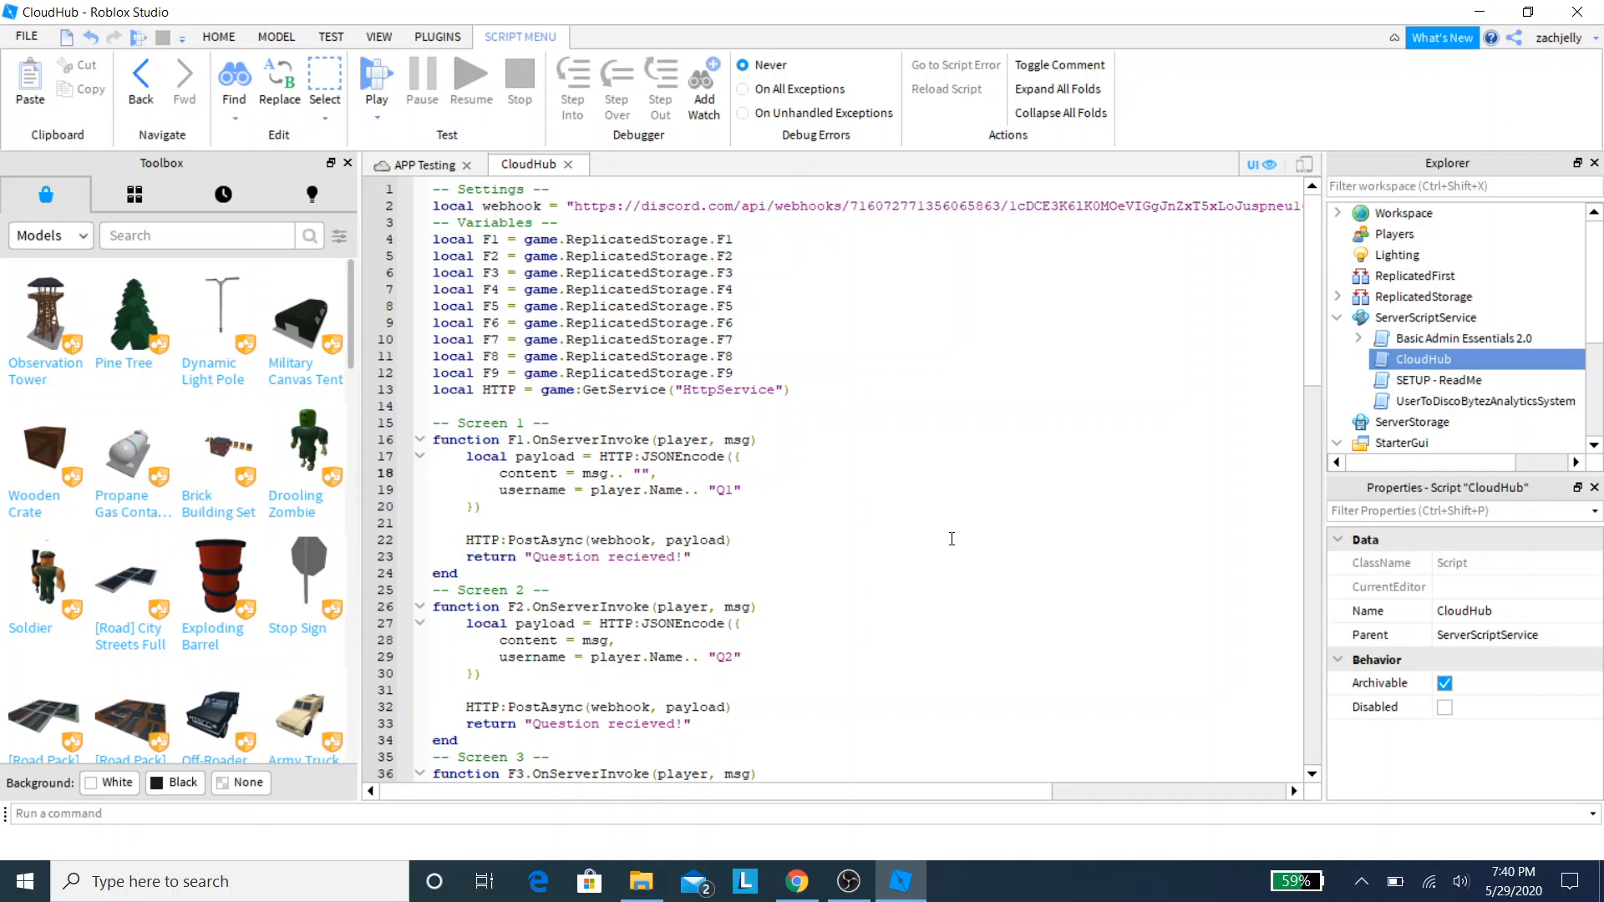
pyautogui.click(639, 473)
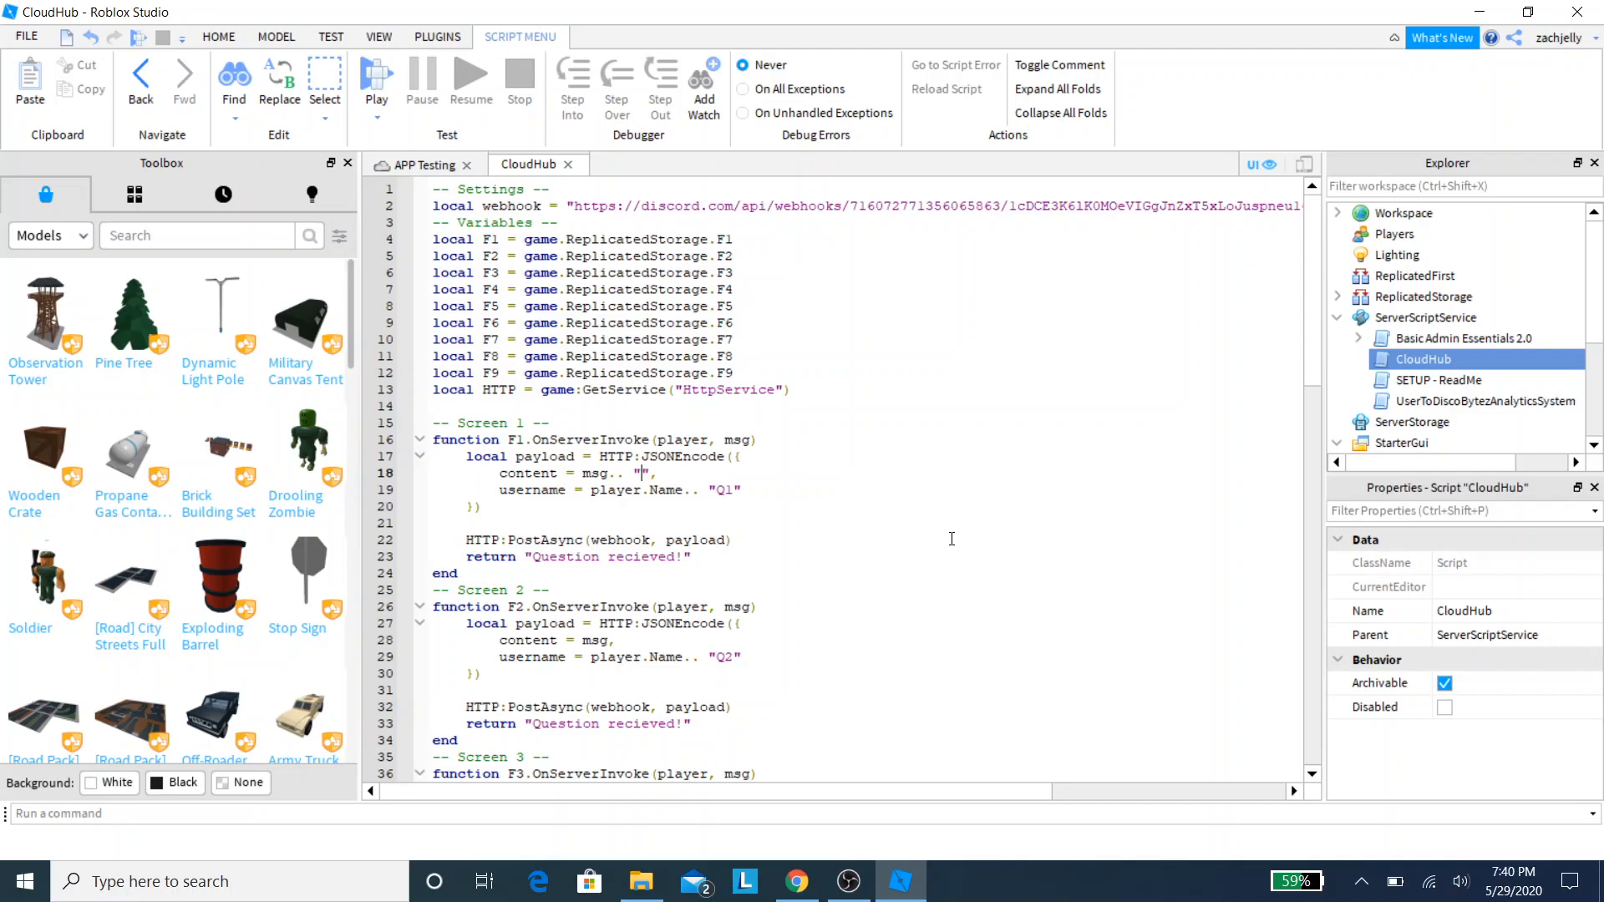
pyautogui.write('APP NEEDS TO BE REV')
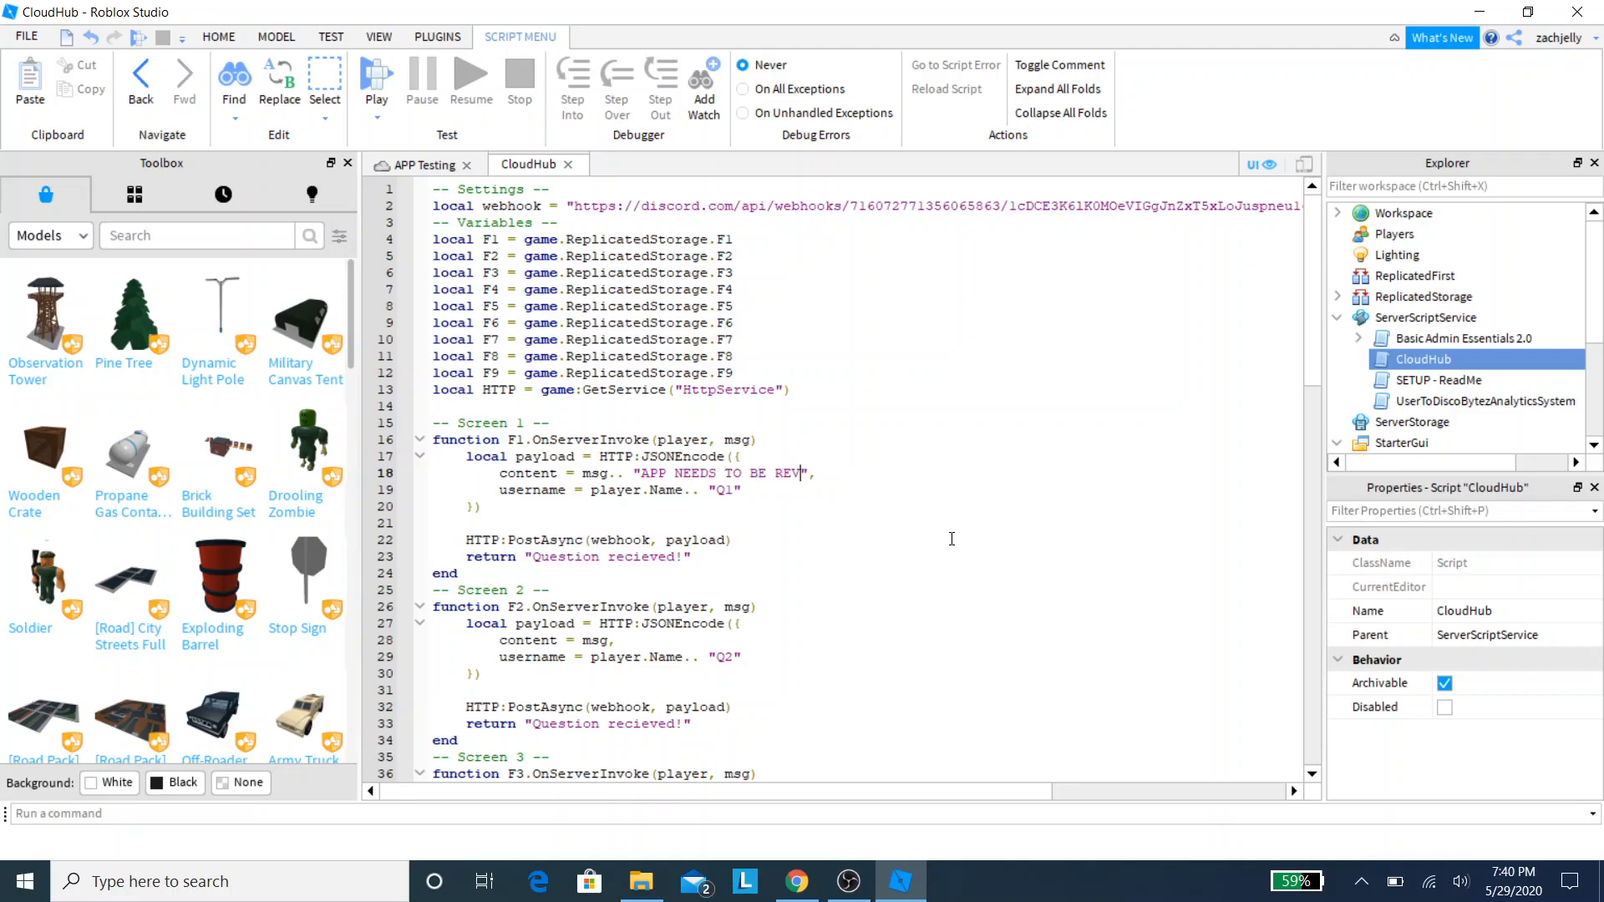
pyautogui.write('IEWED')
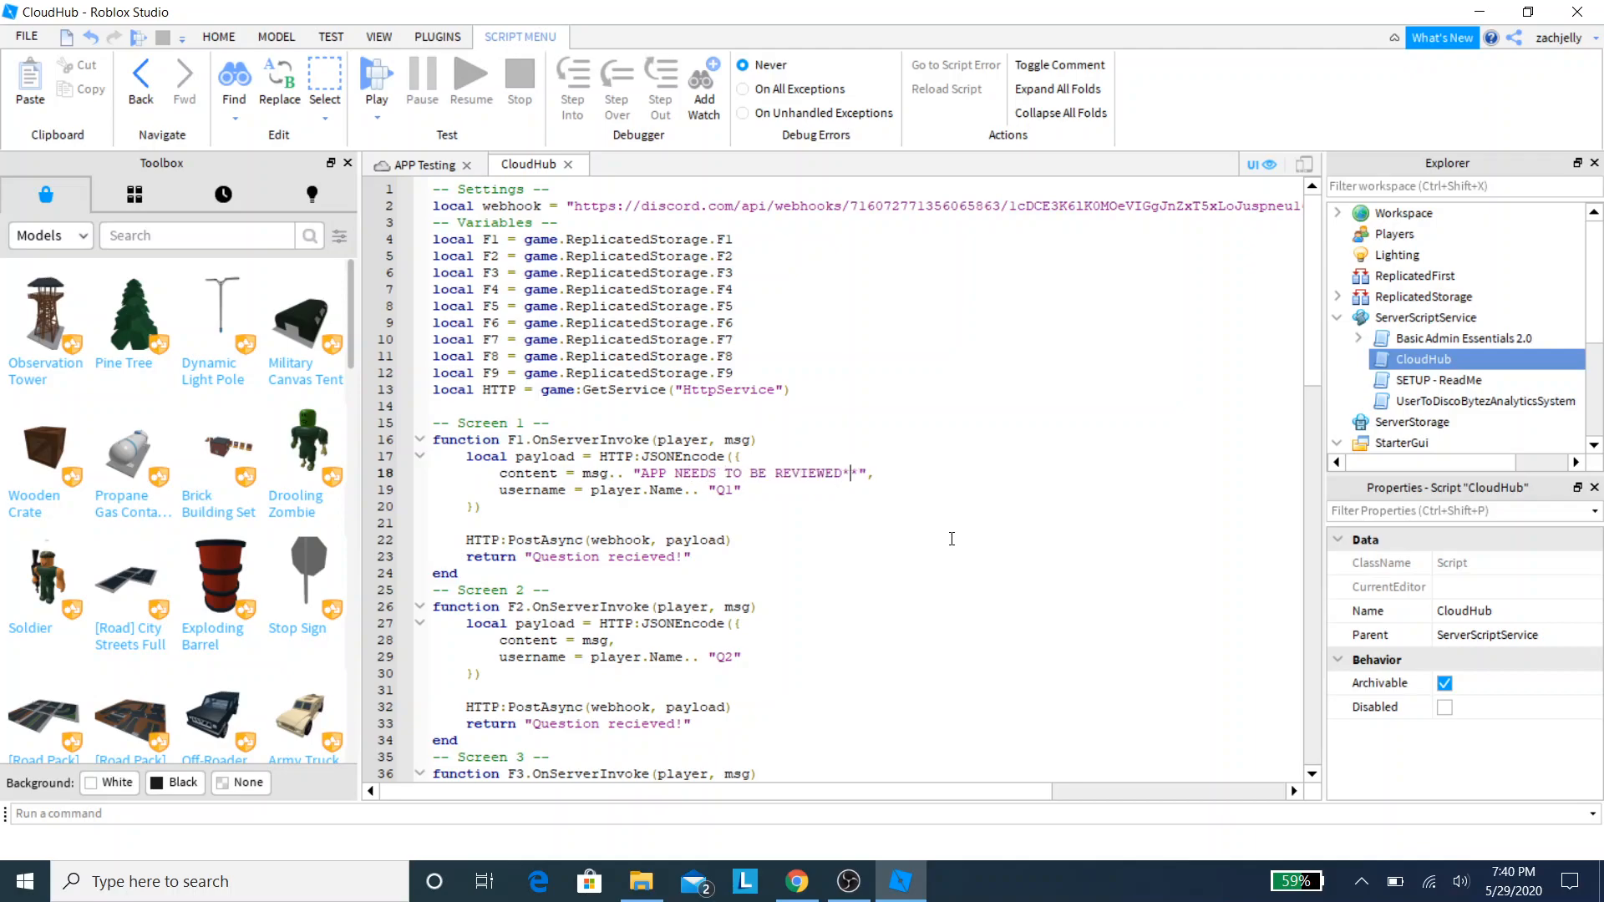
pyautogui.write('**')
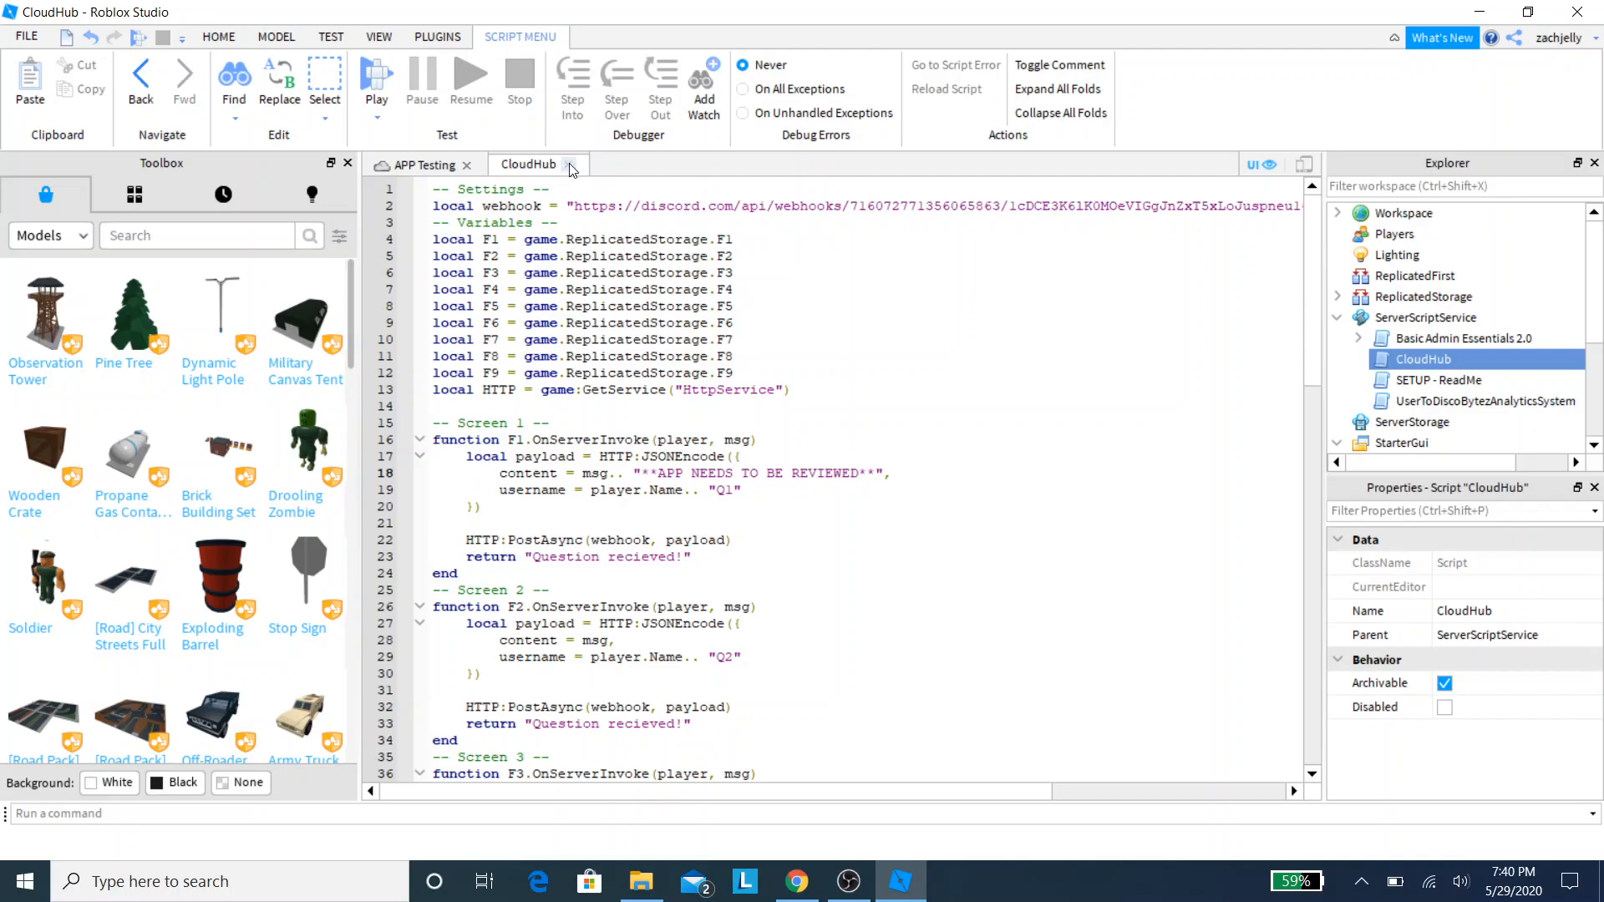
pyautogui.click(422, 165)
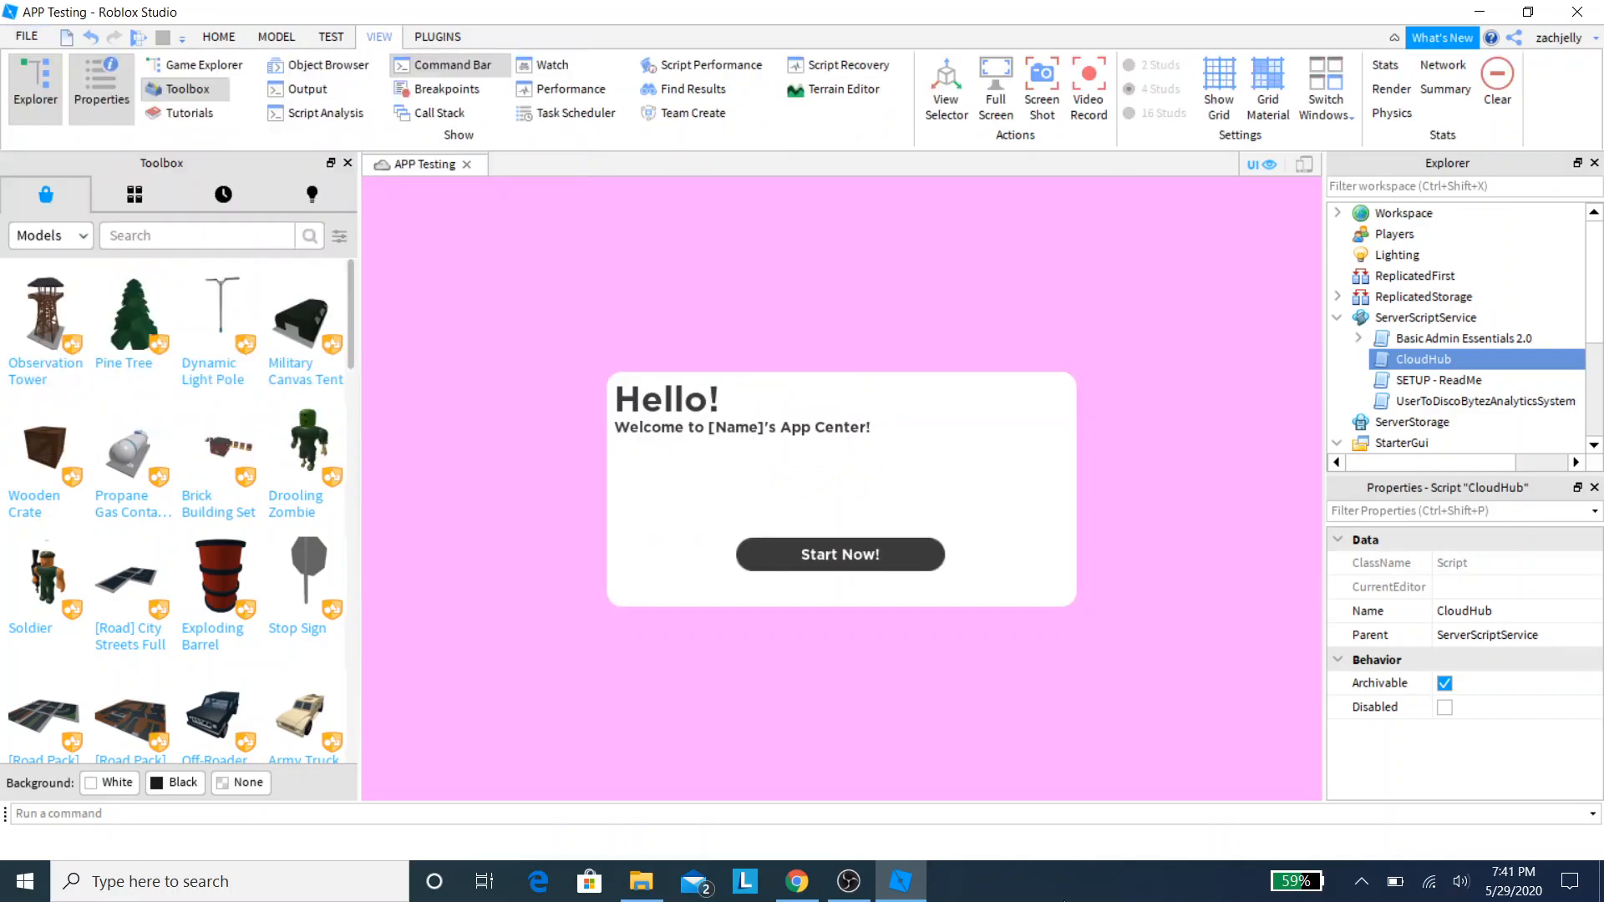
# Step: Relaunch APP Testing from its Roblox page and switch to the Discord channel
pyautogui.click(796, 881)
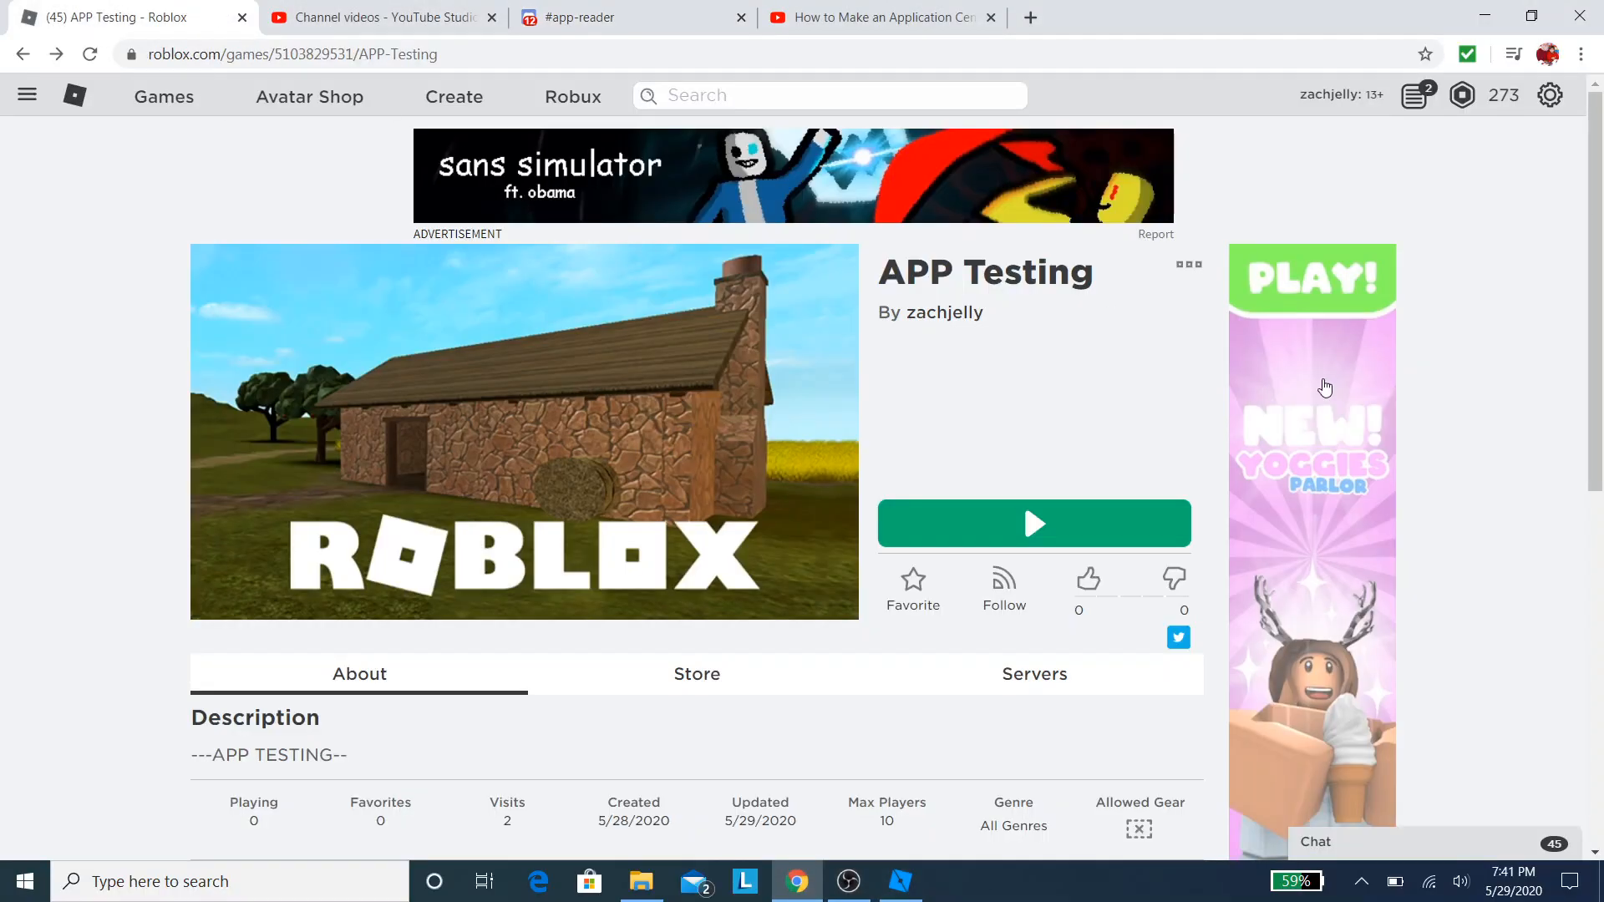
pyautogui.click(1034, 524)
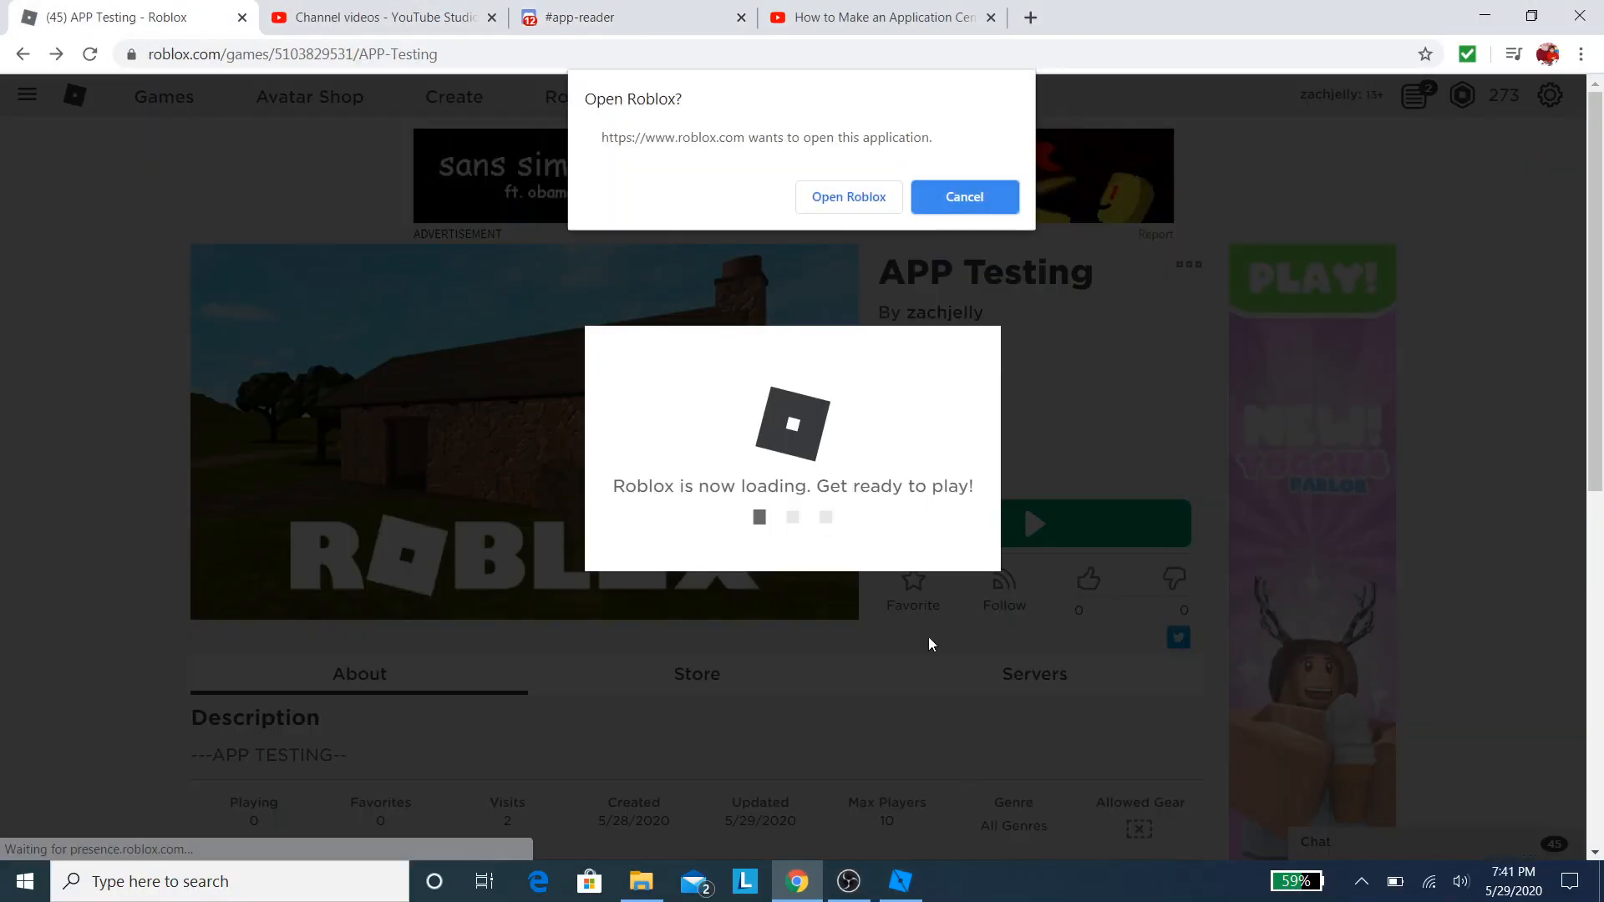
pyautogui.click(631, 17)
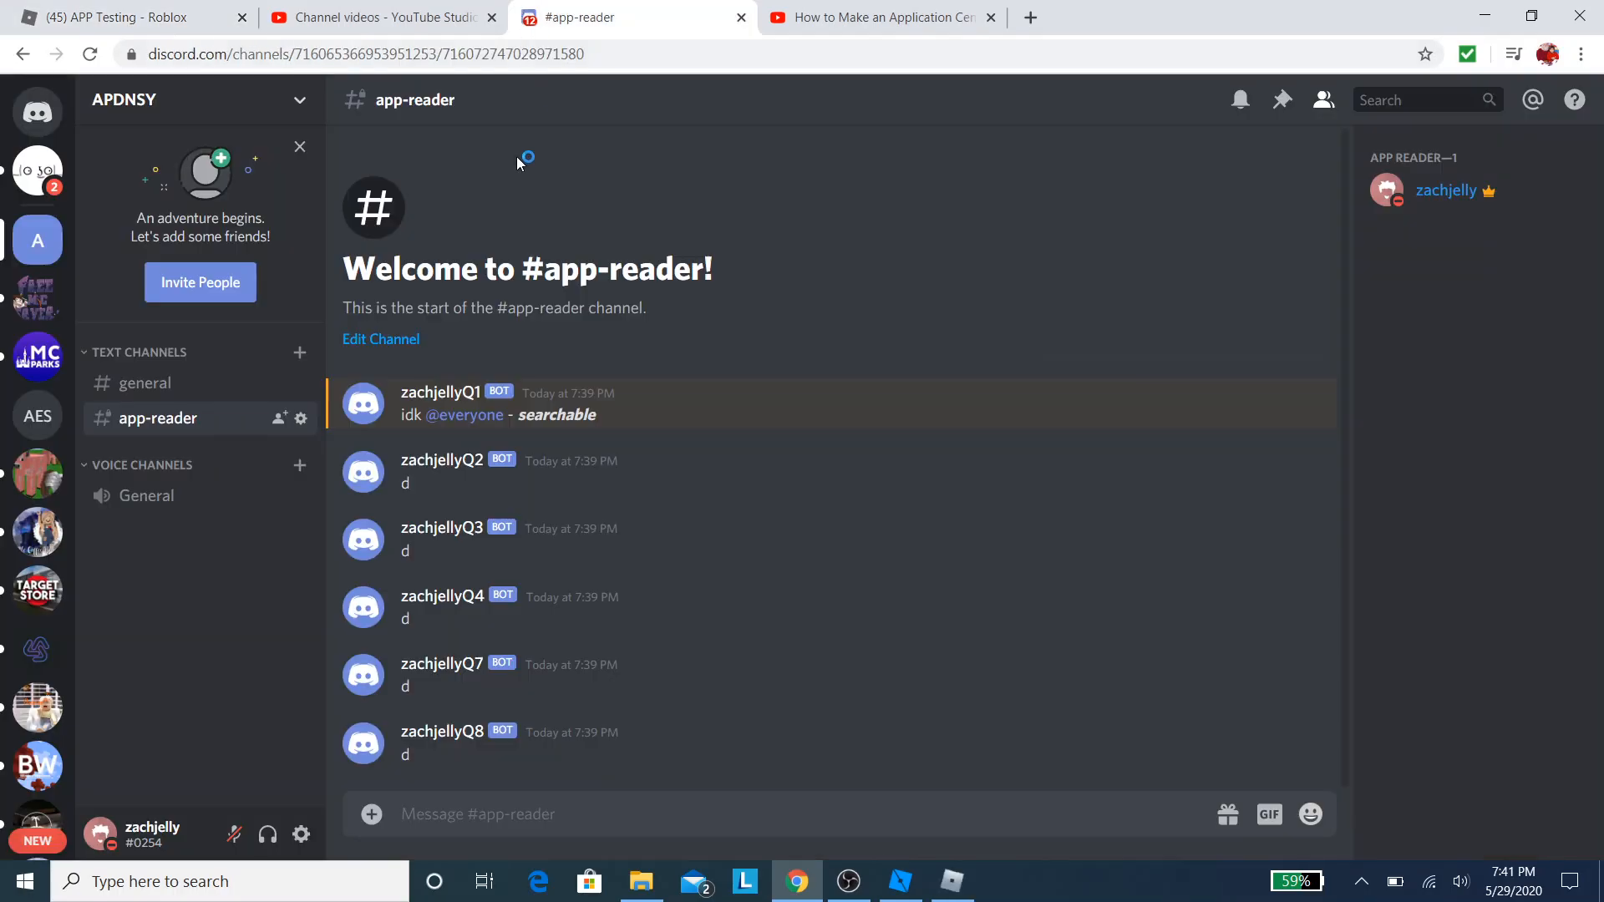
pyautogui.moveTo(907, 820)
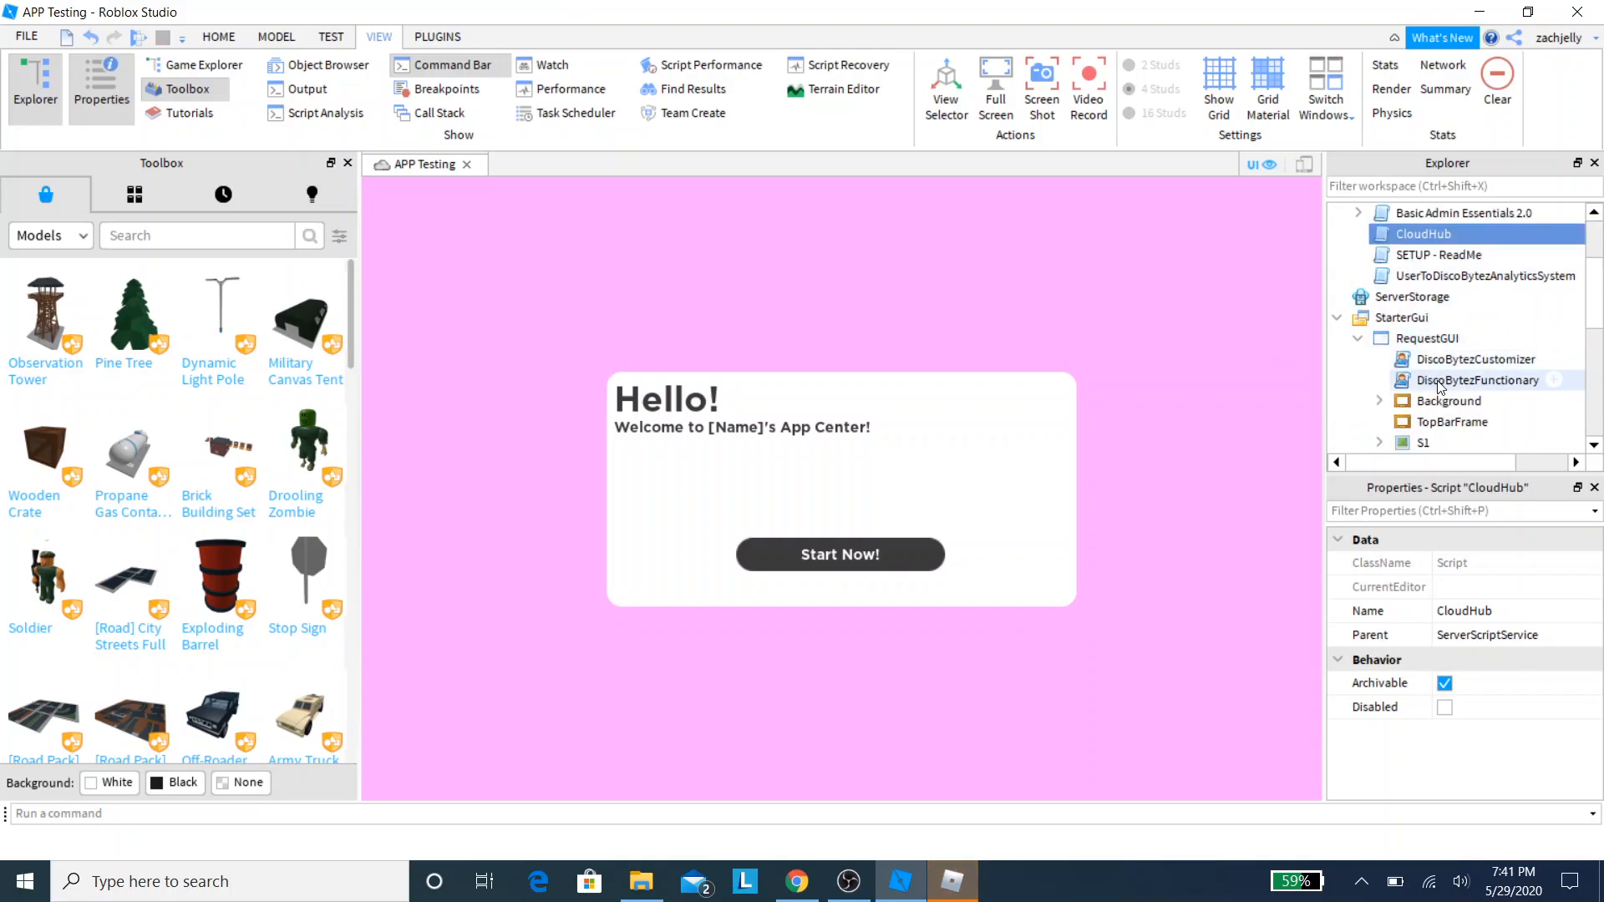
# Step: Open DiscoBytezFunctionary, scroll through its screen and send logic, then close it
pyautogui.doubleClick(1475, 379)
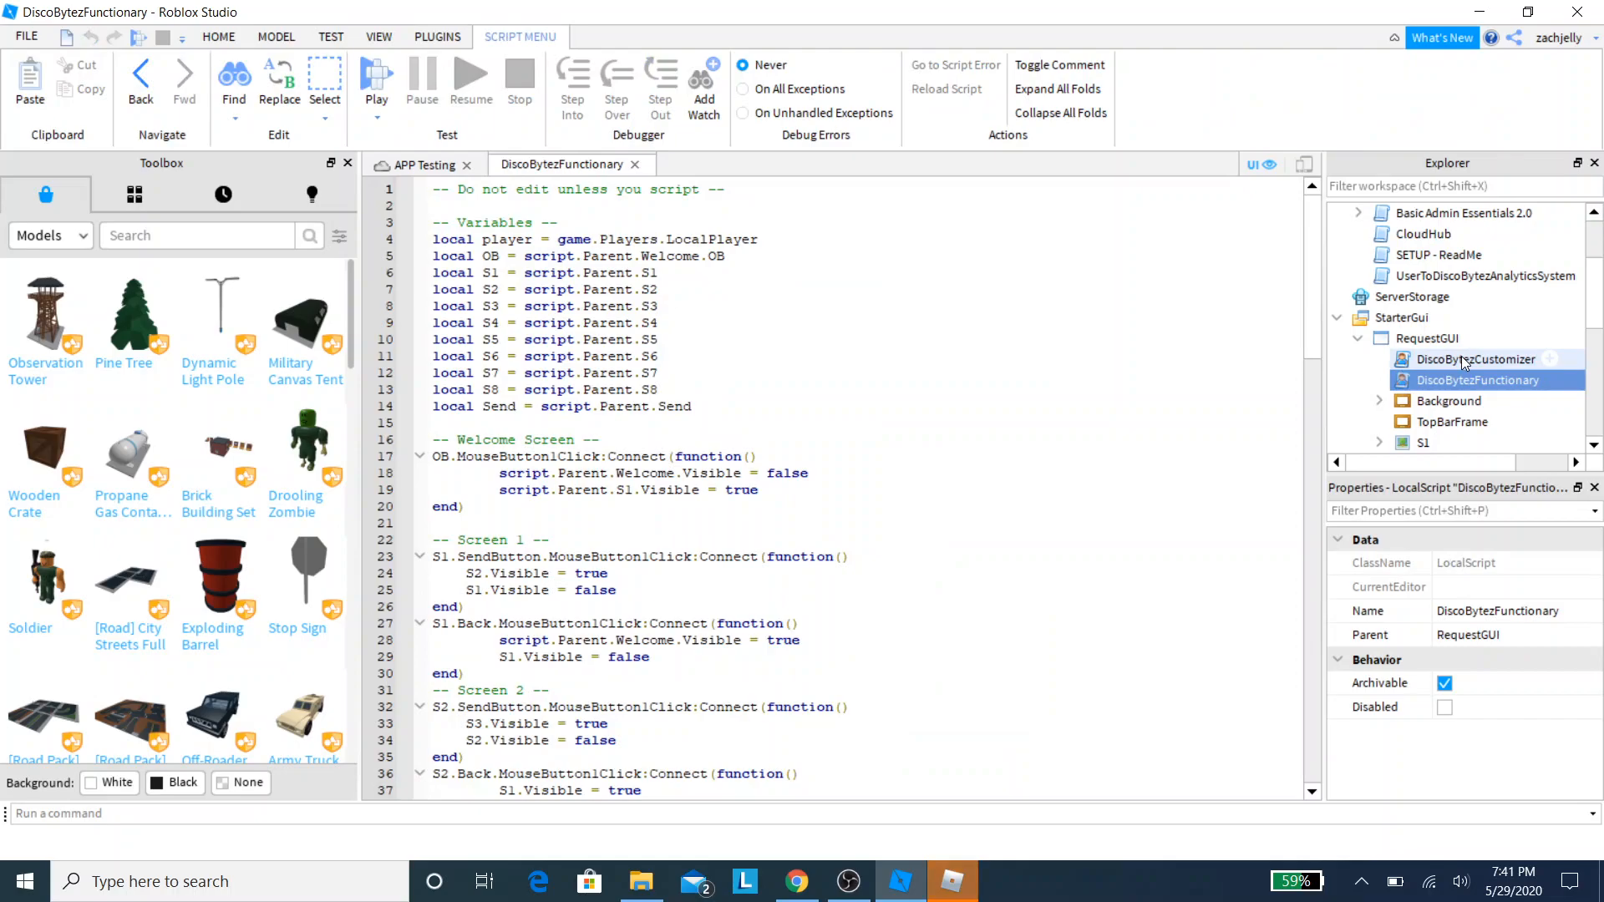
pyautogui.scroll(-3)
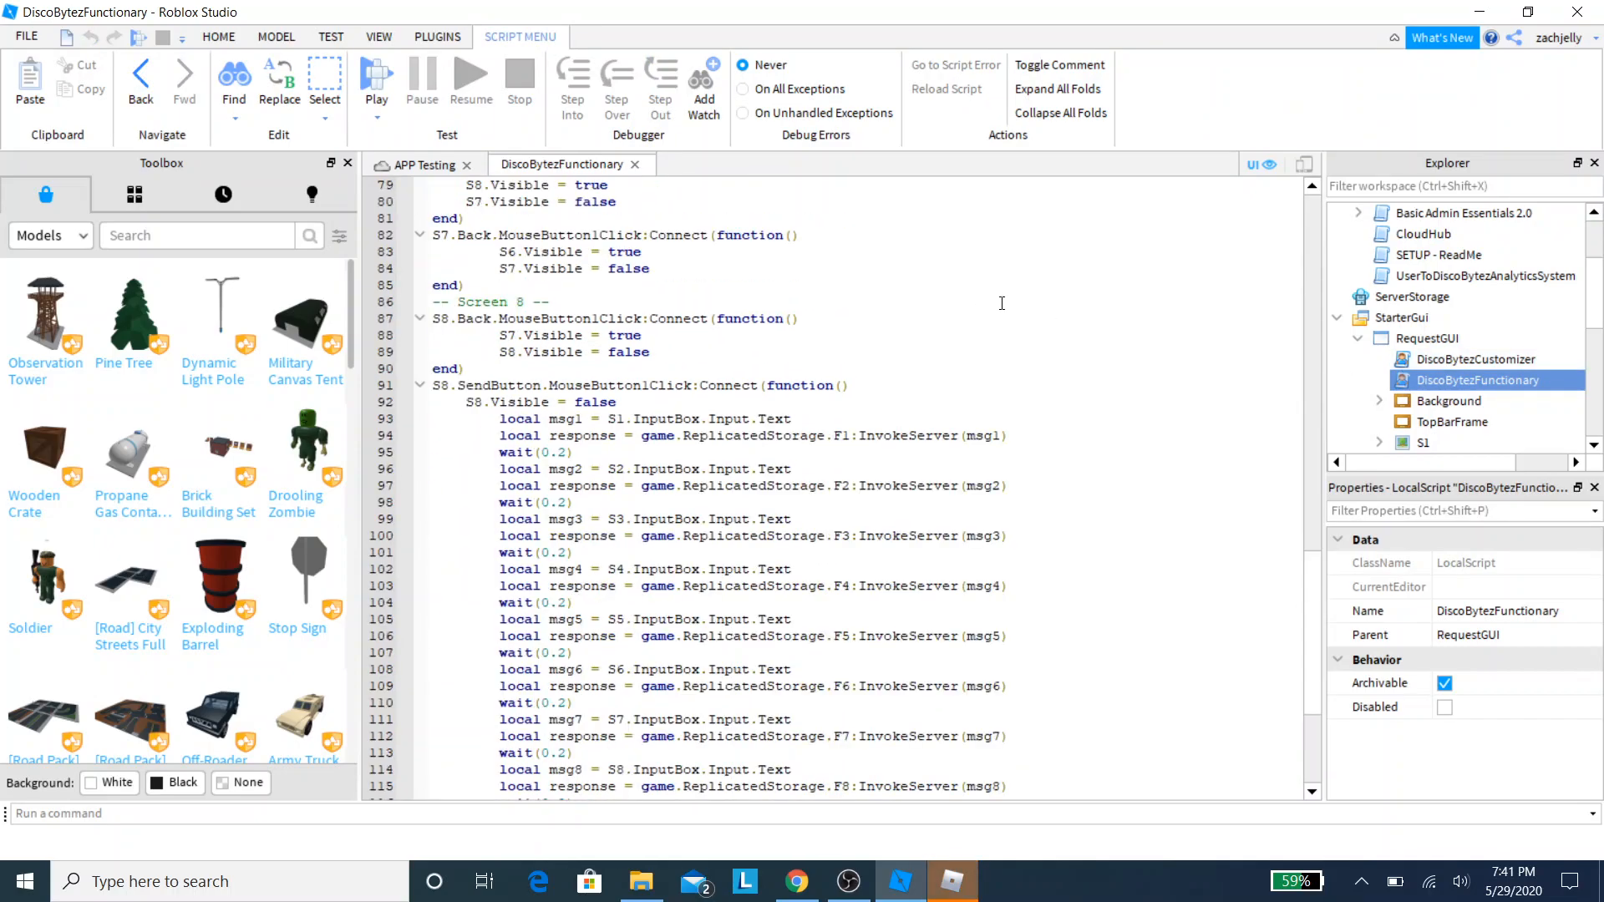
pyautogui.scroll(3)
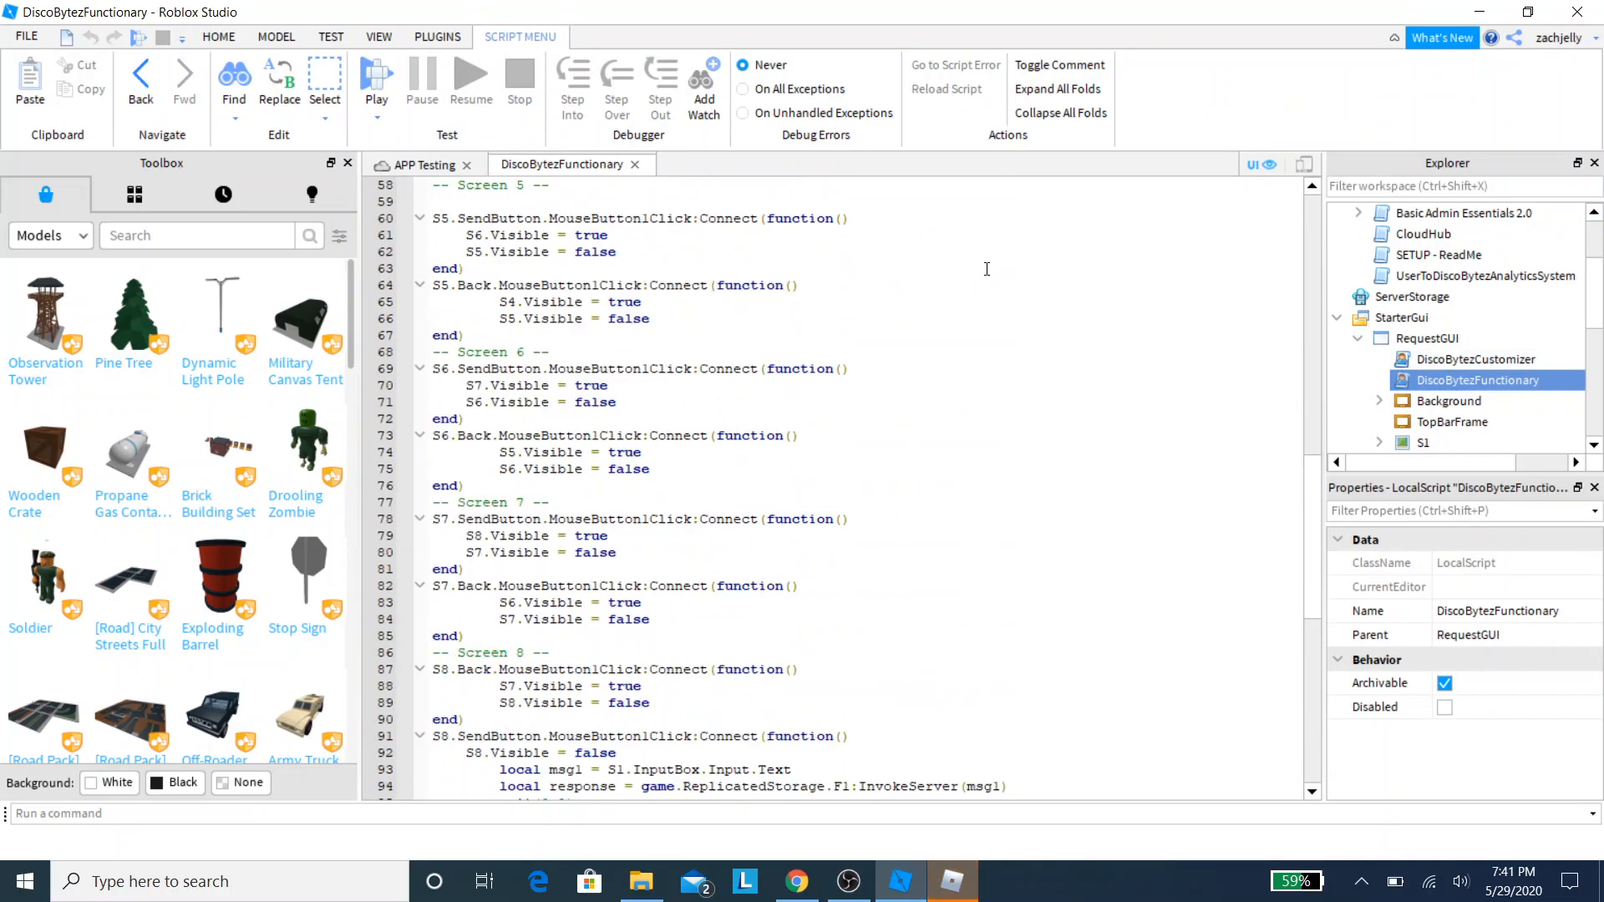
pyautogui.scroll(3)
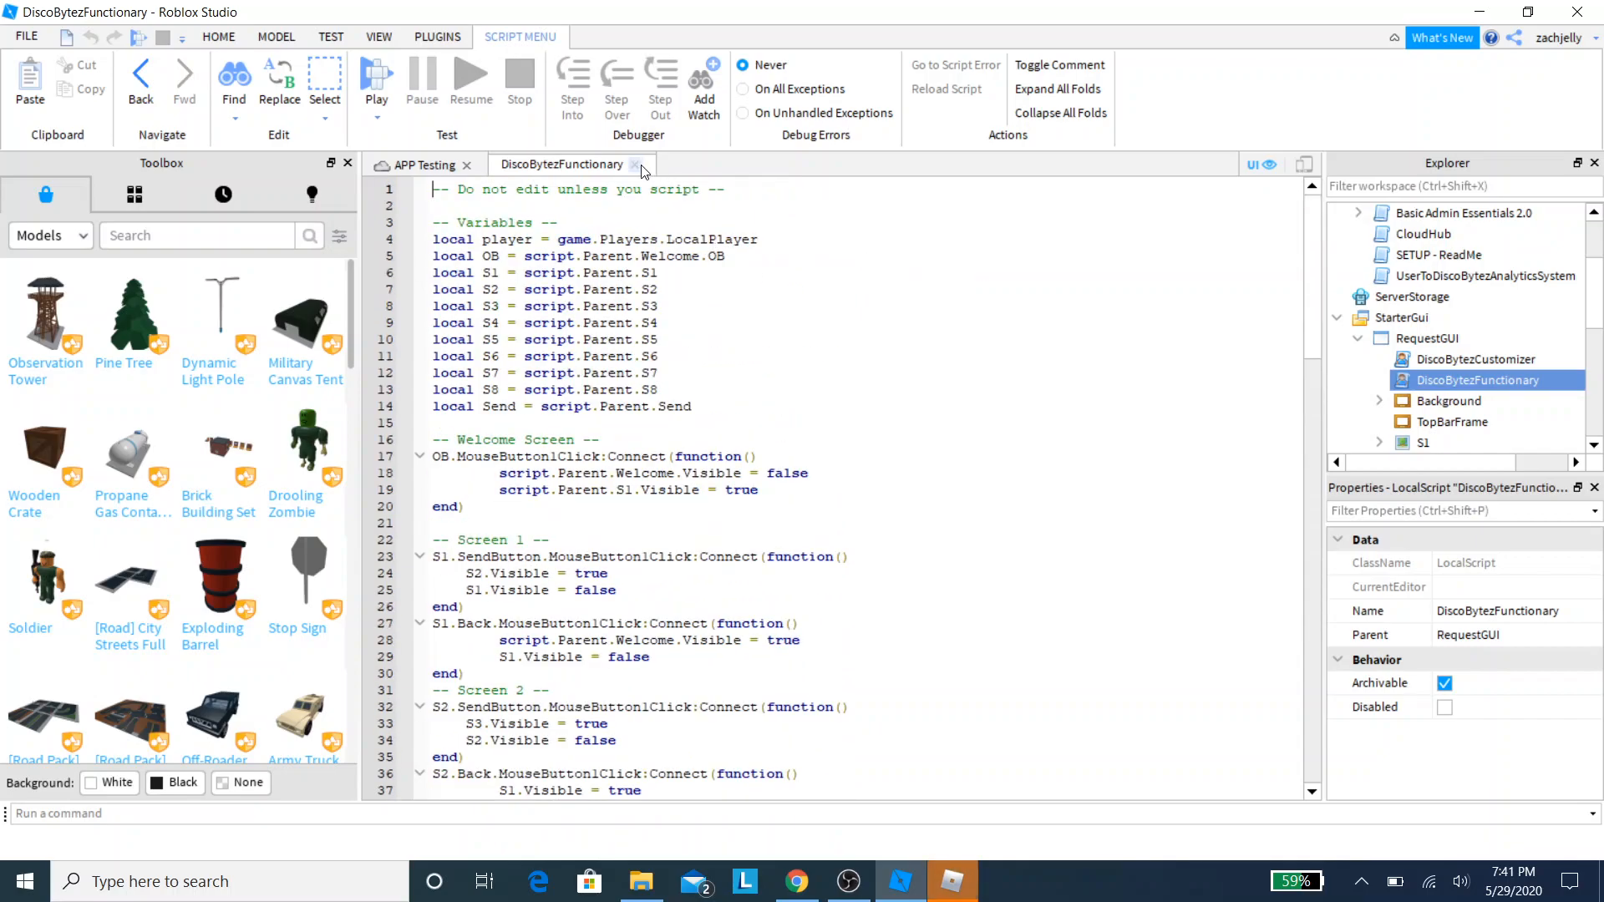
pyautogui.click(375, 72)
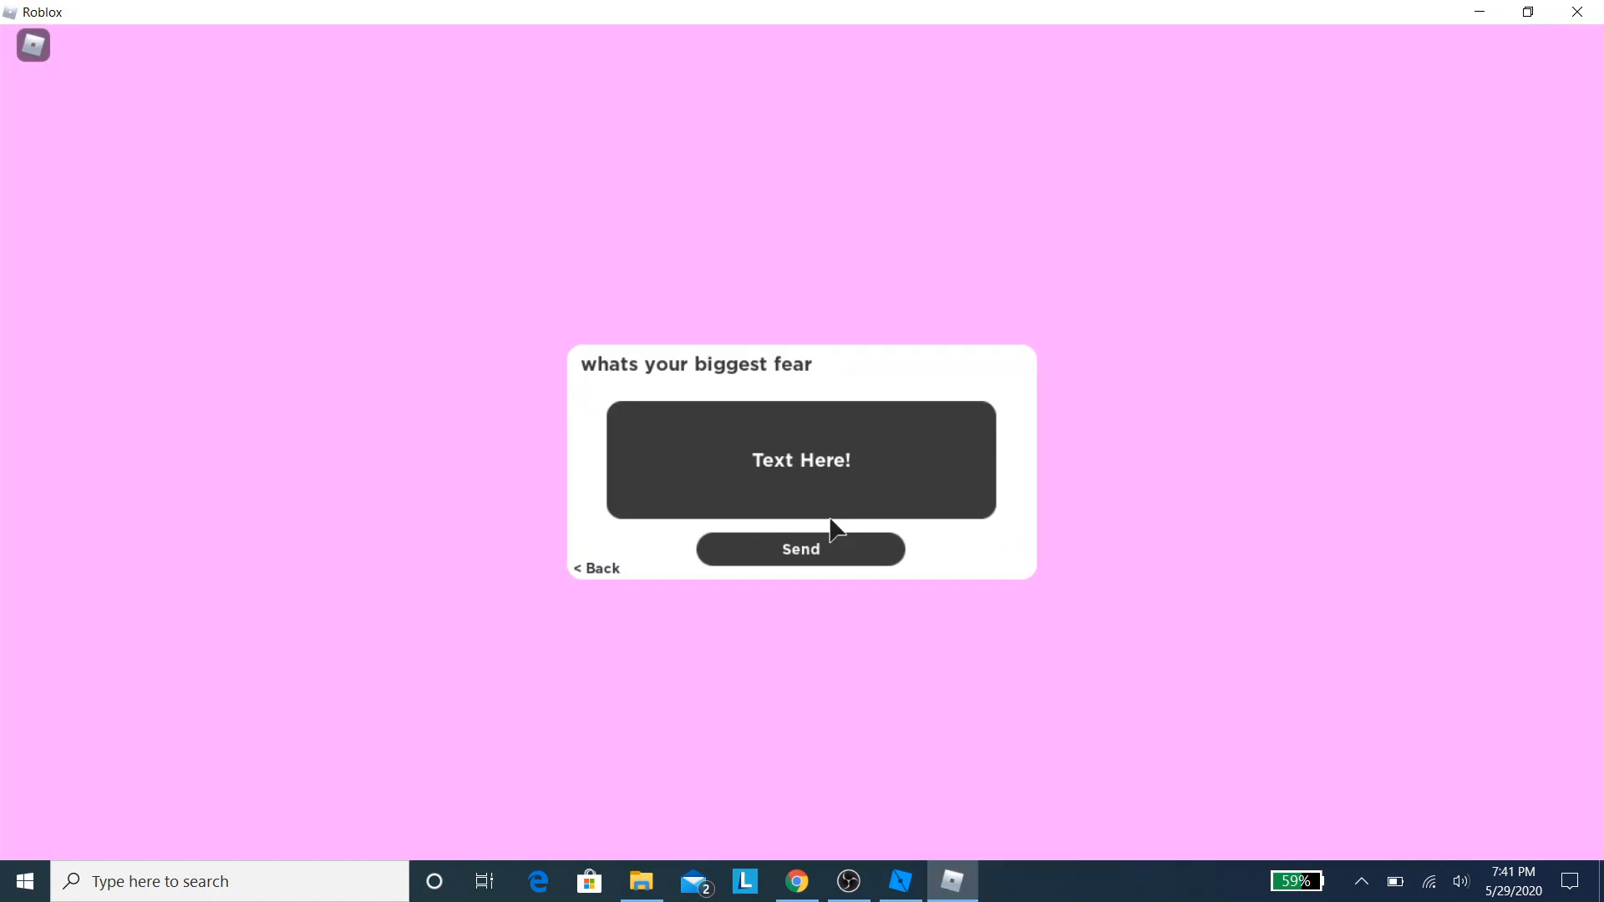
# Step: Scroll #app-reader through the new bot posts, including APP NEEDS TO BE REVIEWED, then return to Studio
pyautogui.click(800, 549)
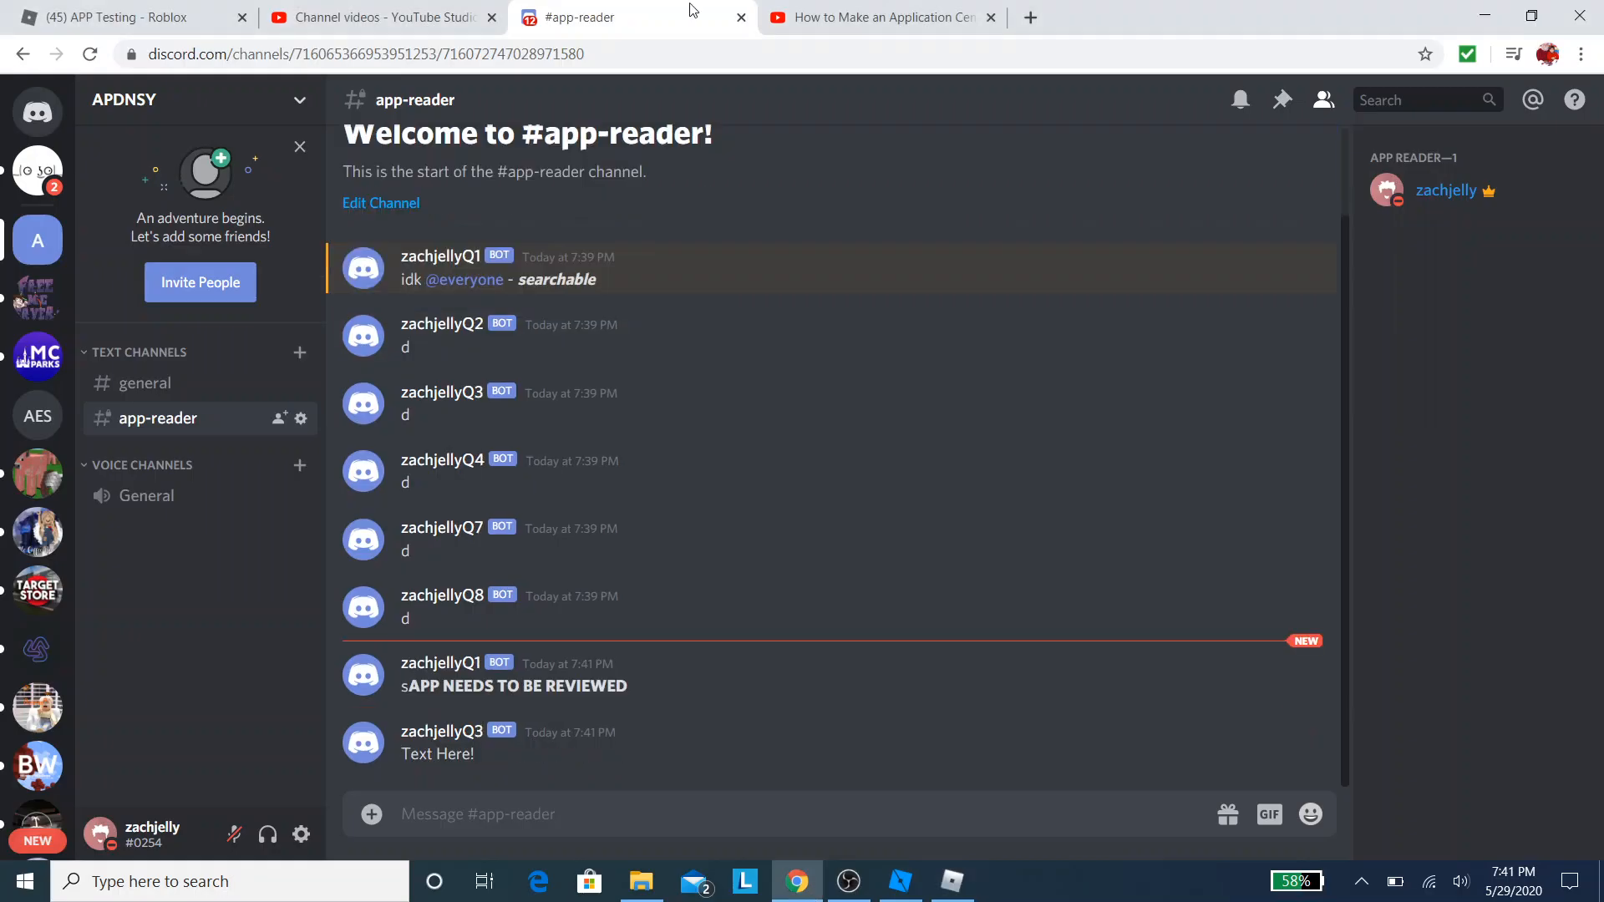
pyautogui.scroll(-3)
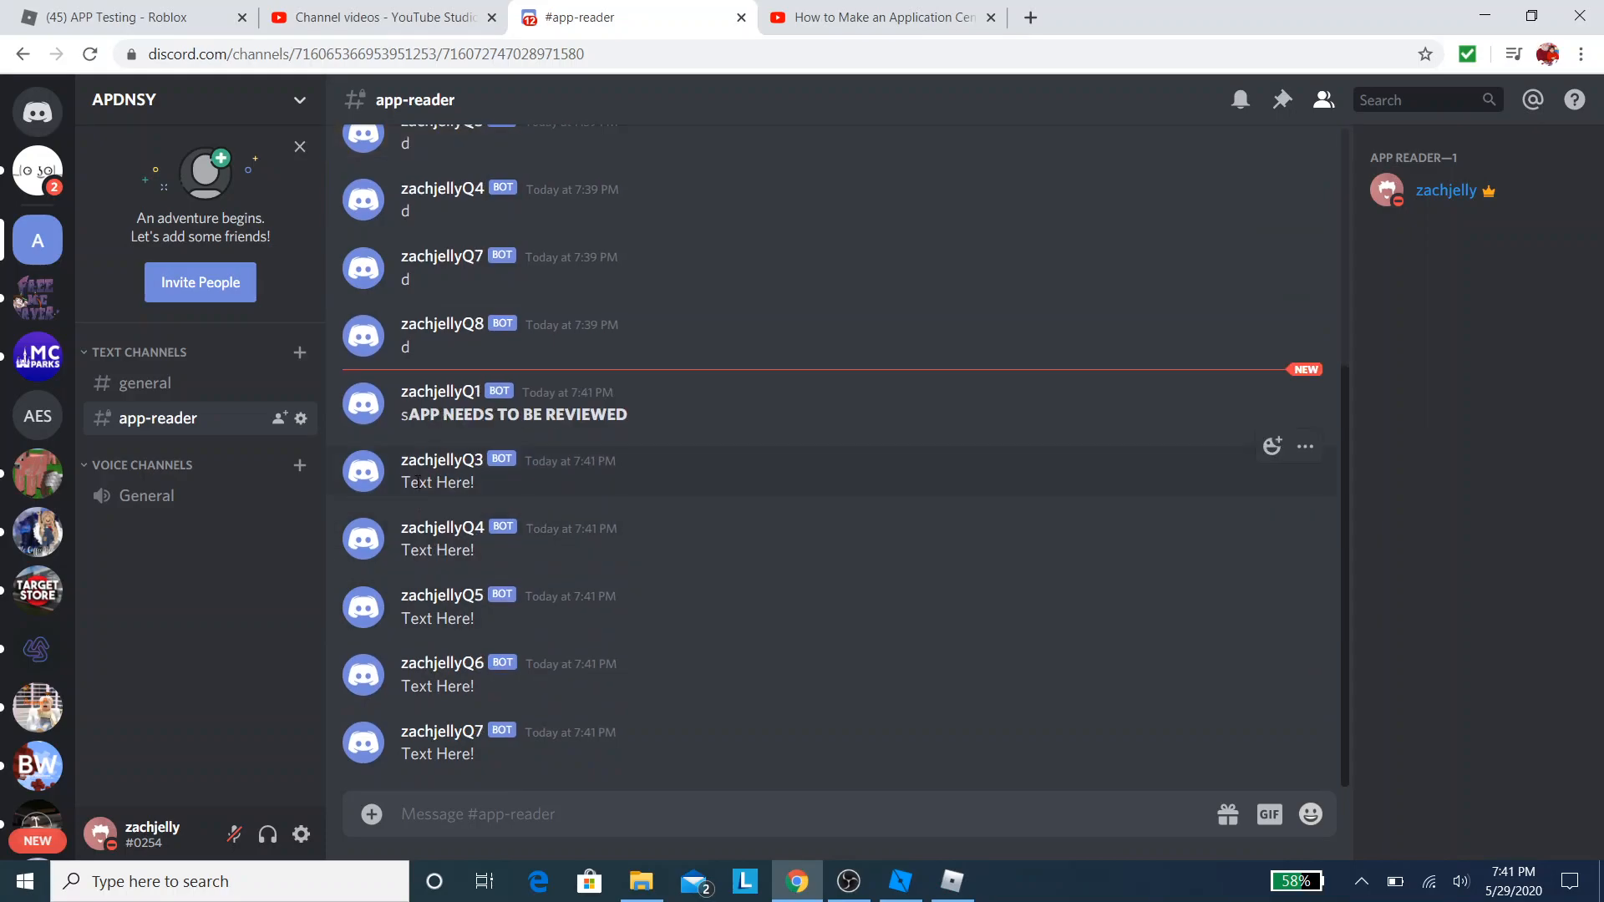
pyautogui.scroll(-3)
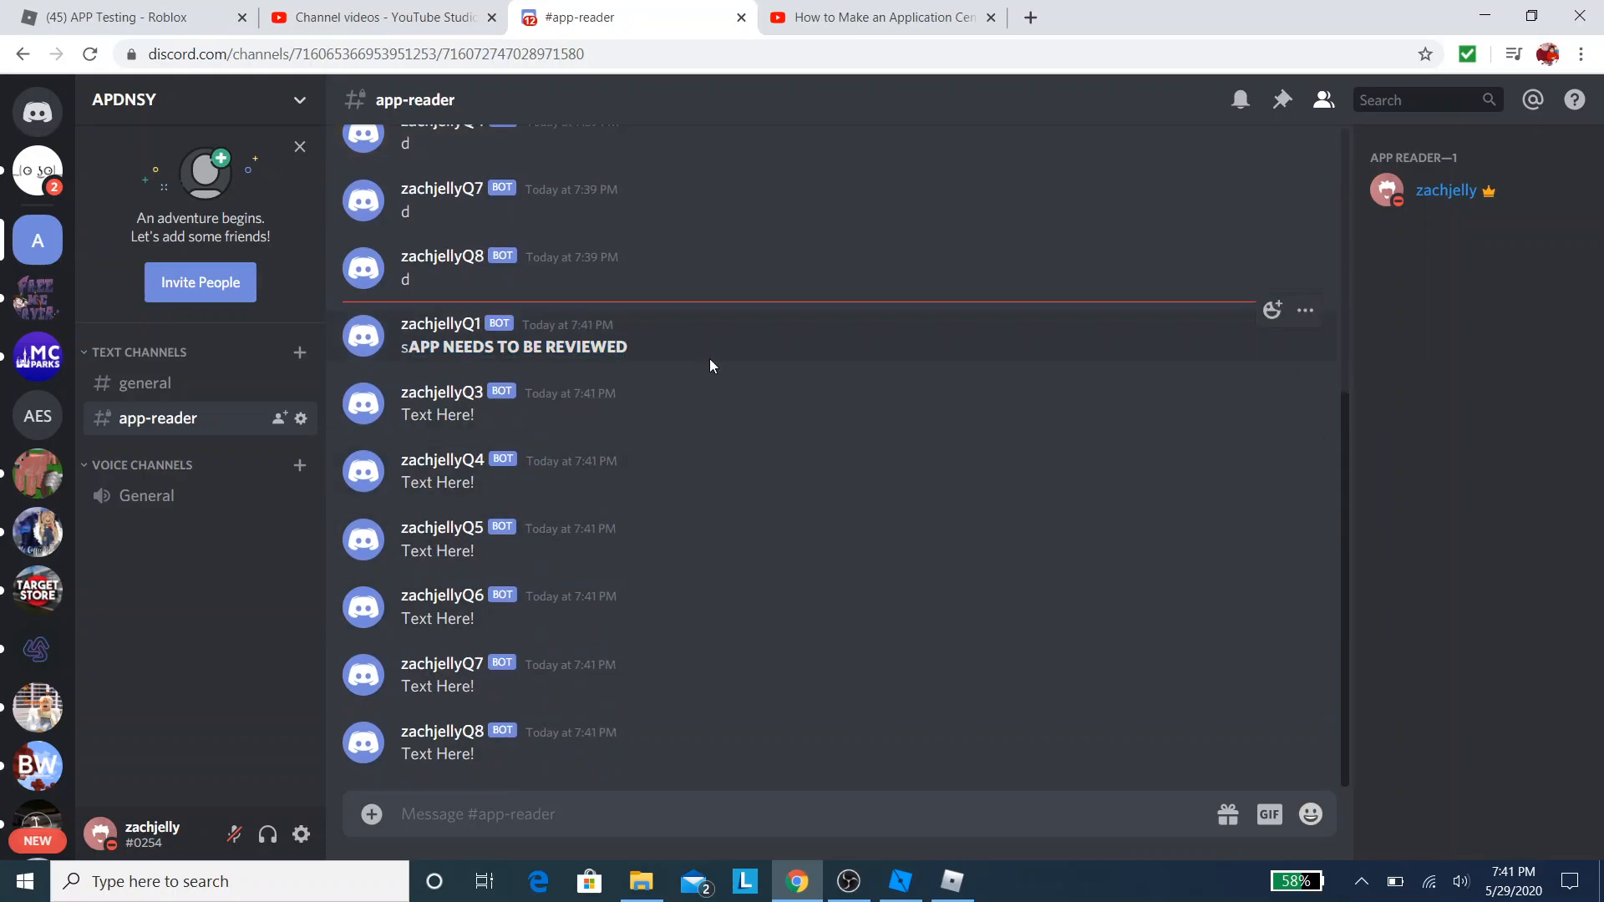
pyautogui.click(949, 881)
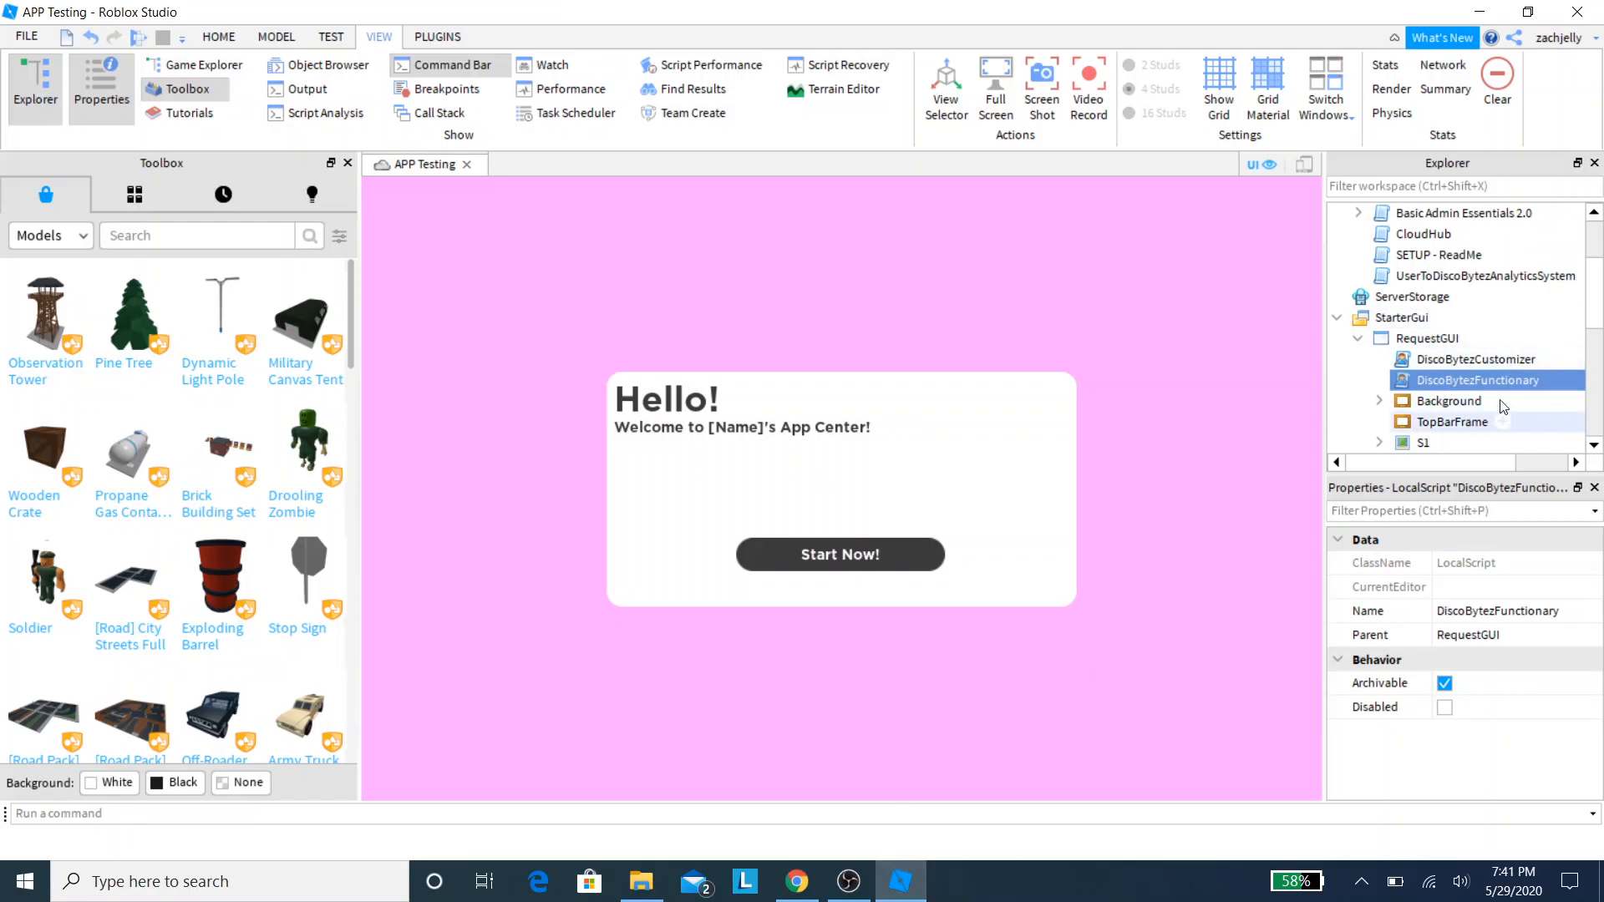
pyautogui.scroll(3)
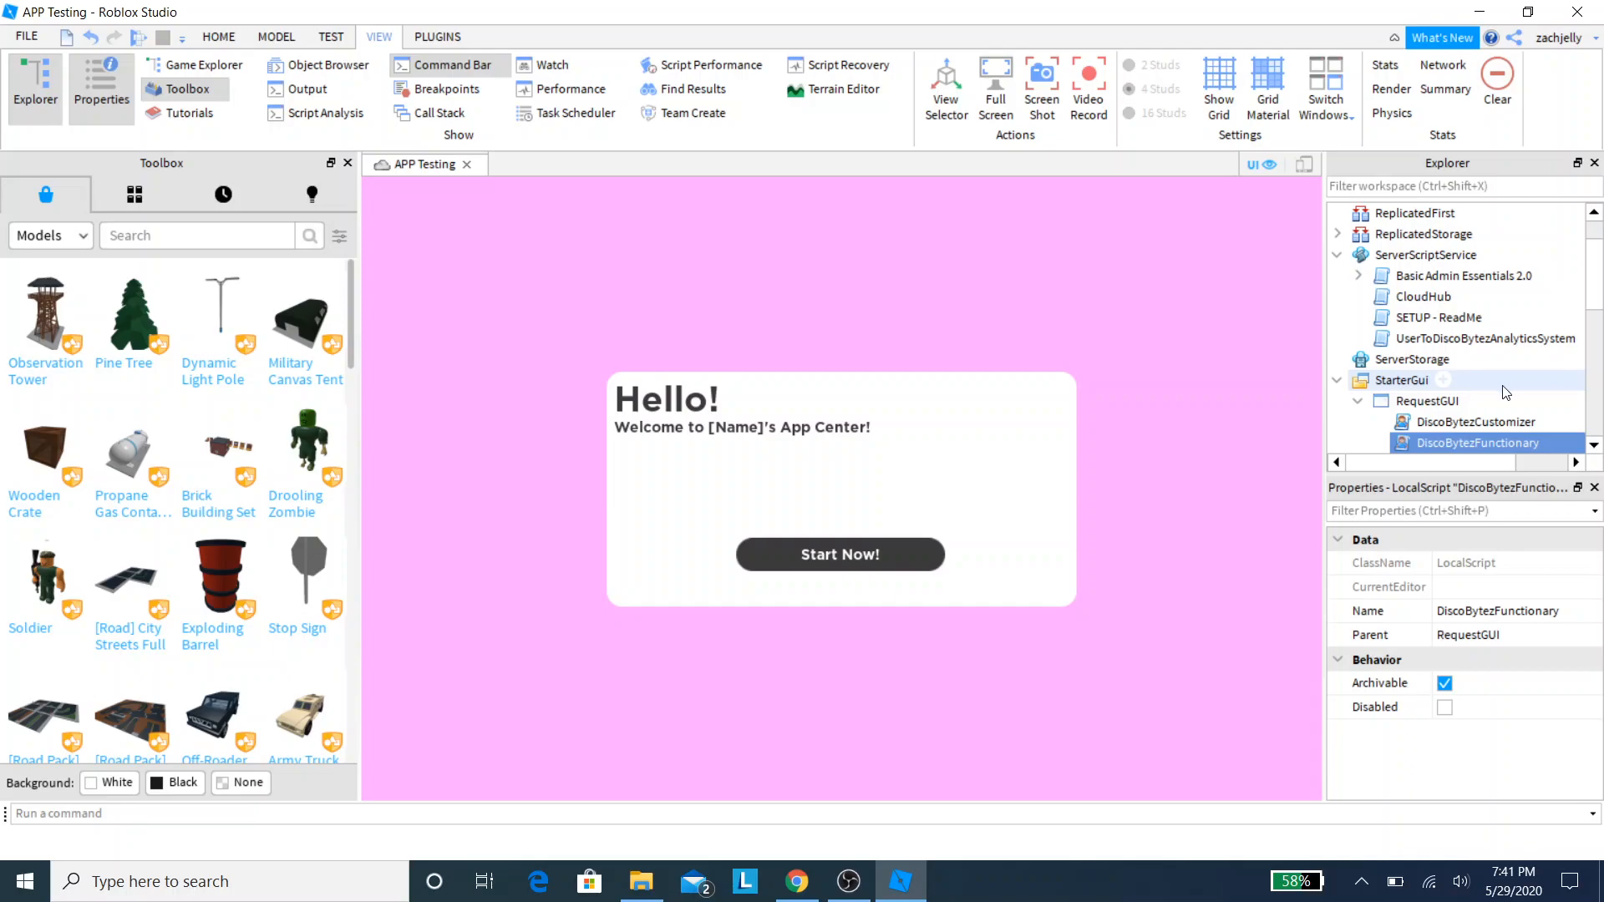
pyautogui.click(1481, 338)
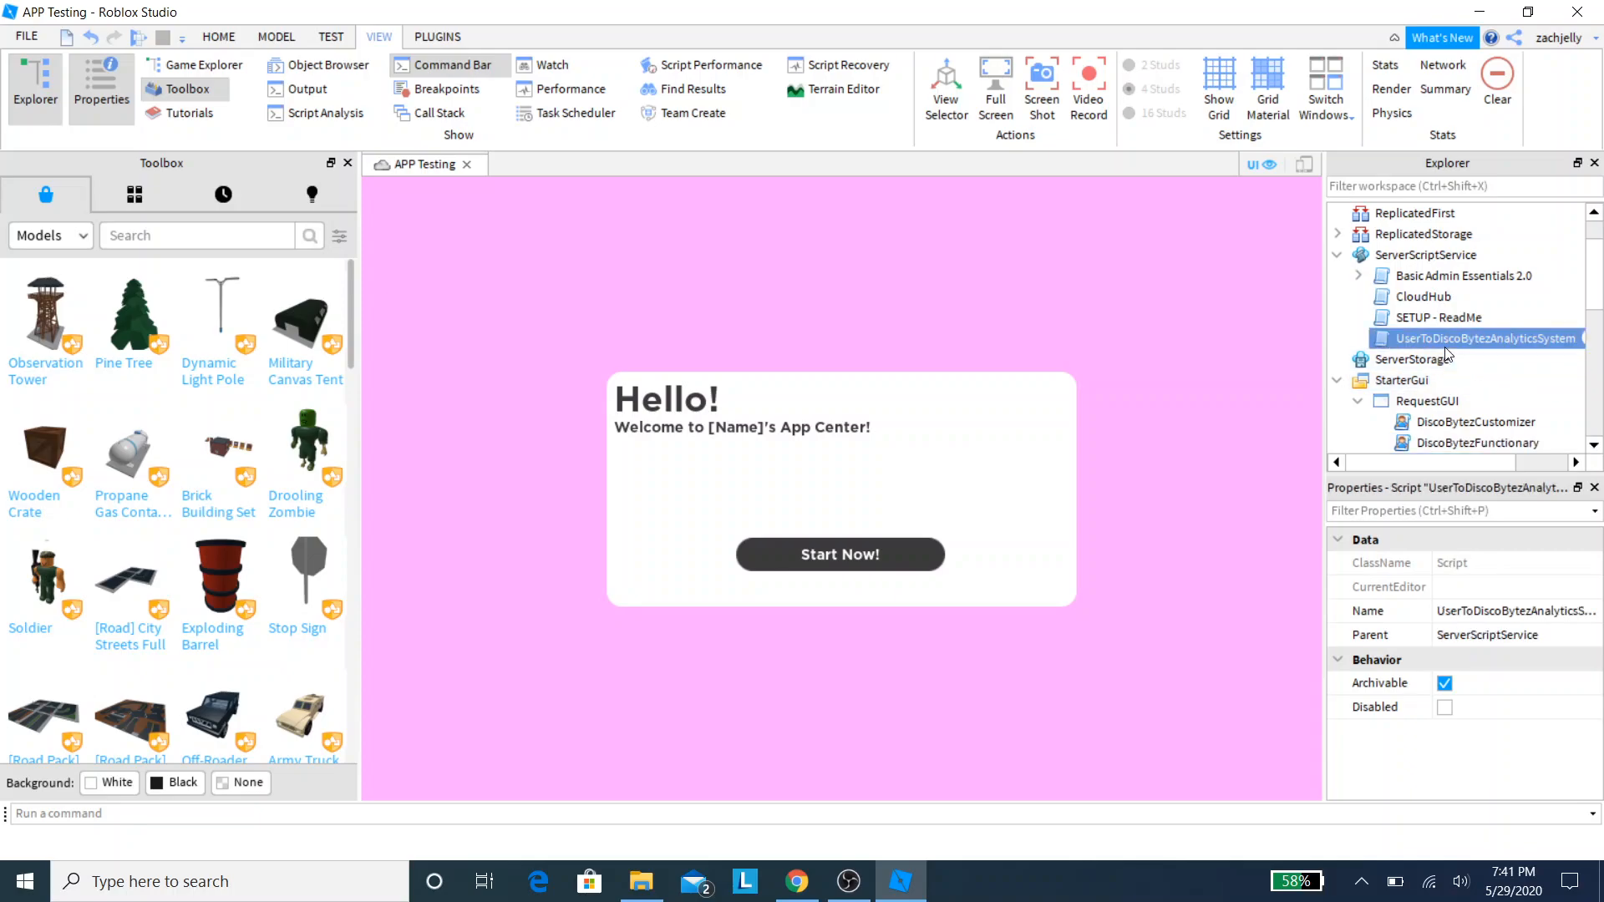
pyautogui.doubleClick(1473, 338)
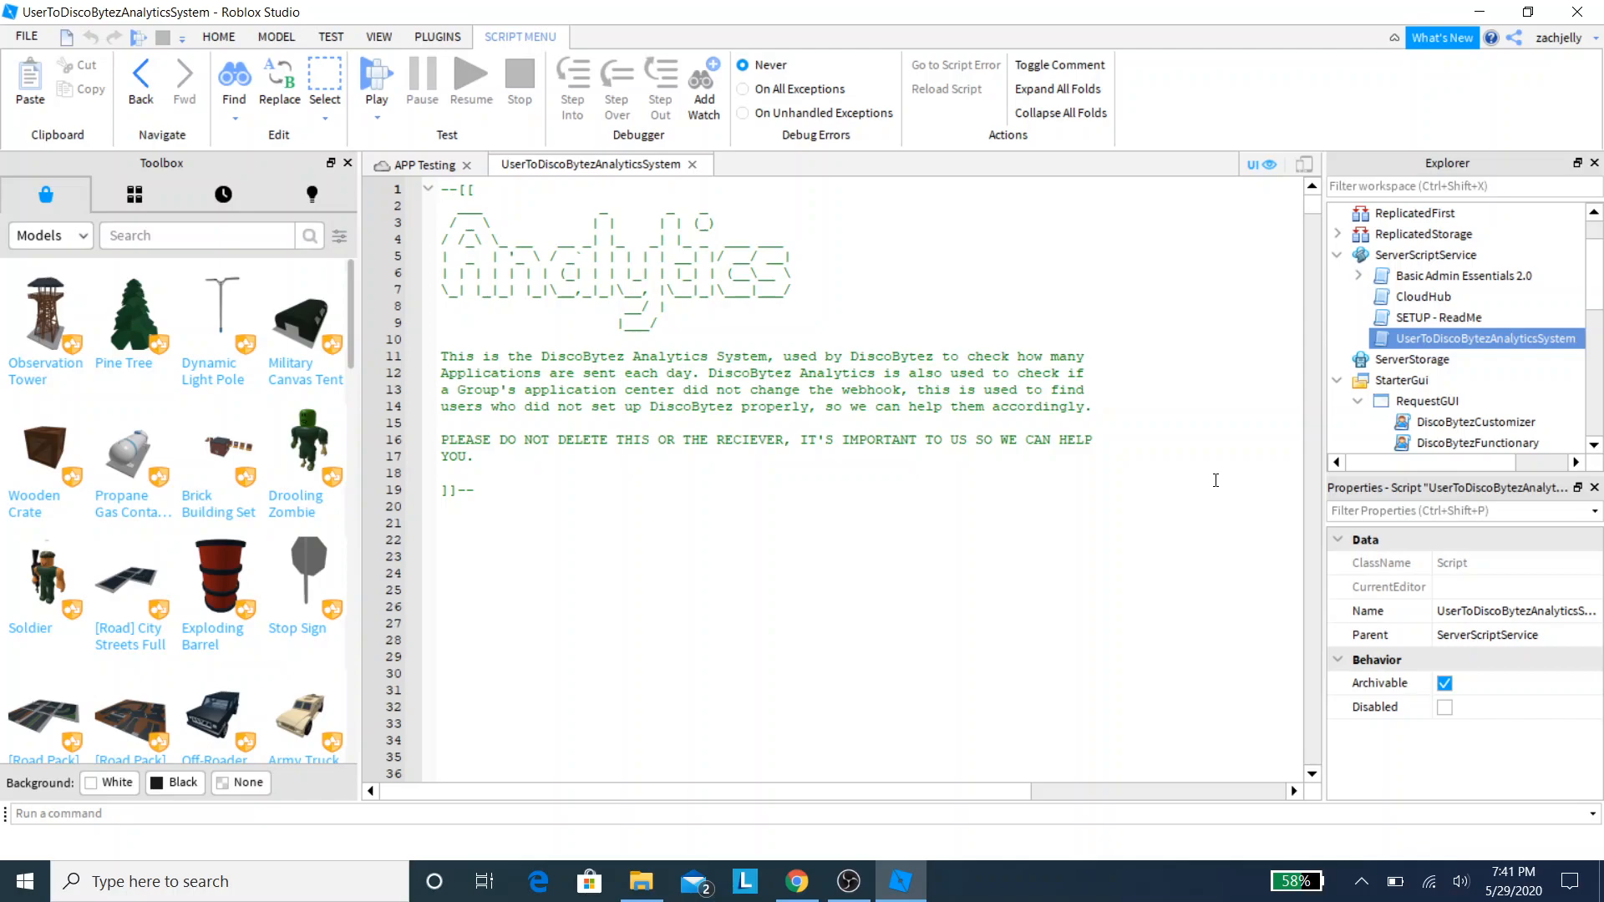
pyautogui.click(446, 190)
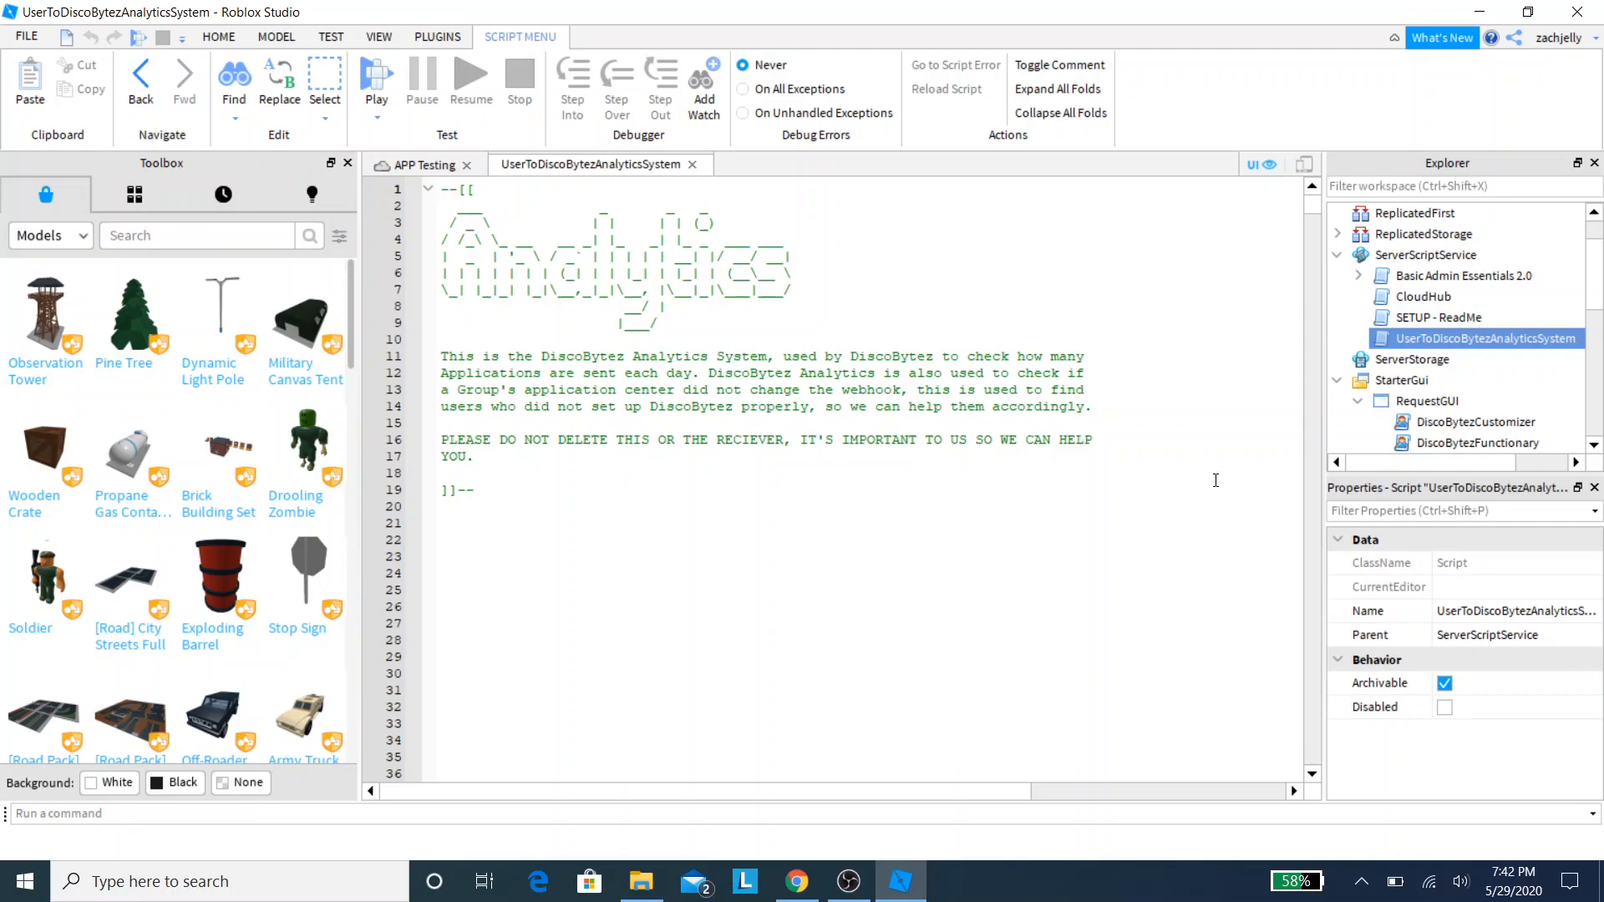
pyautogui.click(445, 190)
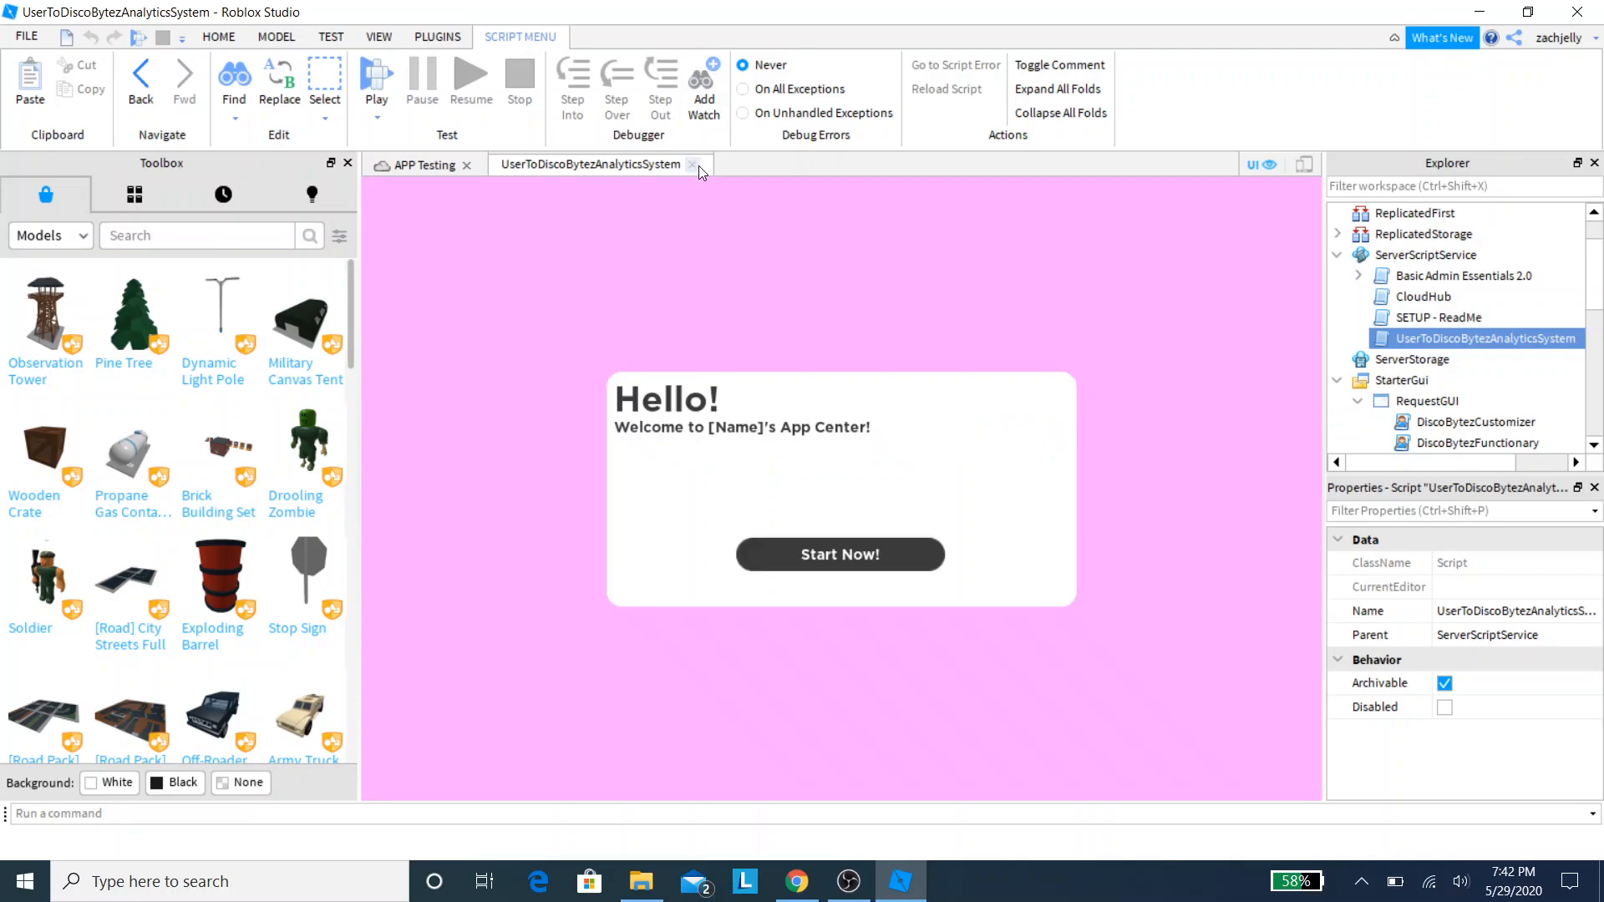
pyautogui.click(691, 164)
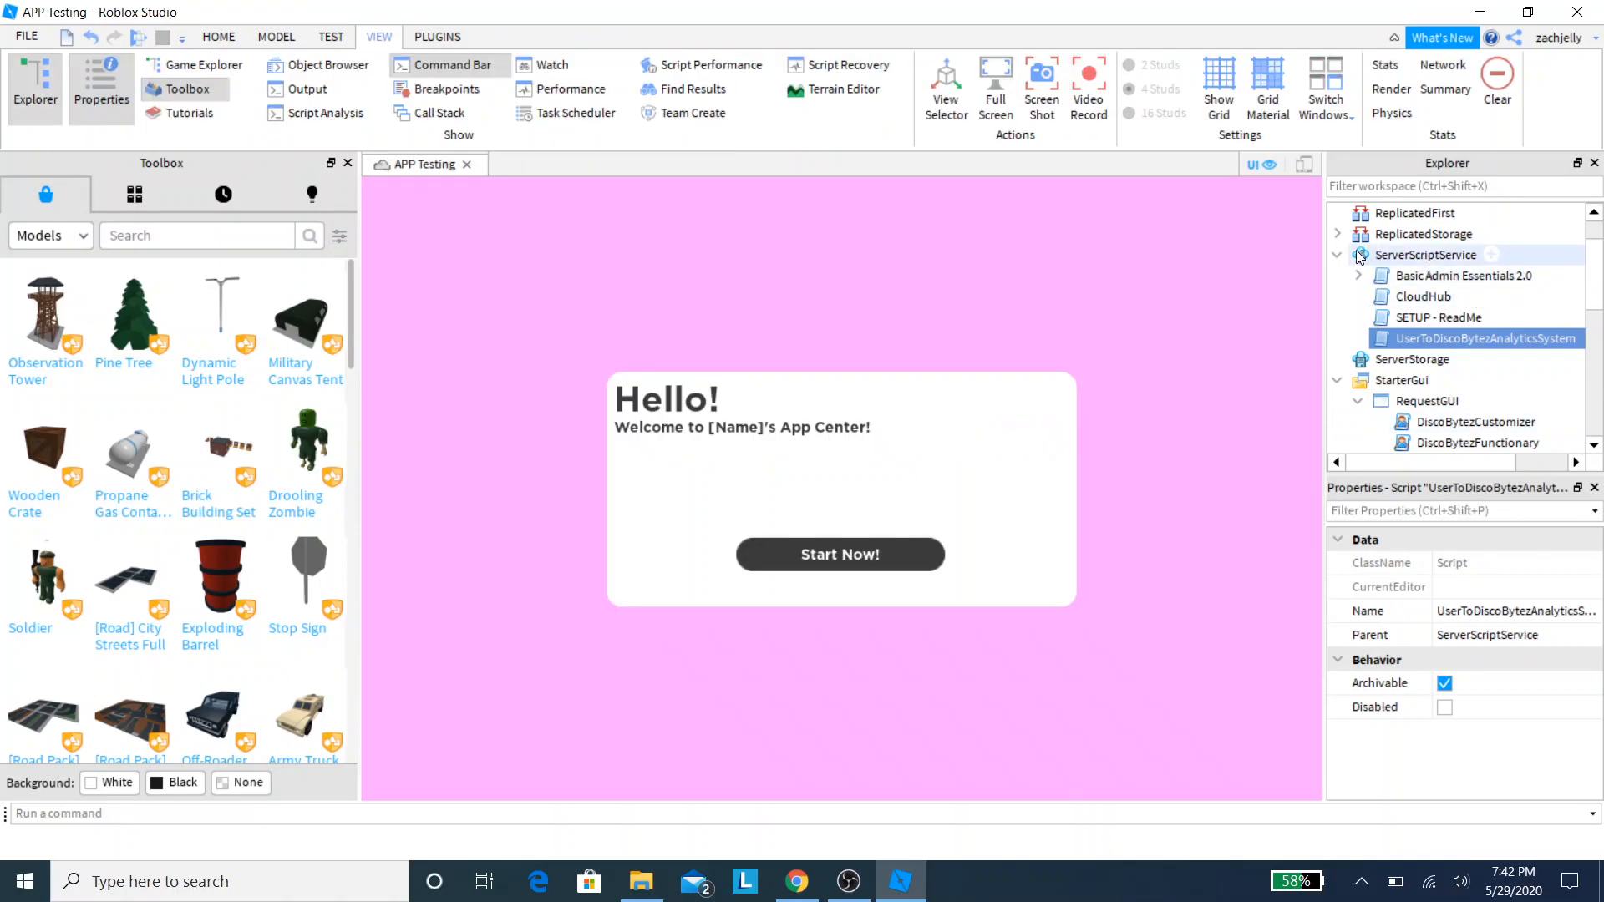
# Step: Collapse the ServerScriptService branch and RequestGUI's contents in Explorer
pyautogui.click(1337, 233)
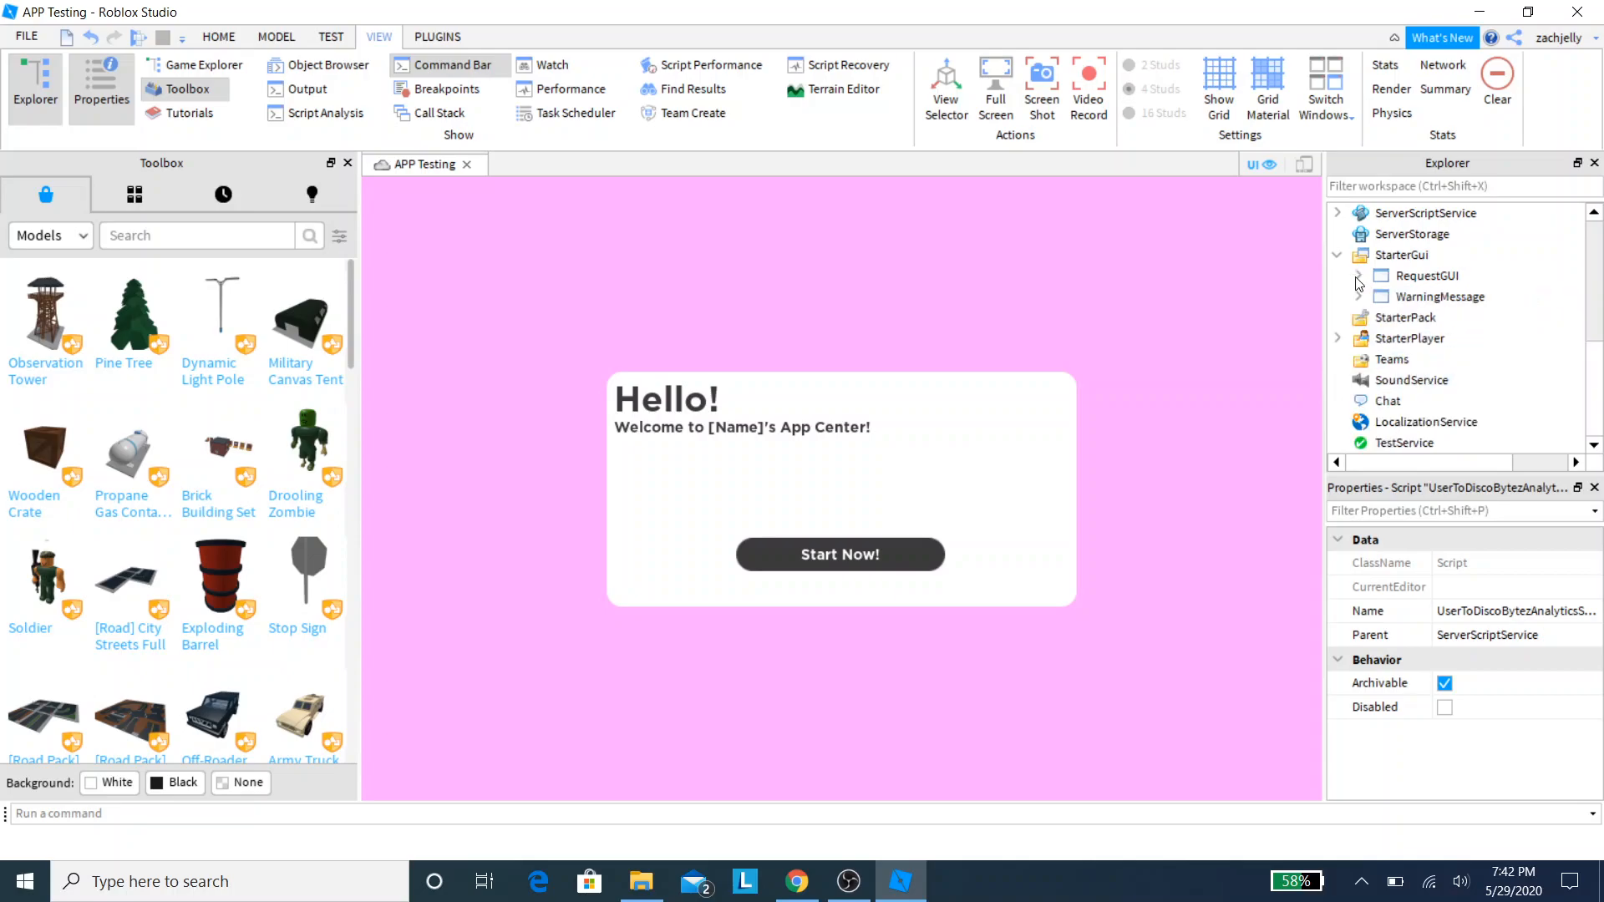
pyautogui.click(1359, 275)
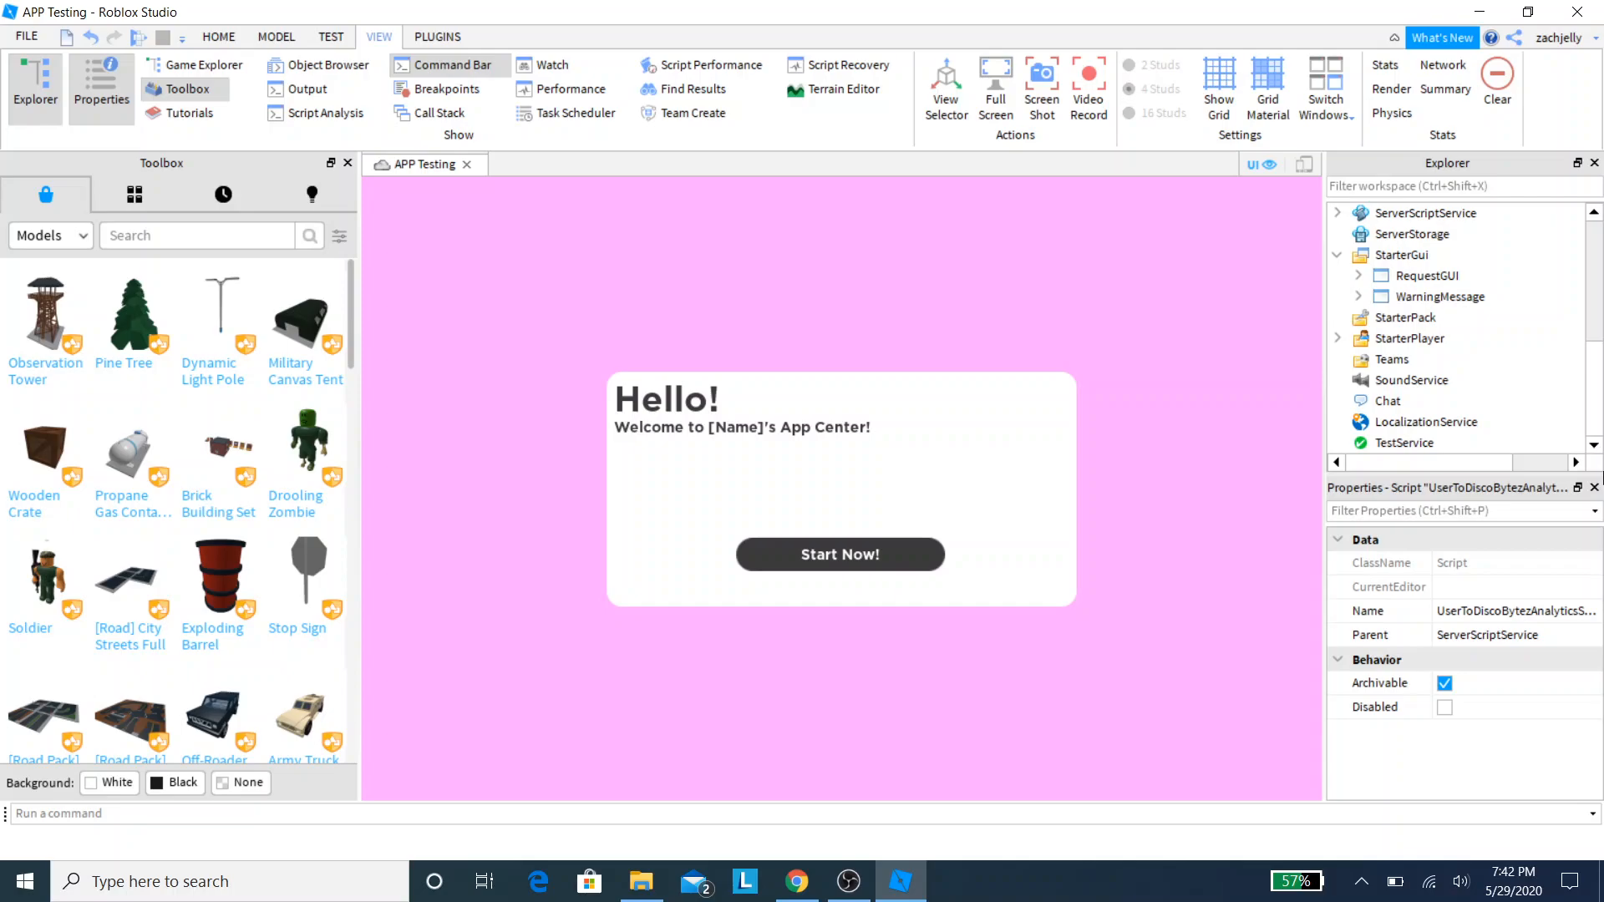
pyautogui.moveTo(35, 82)
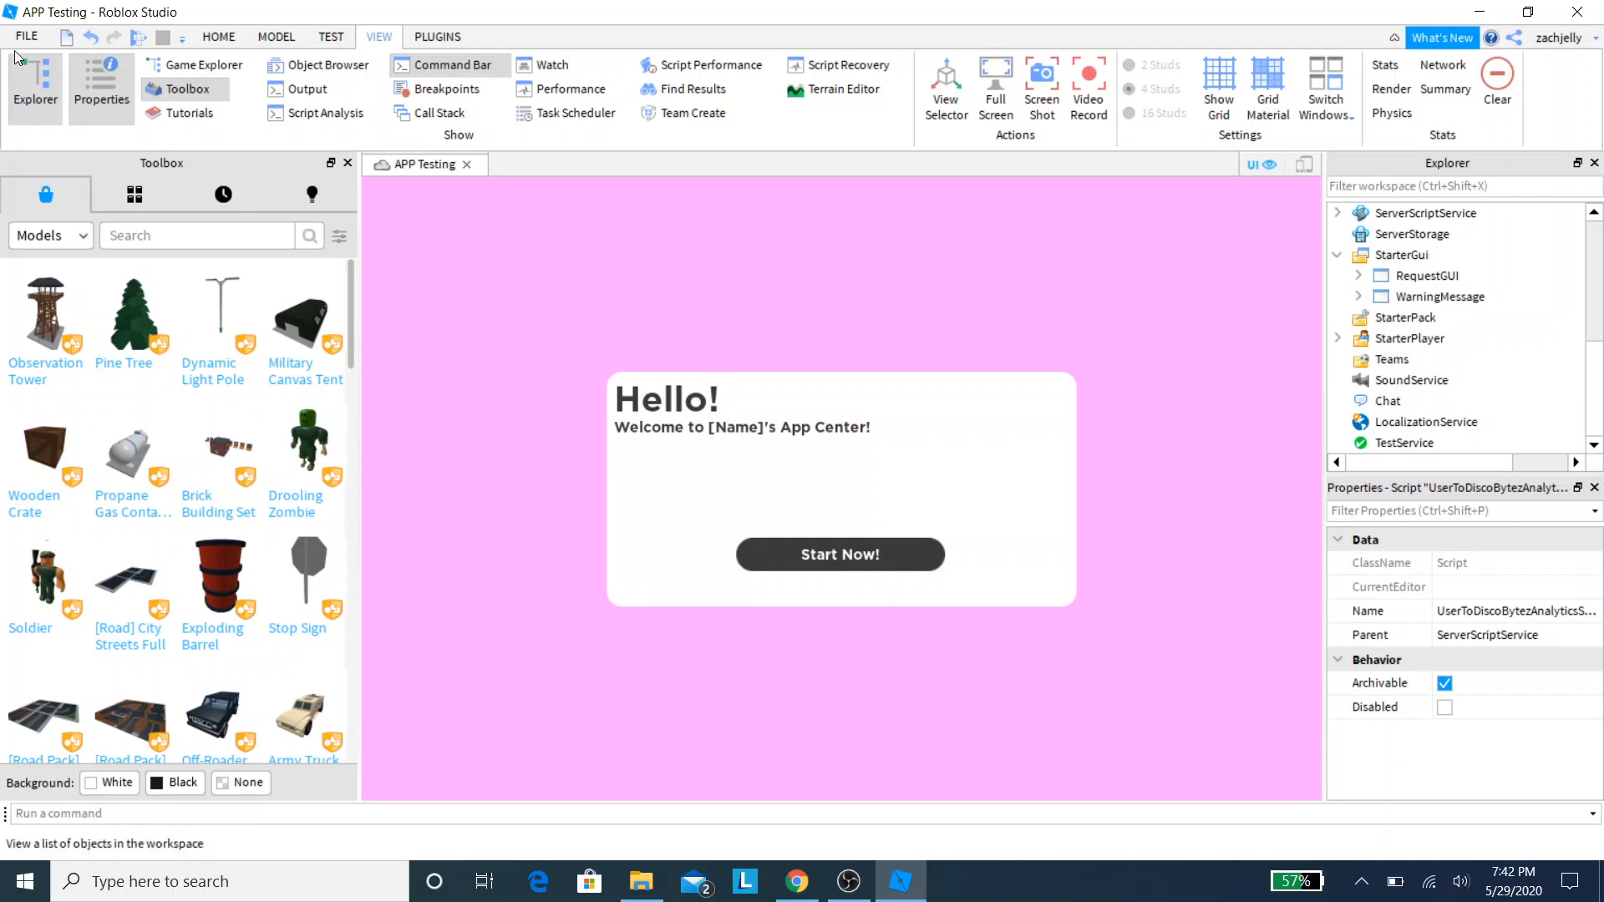
pyautogui.click(24, 37)
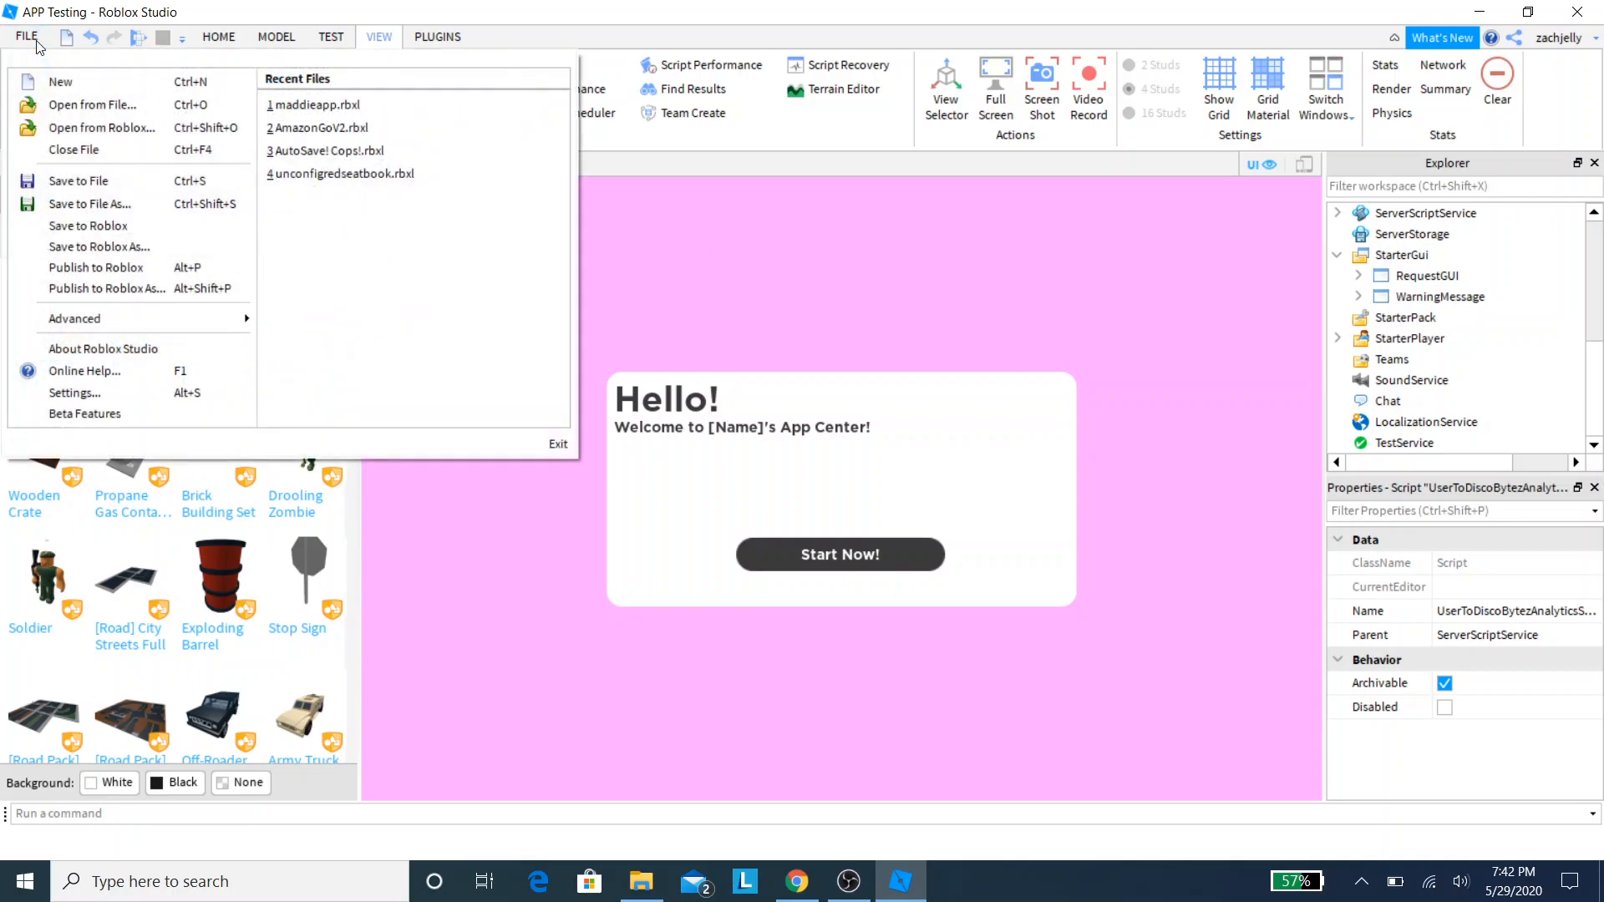
pyautogui.moveTo(99, 247)
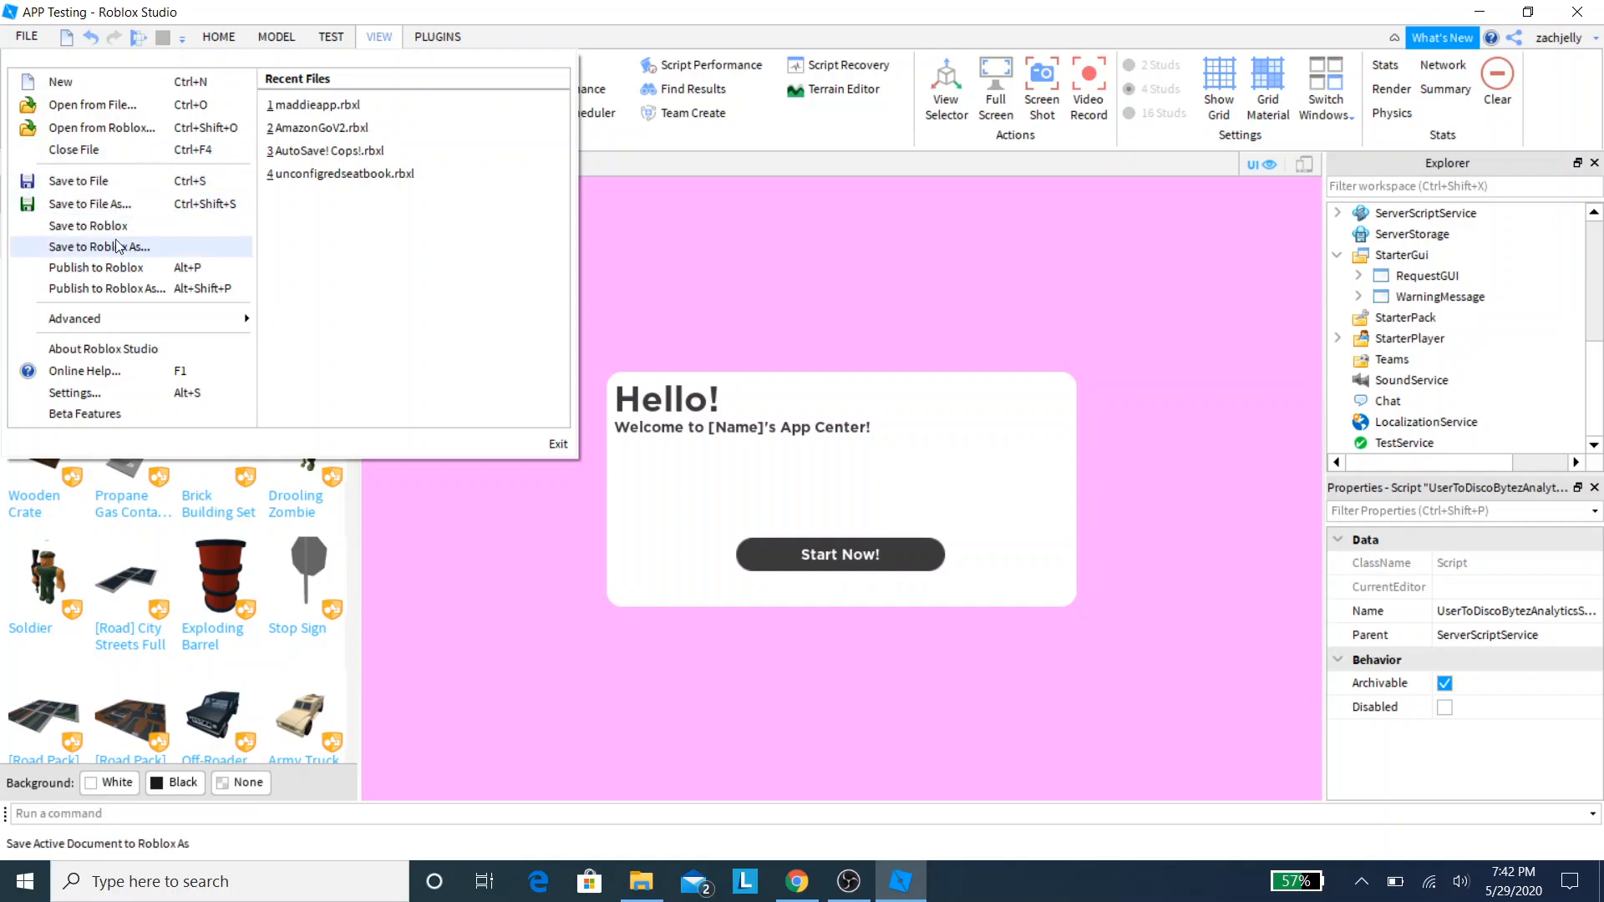
pyautogui.moveTo(96, 267)
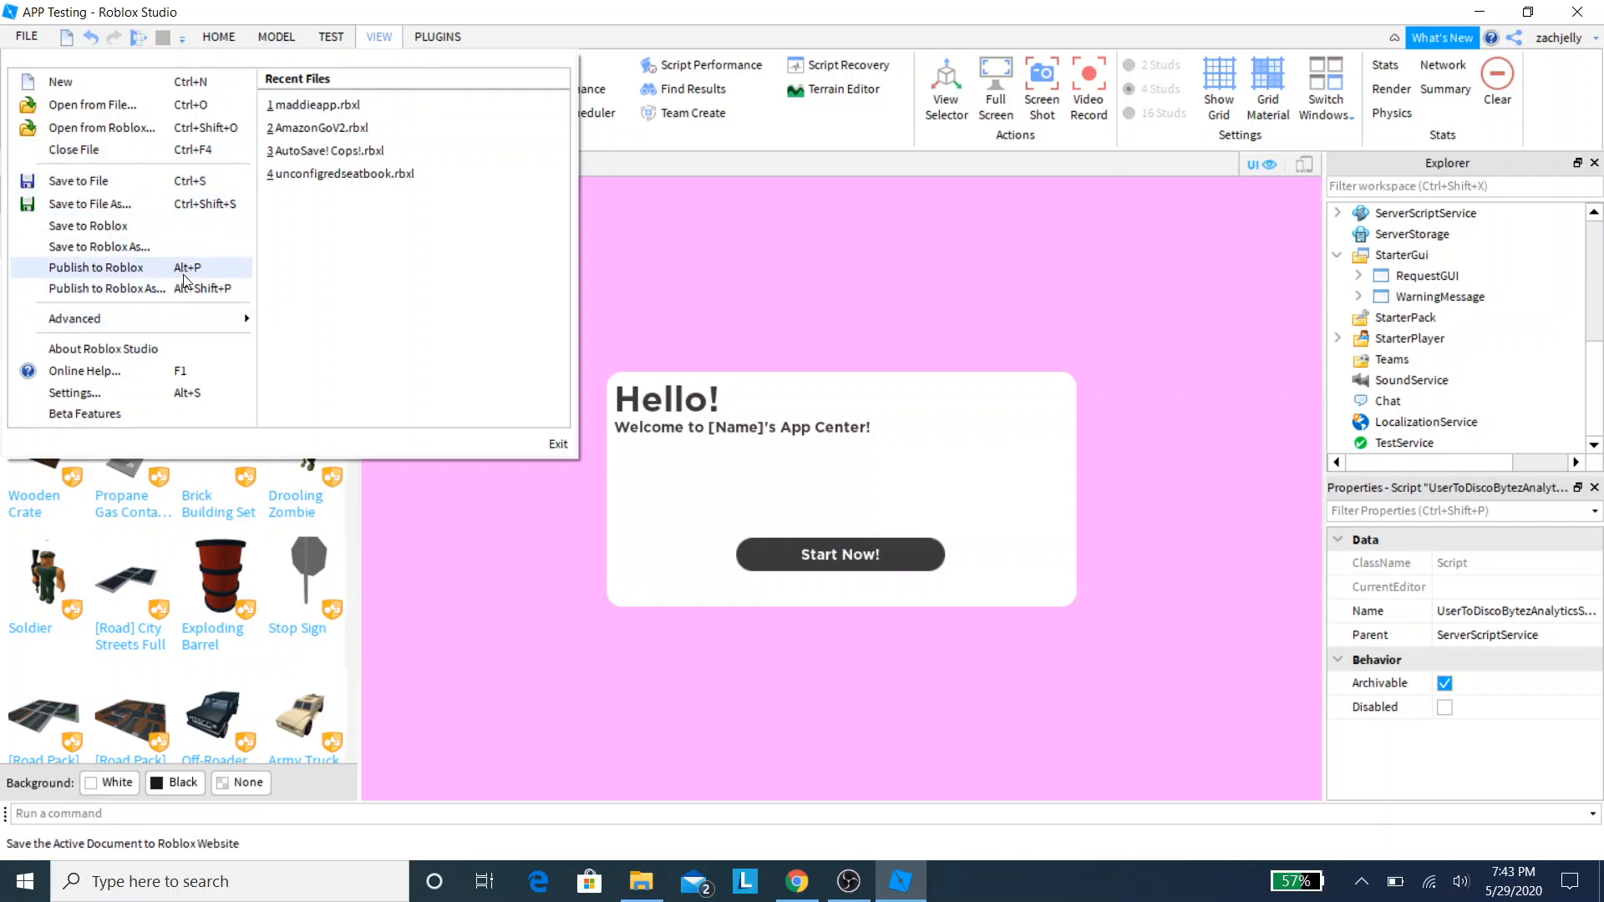
pyautogui.click(95, 267)
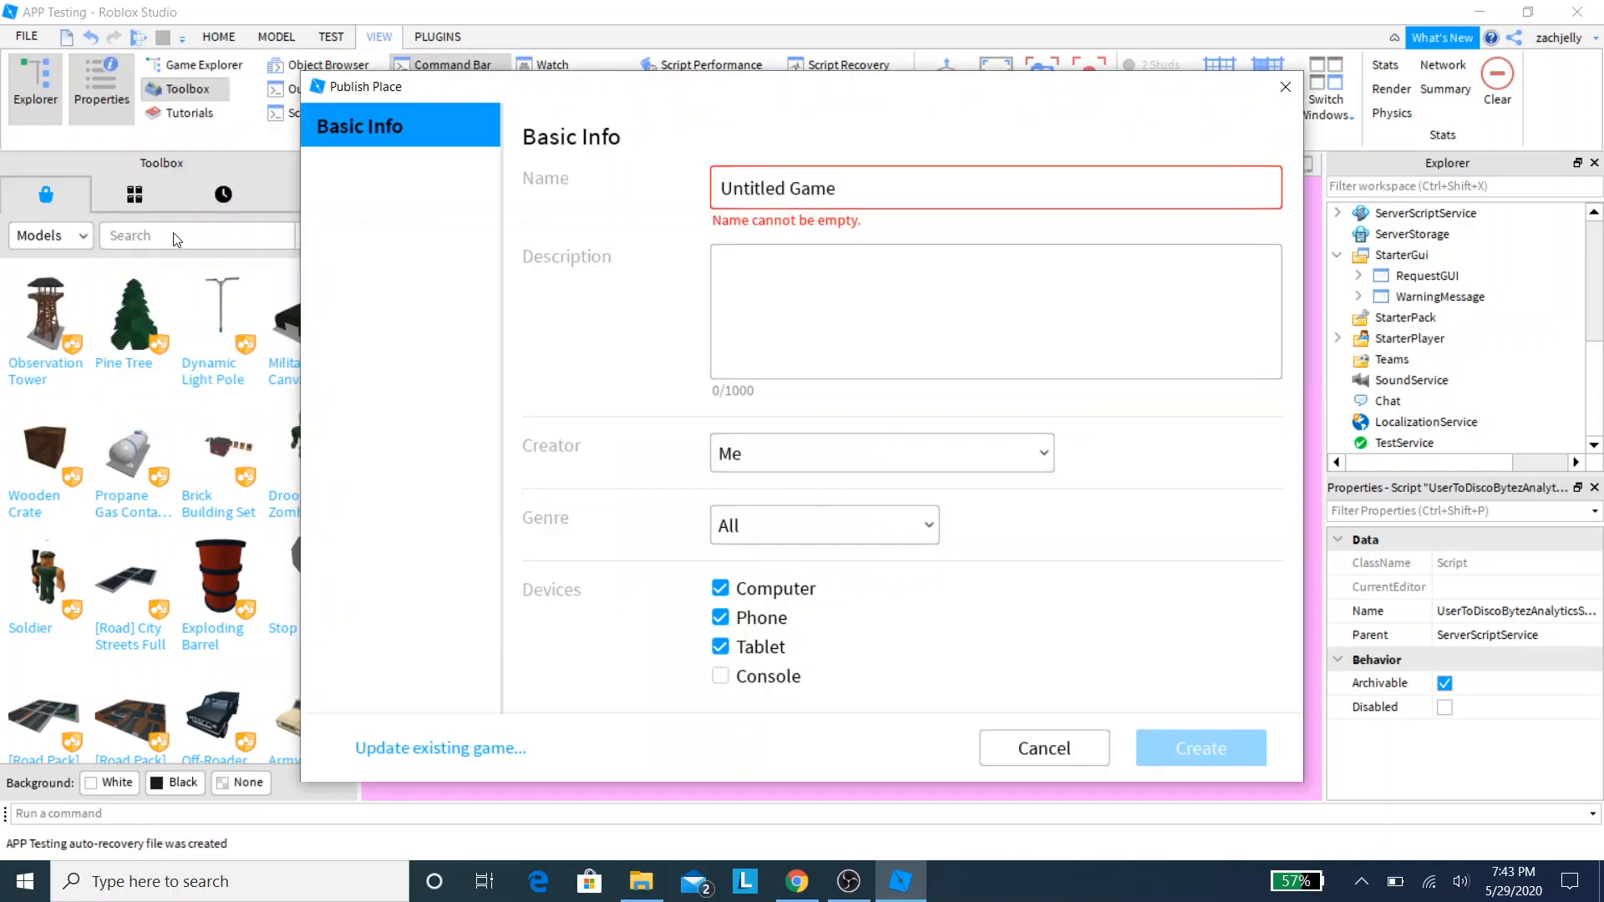
pyautogui.click(1043, 747)
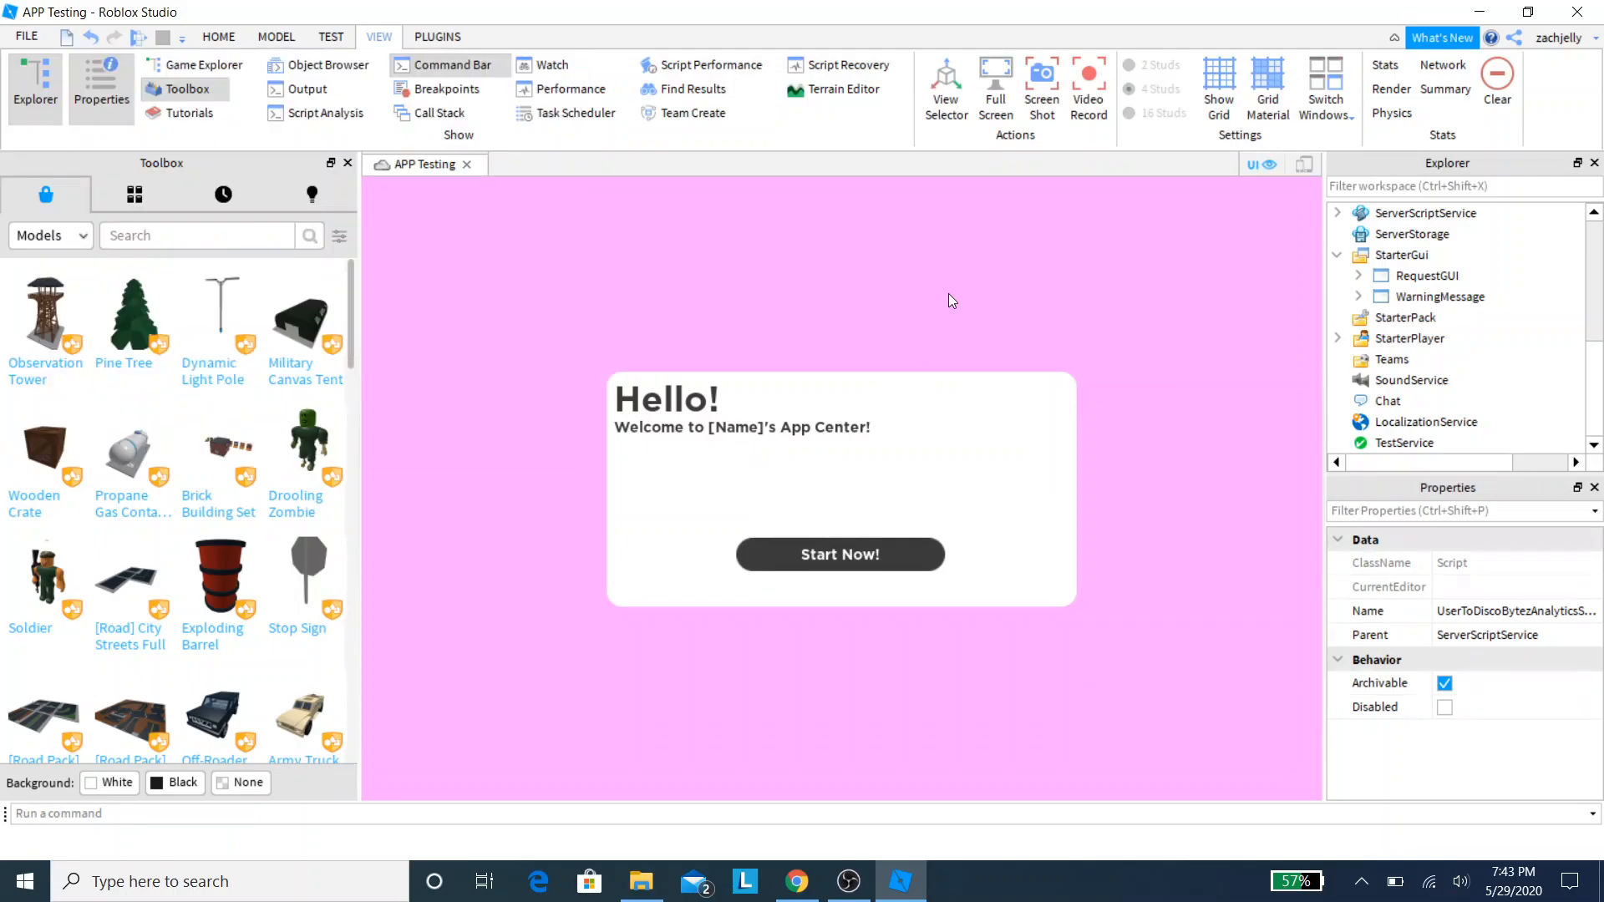
pyautogui.click(26, 35)
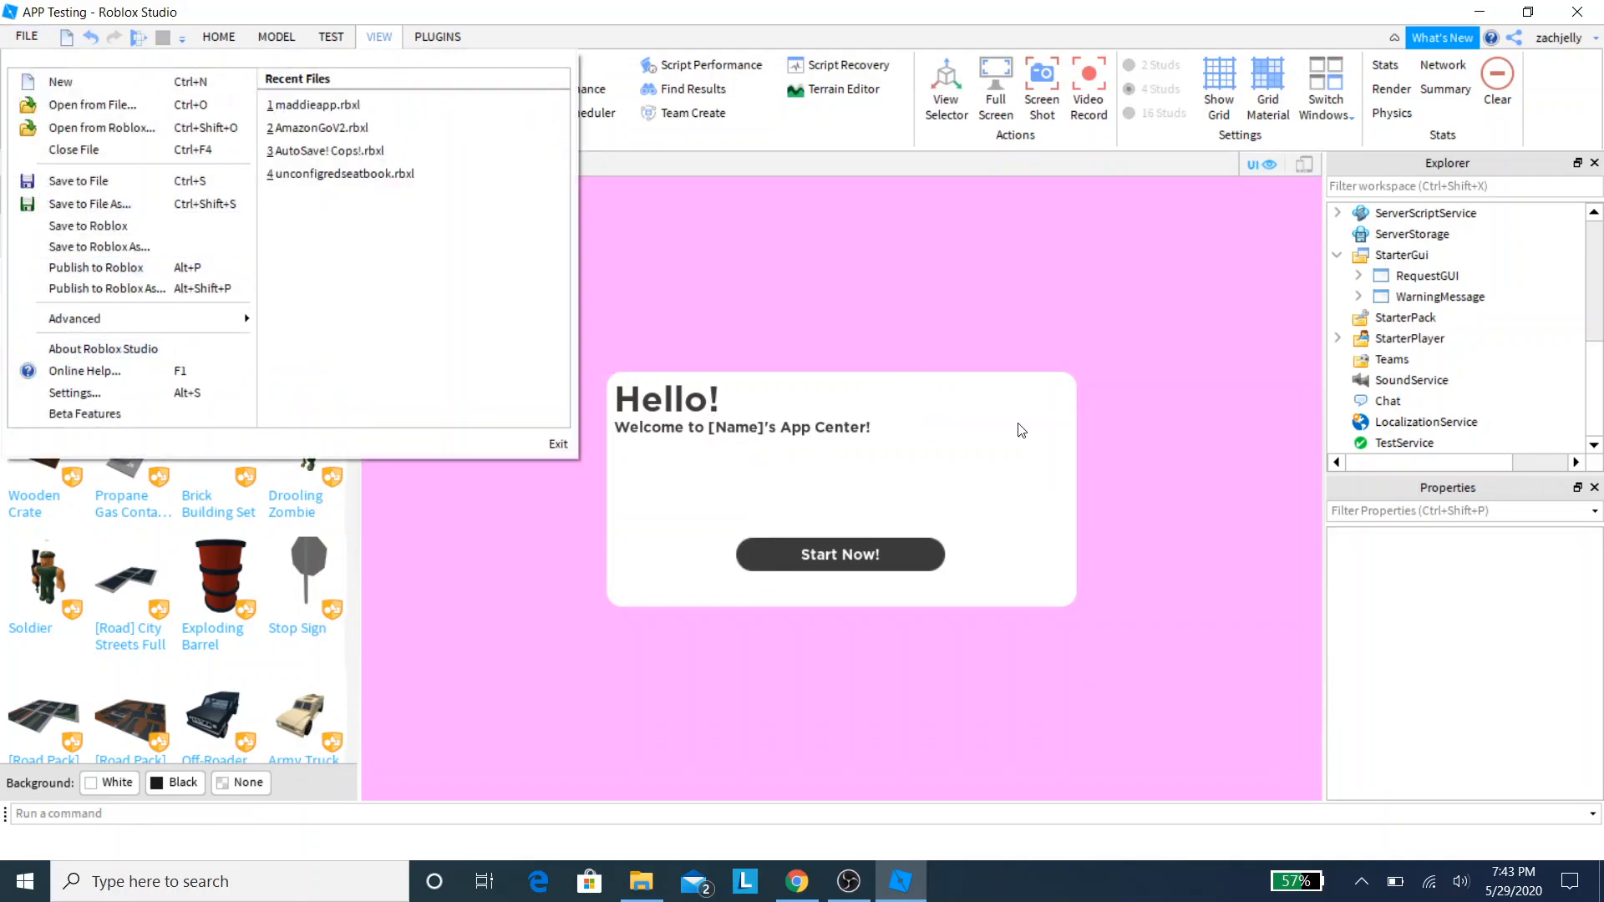
pyautogui.moveTo(502, 428)
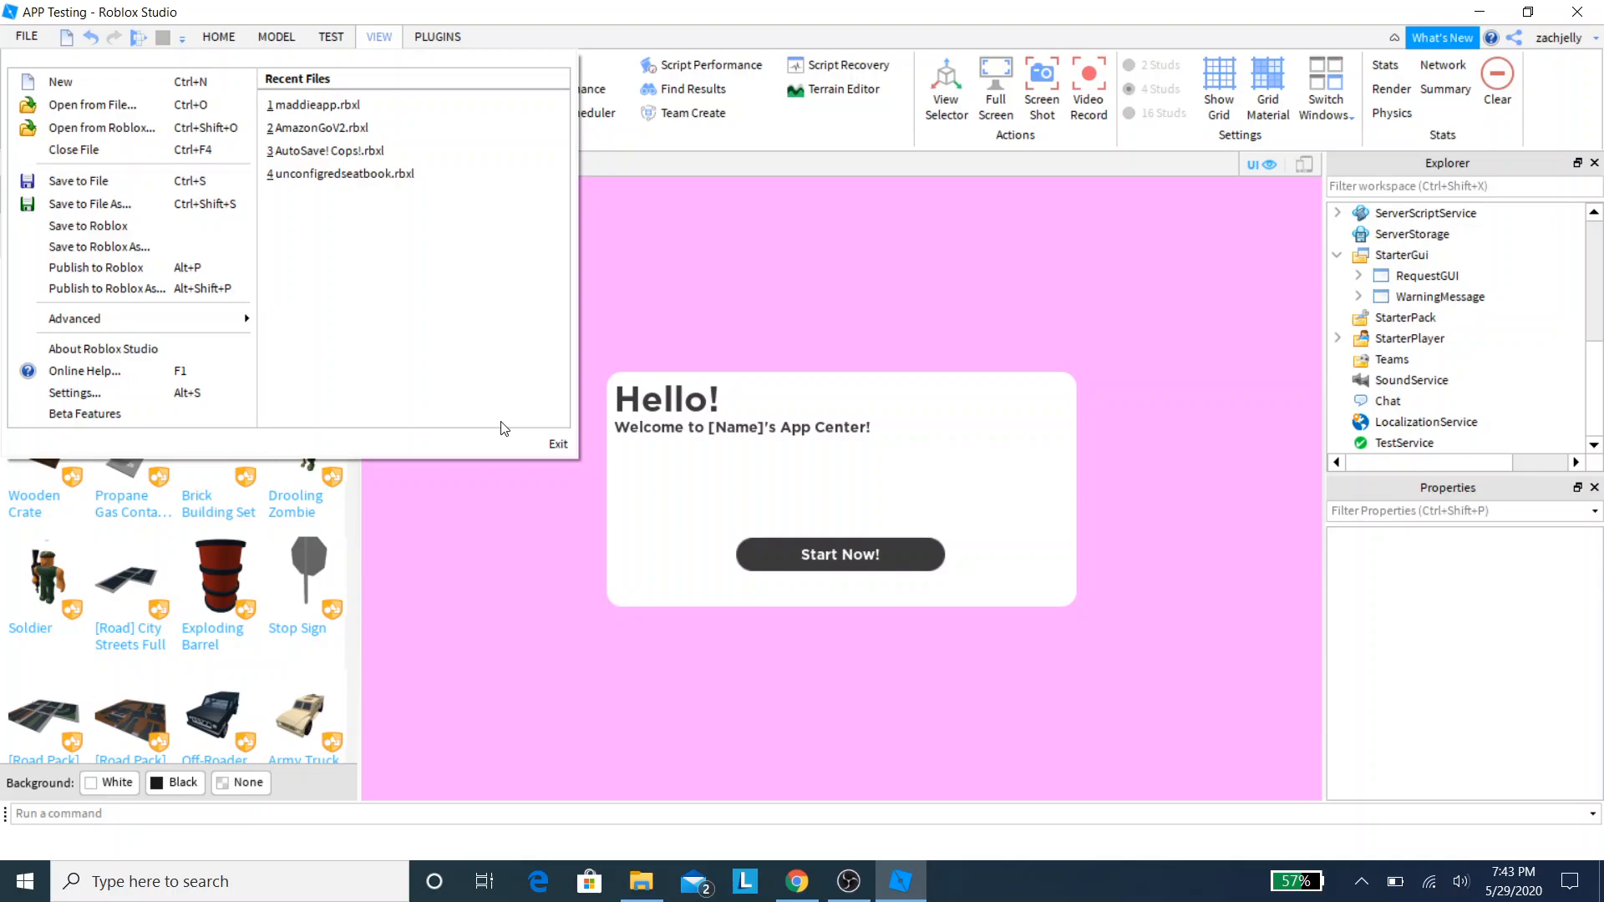
pyautogui.click(971, 347)
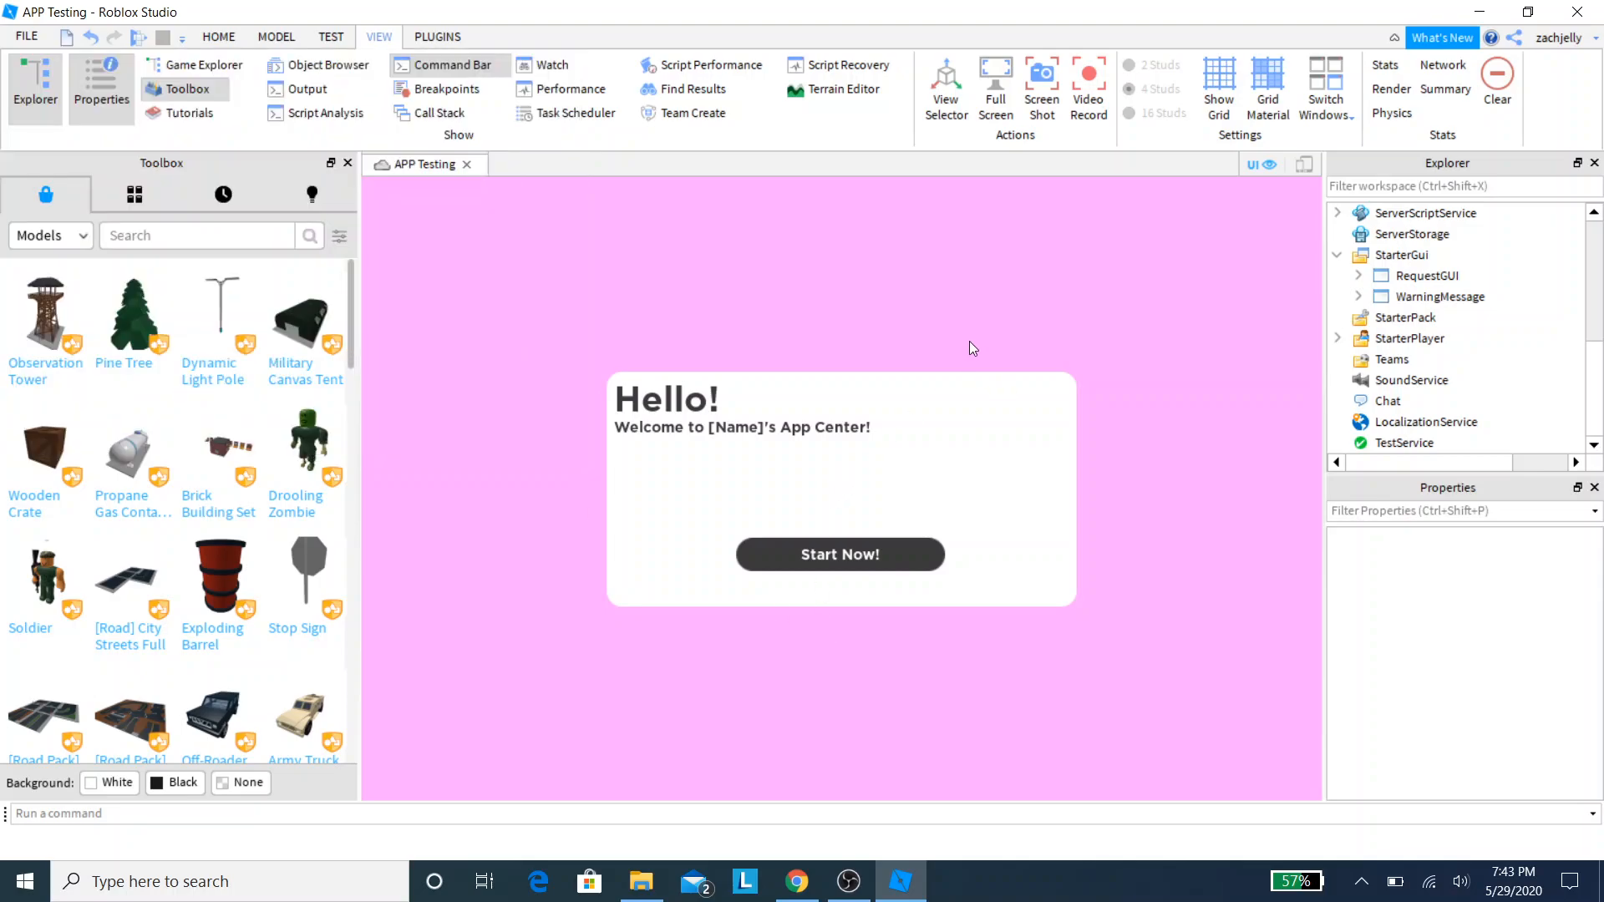